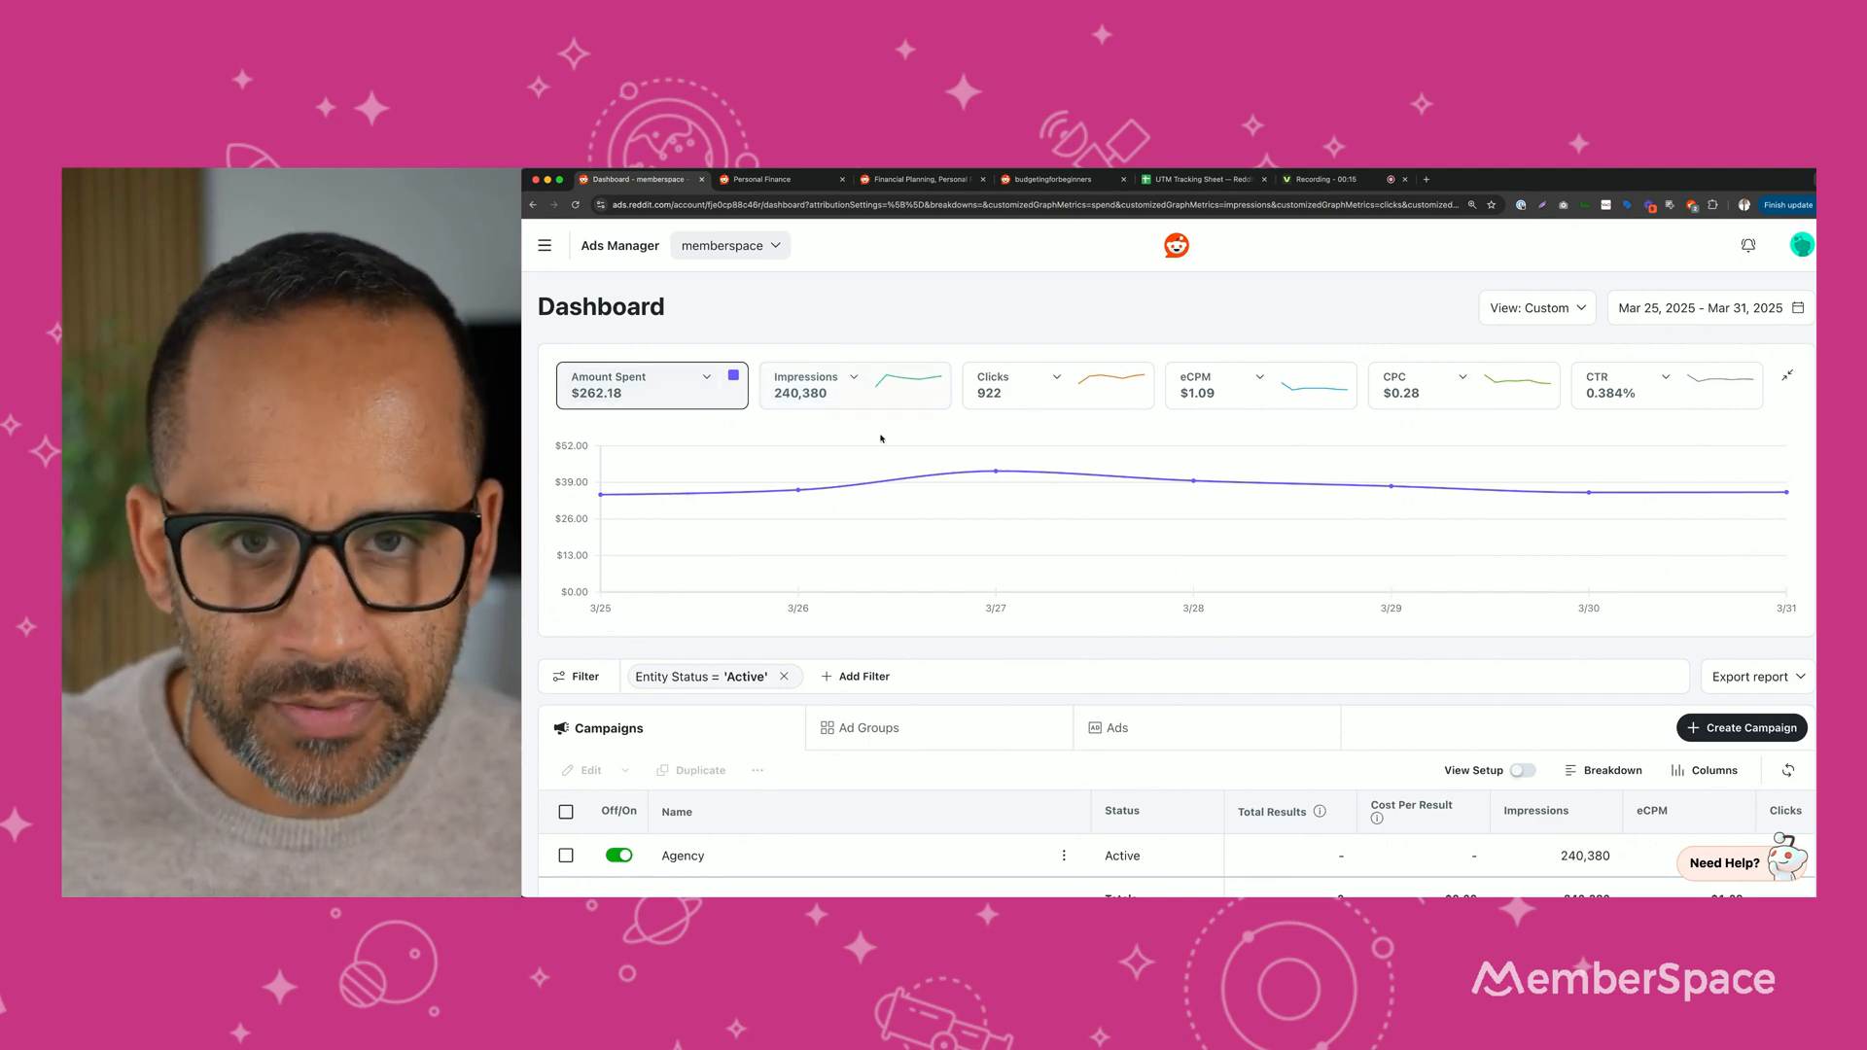
{"action": "mouse_move", "coordinate": [1193, 481]}
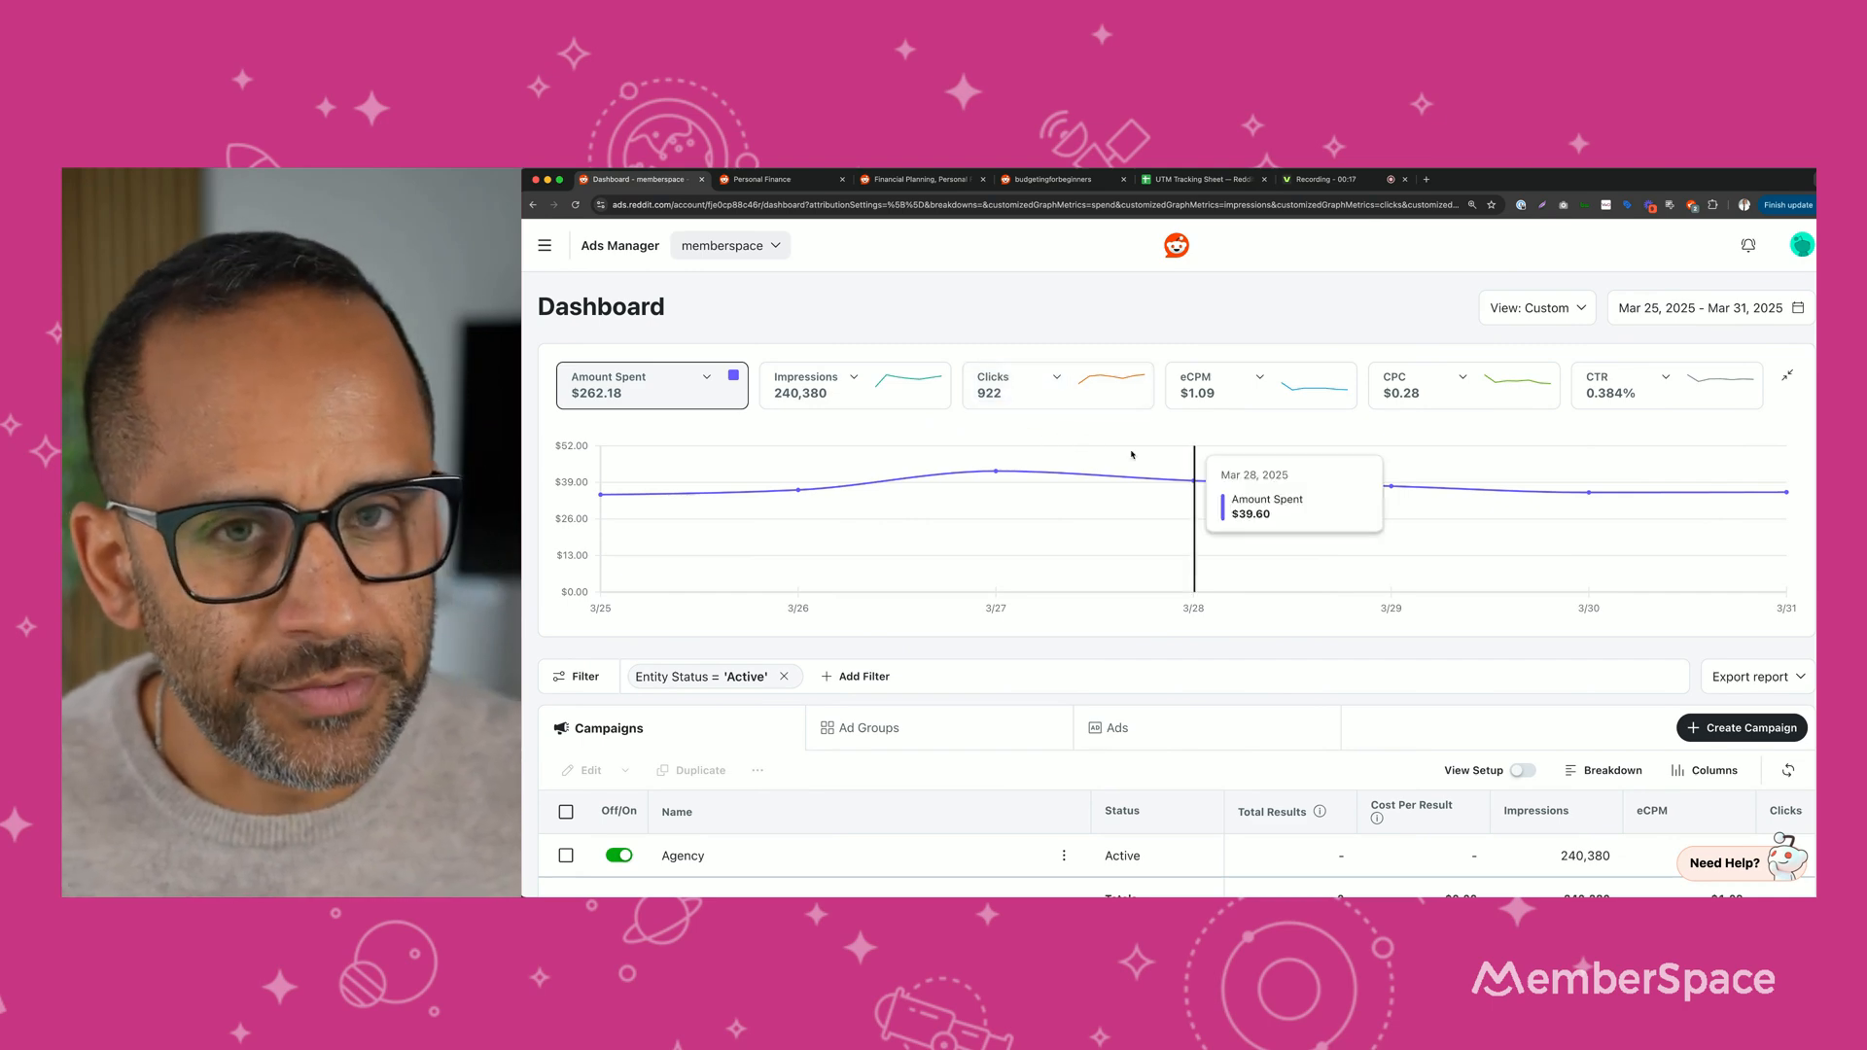
{"action": "mouse_move", "coordinate": [1712, 313]}
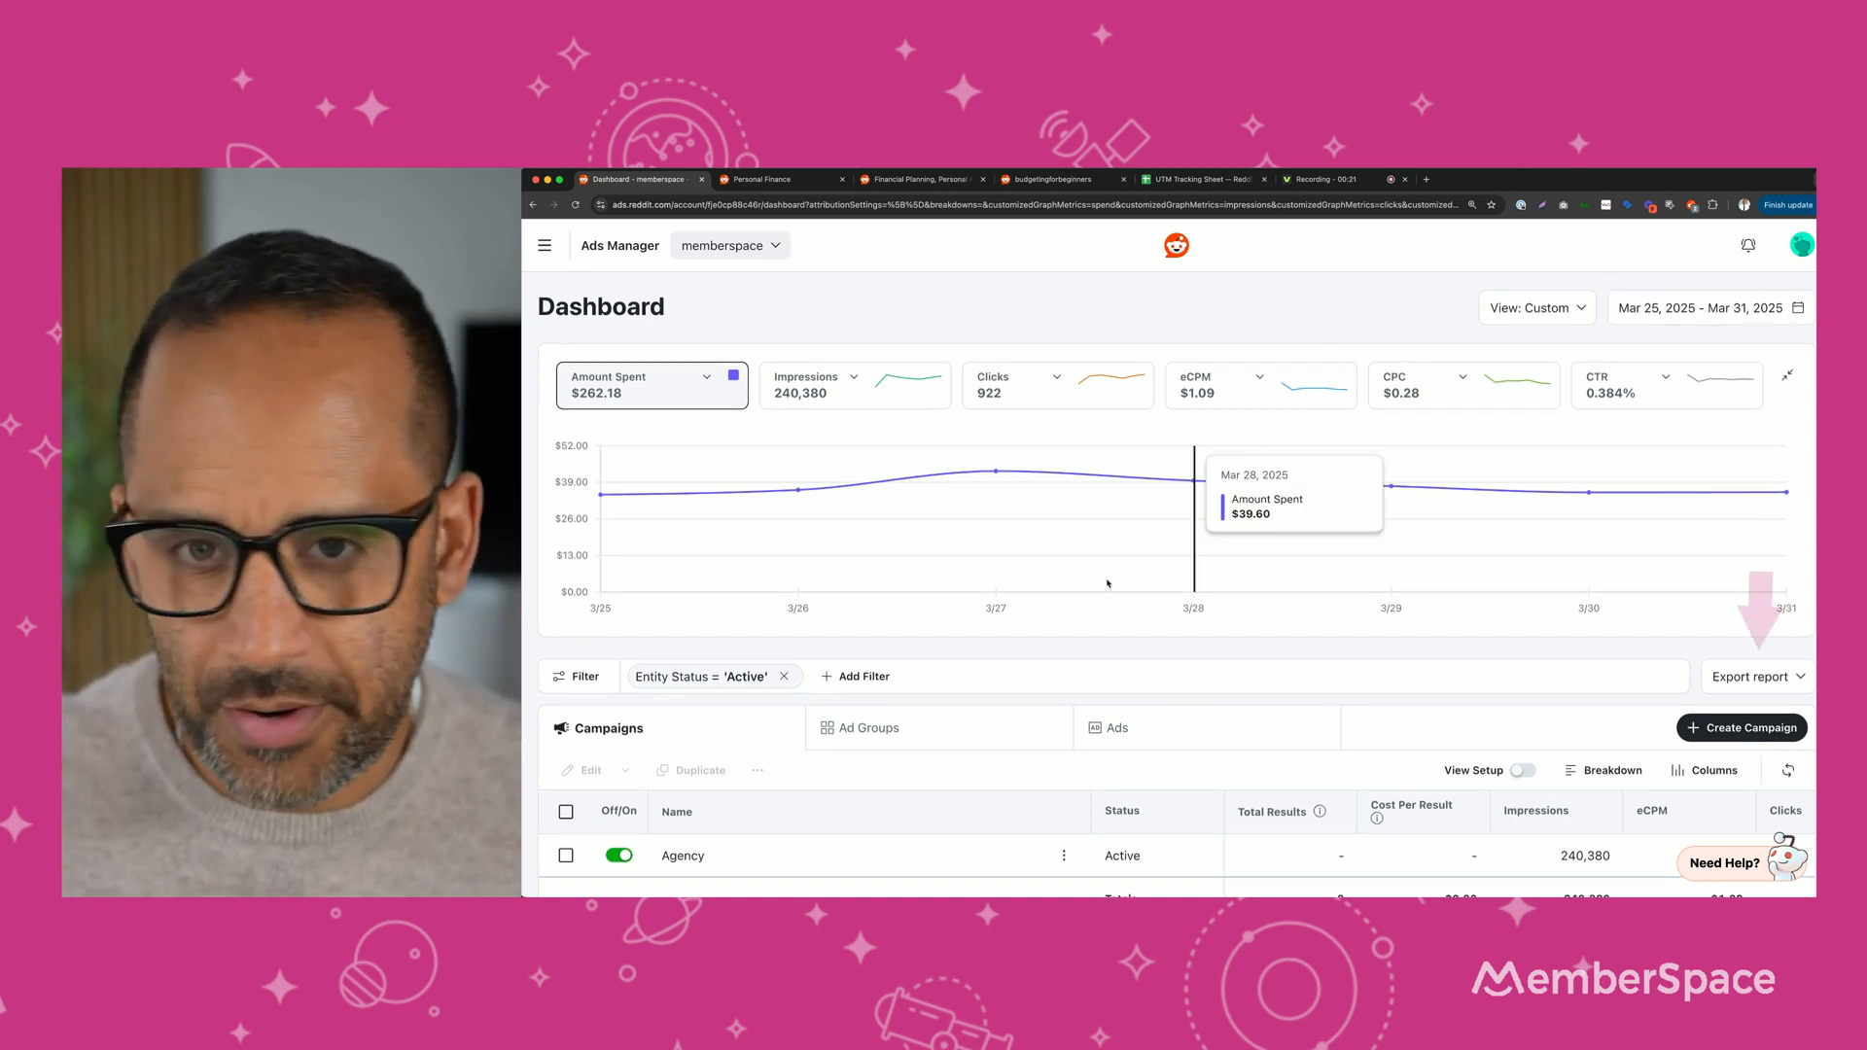
Create a new campaign named 'First Budget Campaign' and choose the Traffic objective.
{"action": "scroll", "scroll_direction": "down", "scroll_amount": 3}
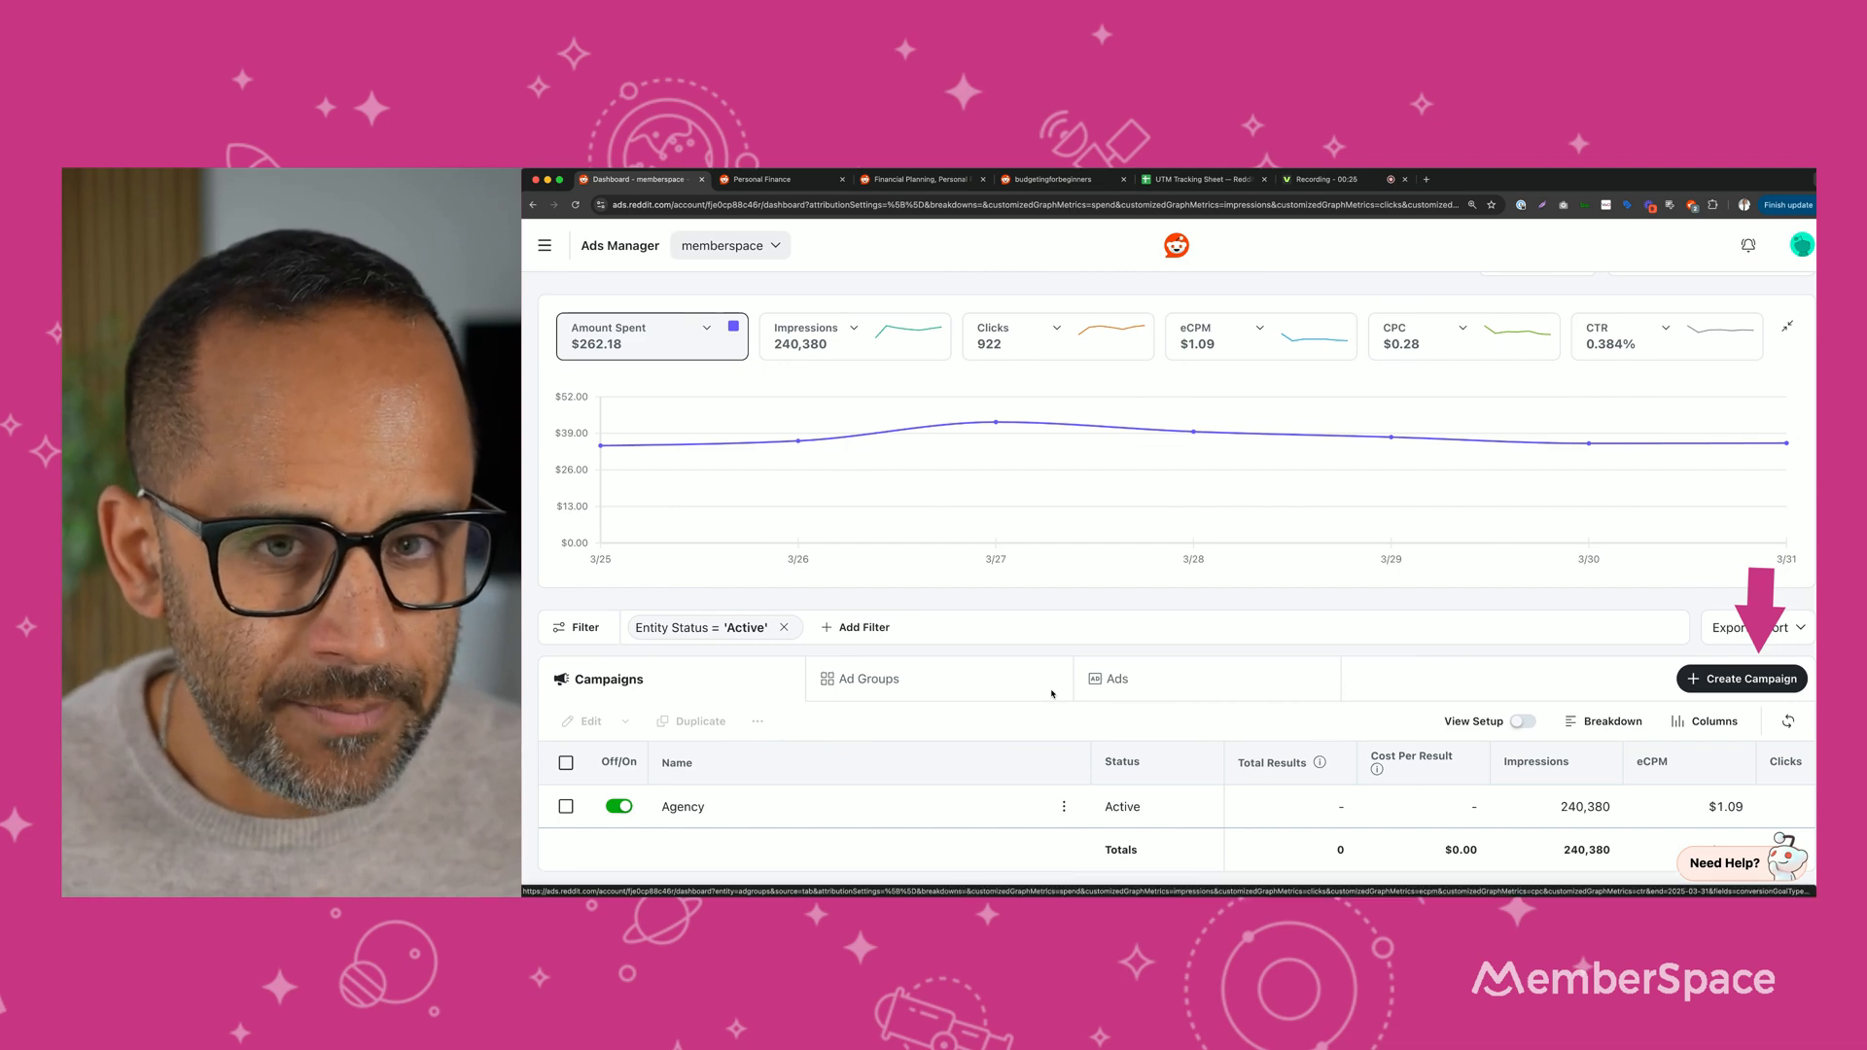
{"action": "left_click", "coordinate": [1742, 678]}
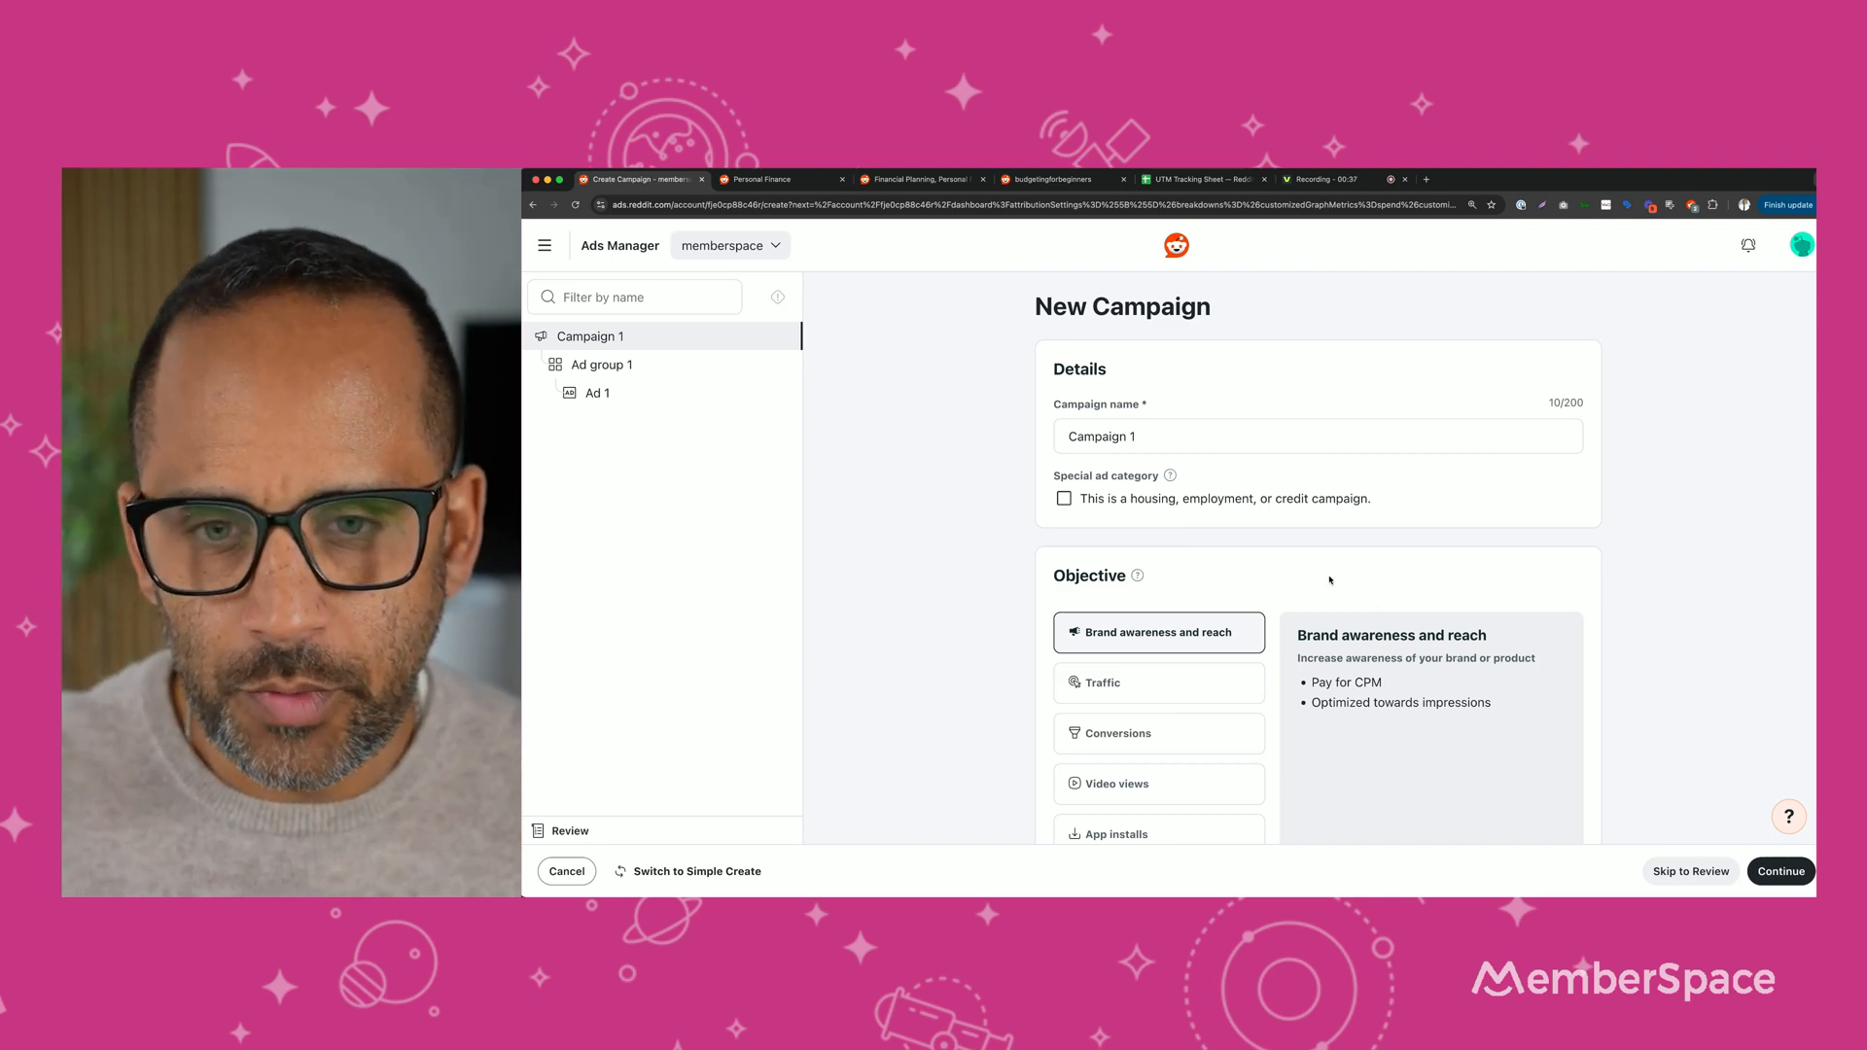
{"action": "left_click", "coordinate": [1164, 436]}
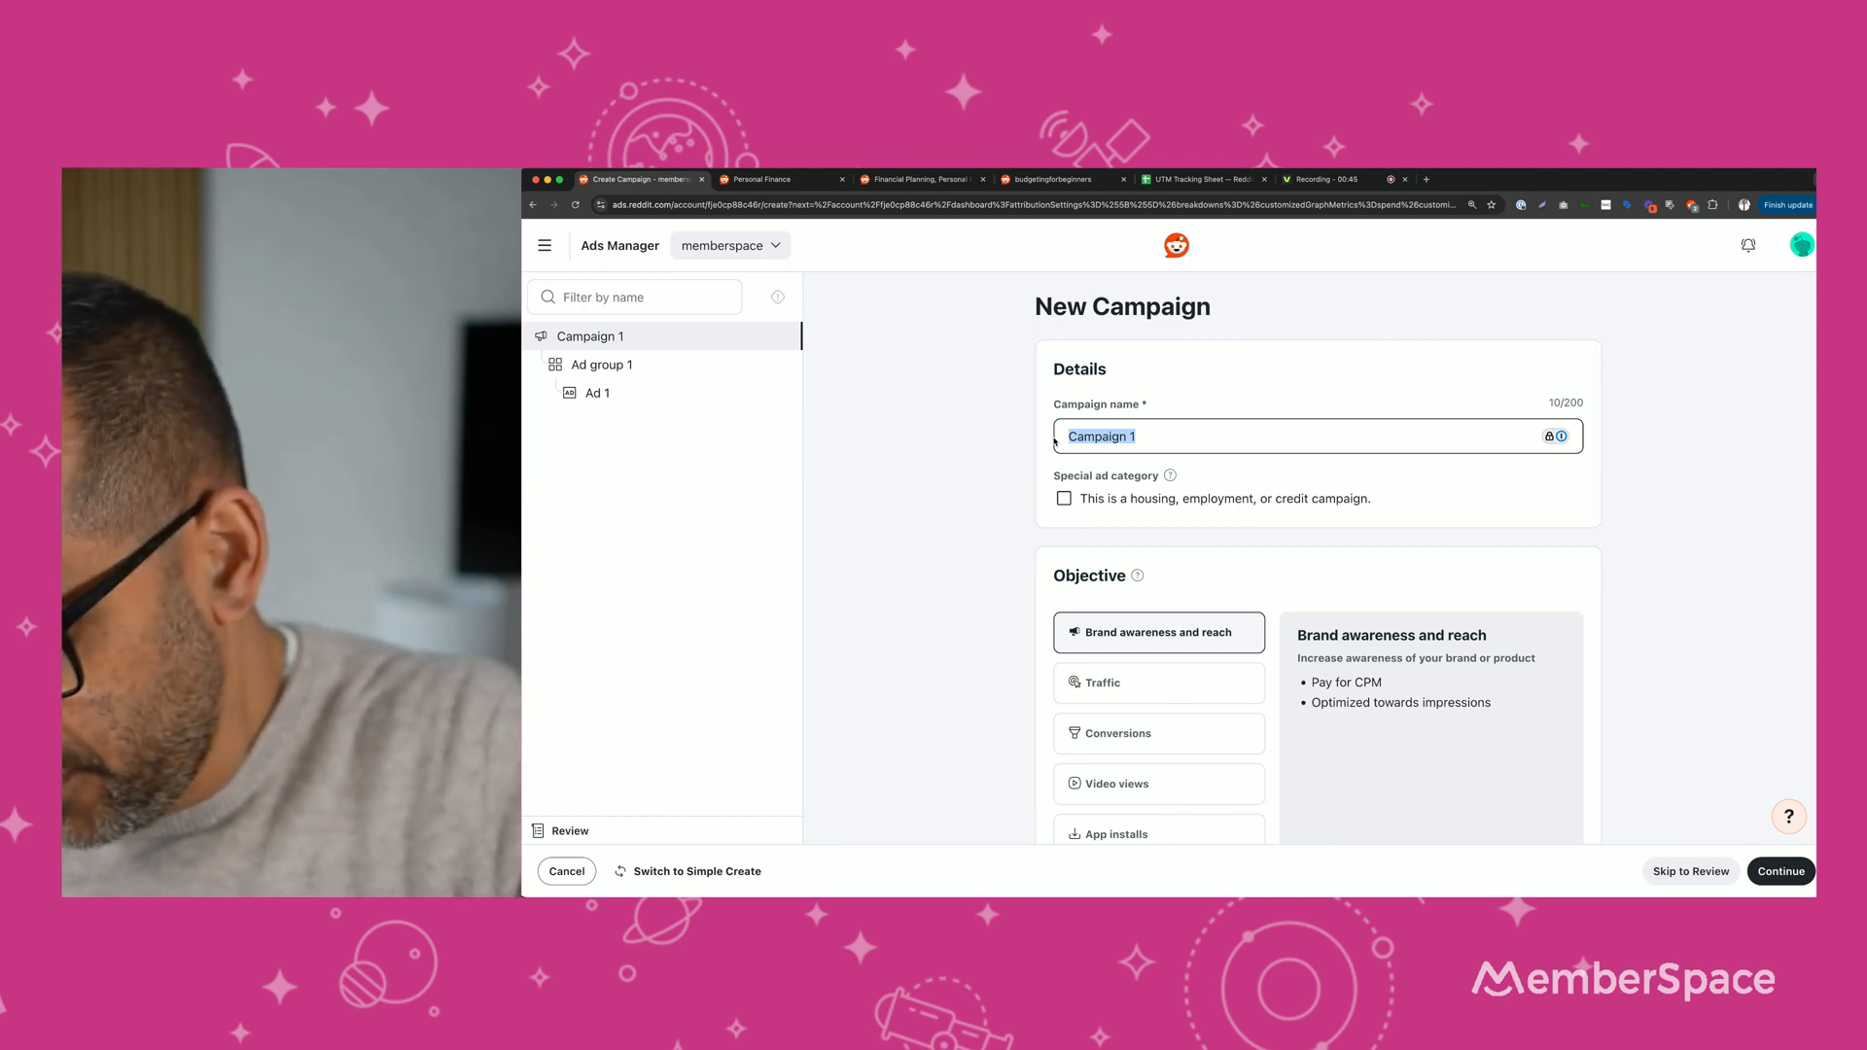
{"action": "type", "text": "First Budget"}
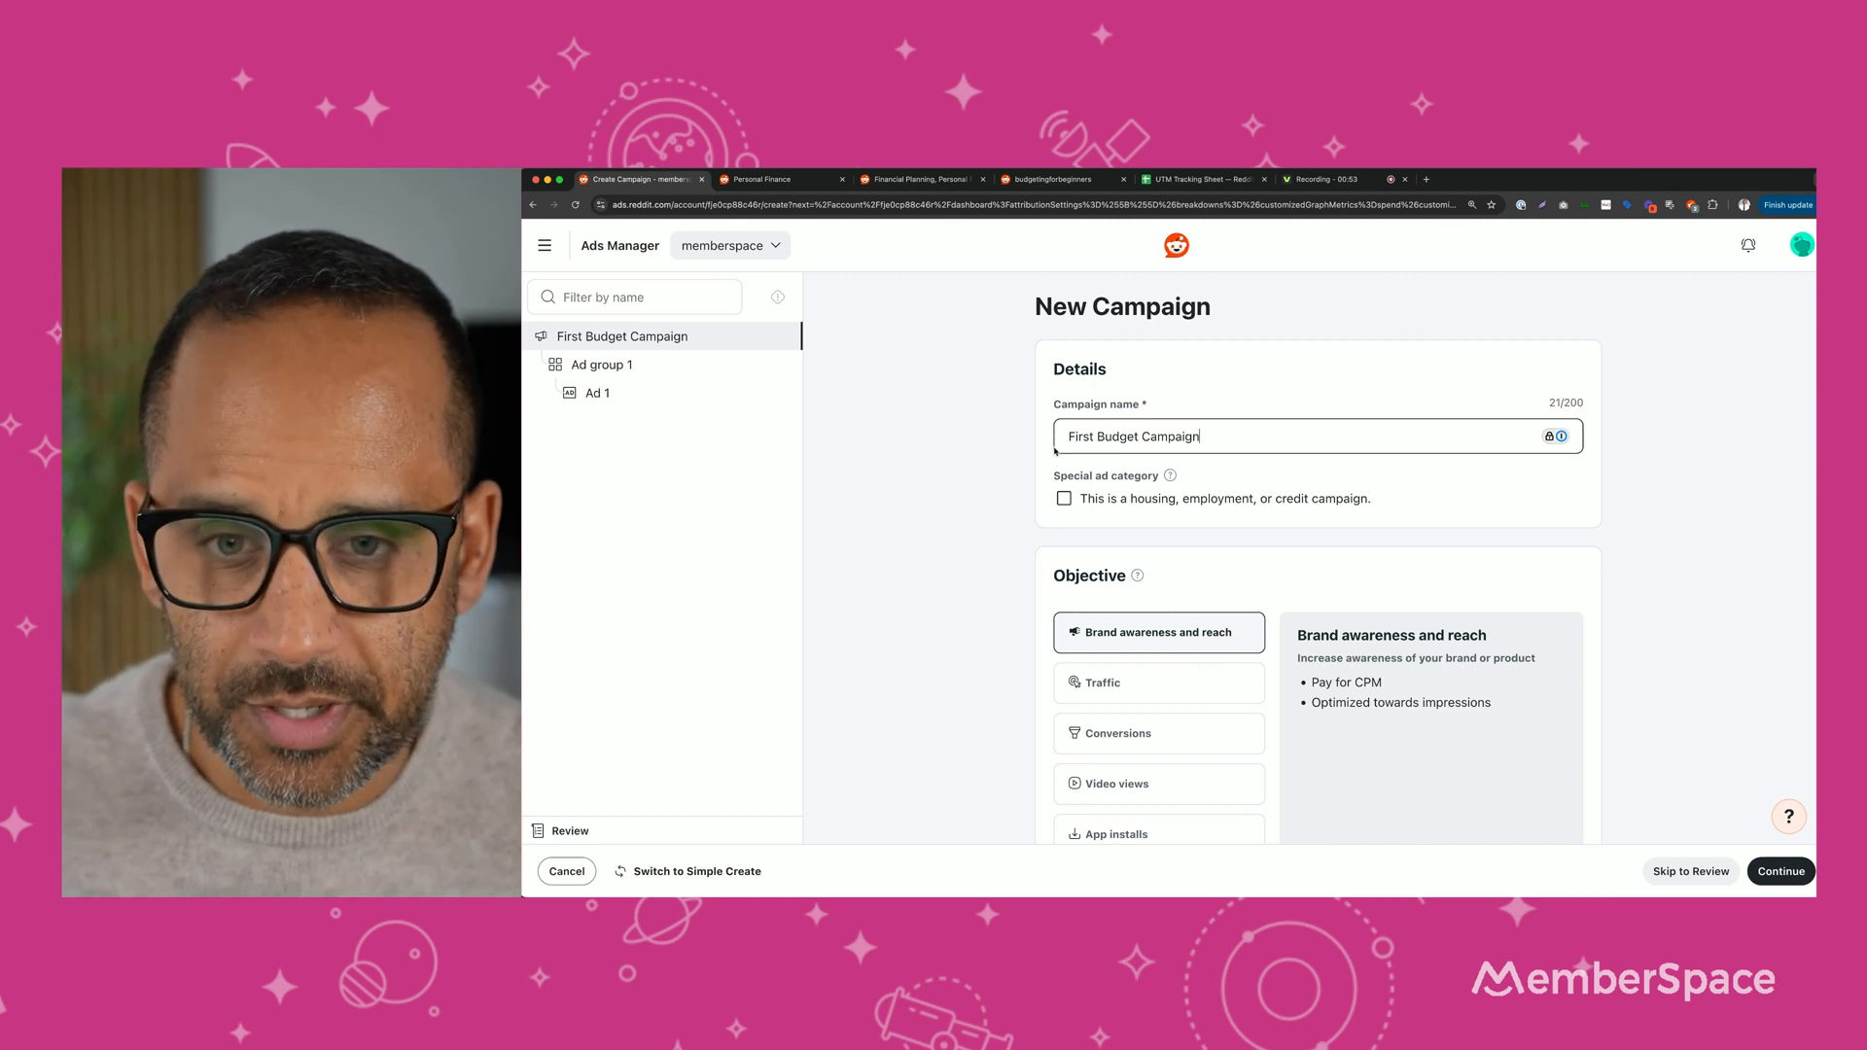
{"action": "scroll", "scroll_direction": "down", "scroll_amount": 3}
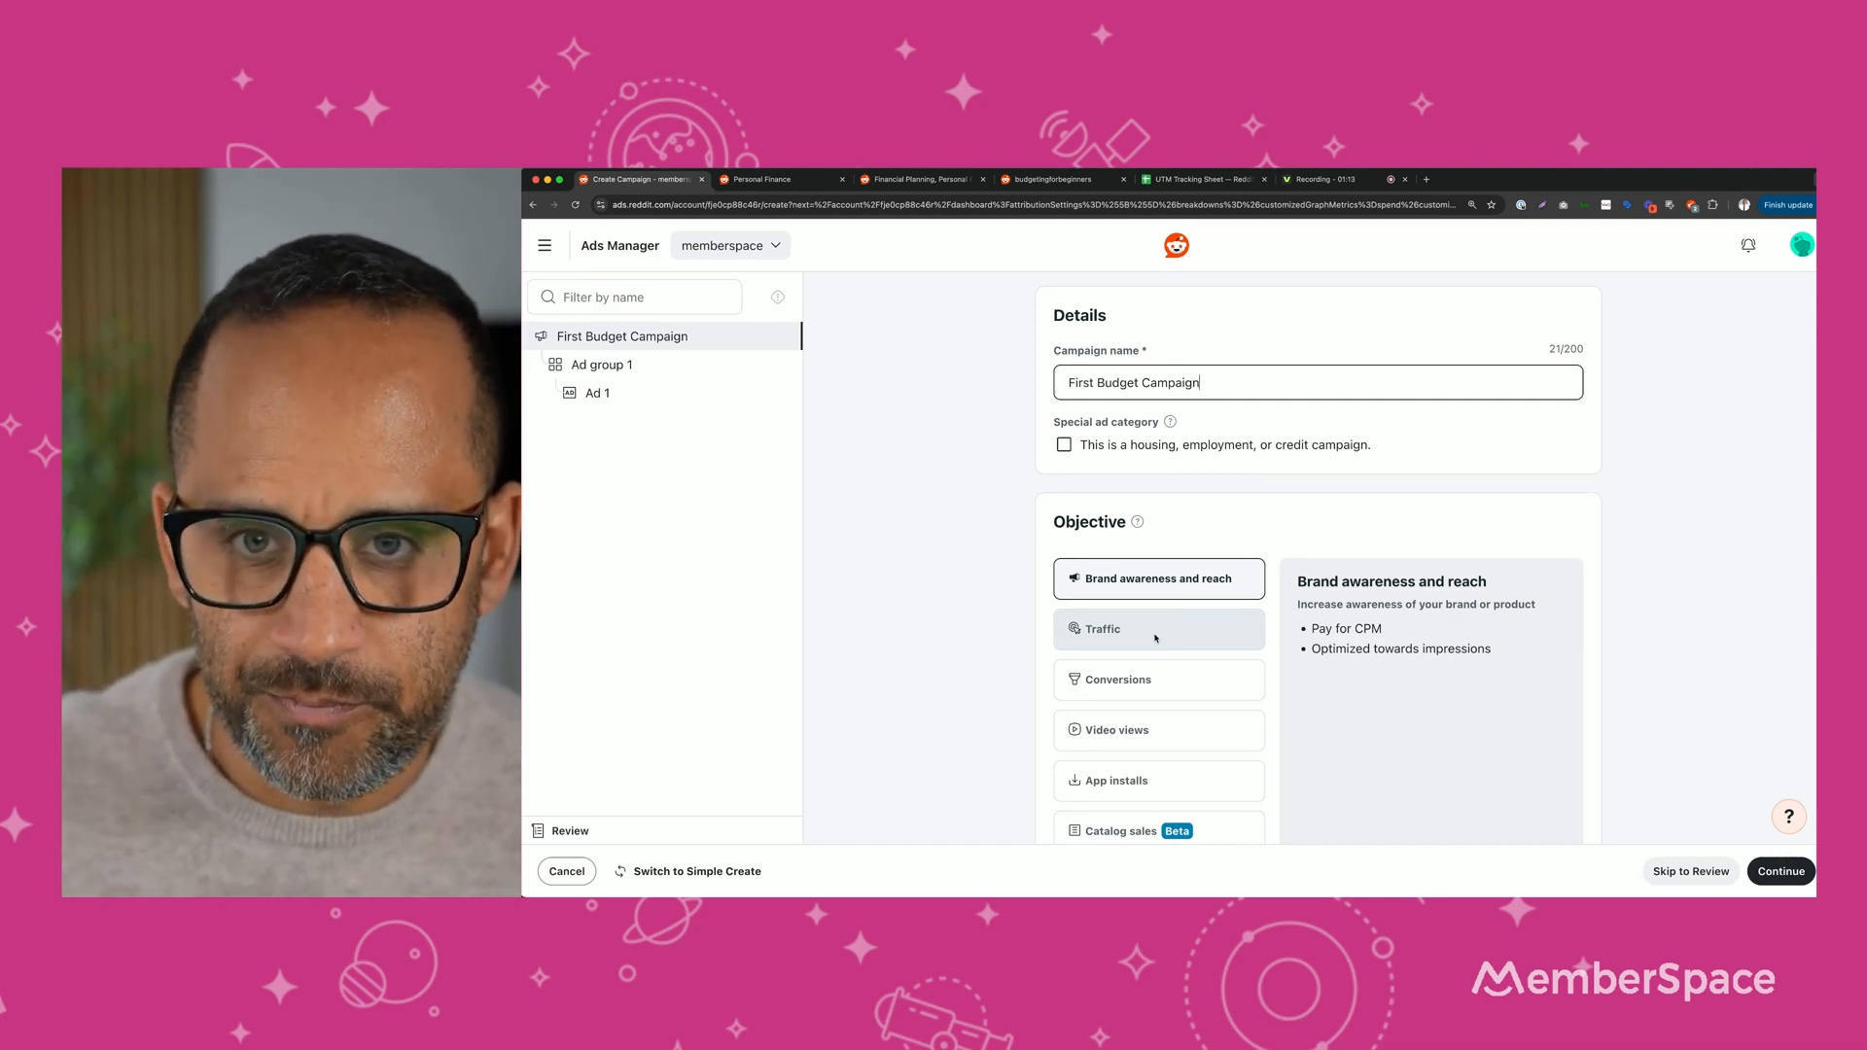
{"action": "left_click", "coordinate": [1139, 629]}
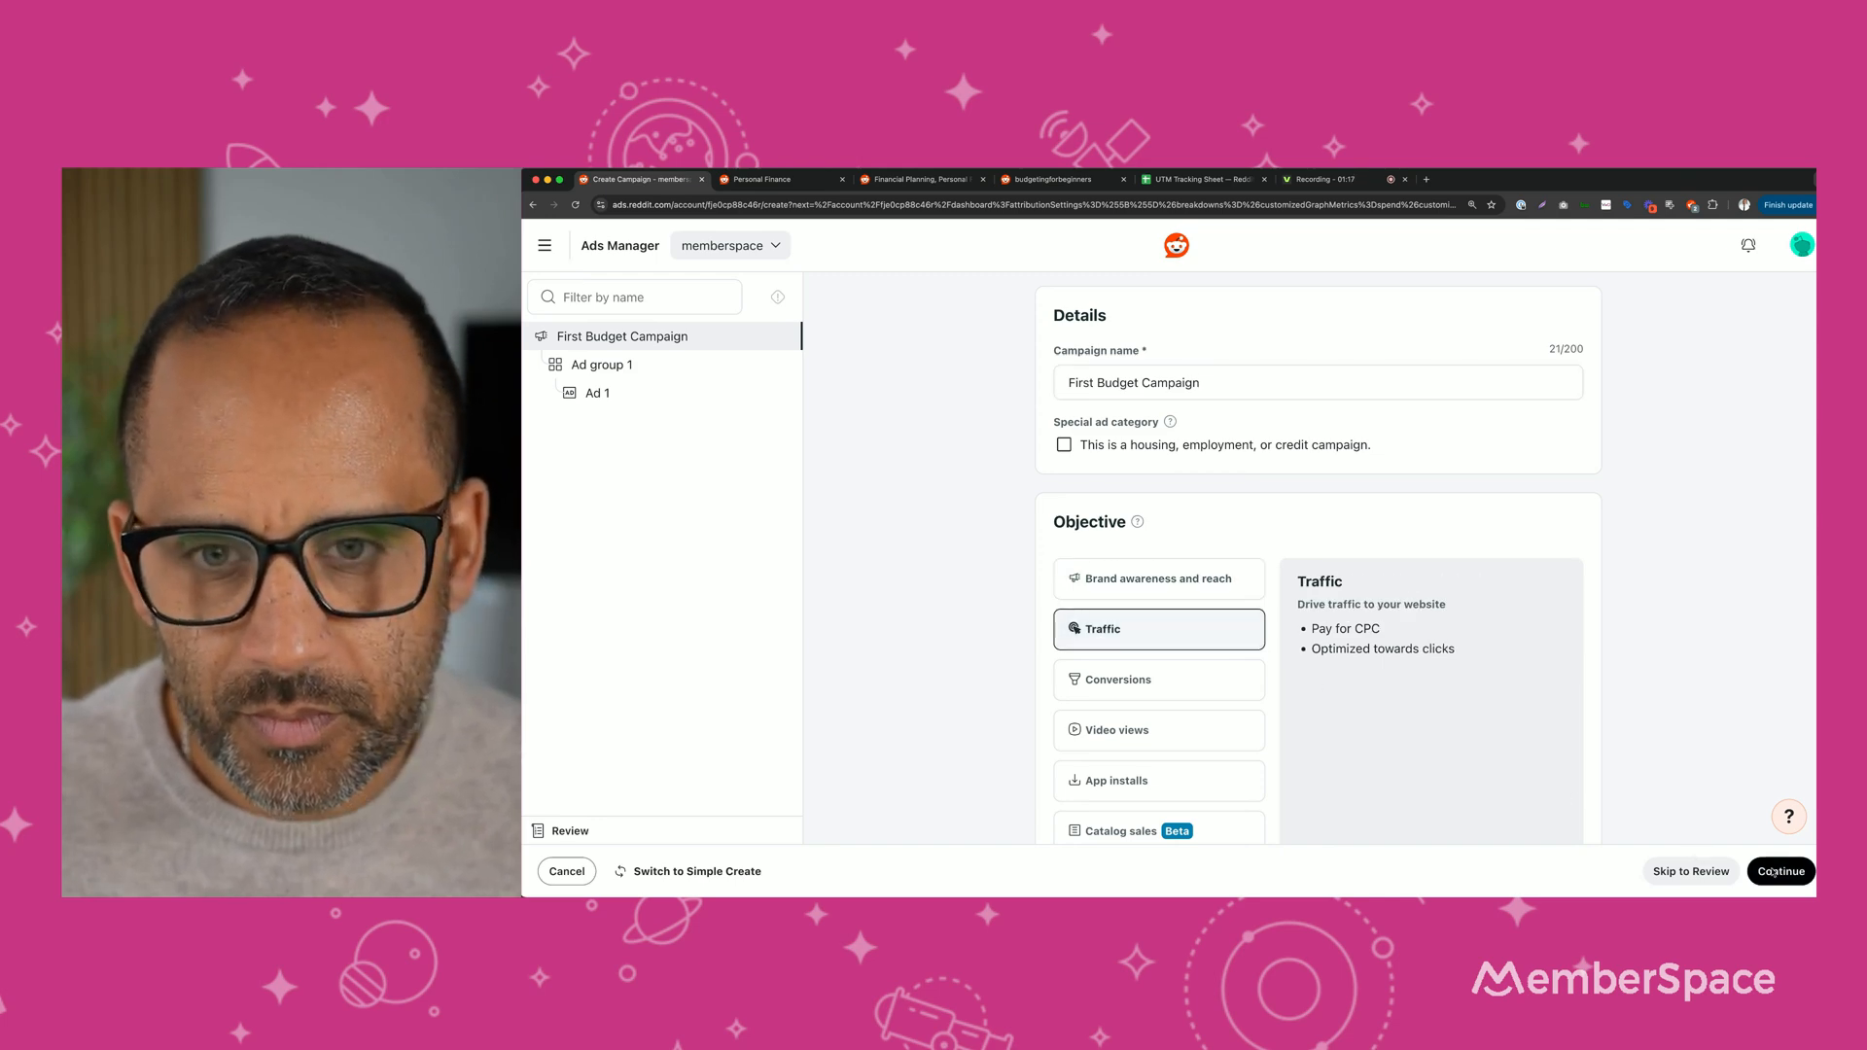
Continue to the ad group step and name the ad group 'Group 1'.
{"action": "left_click", "coordinate": [1781, 871]}
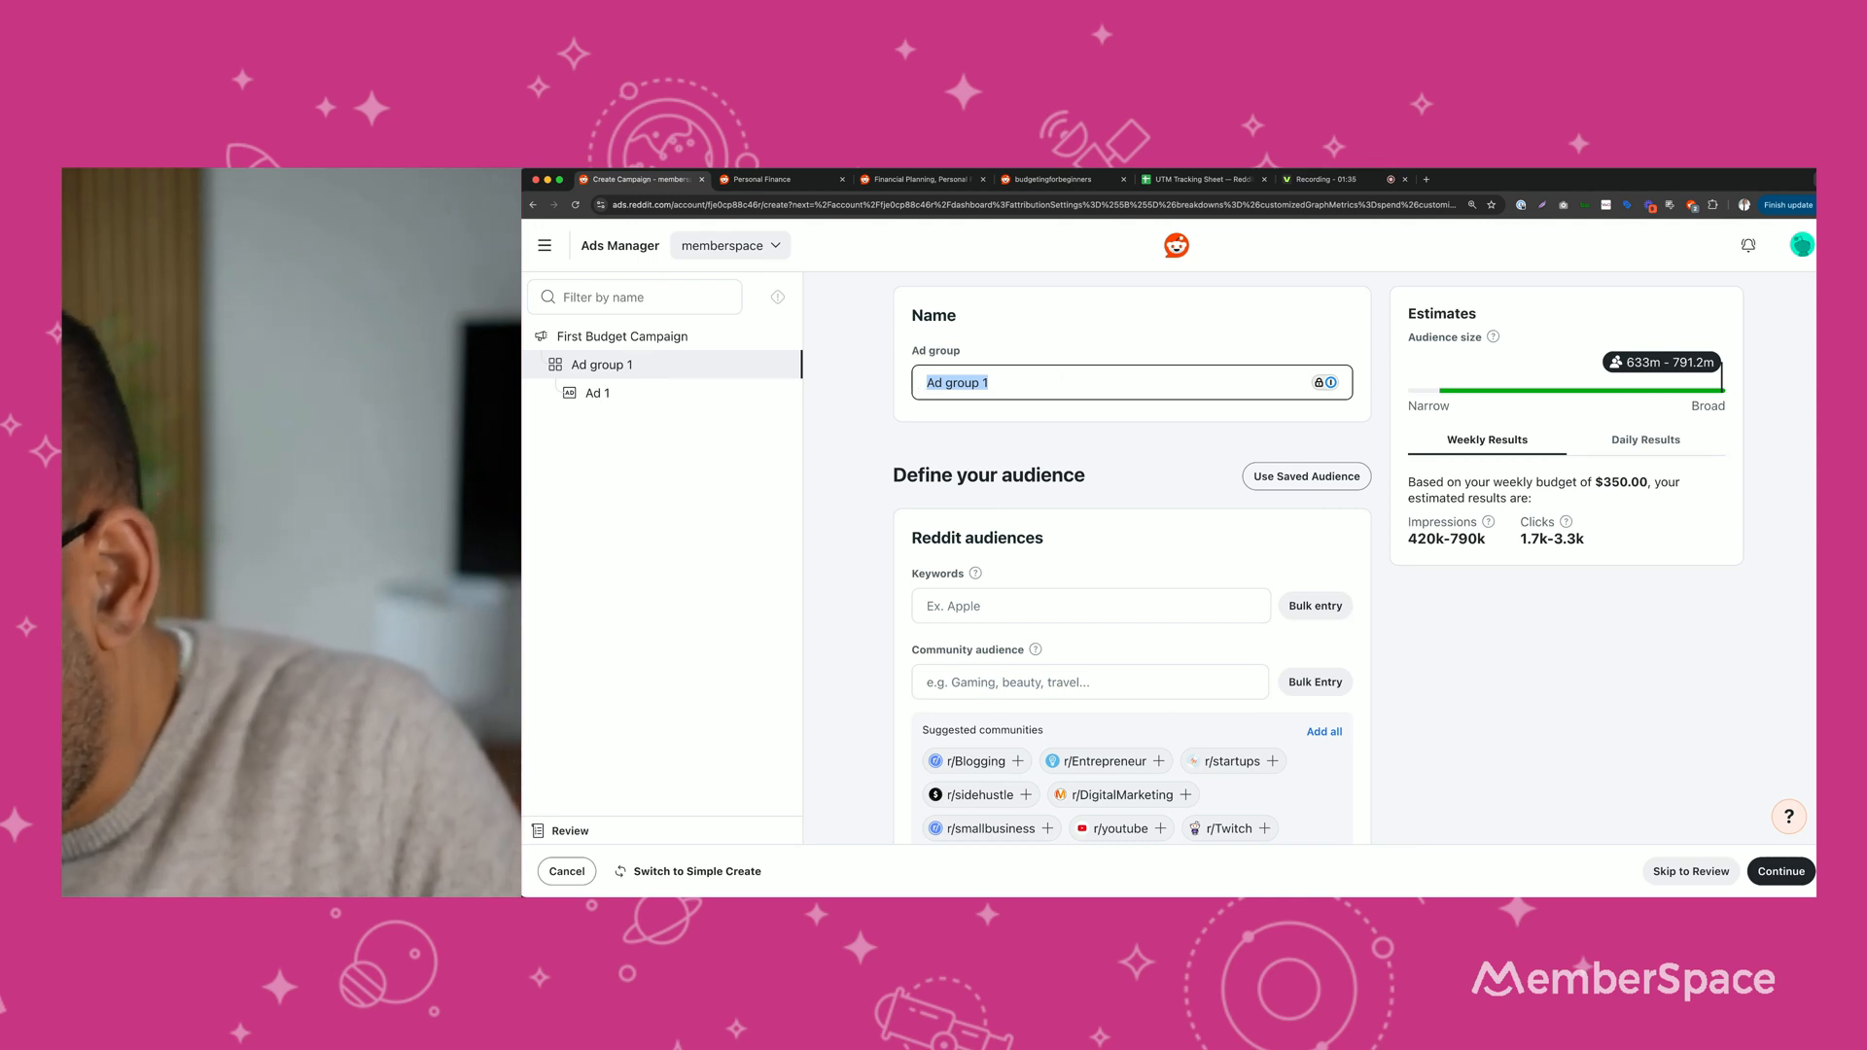
{"action": "type", "text": "Group 1"}
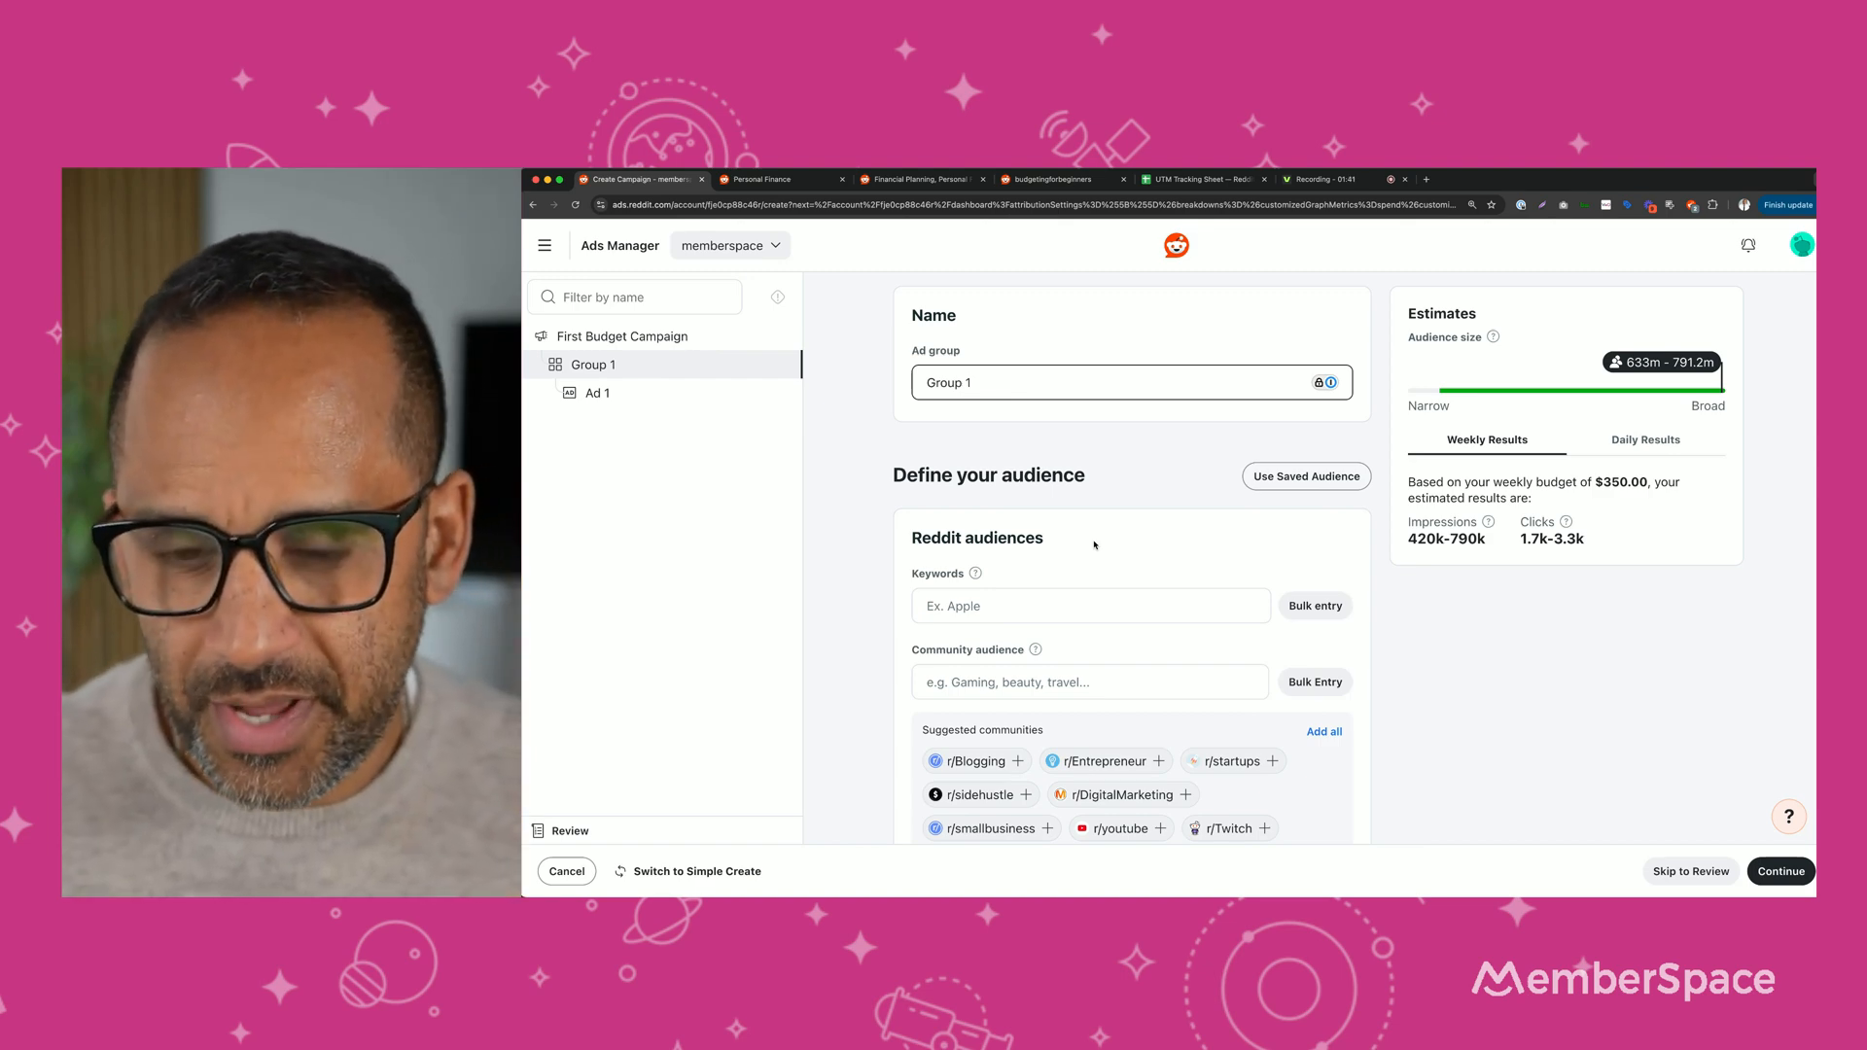
Add r/finance, r/budget and r/budgetingforbeginners to the Community audience targeting.
{"action": "scroll", "scroll_direction": "down", "scroll_amount": 3}
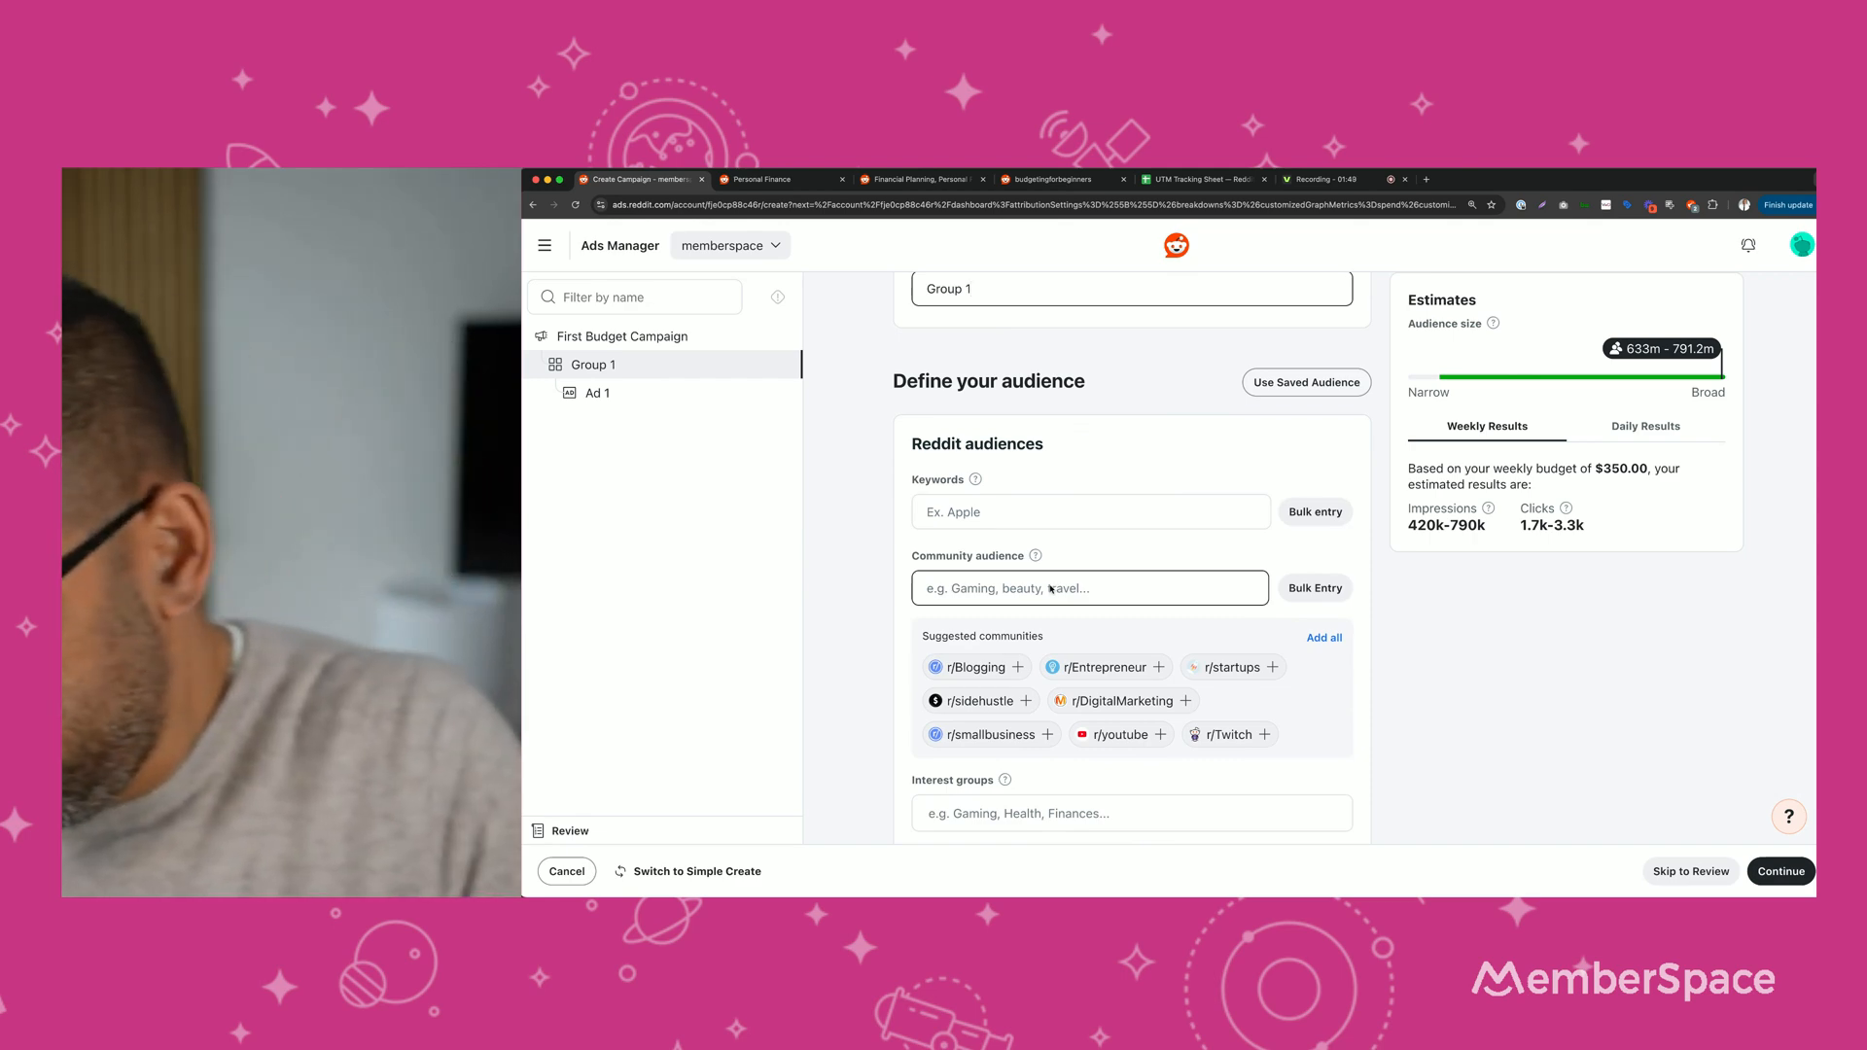
{"action": "type", "text": "finance"}
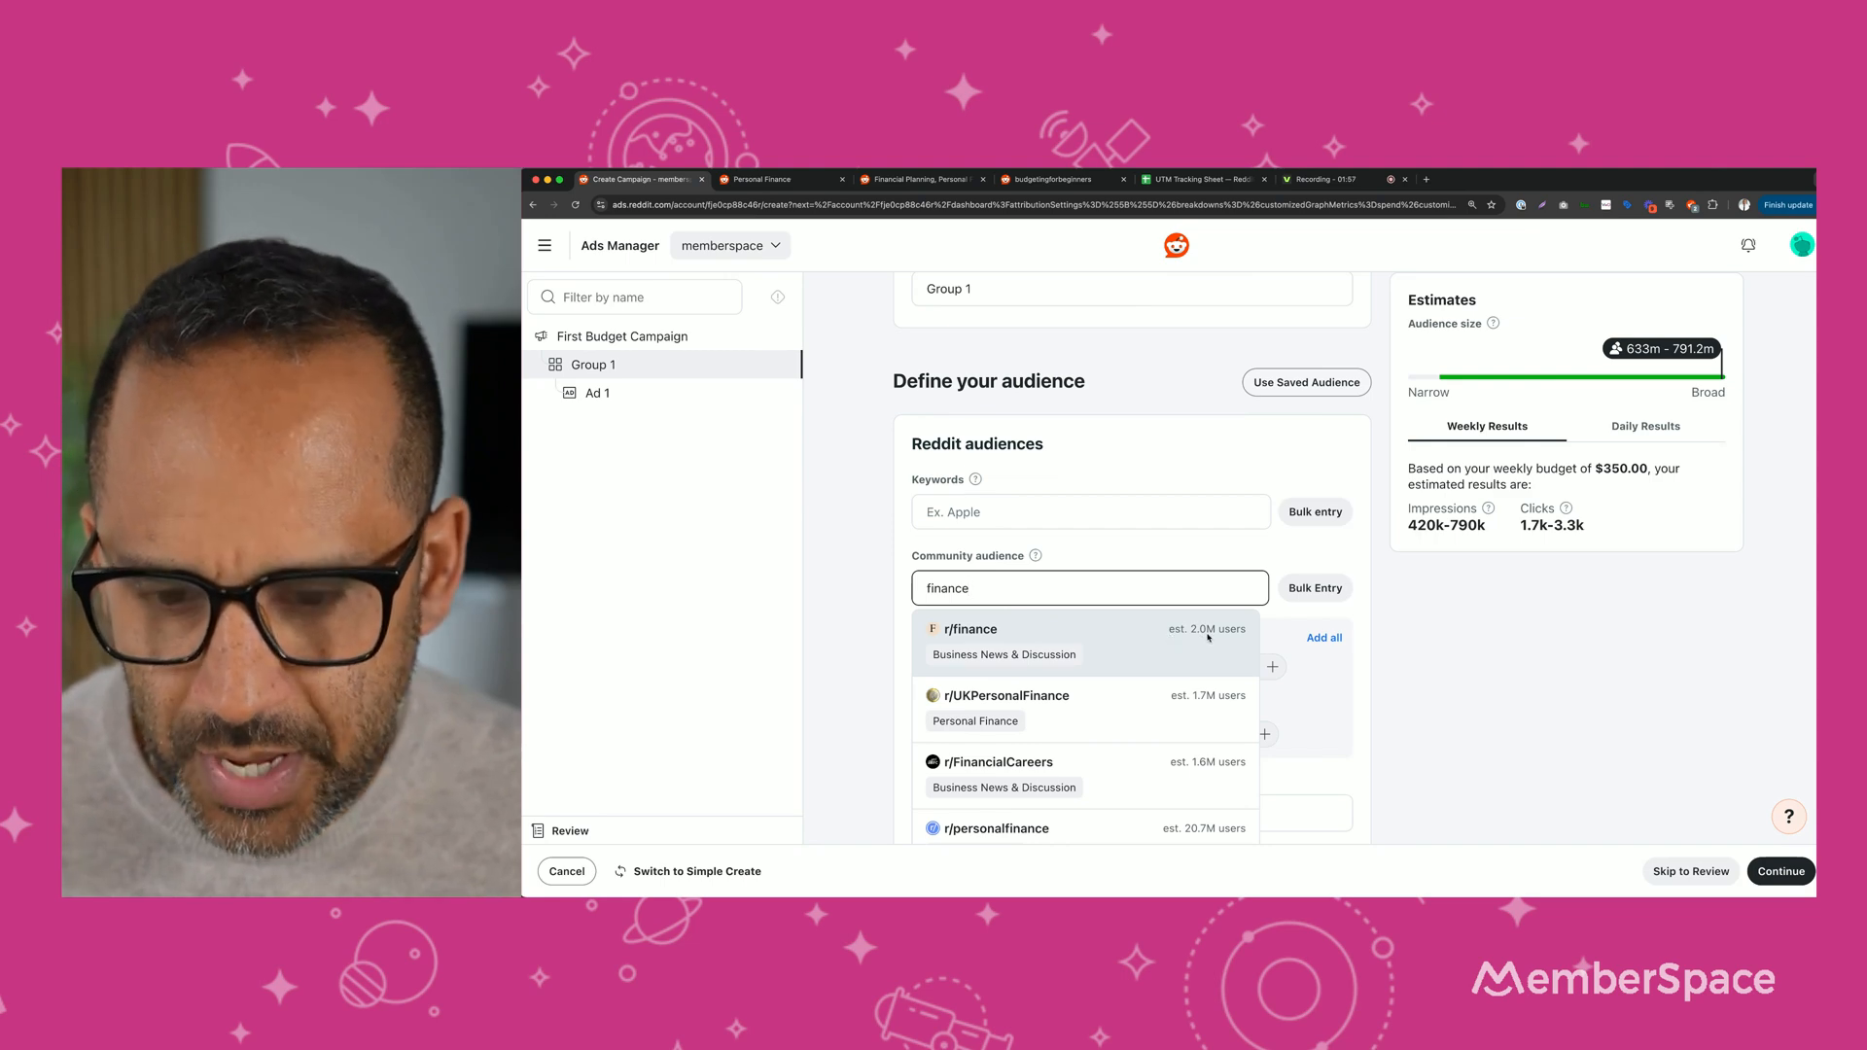
{"action": "mouse_move", "coordinate": [1107, 694]}
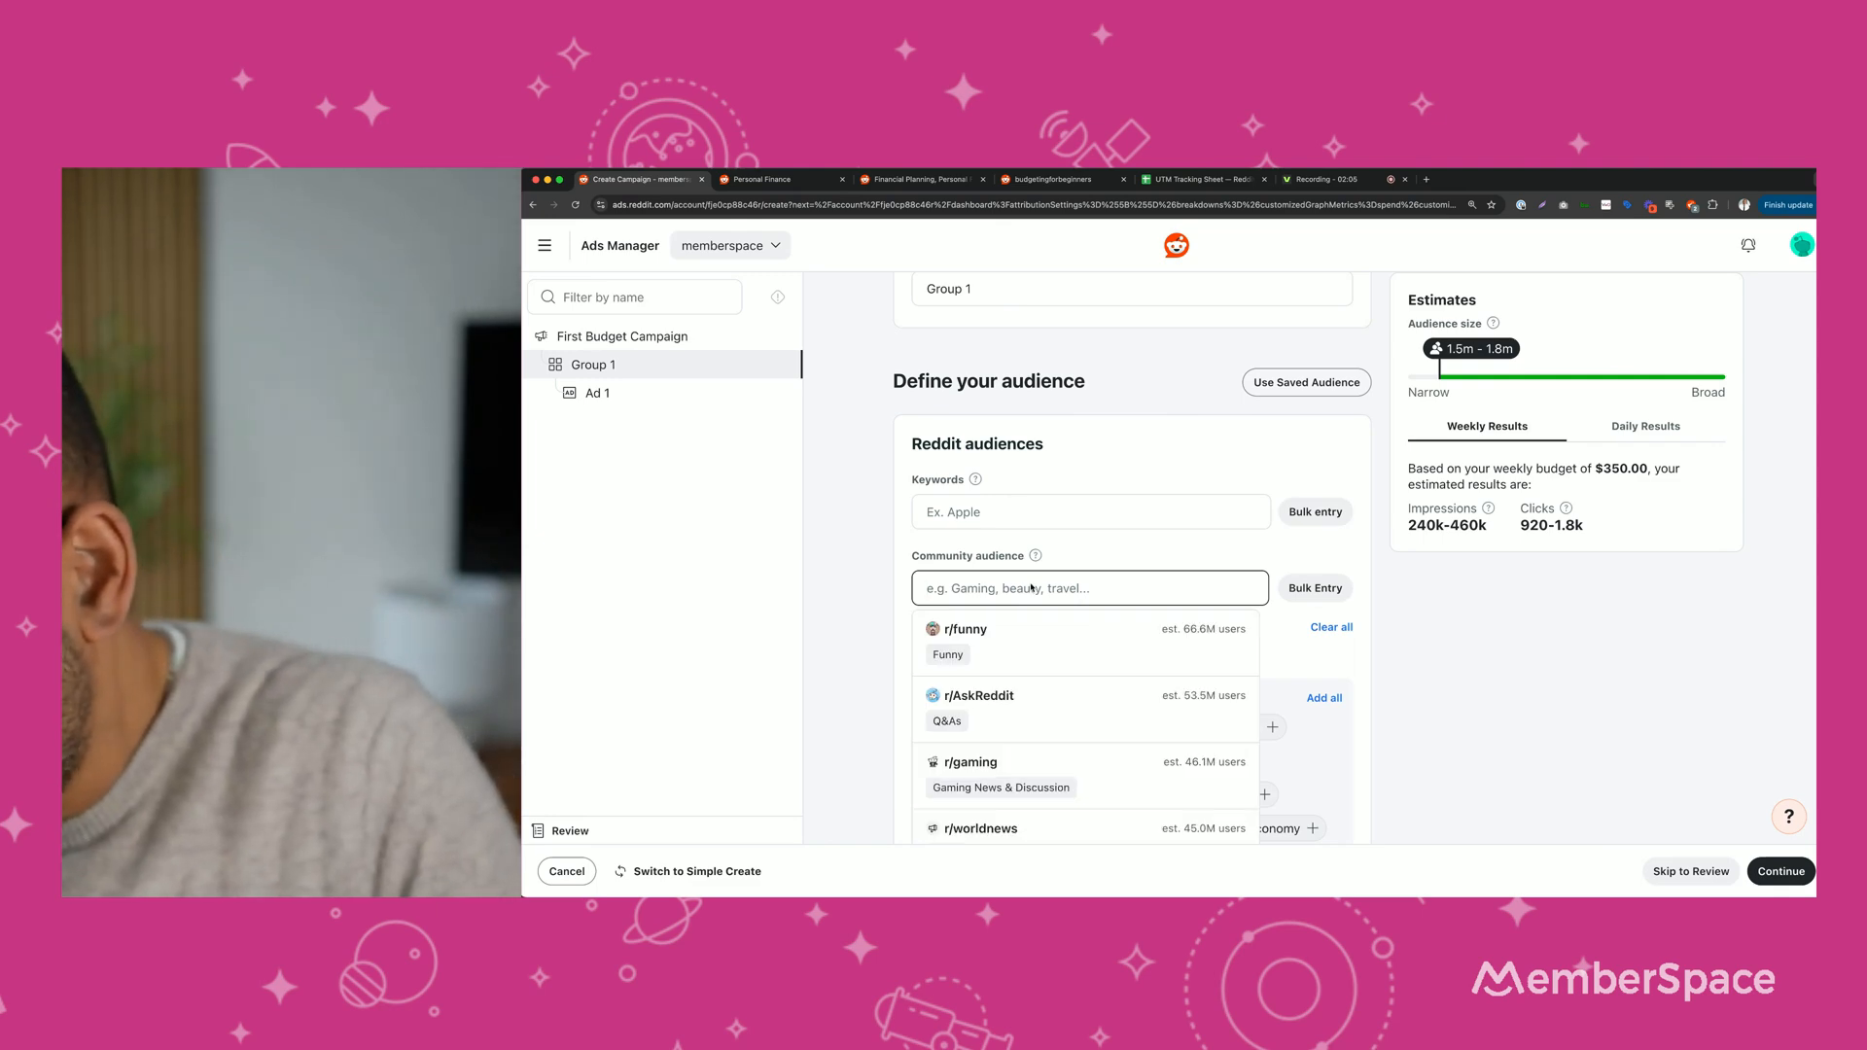
{"action": "type", "text": "budget"}
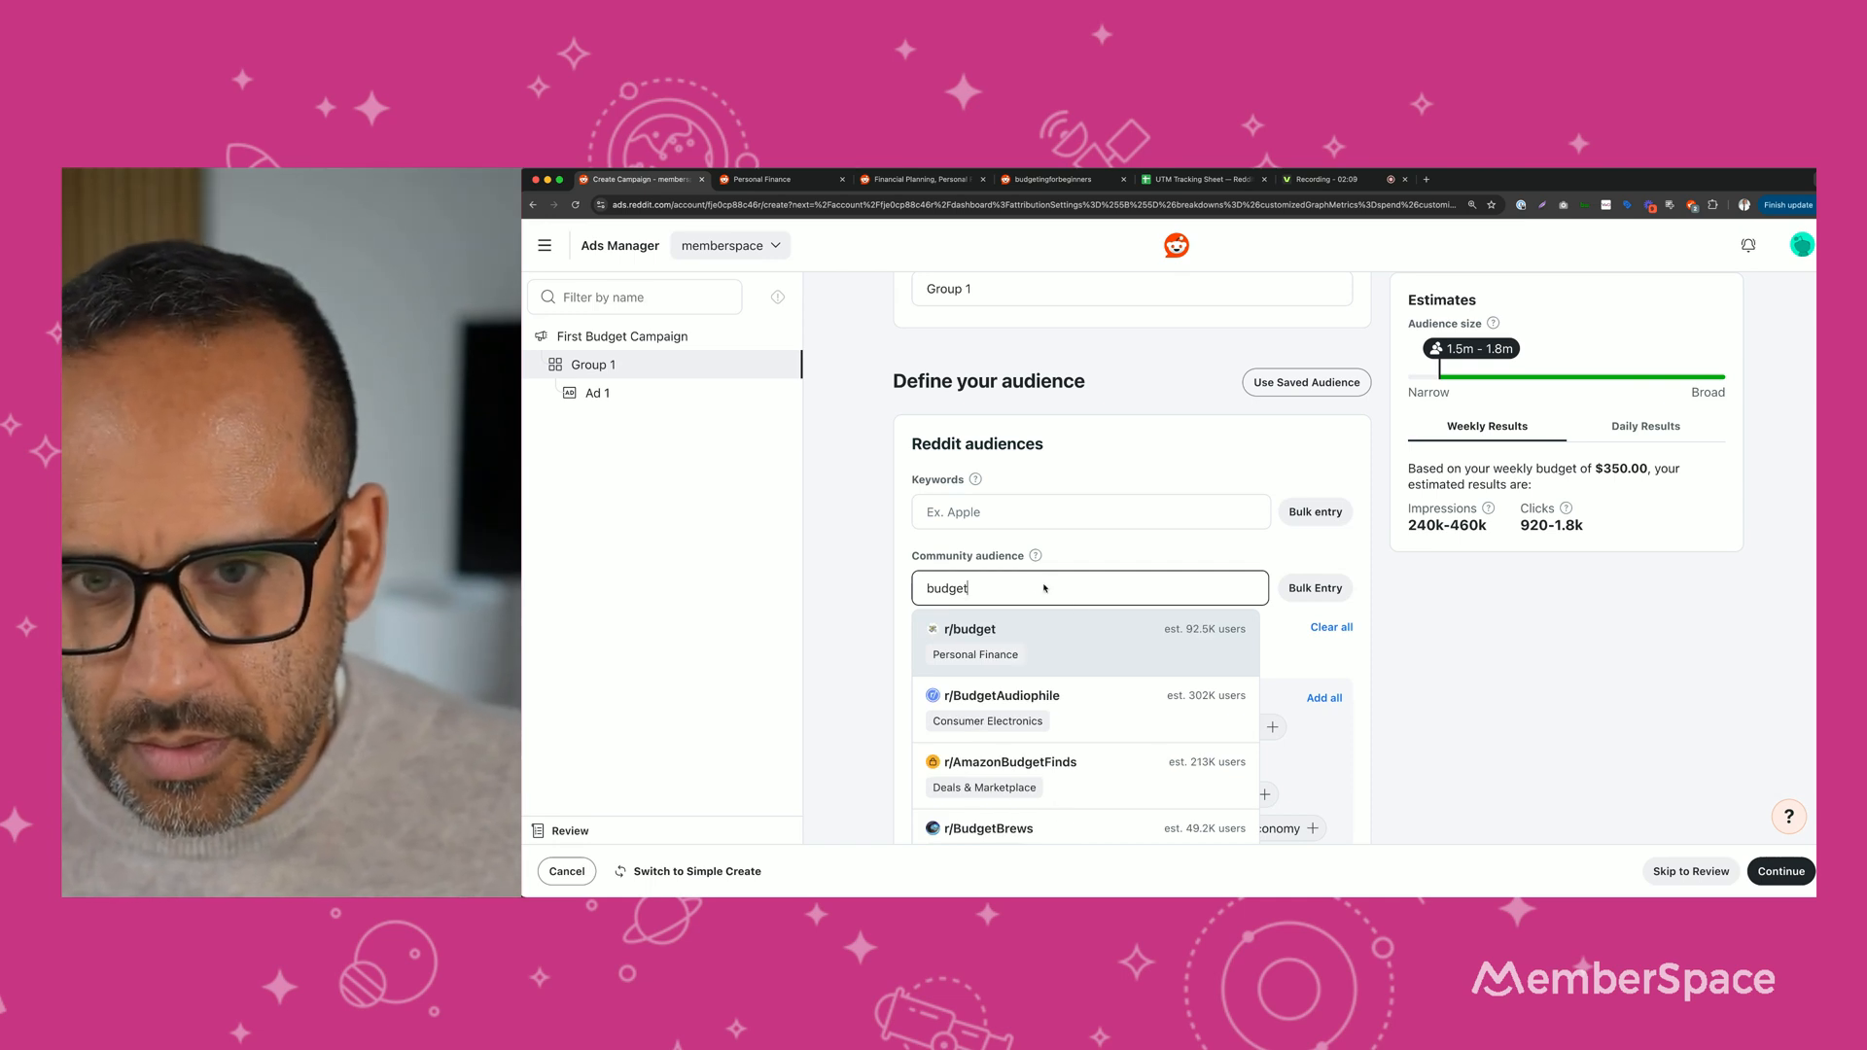
{"action": "left_click", "coordinate": [969, 629]}
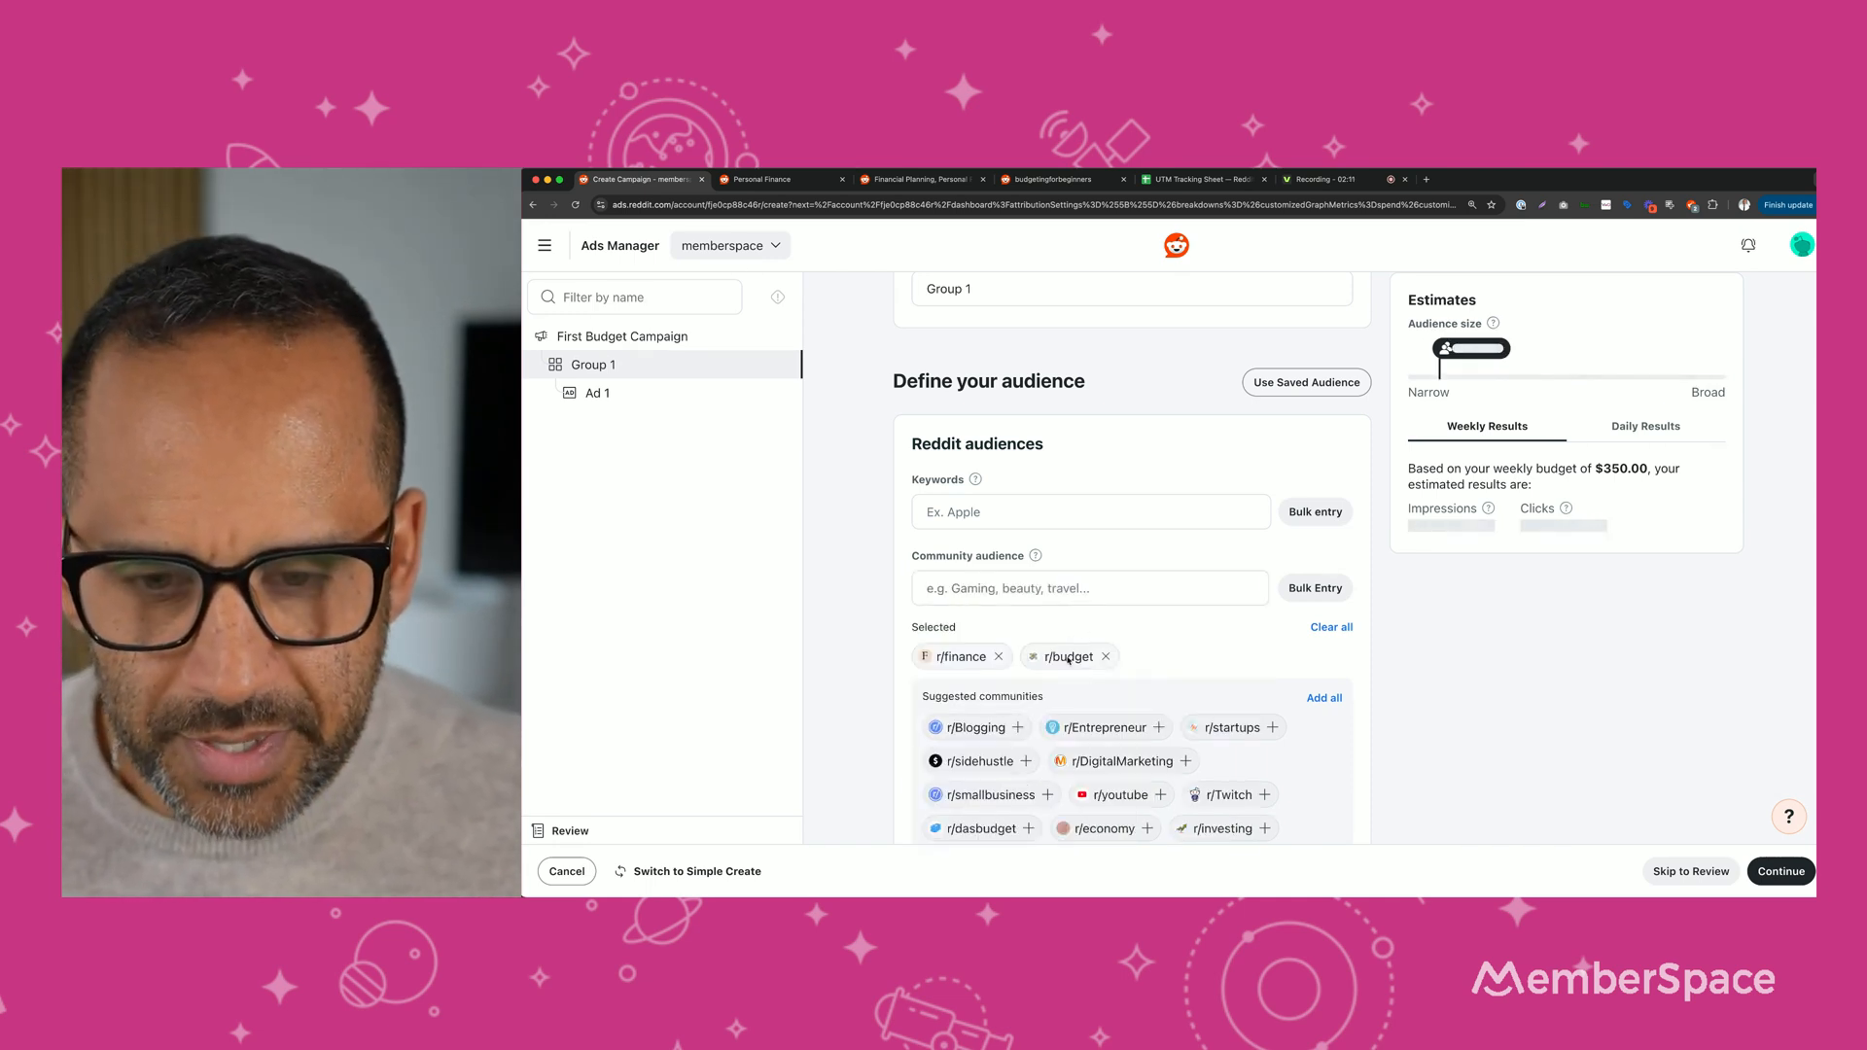
{"action": "mouse_move", "coordinate": [1068, 657]}
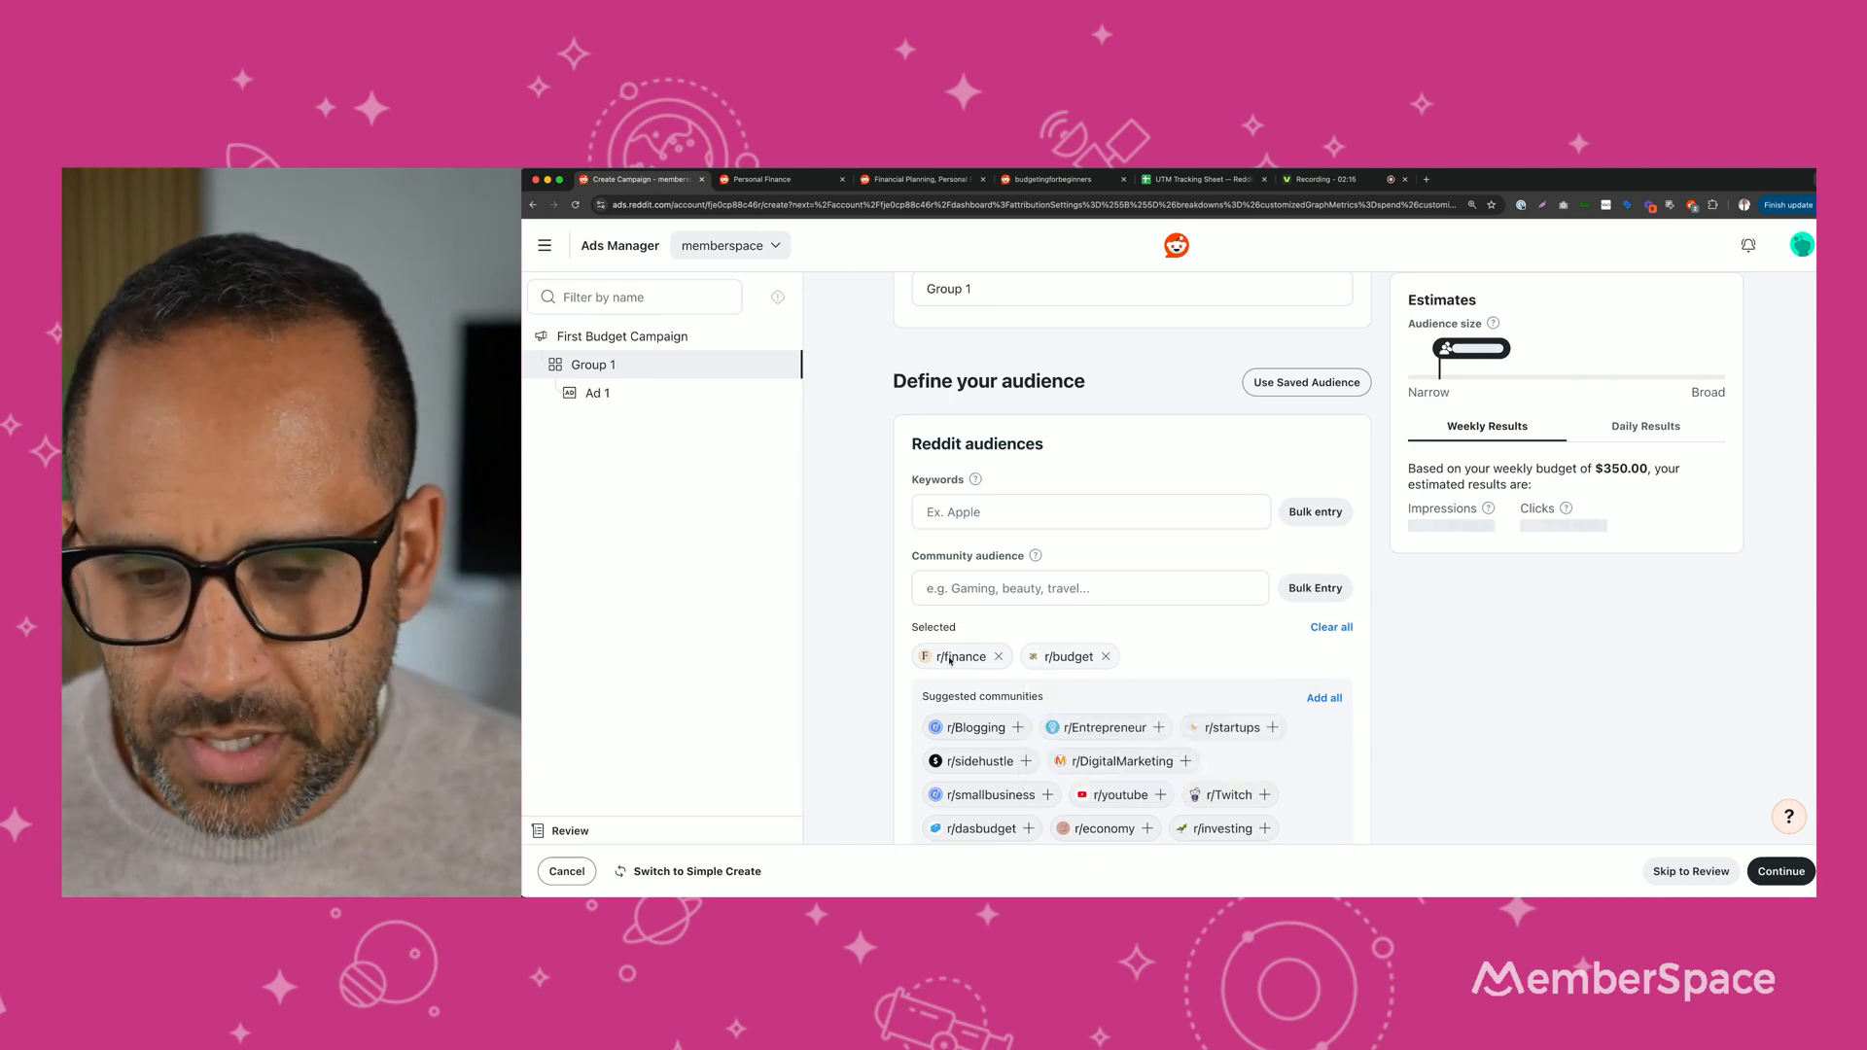
{"action": "mouse_move", "coordinate": [955, 656]}
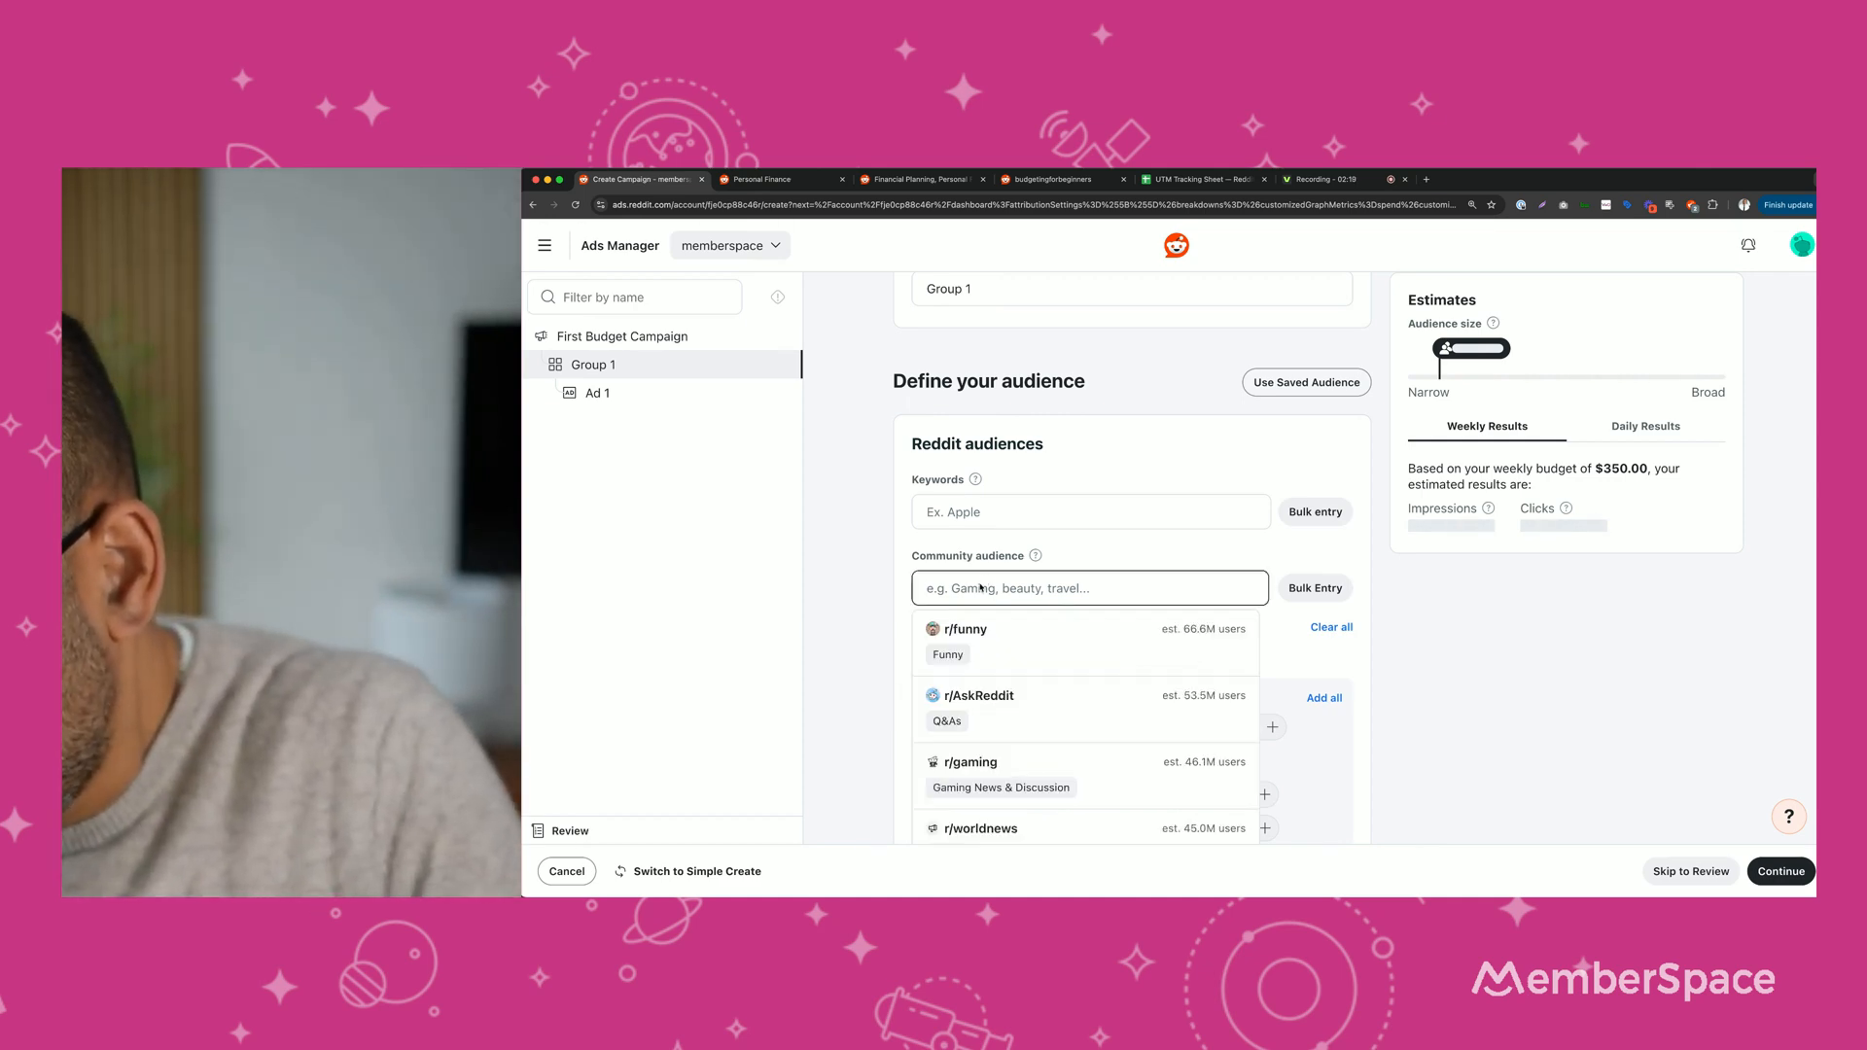
{"action": "type", "text": "budgeting"}
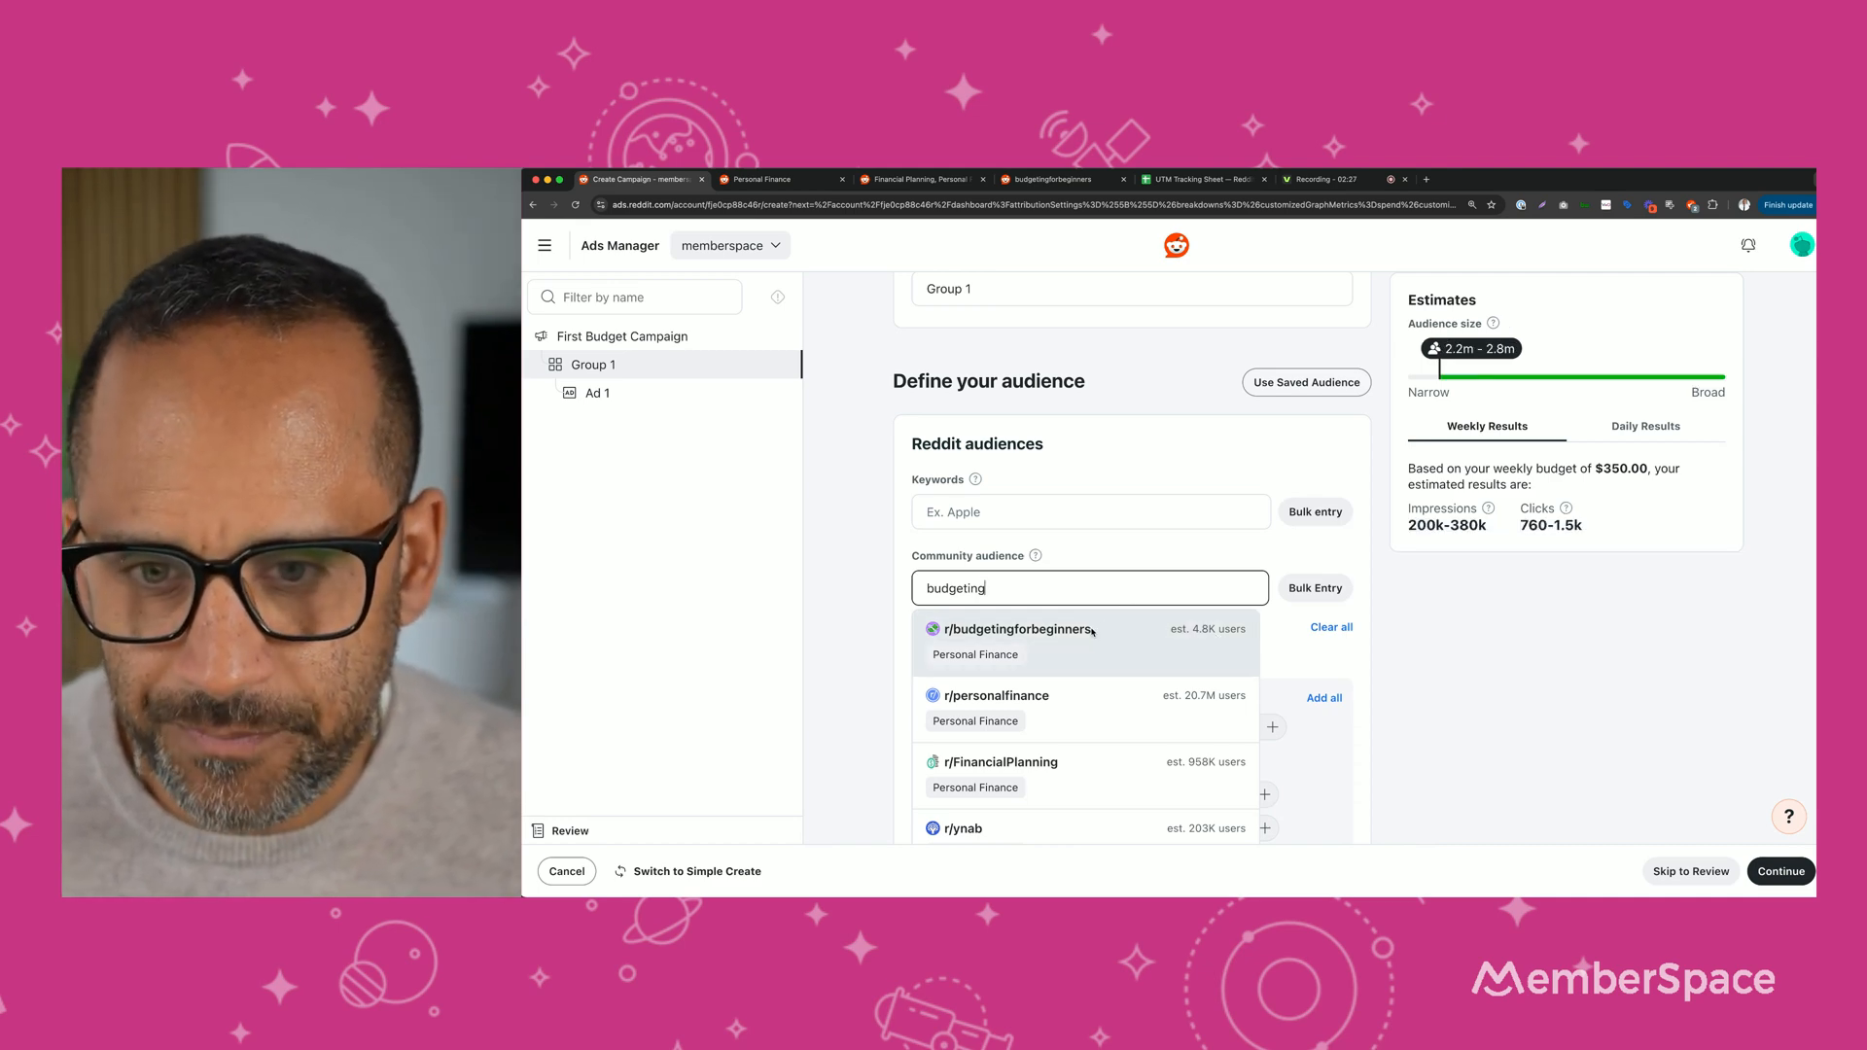
{"action": "left_click", "coordinate": [1018, 629]}
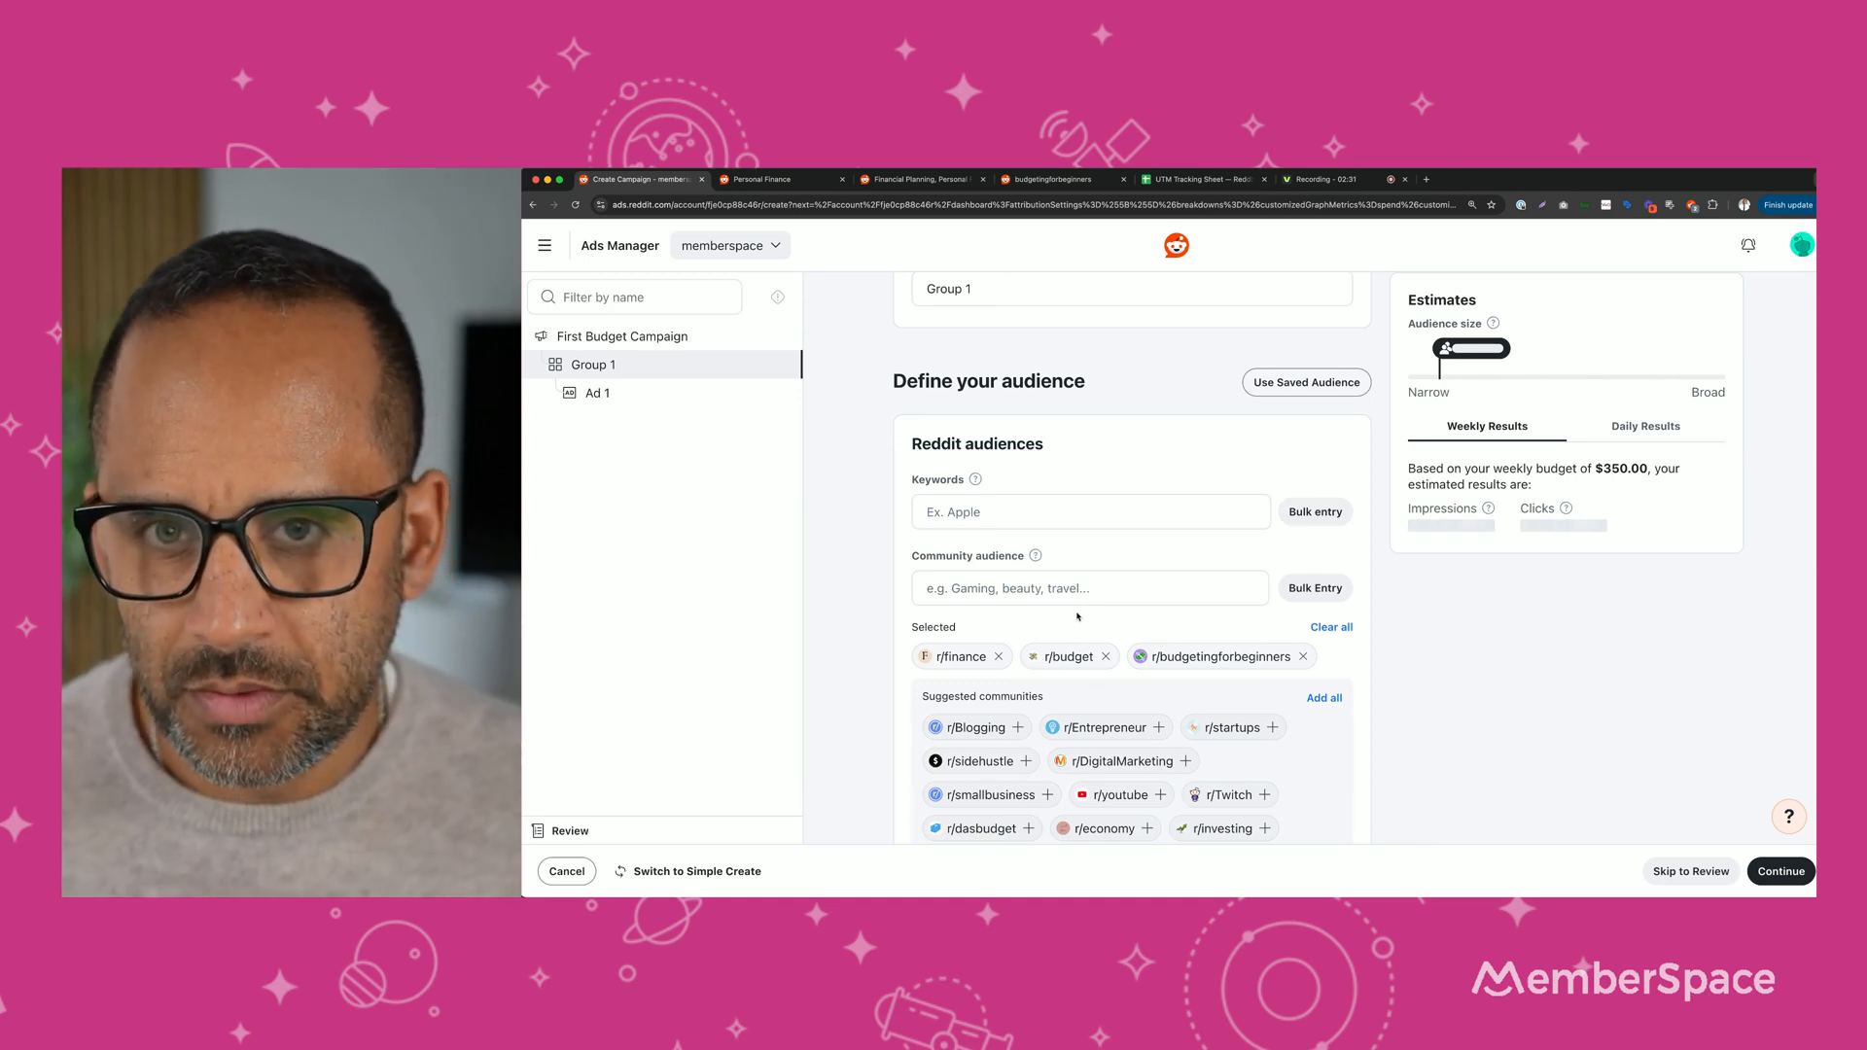
{"action": "left_click", "coordinate": [1089, 588]}
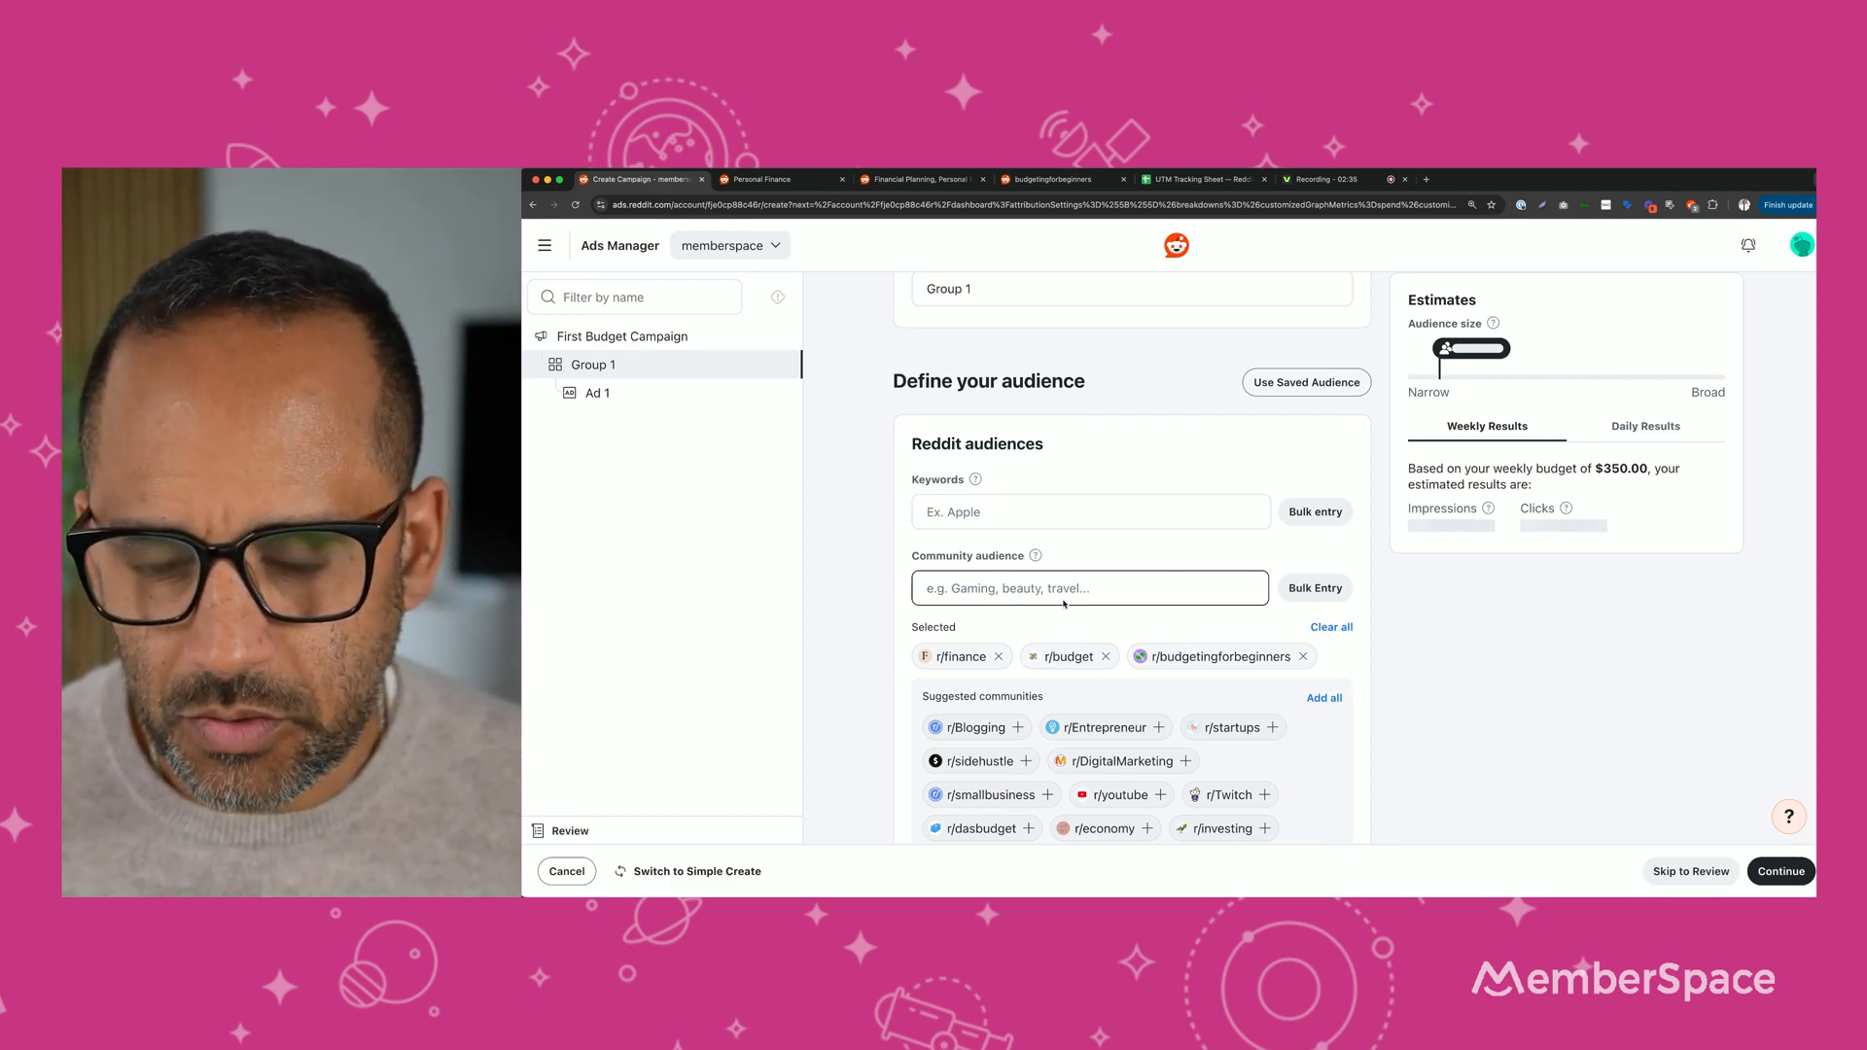
Switch Devices to Custom and include iOS, Android and Desktop.
{"action": "scroll", "scroll_direction": "down", "scroll_amount": 3}
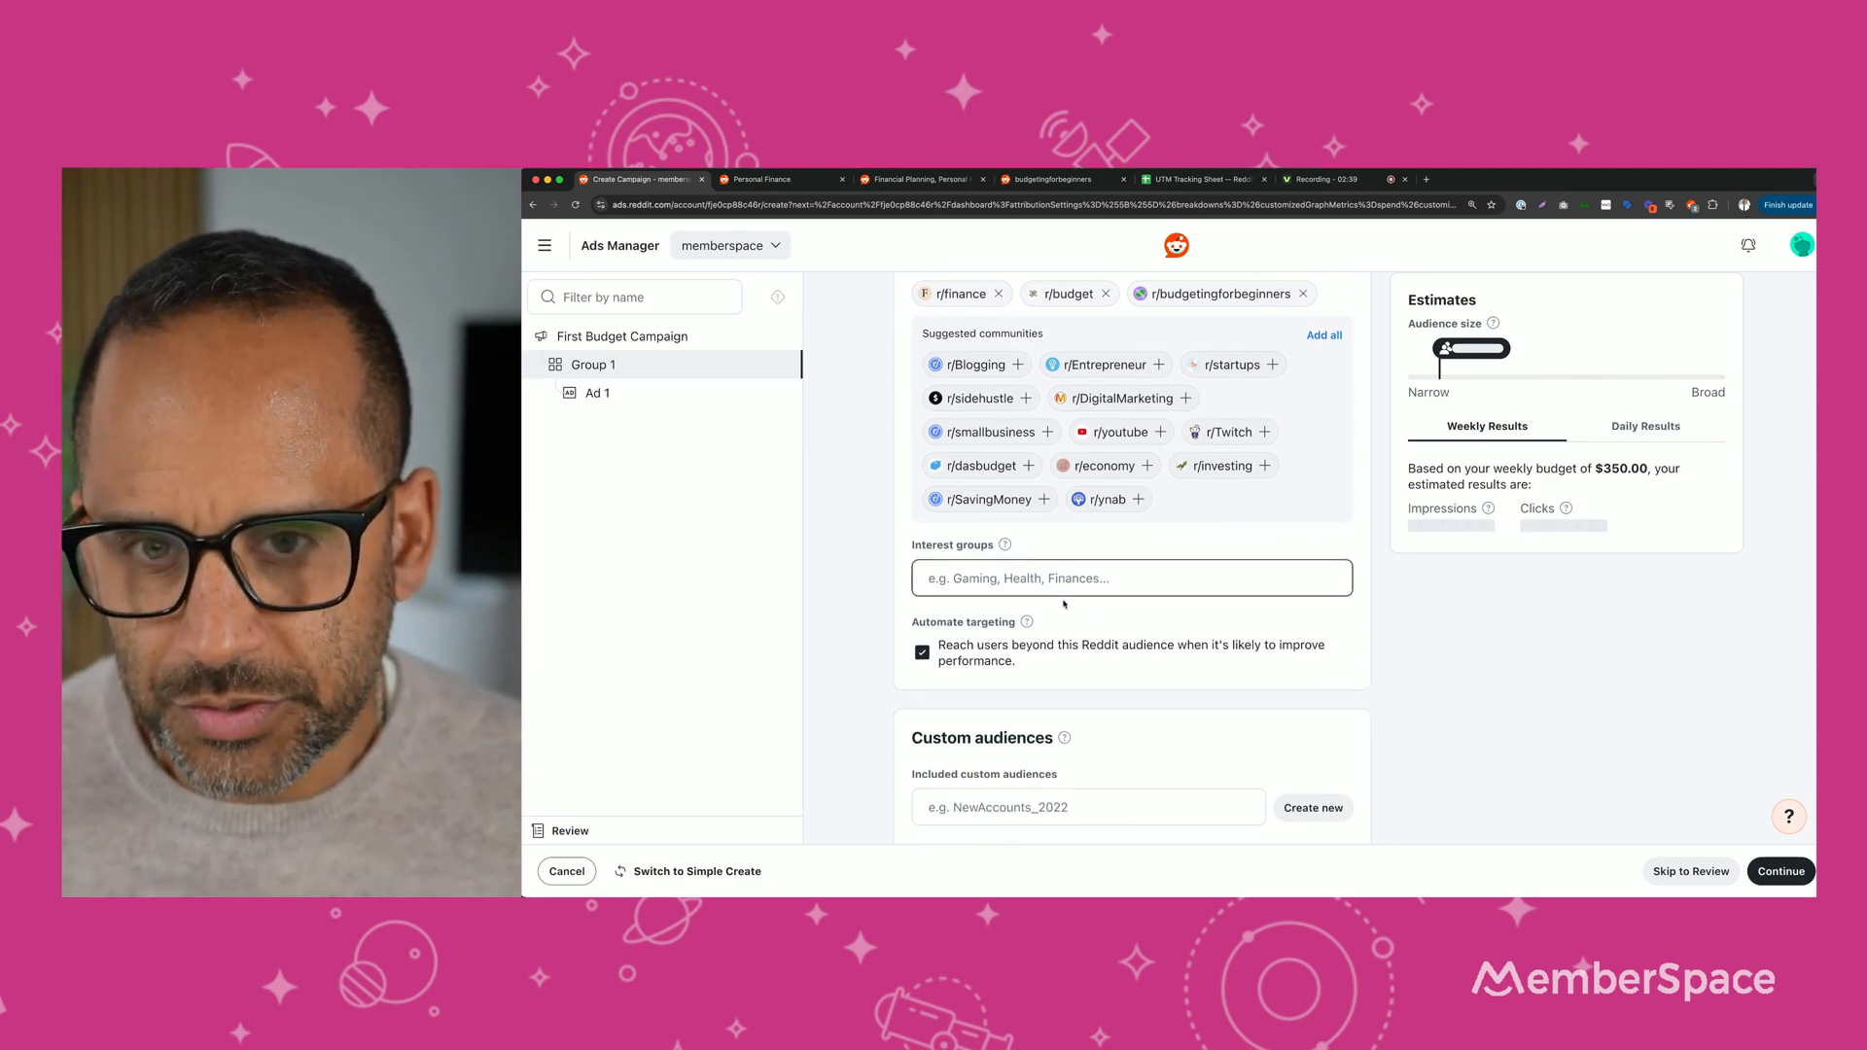
{"action": "scroll", "scroll_direction": "down", "scroll_amount": 3}
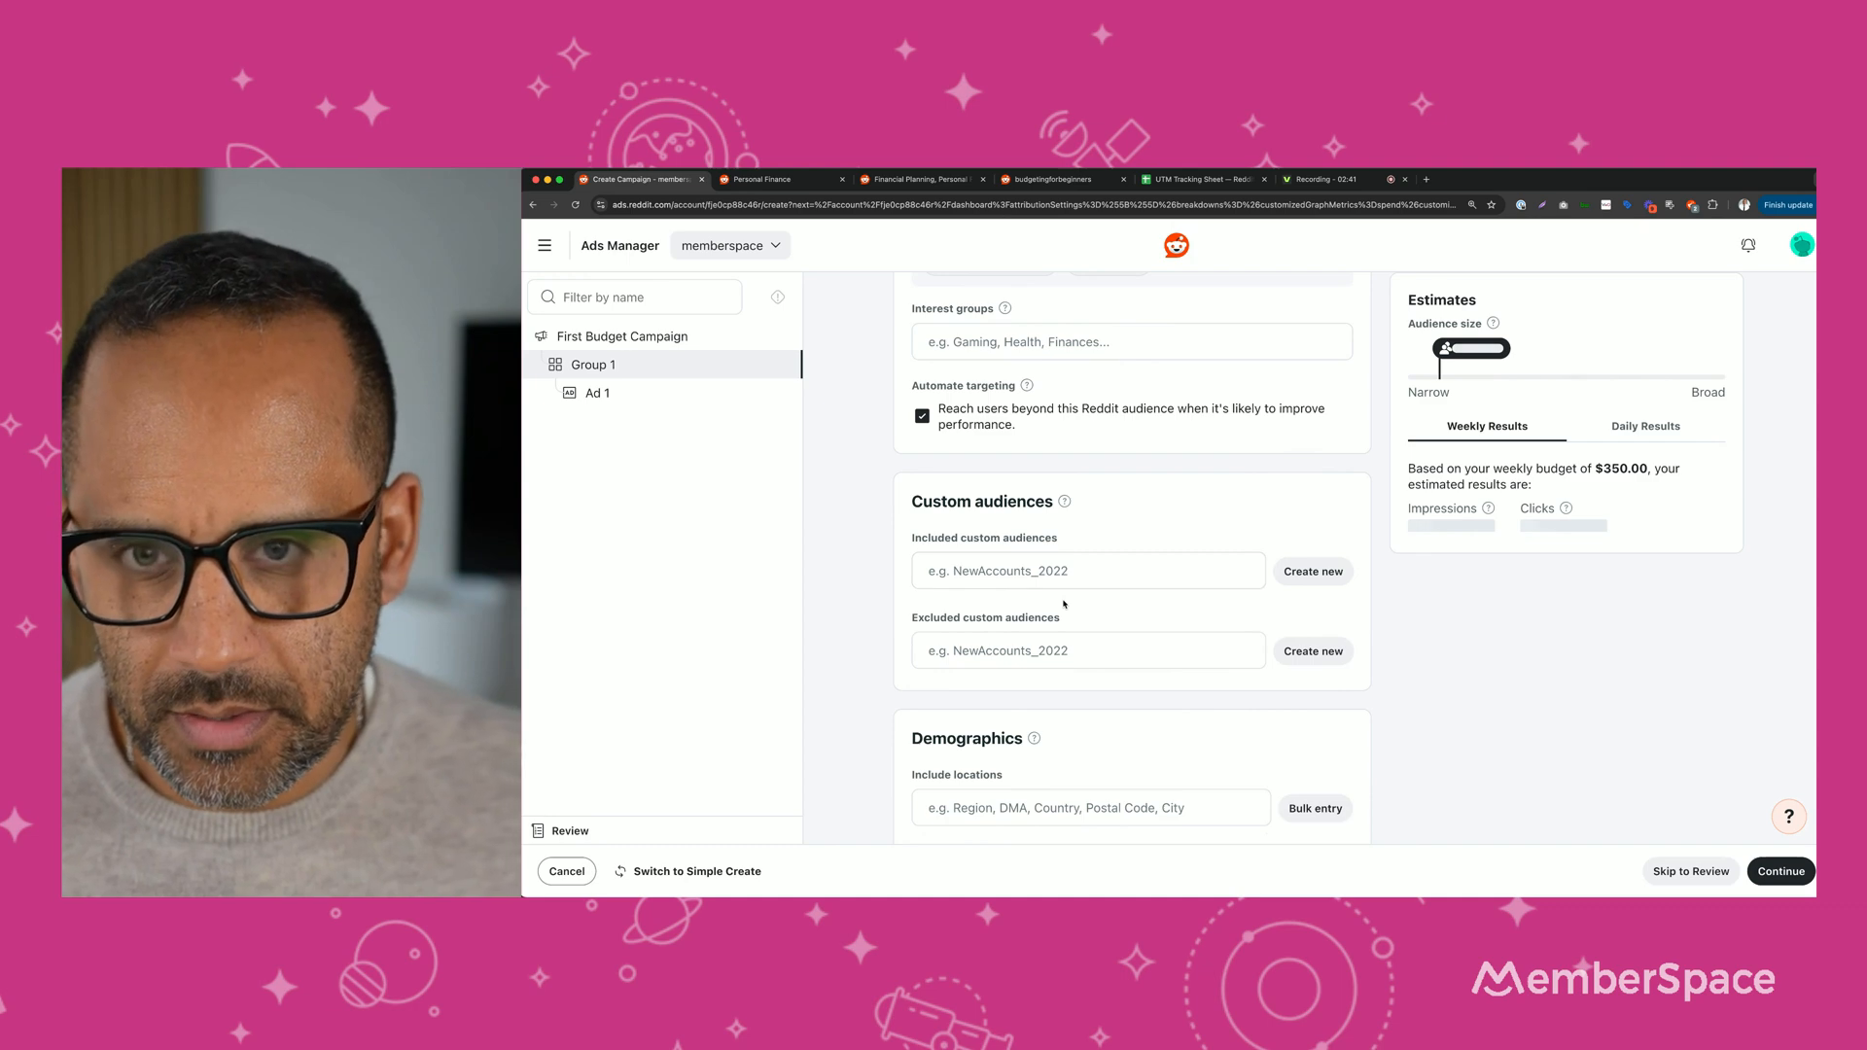
{"action": "scroll", "scroll_direction": "down", "scroll_amount": 3}
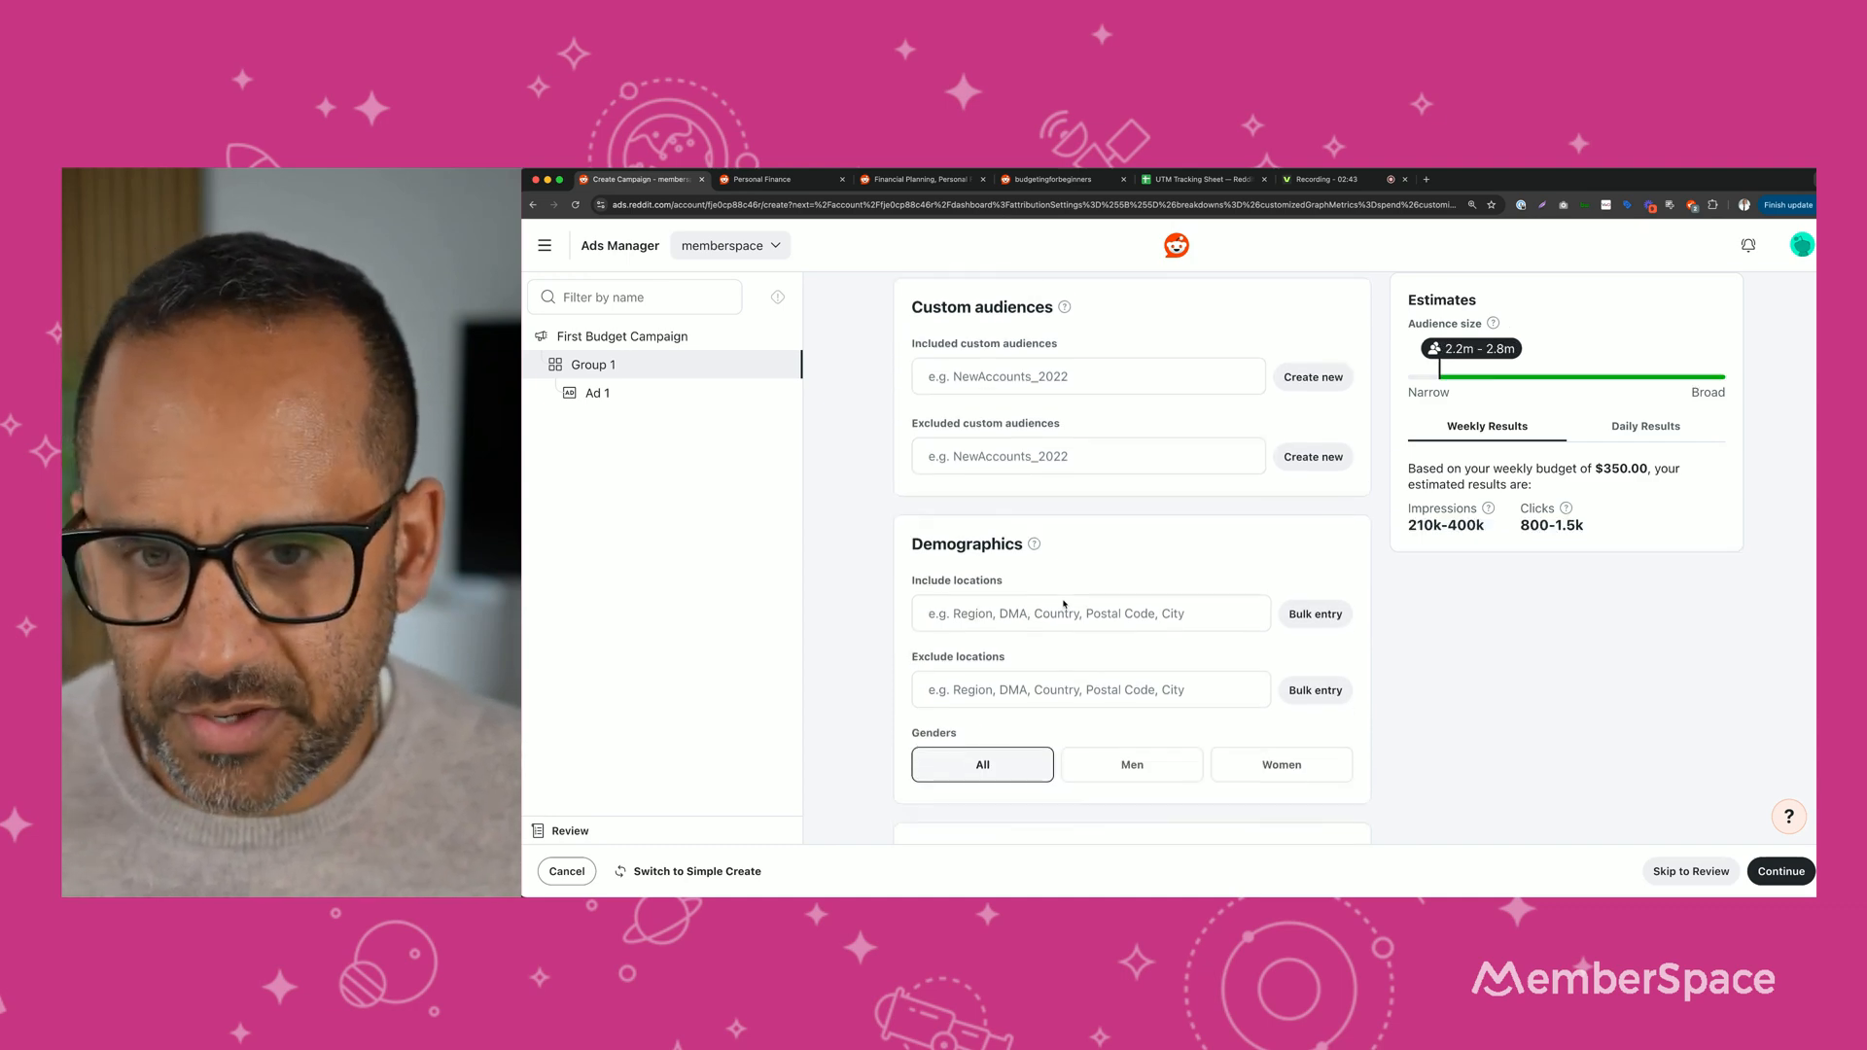
{"action": "scroll", "scroll_direction": "down", "scroll_amount": 3}
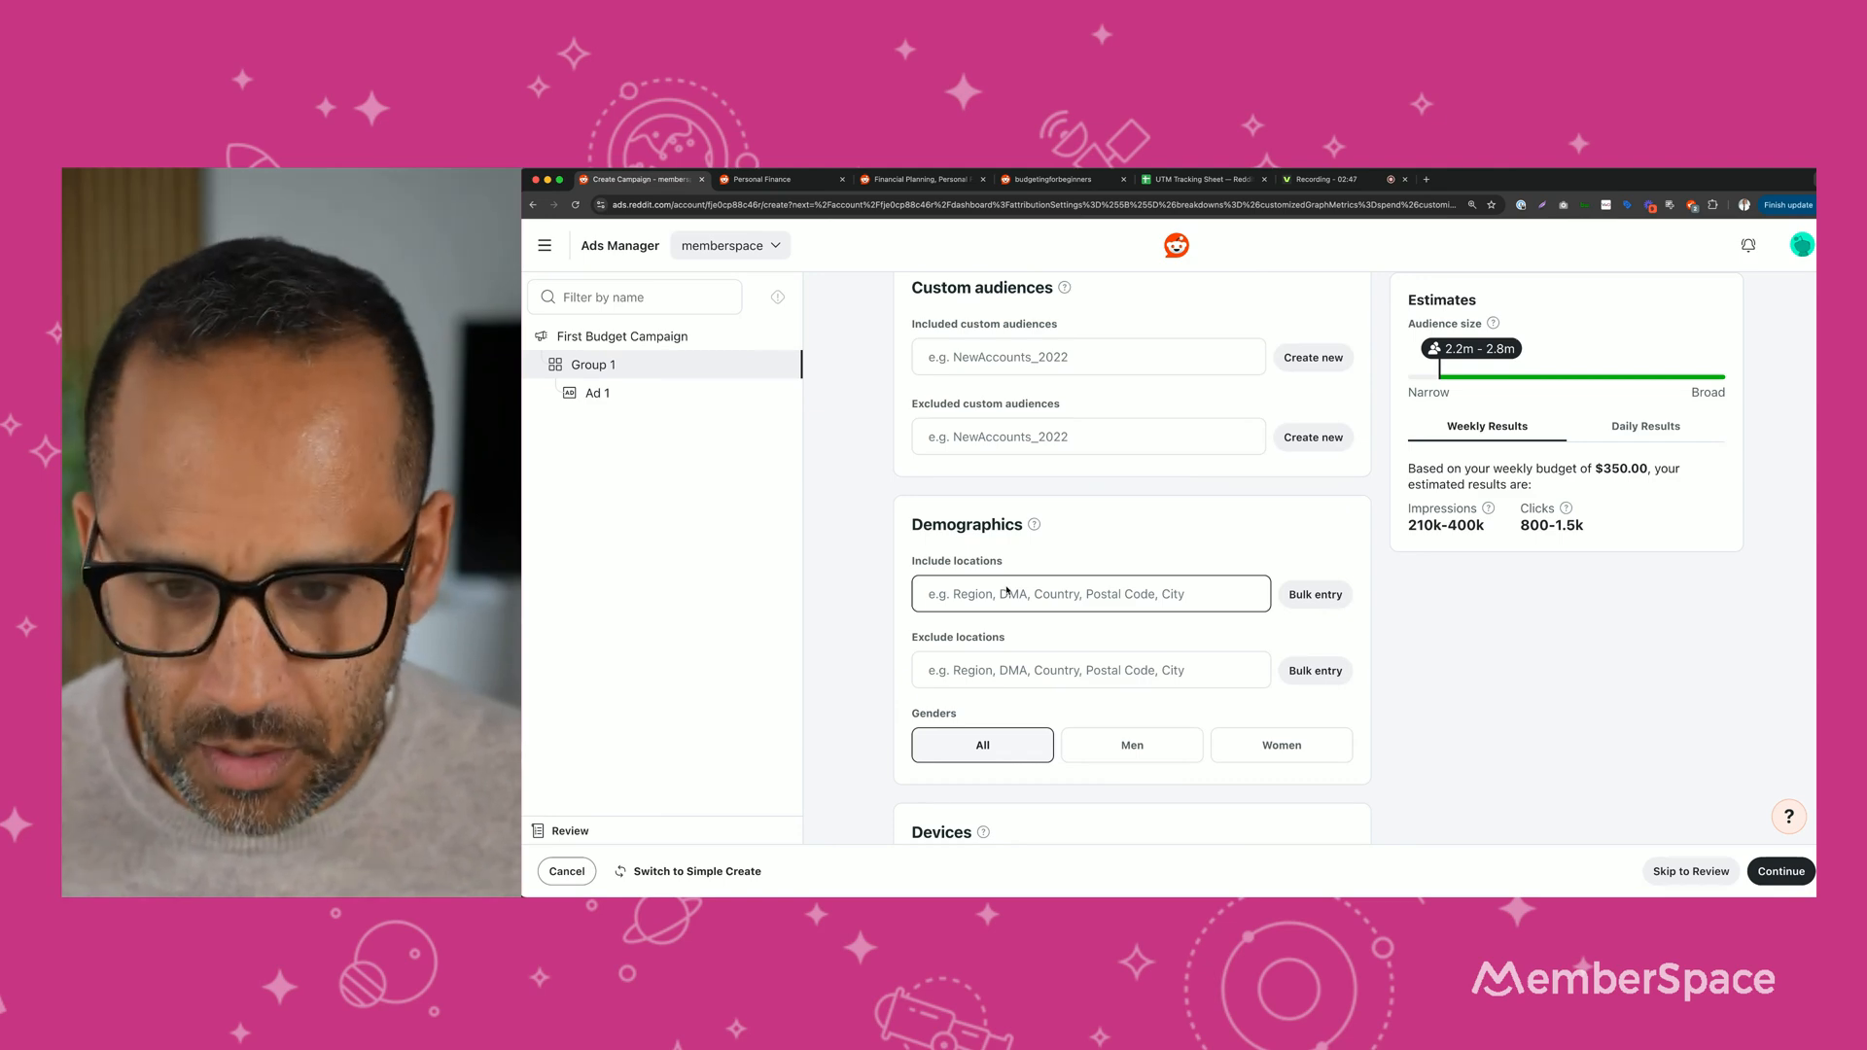
{"action": "scroll", "scroll_direction": "down", "scroll_amount": 3}
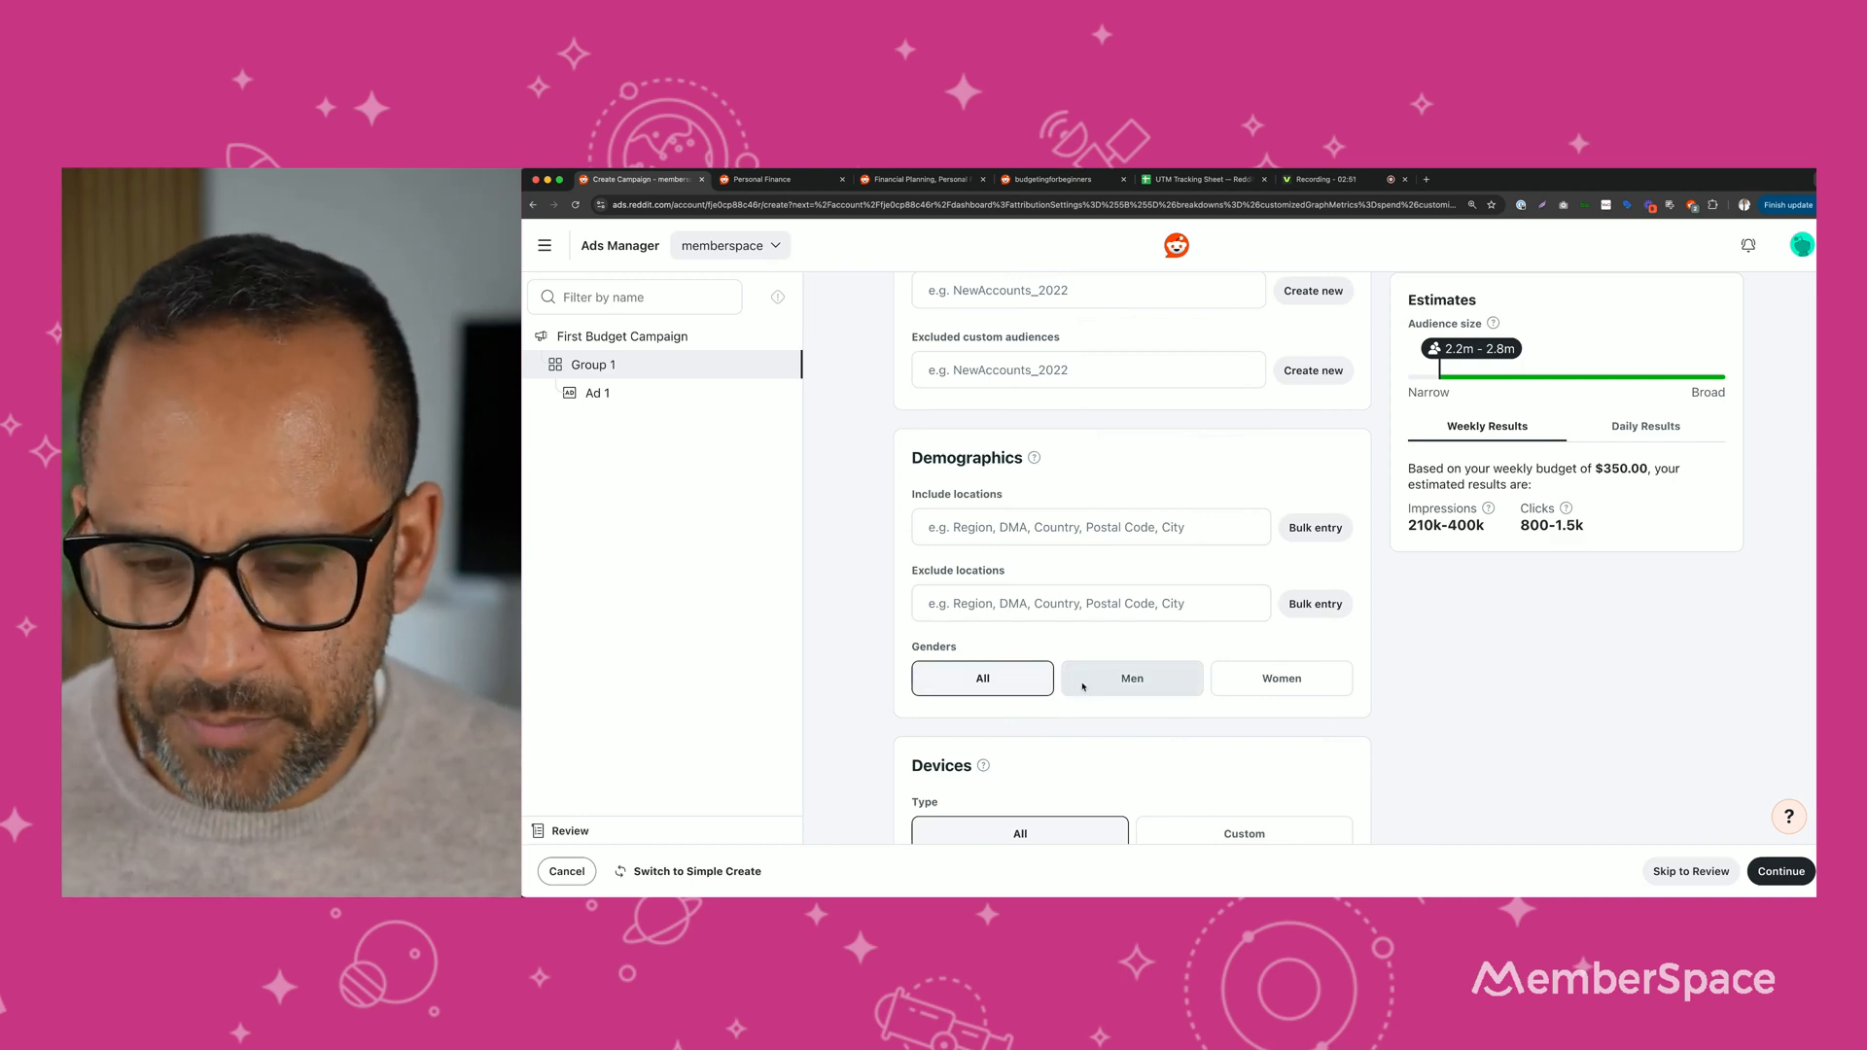
{"action": "scroll", "scroll_direction": "down", "scroll_amount": 3}
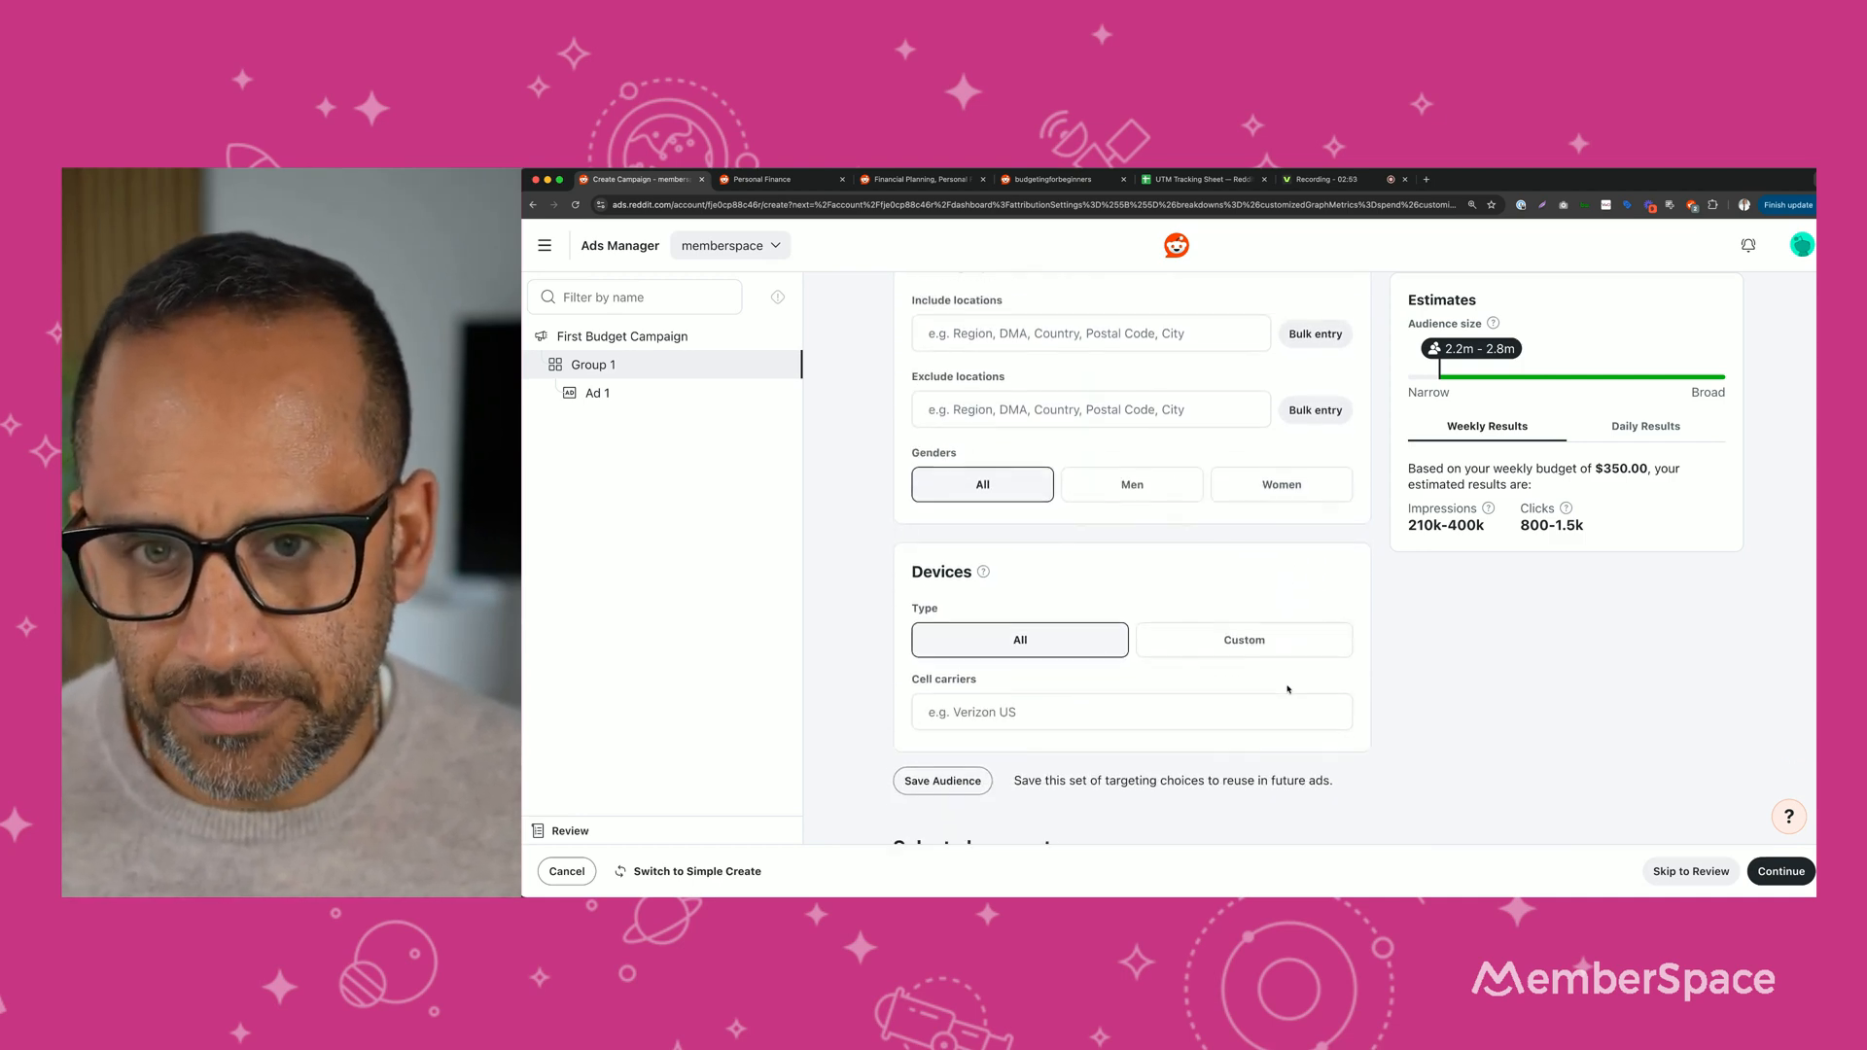
{"action": "scroll", "scroll_direction": "down", "scroll_amount": 3}
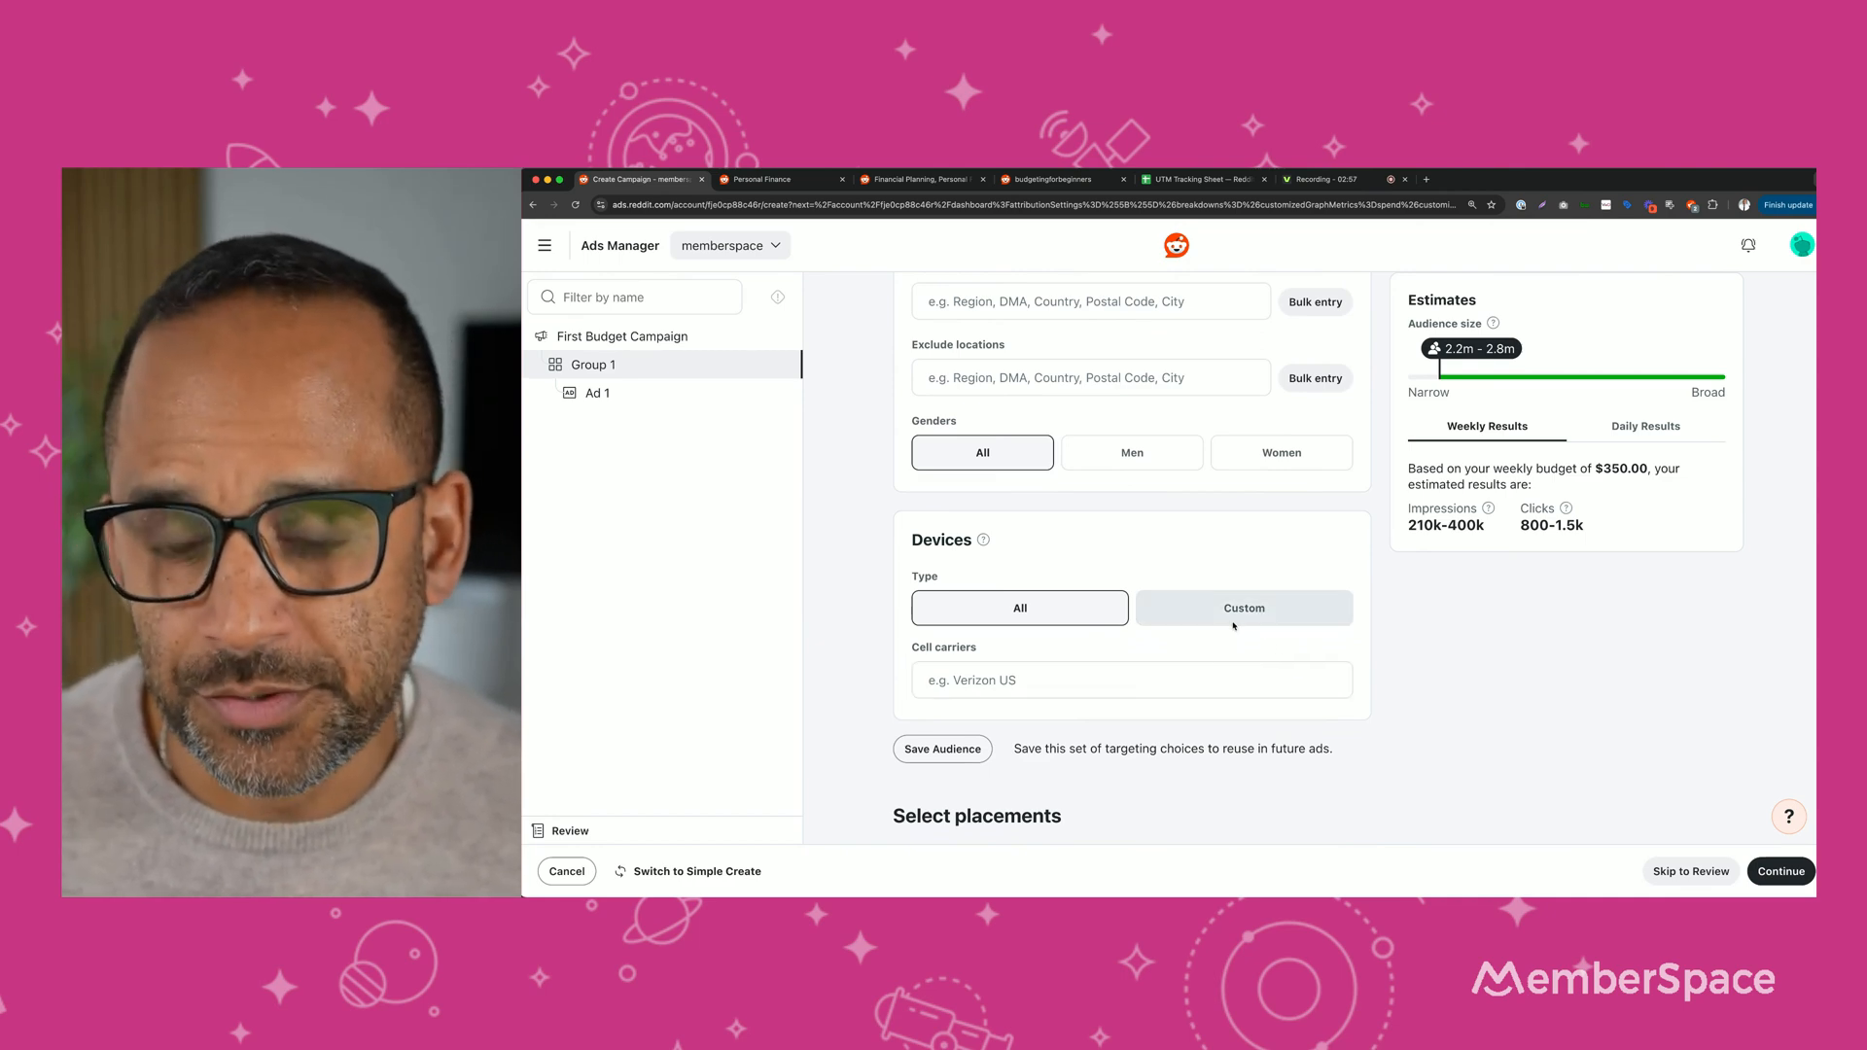
{"action": "left_click", "coordinate": [1244, 607]}
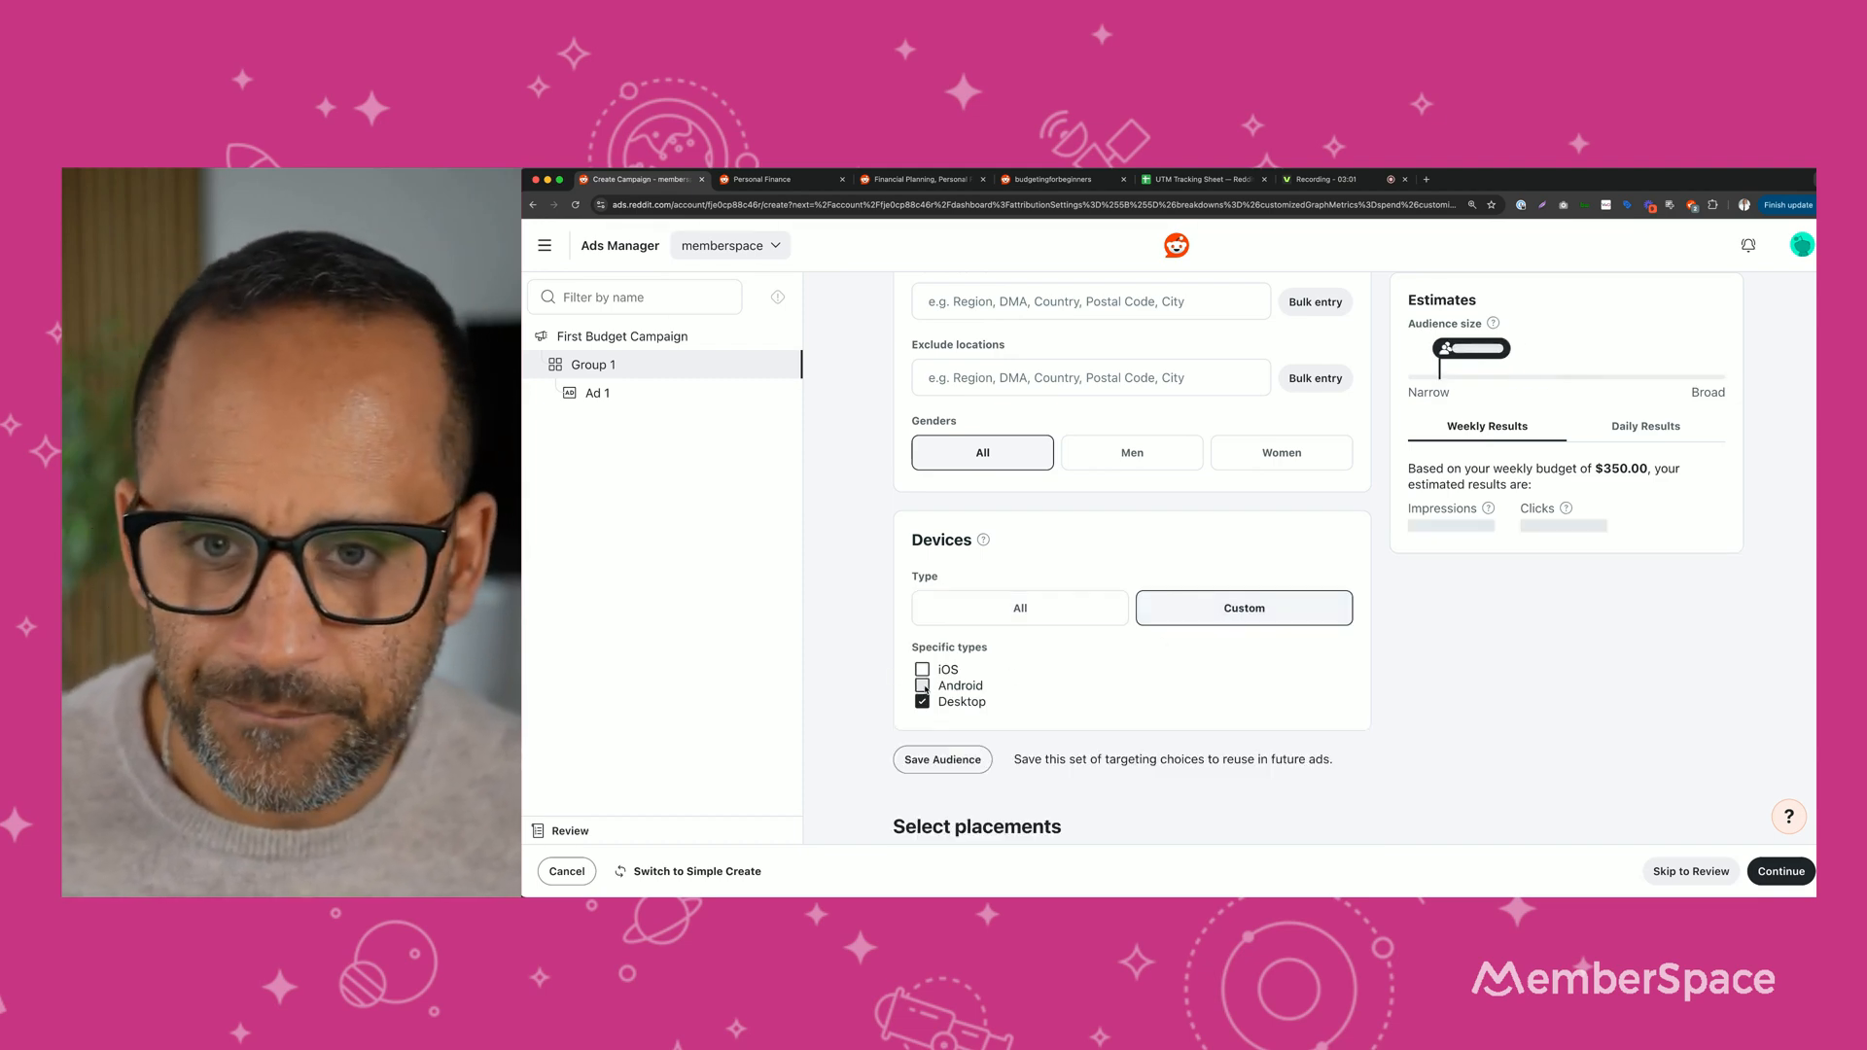
{"action": "left_click", "coordinate": [922, 669]}
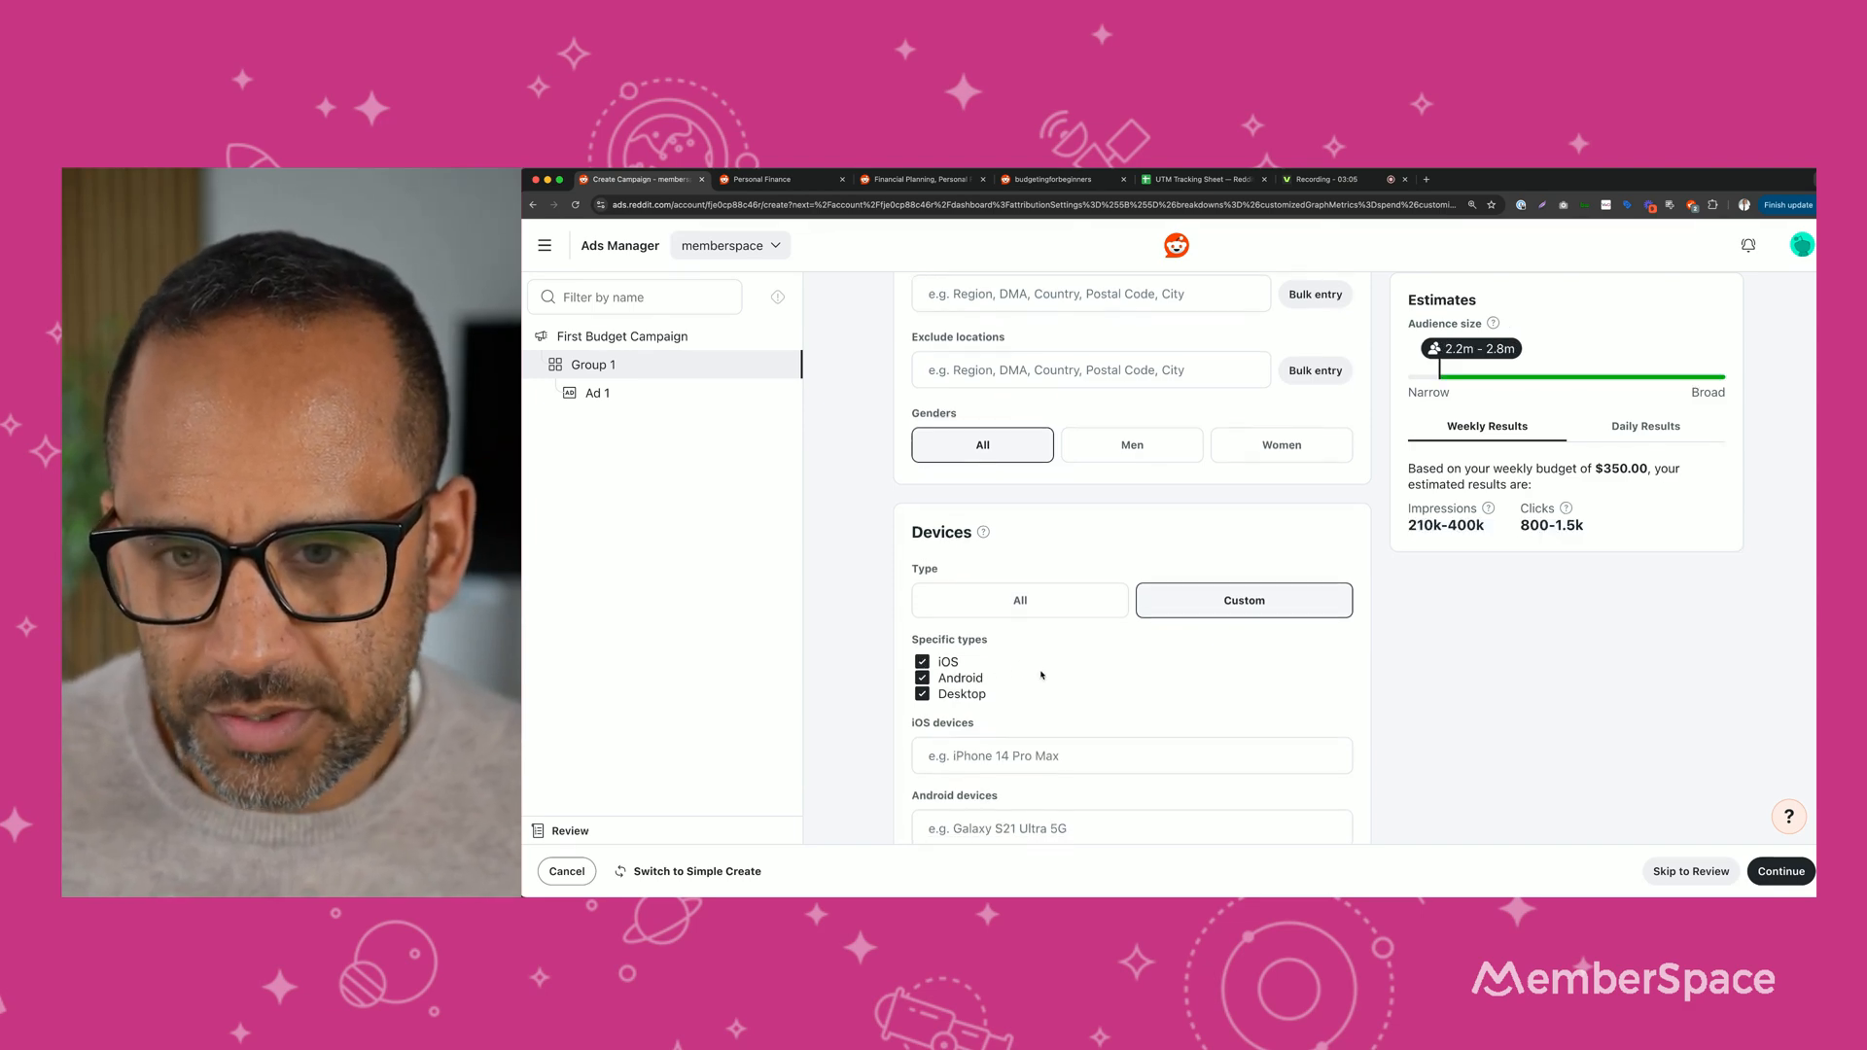
{"action": "scroll", "scroll_direction": "down", "scroll_amount": 3}
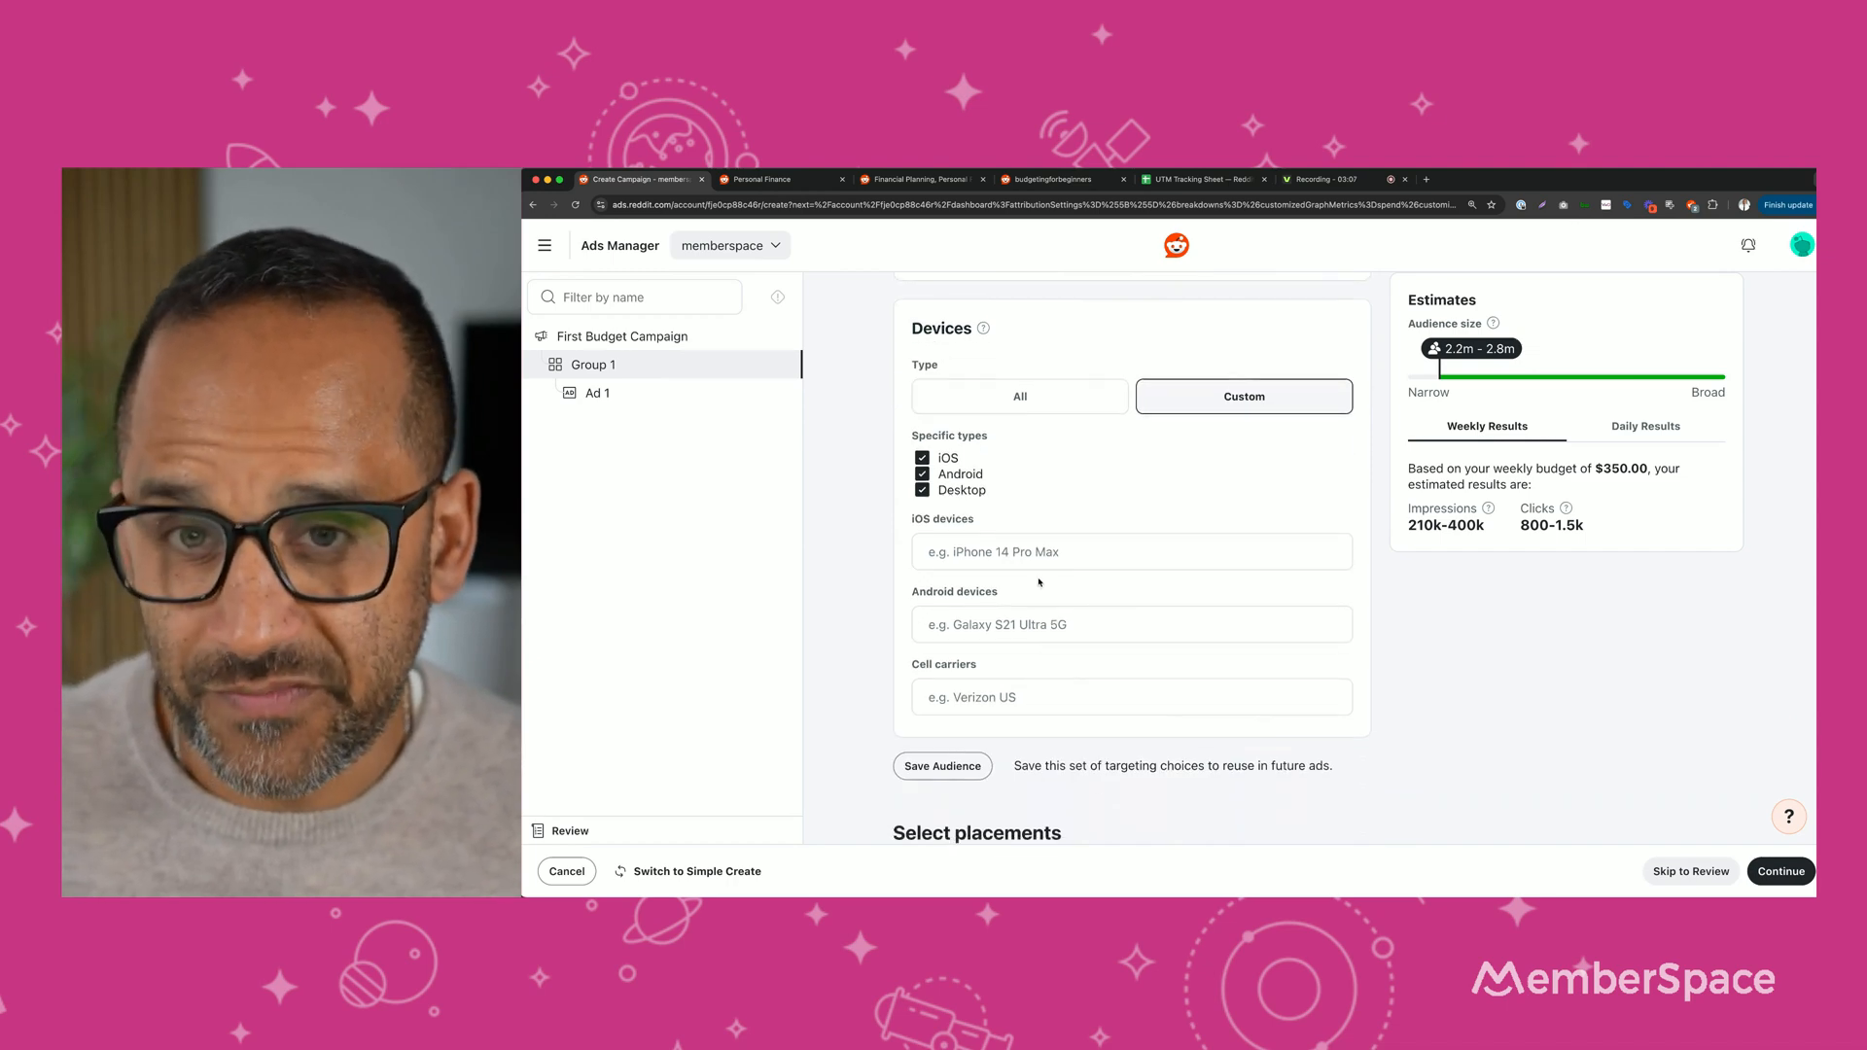
{"action": "left_click", "coordinate": [1132, 551]}
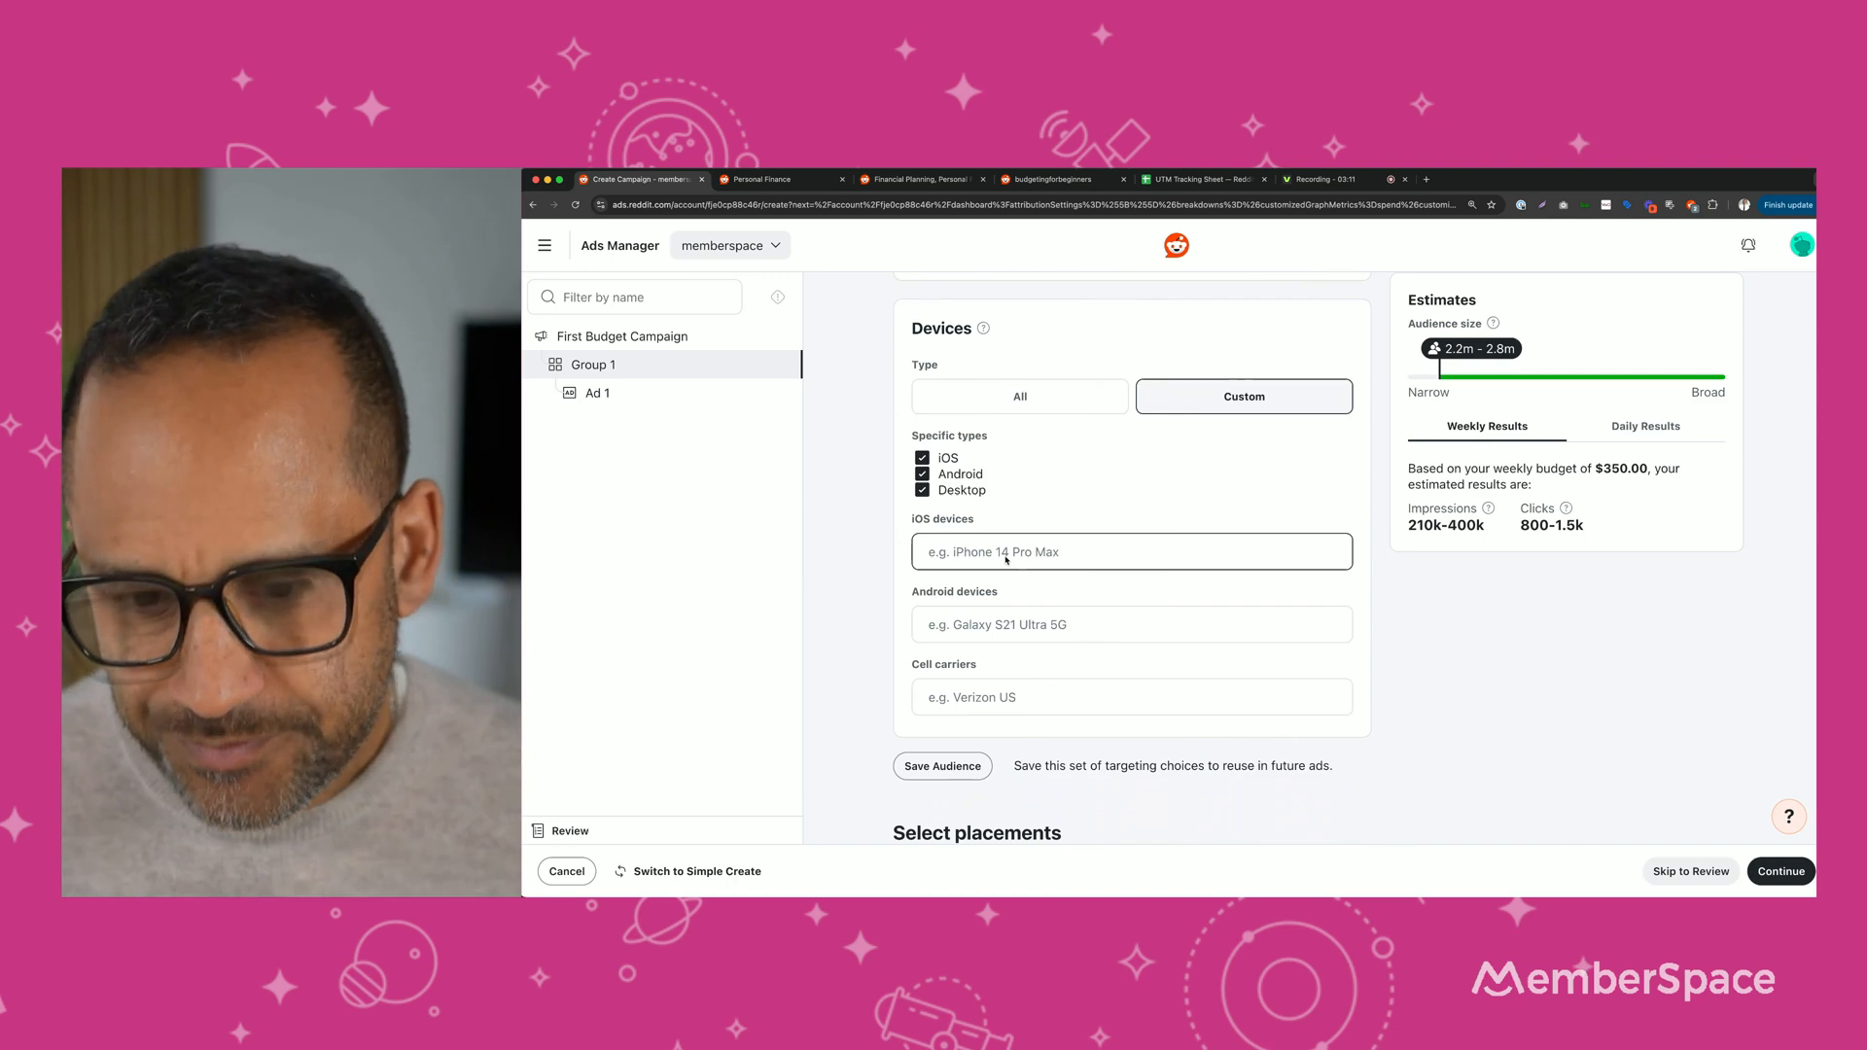
{"action": "scroll", "scroll_direction": "down", "scroll_amount": 3}
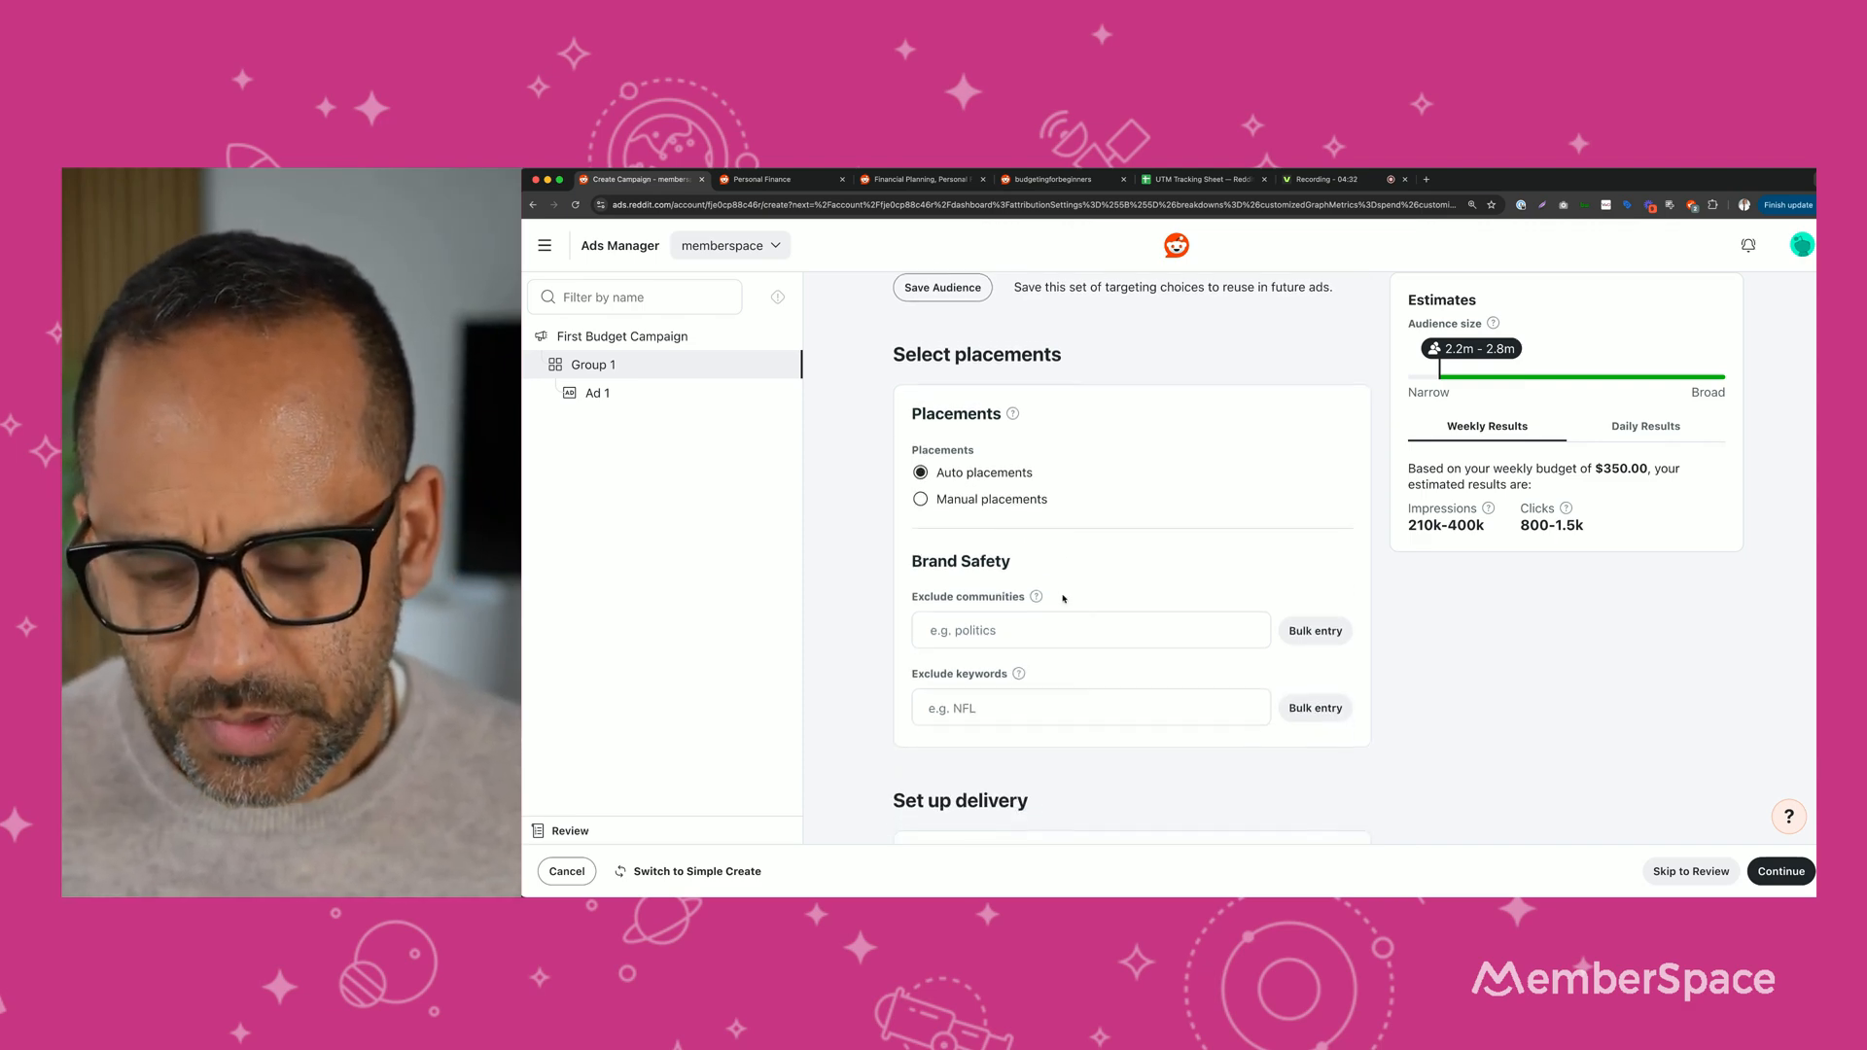
Set a 20.00 Daily budget with an end date of May 2, 2025 11:00 PM UTC.
{"action": "scroll", "scroll_direction": "down", "scroll_amount": 3}
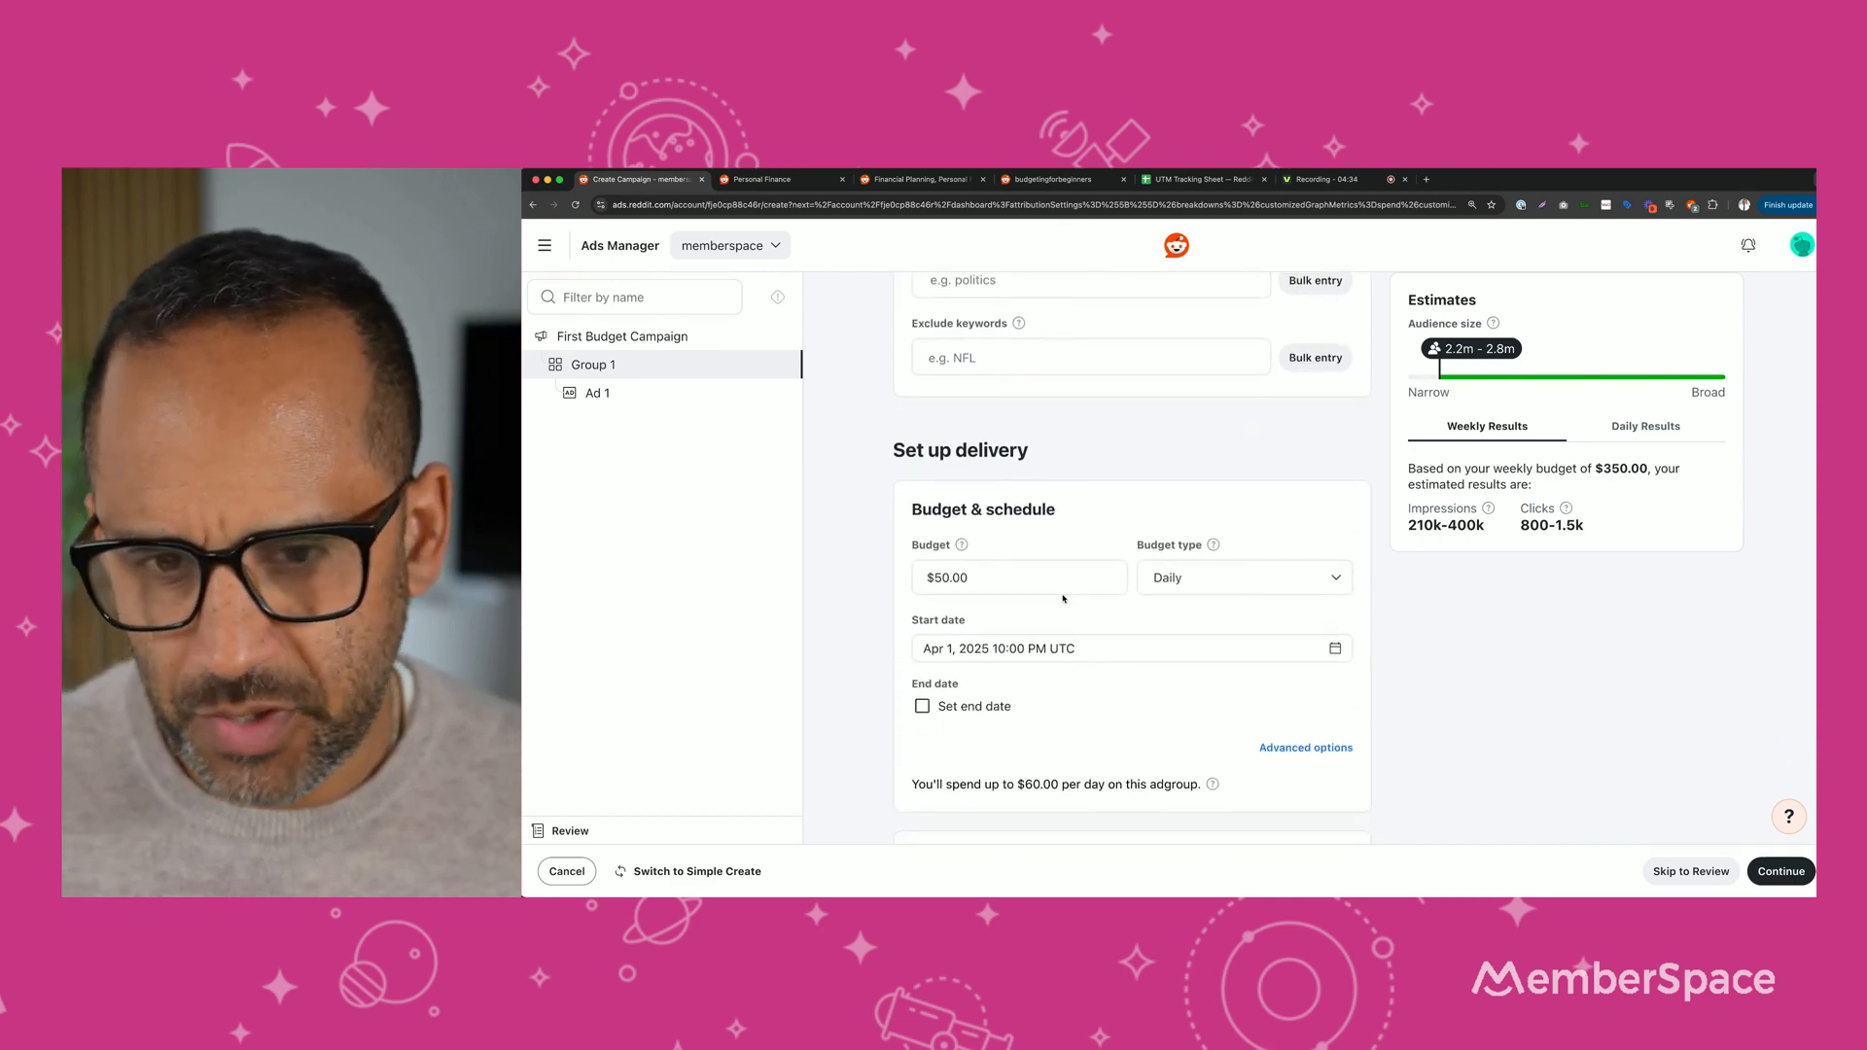
{"action": "left_click", "coordinate": [1019, 578]}
{"action": "type", "text": "2"}
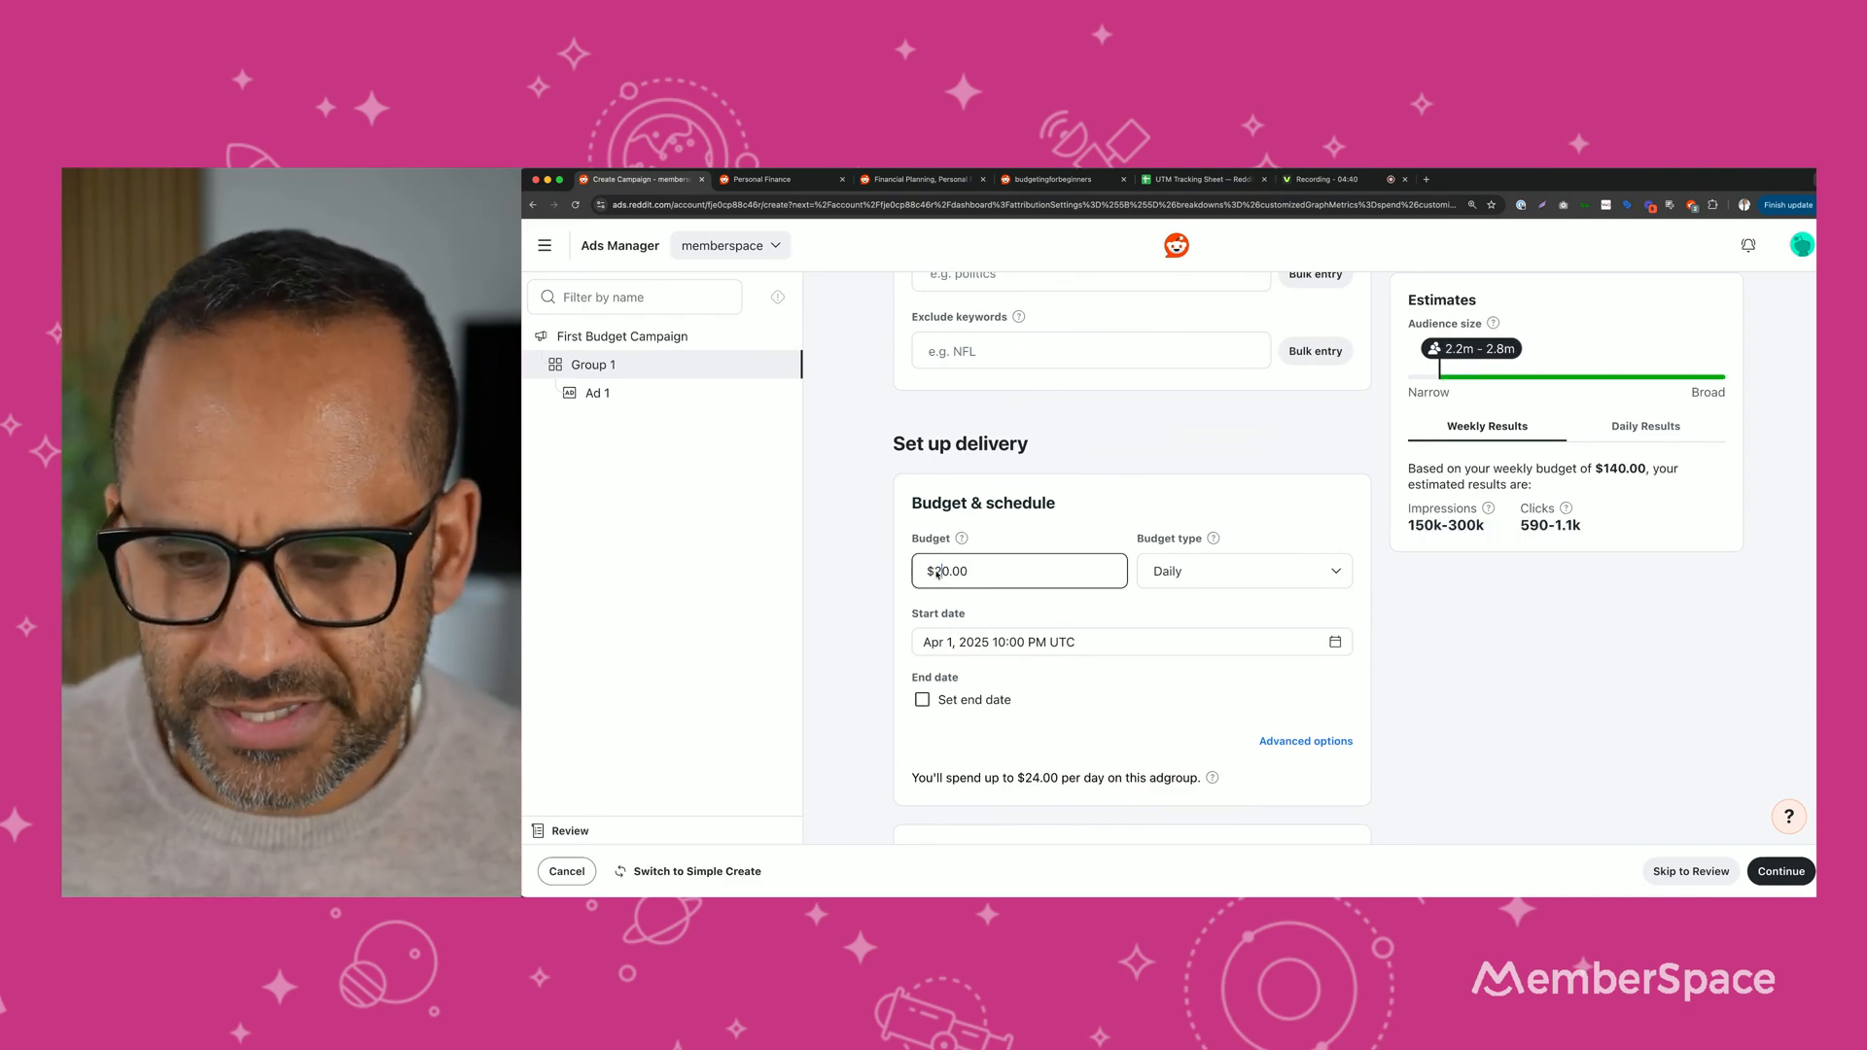
{"action": "left_click", "coordinate": [922, 700]}
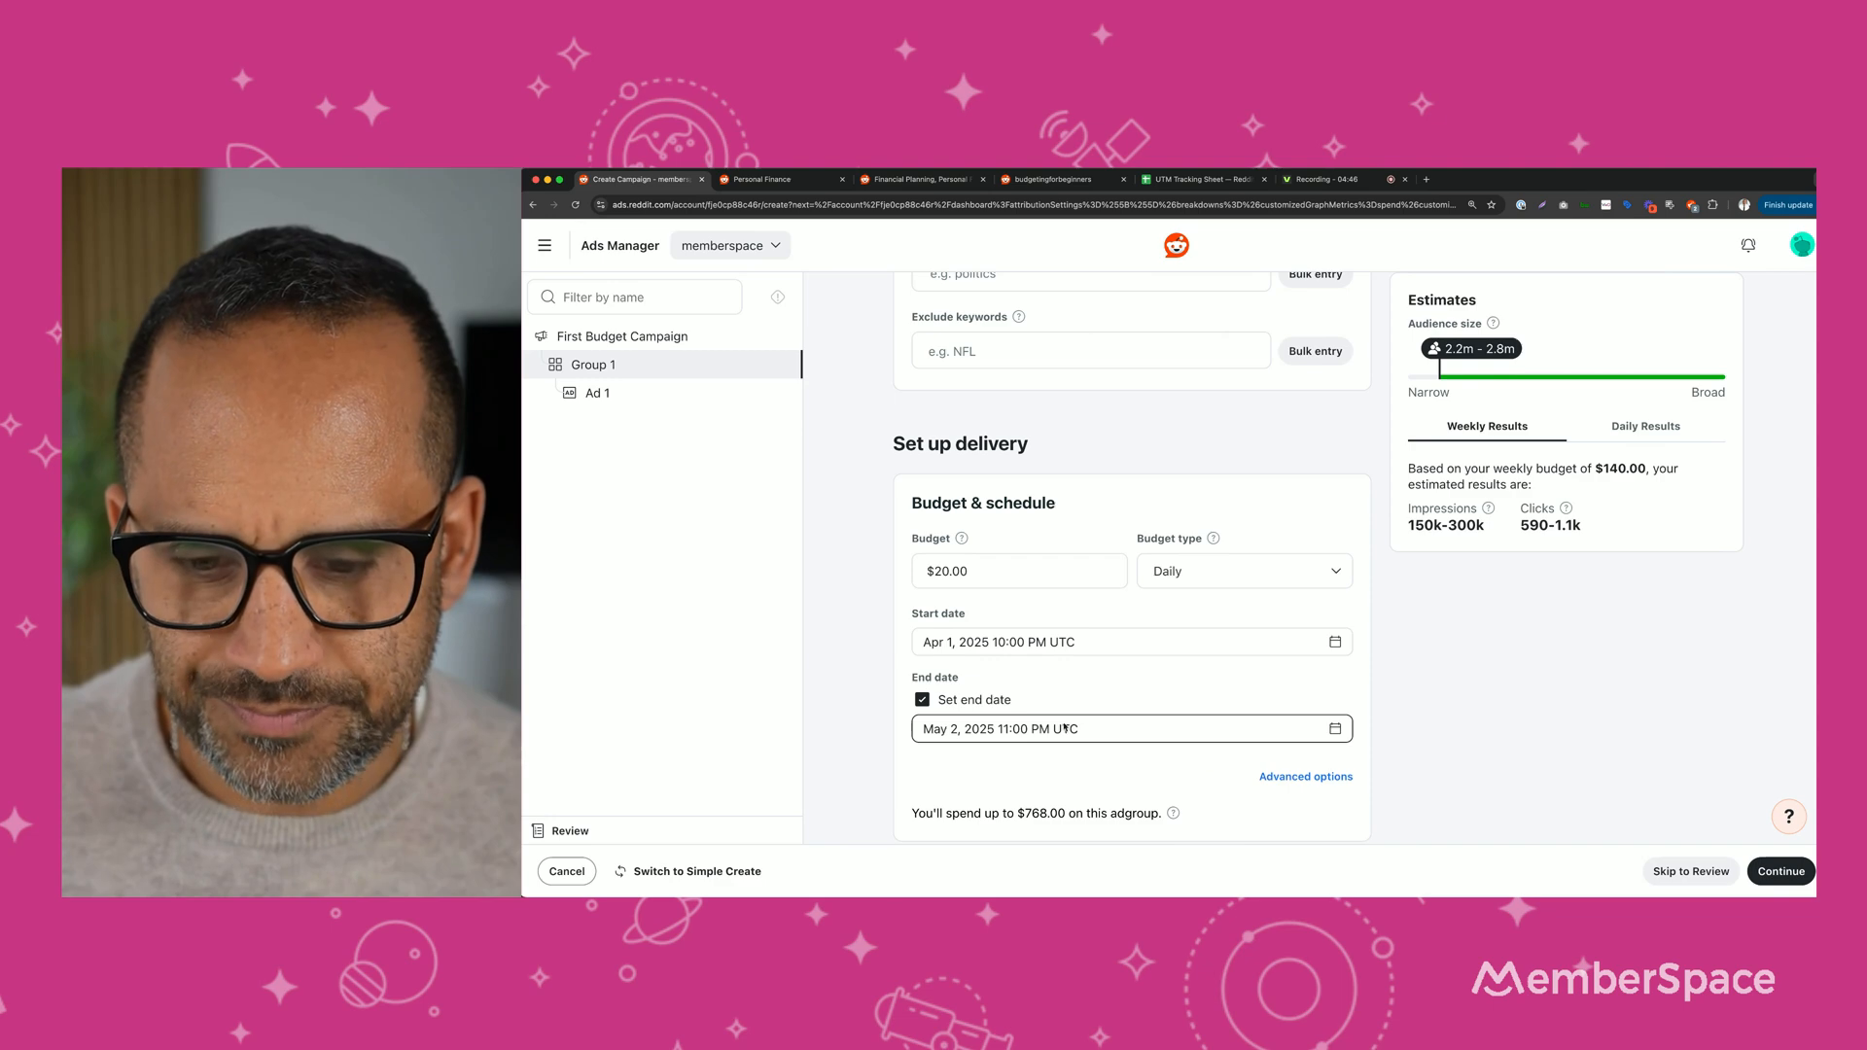
{"action": "scroll", "scroll_direction": "down", "scroll_amount": 3}
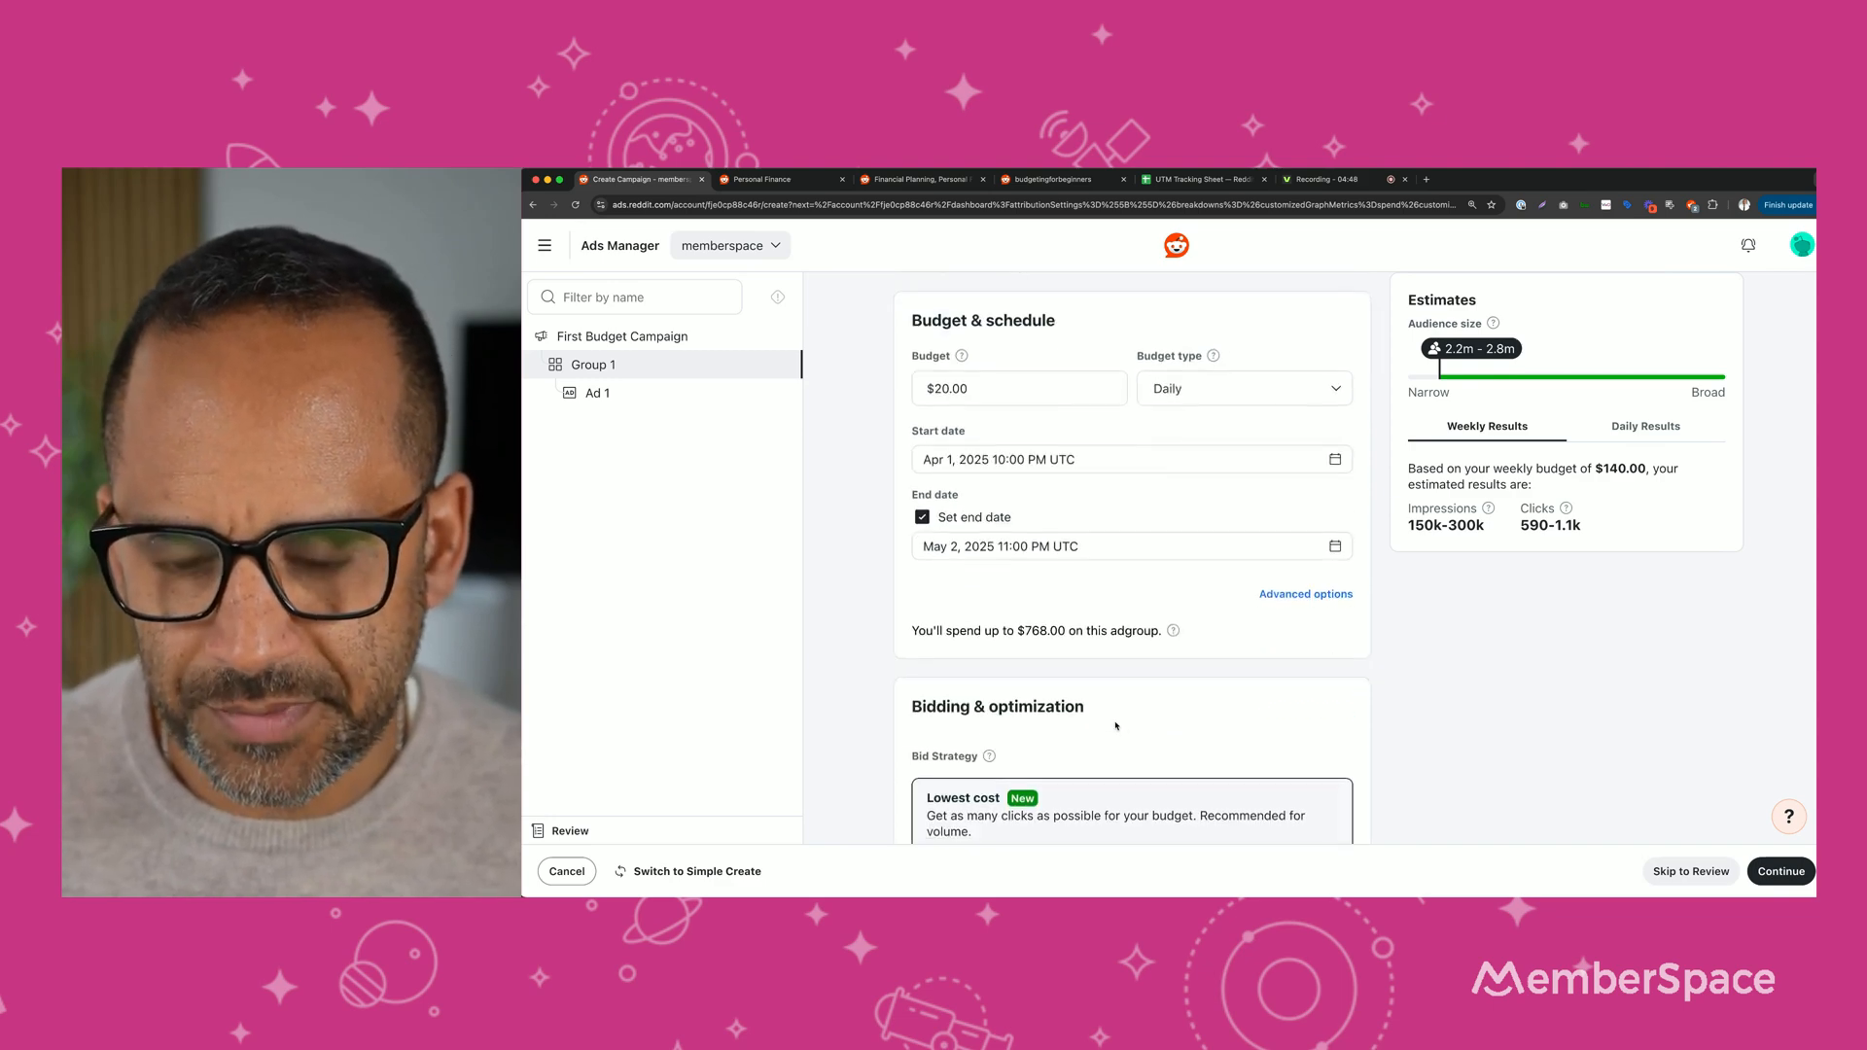
{"action": "scroll", "scroll_direction": "down", "scroll_amount": 3}
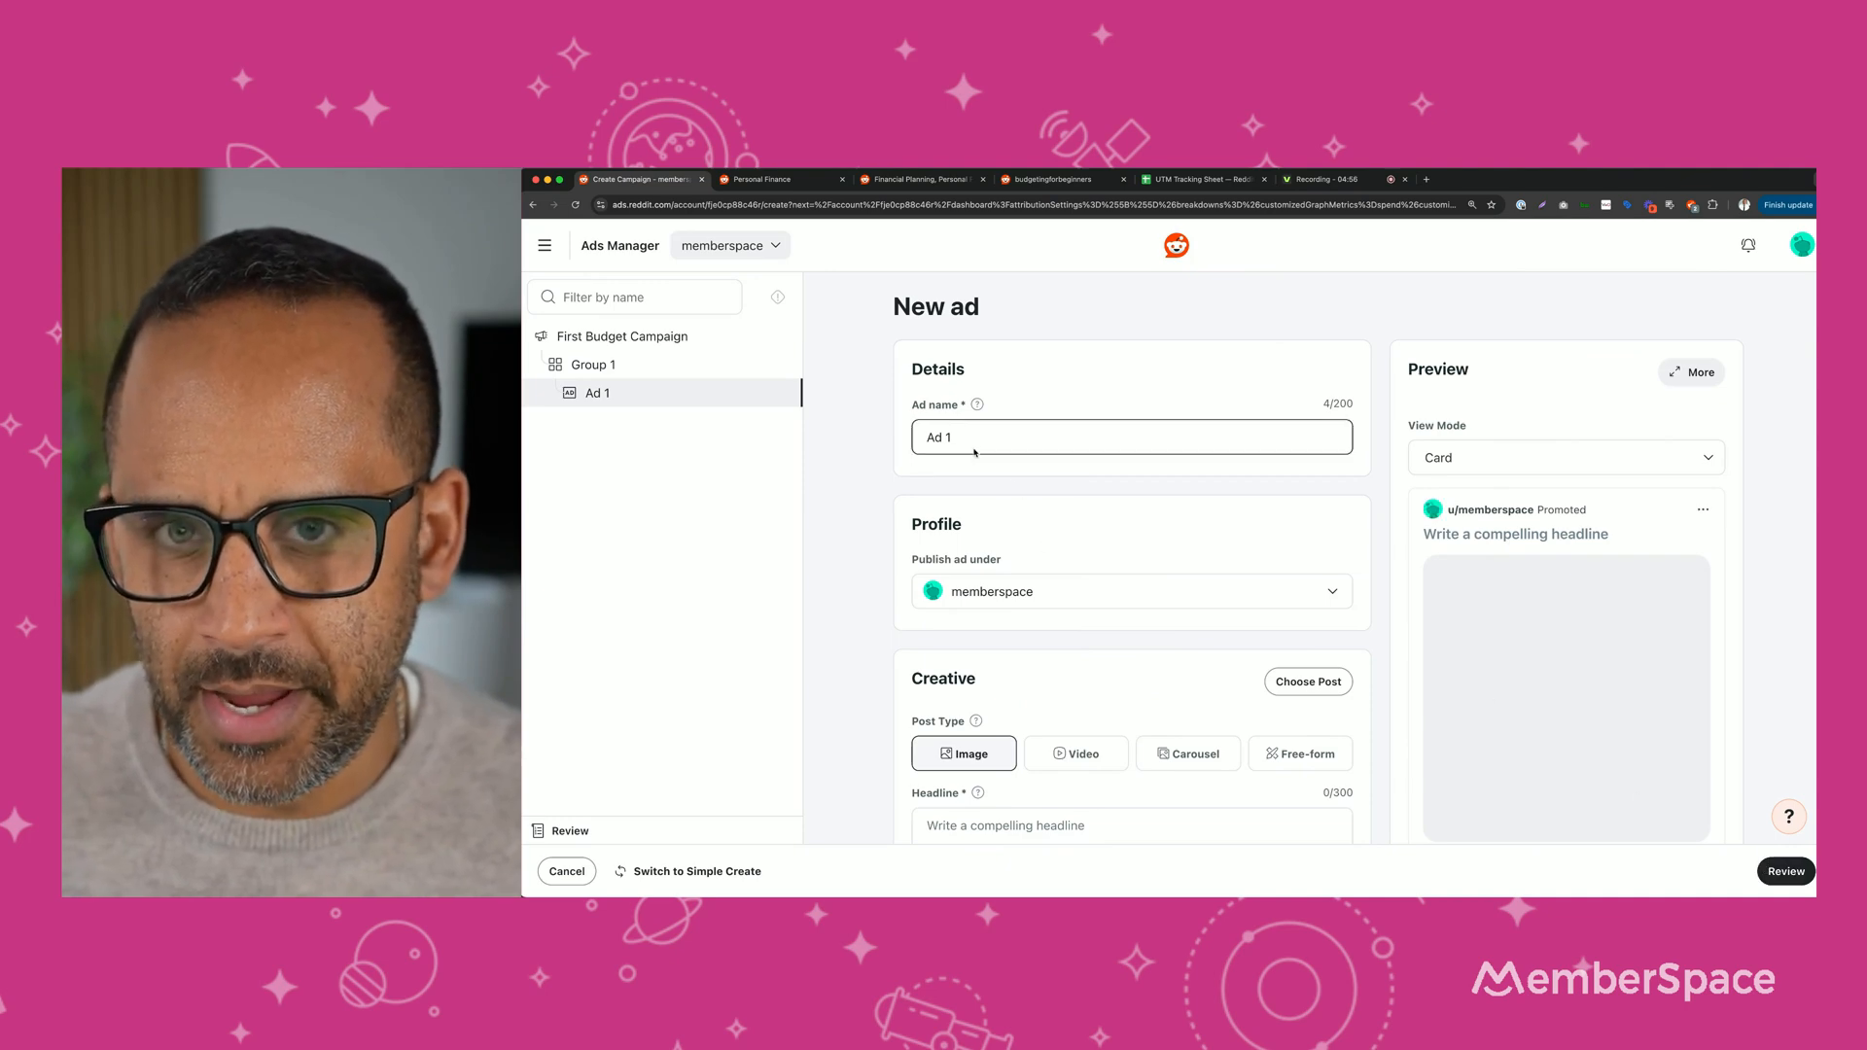
Rename the new ad to 'Design 1'.
{"action": "double_click", "coordinate": [938, 438]}
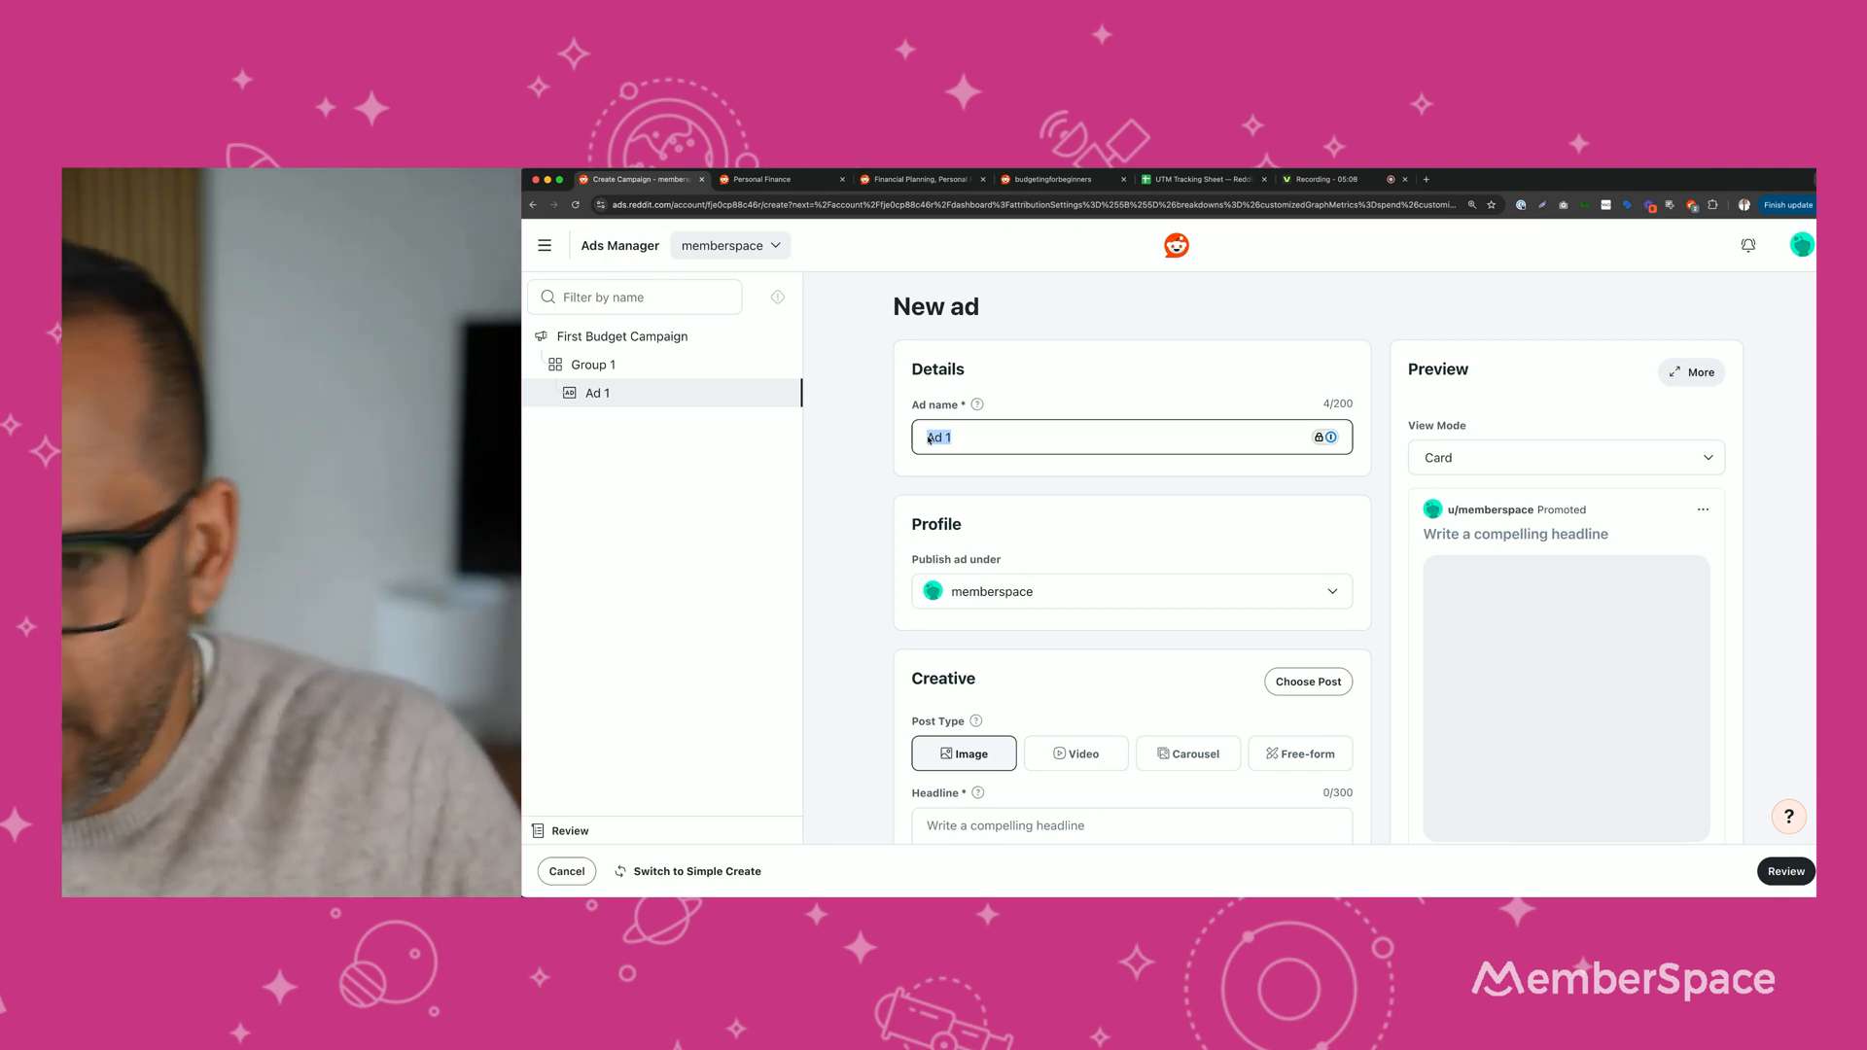
{"action": "type", "text": "Design 1"}
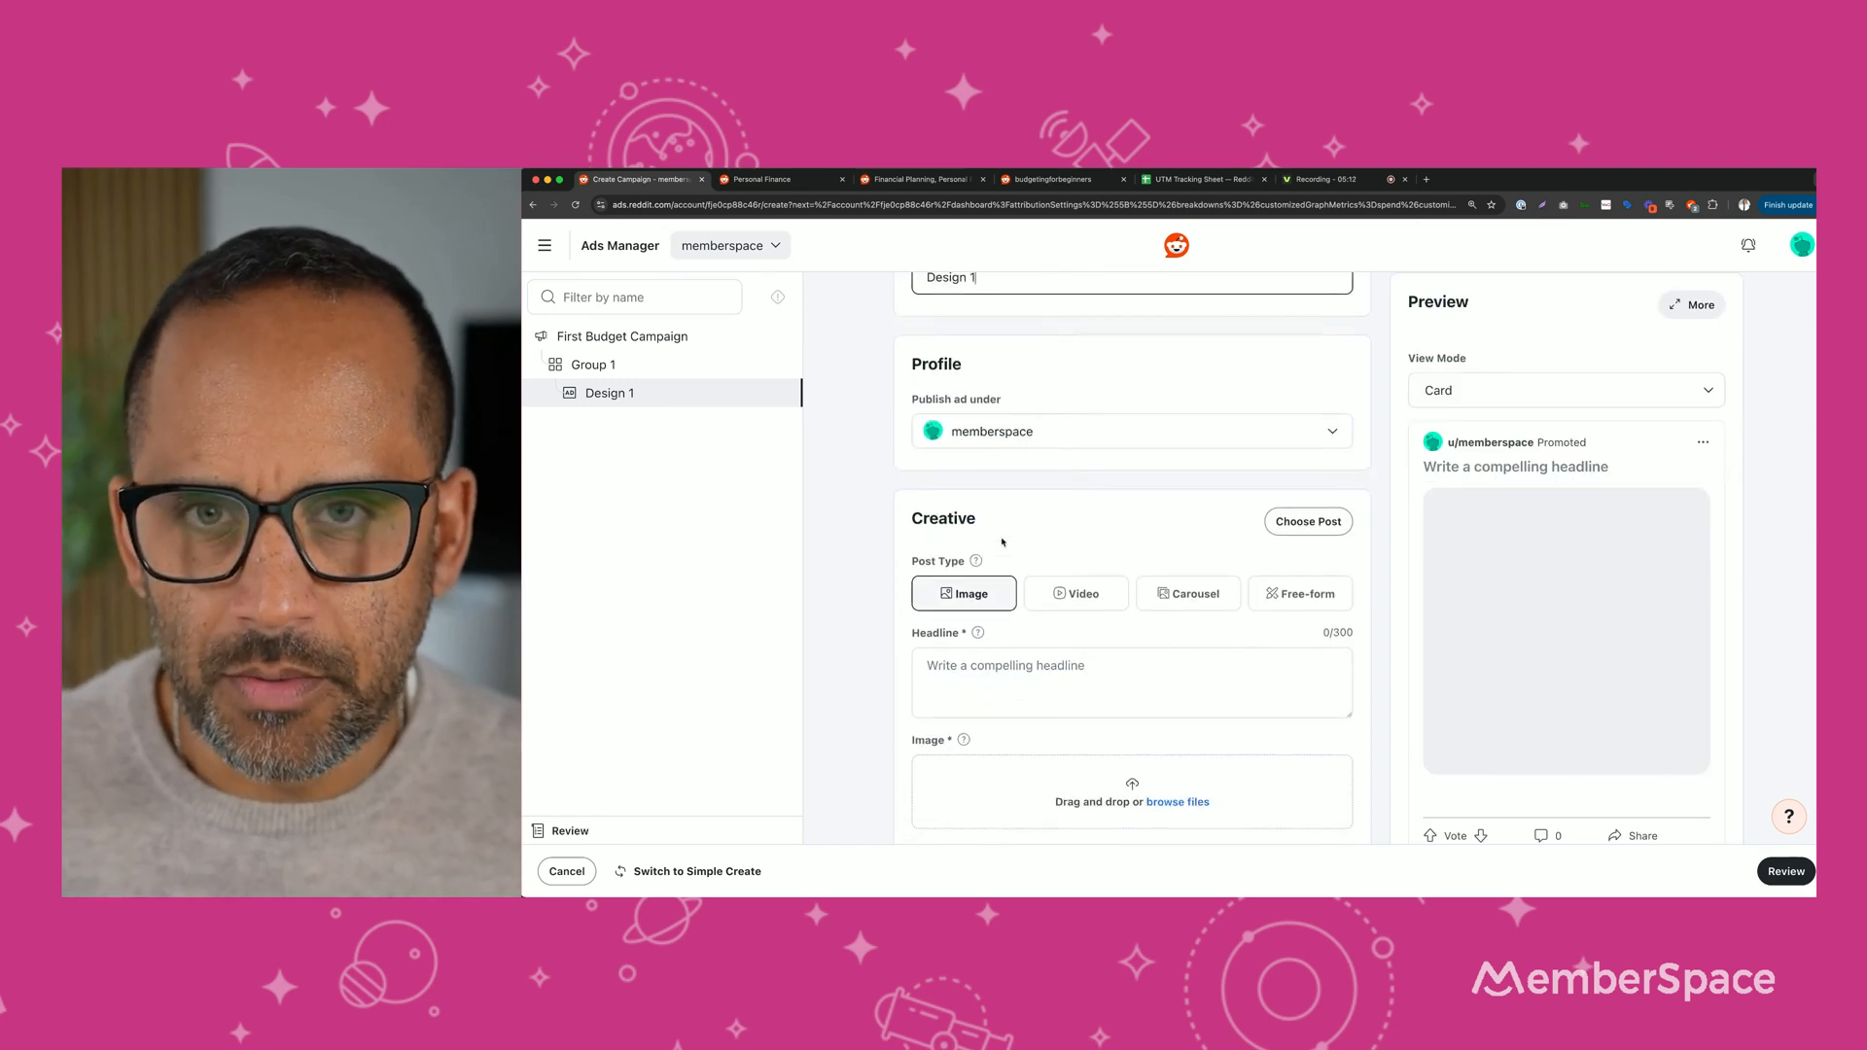
{"action": "scroll", "scroll_direction": "down", "scroll_amount": 3}
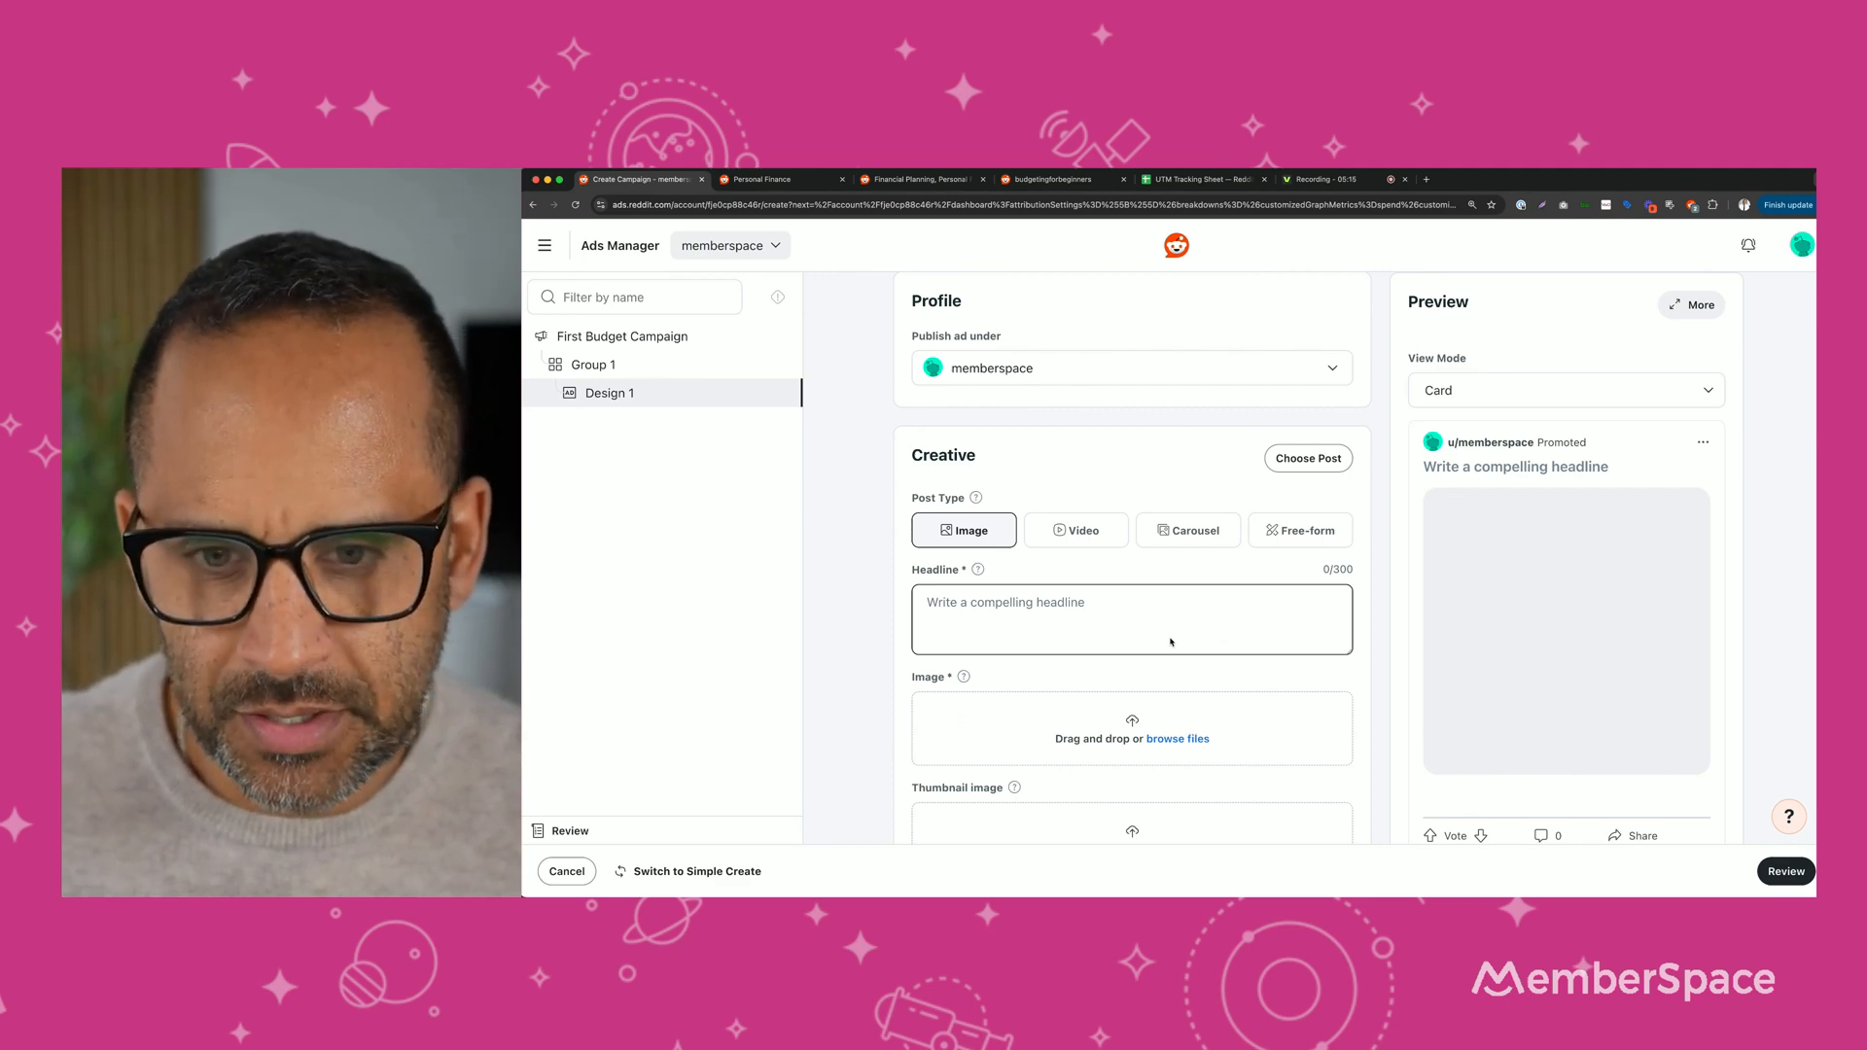
{"action": "scroll", "scroll_direction": "down", "scroll_amount": 3}
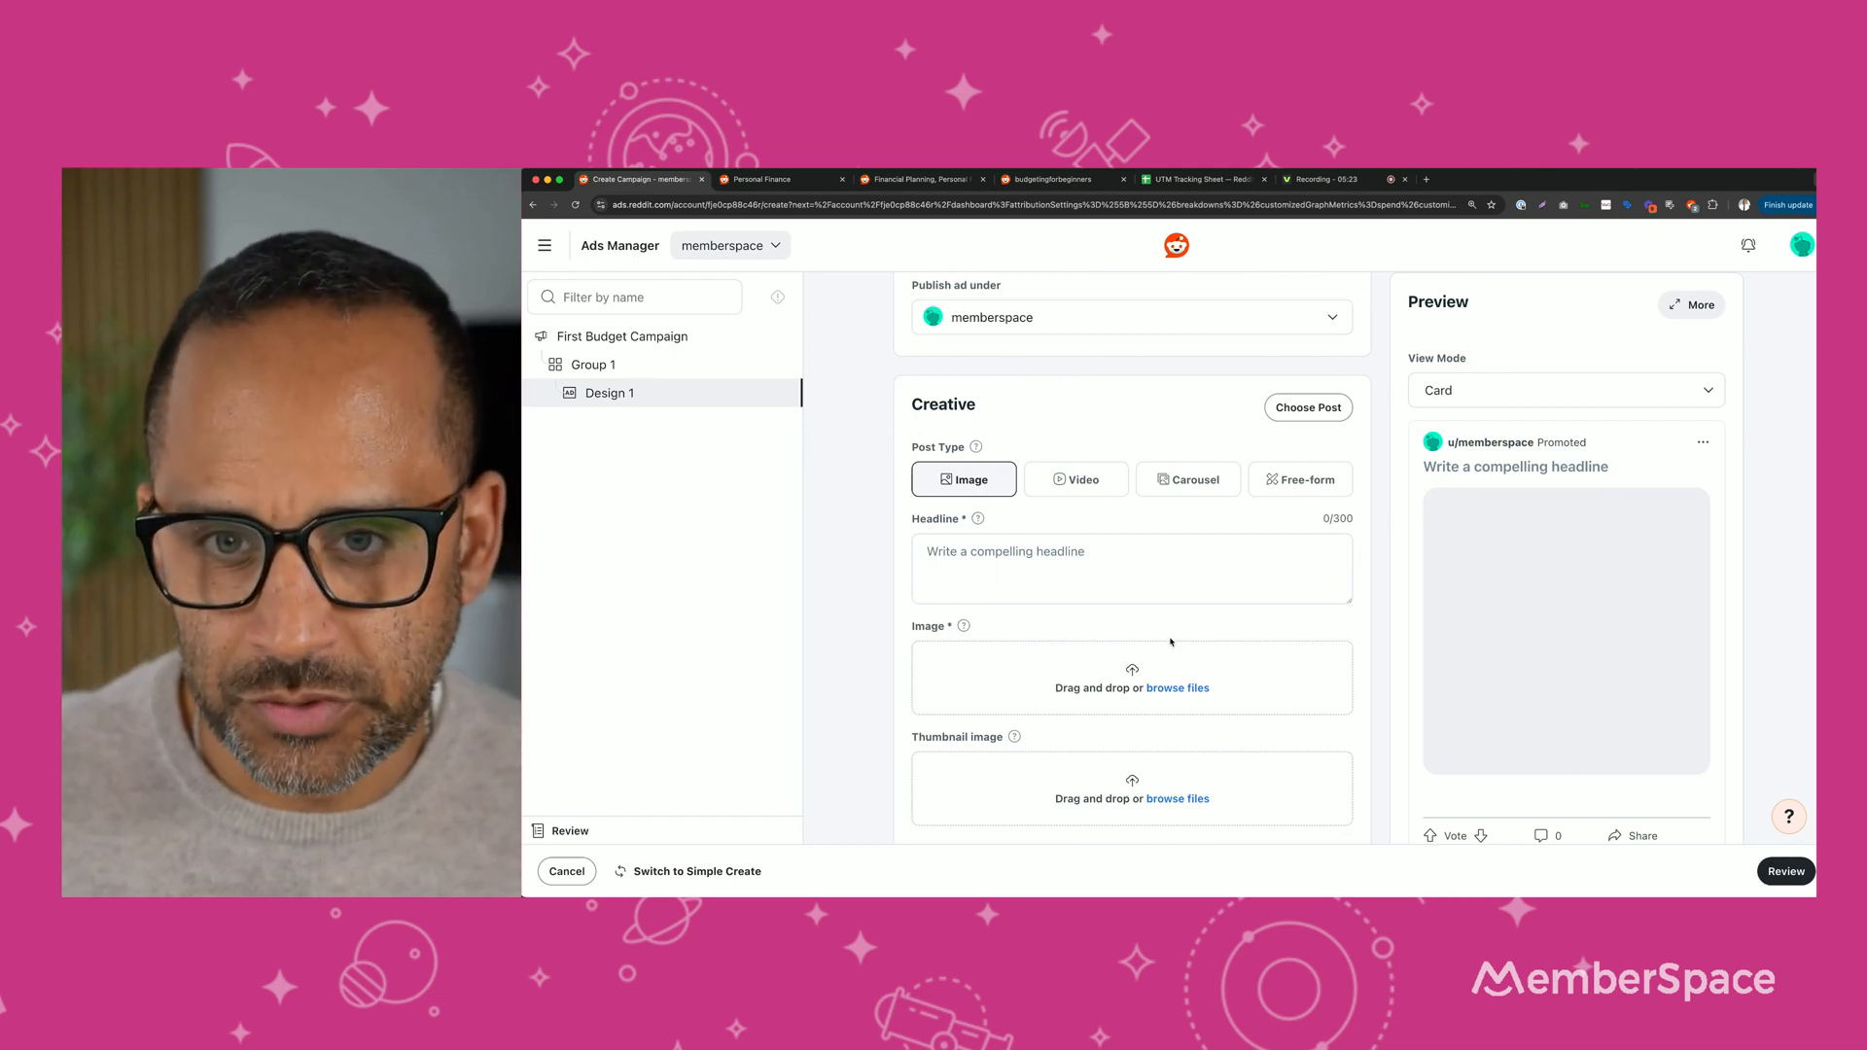
{"action": "mouse_move", "coordinate": [1173, 698]}
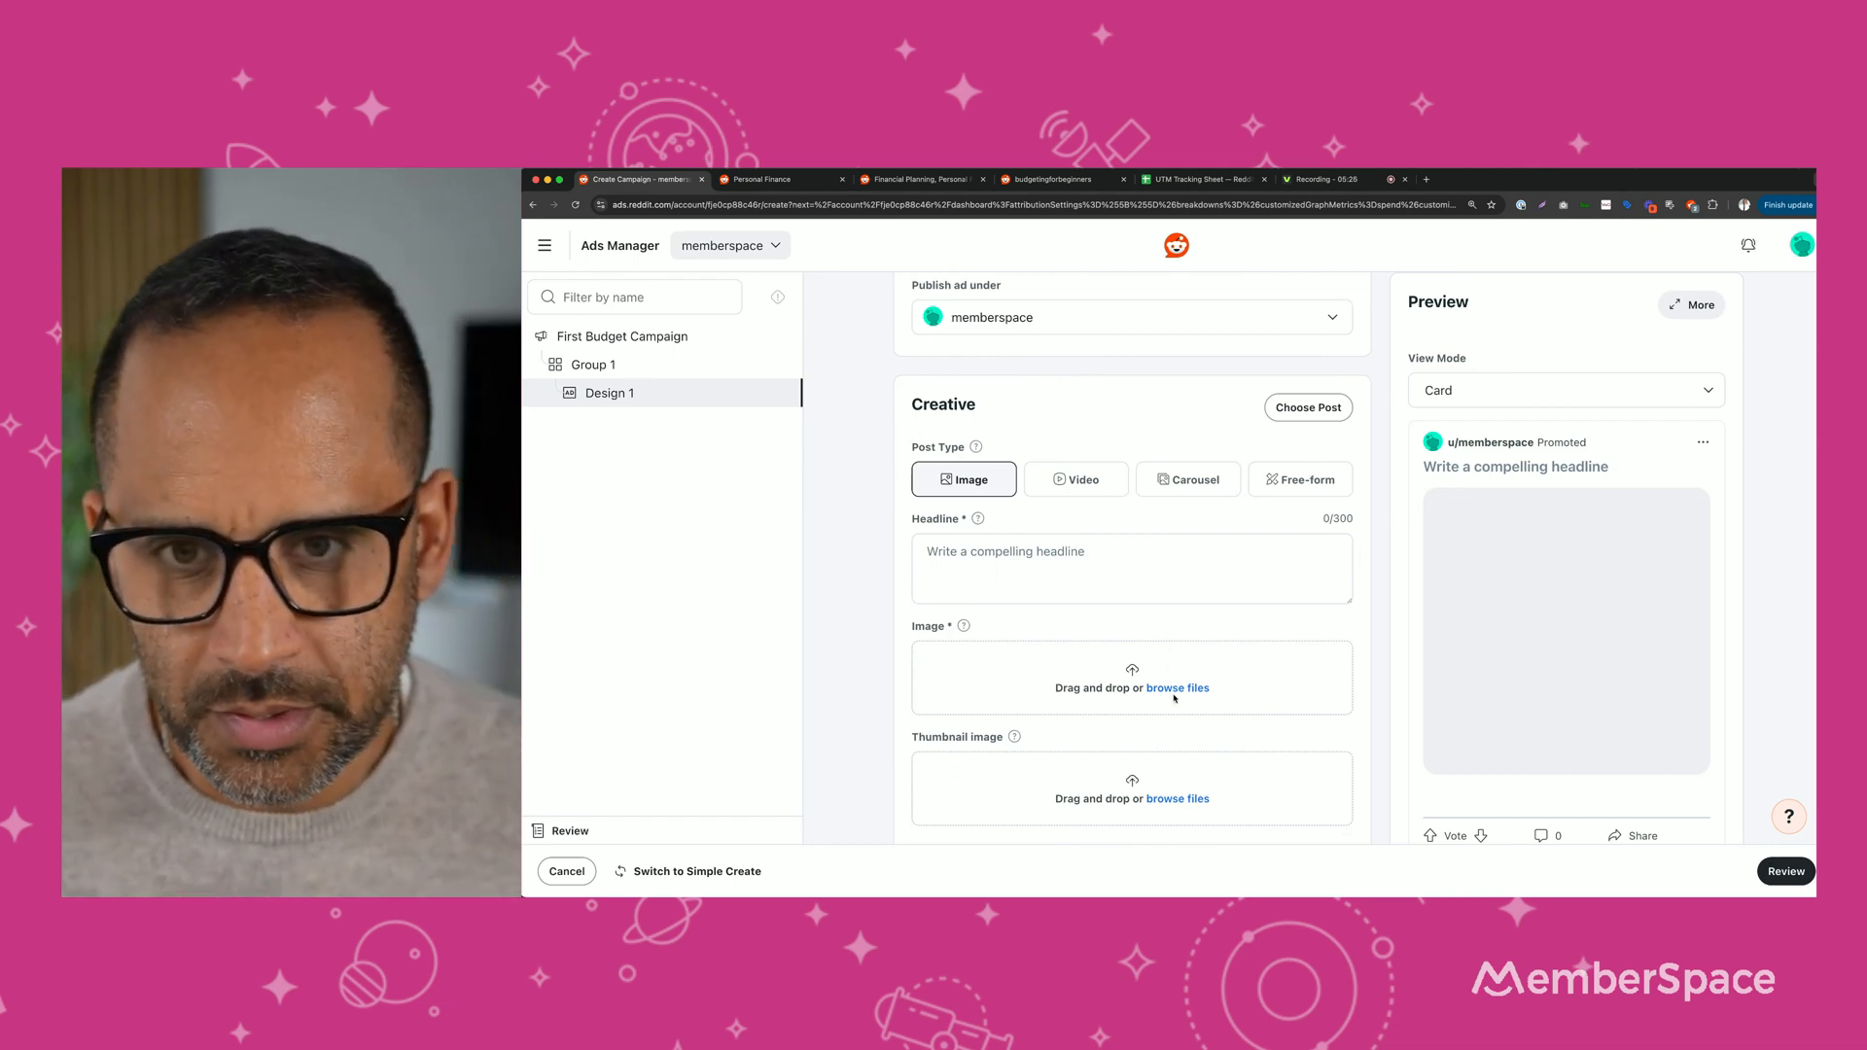
Upload 1200x628.png as the thumbnail and 1200x1200.png as the main image.
{"action": "left_click", "coordinate": [1176, 688]}
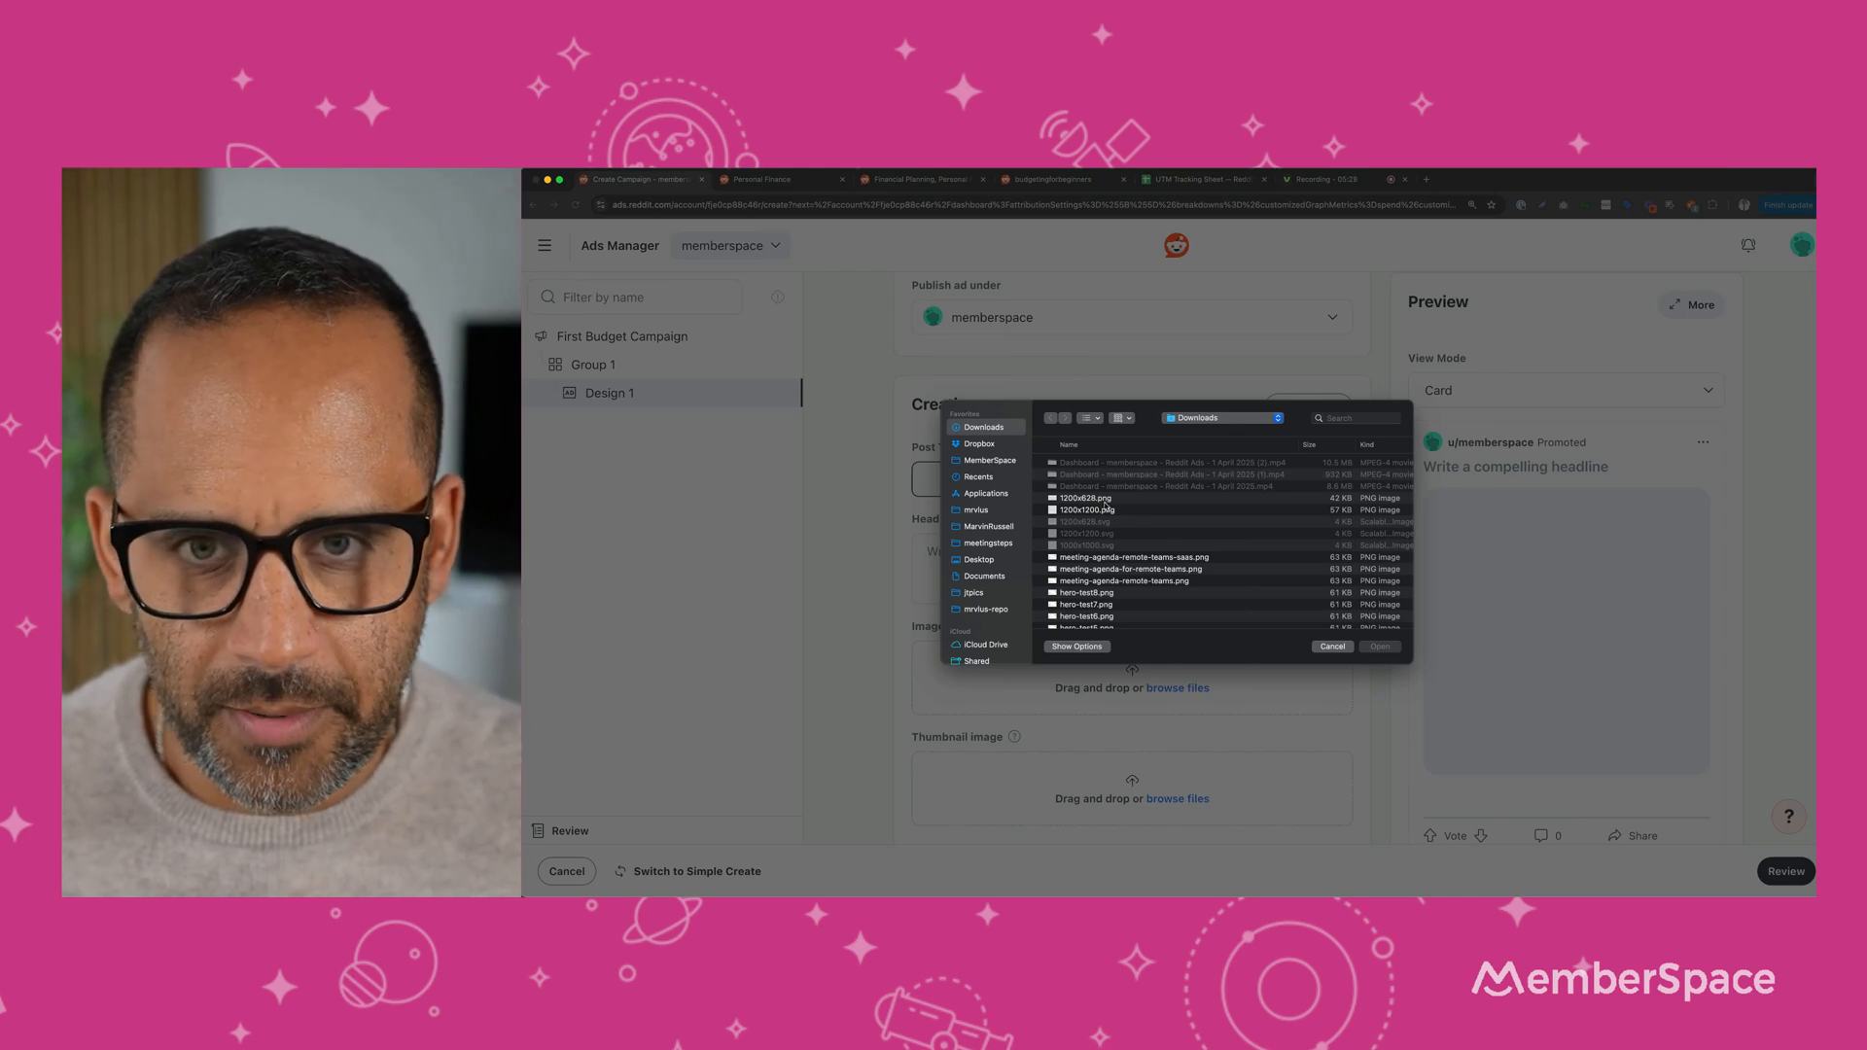
{"action": "left_click", "coordinate": [1085, 498]}
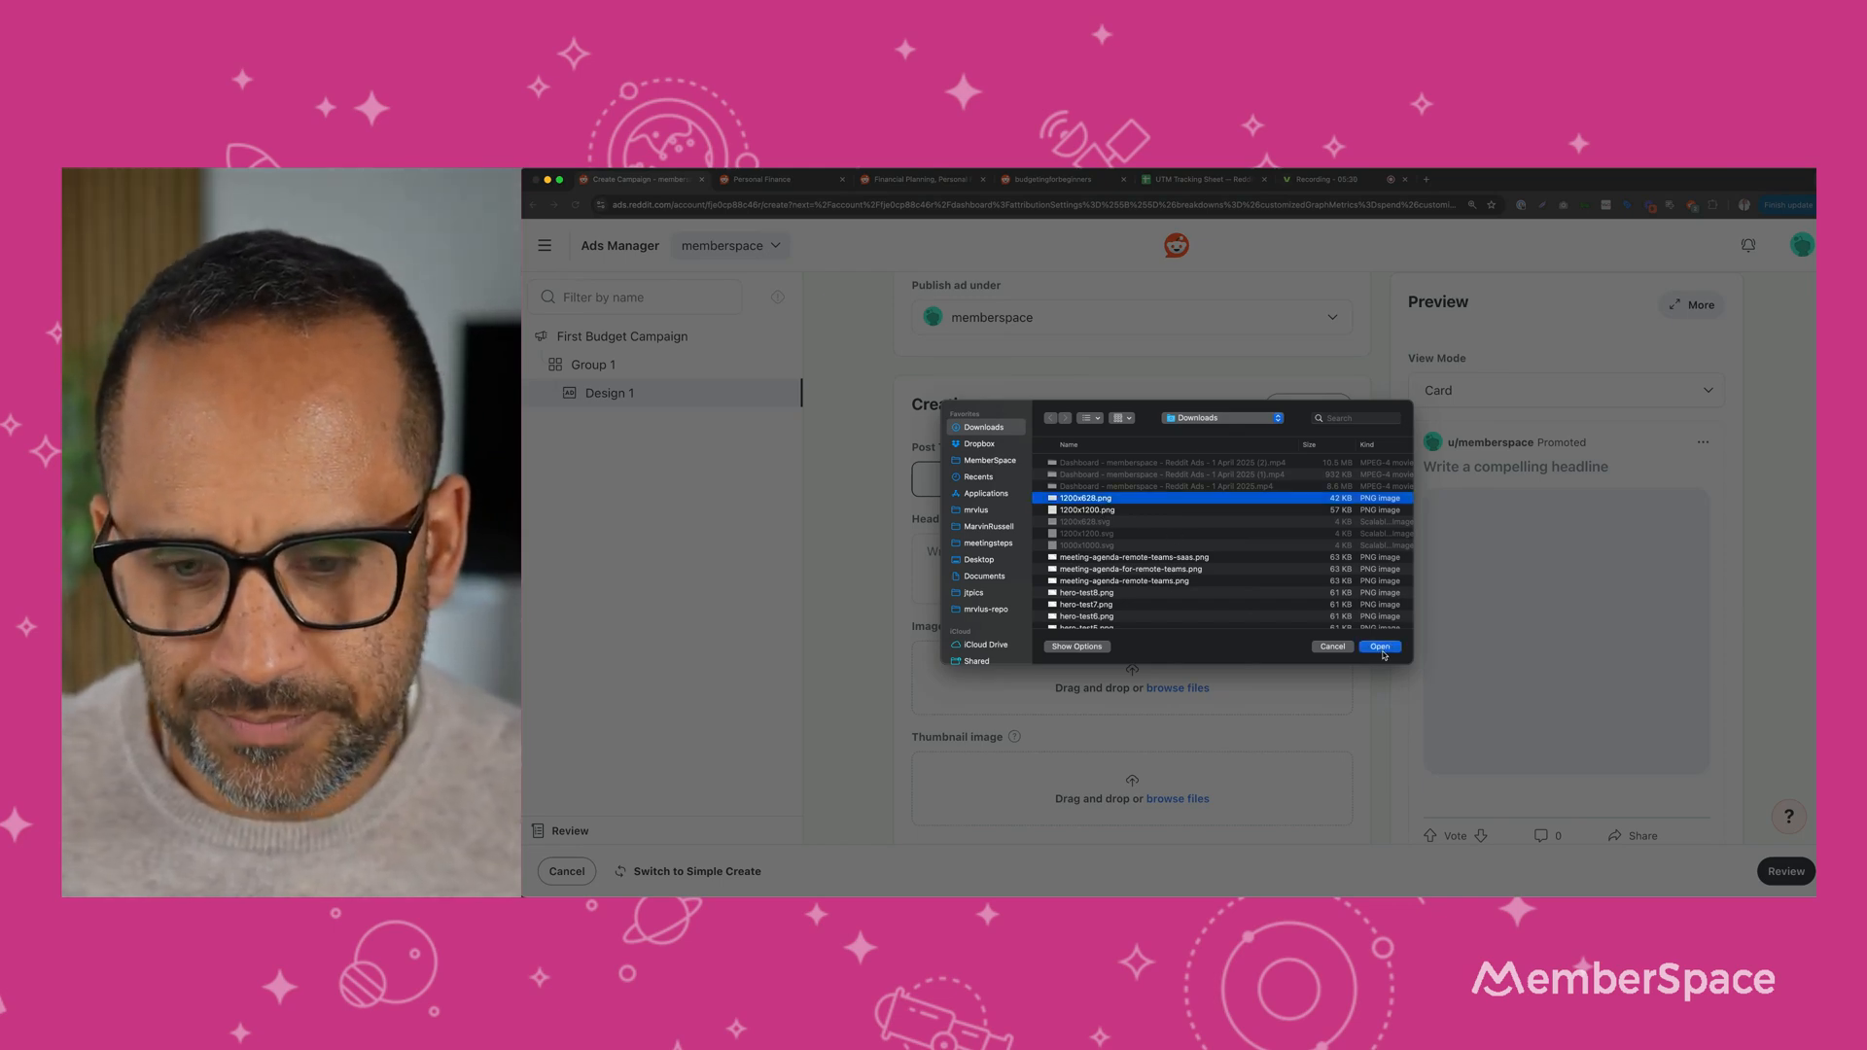
{"action": "left_click", "coordinate": [1380, 647]}
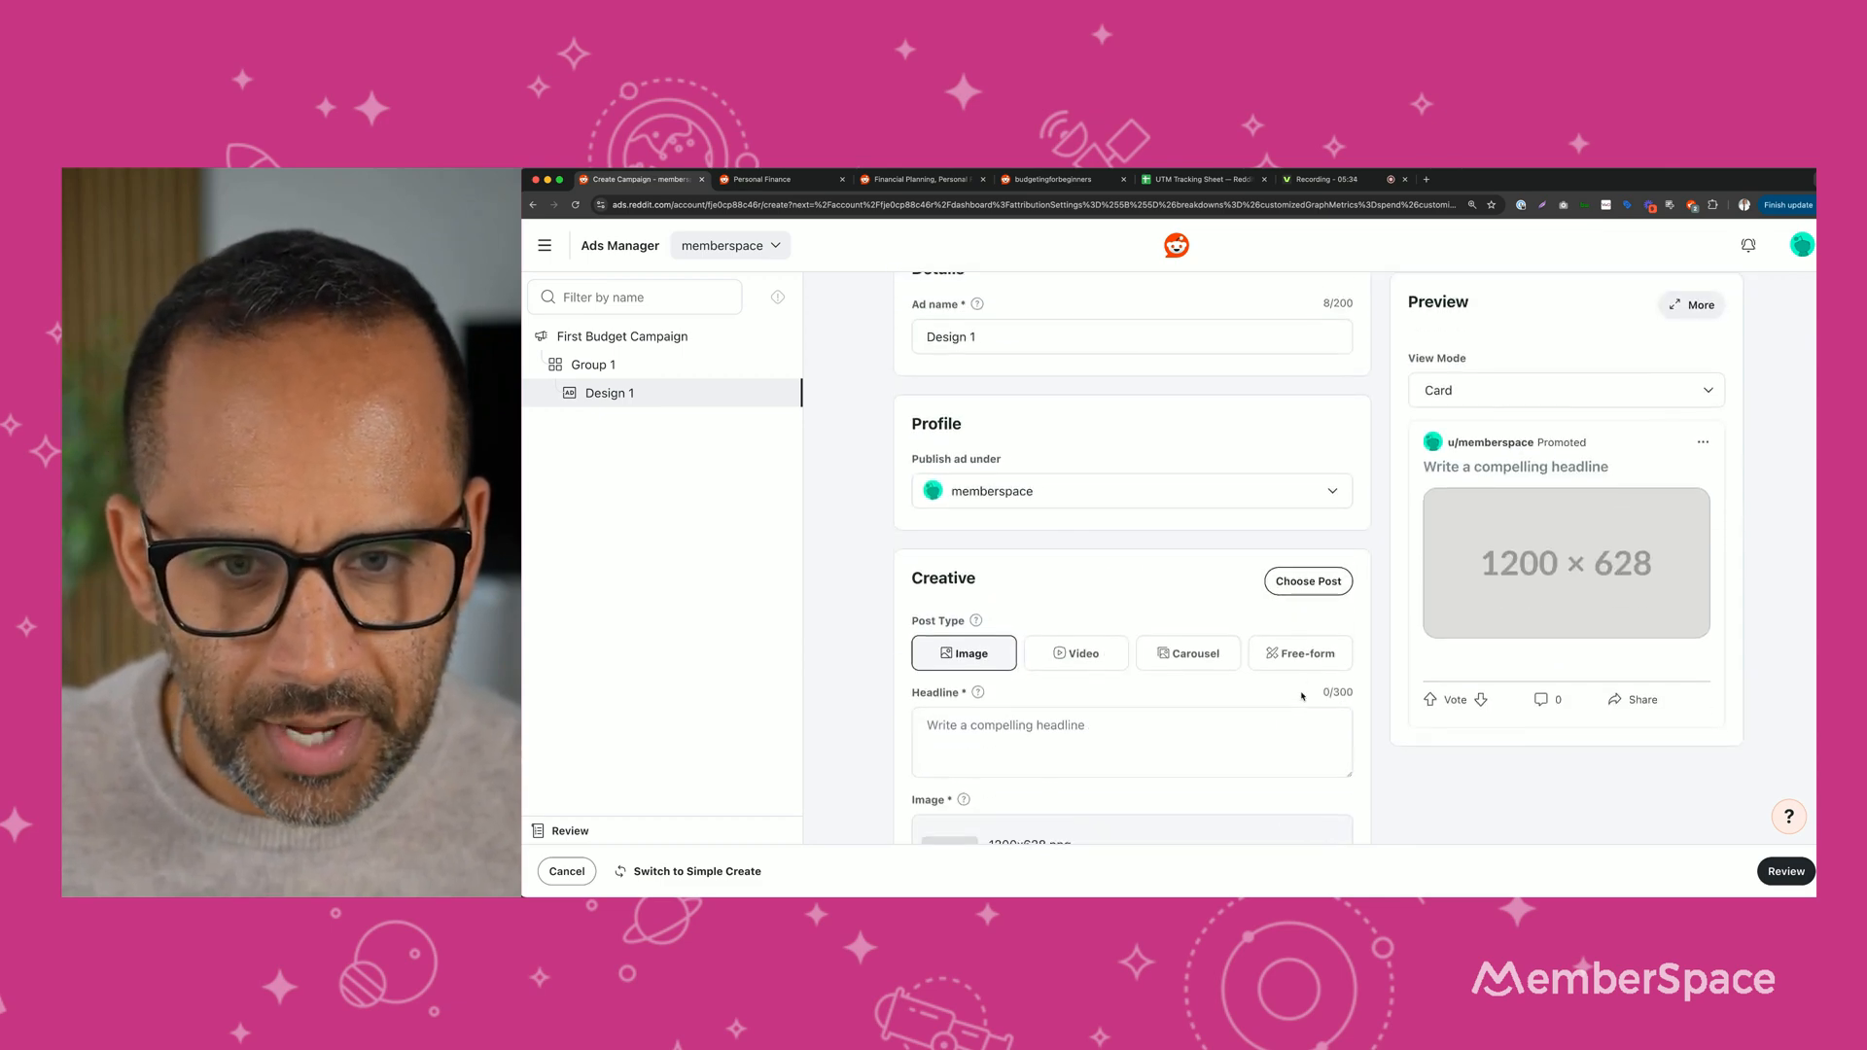
{"action": "scroll", "scroll_direction": "down", "scroll_amount": 3}
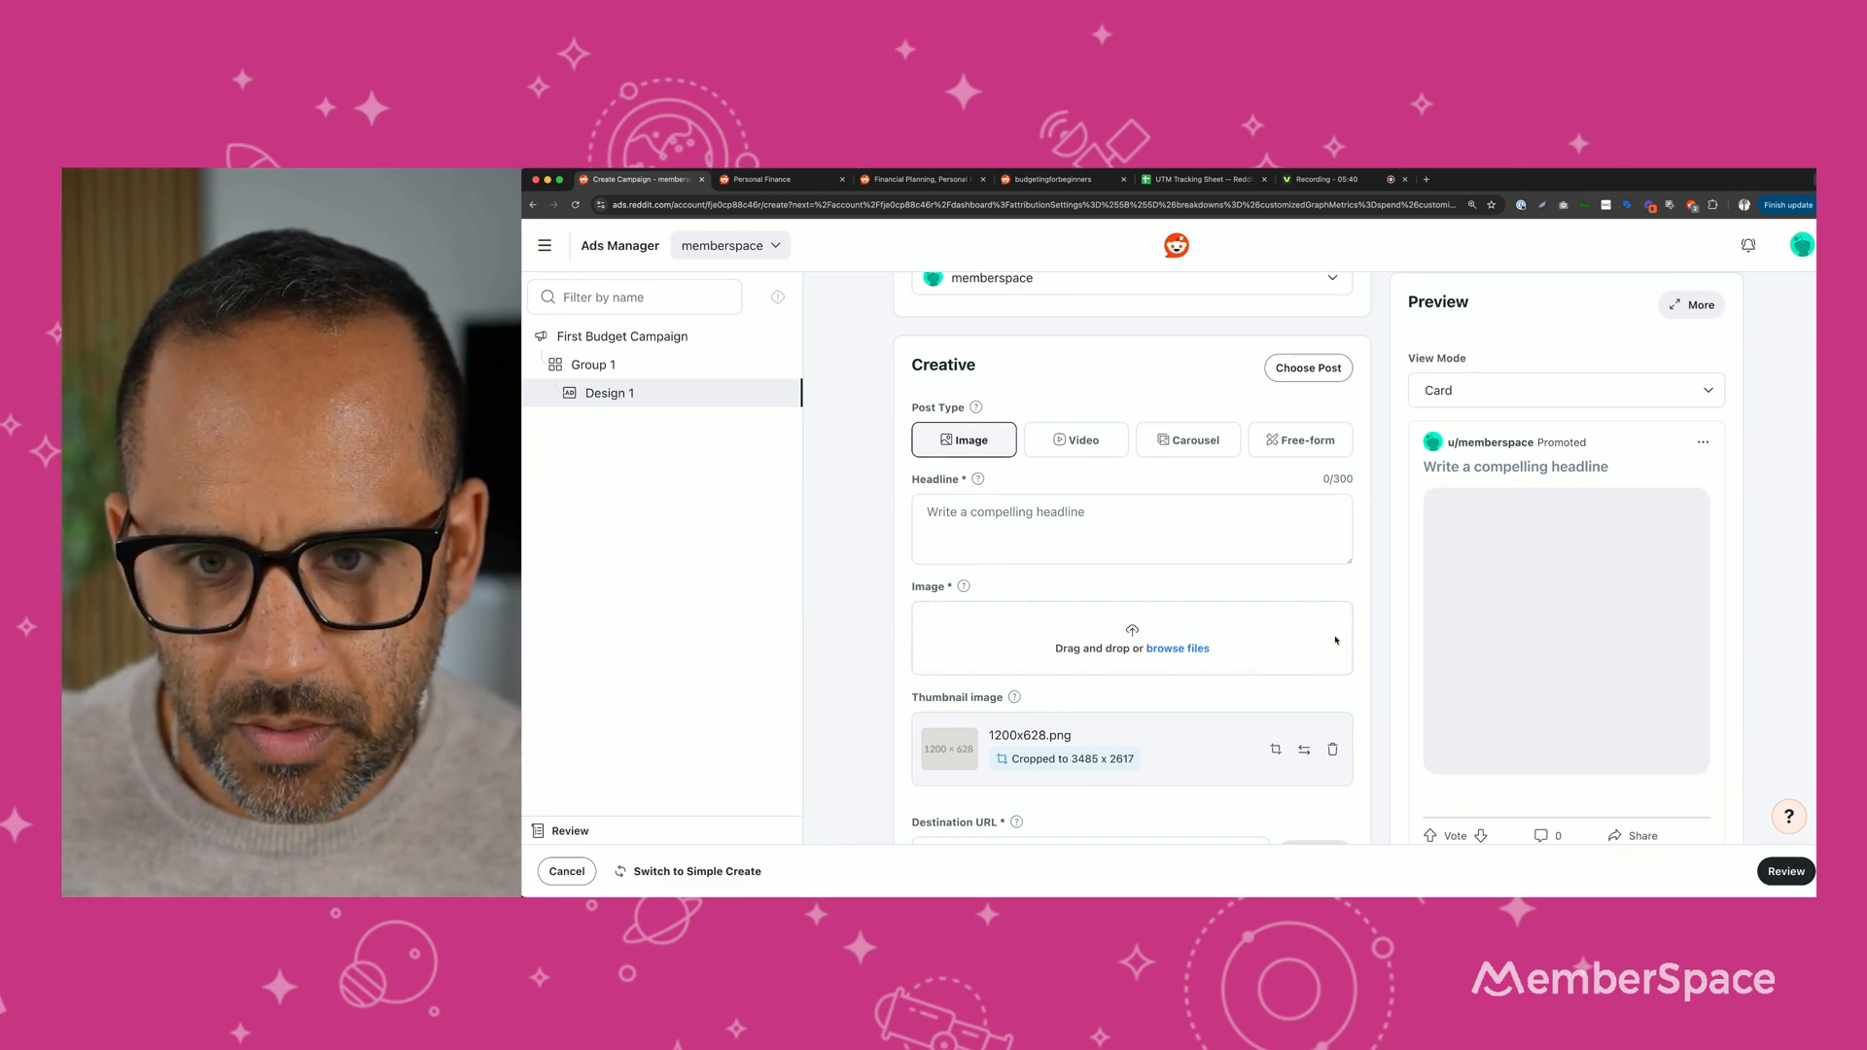
{"action": "left_click", "coordinate": [1177, 648]}
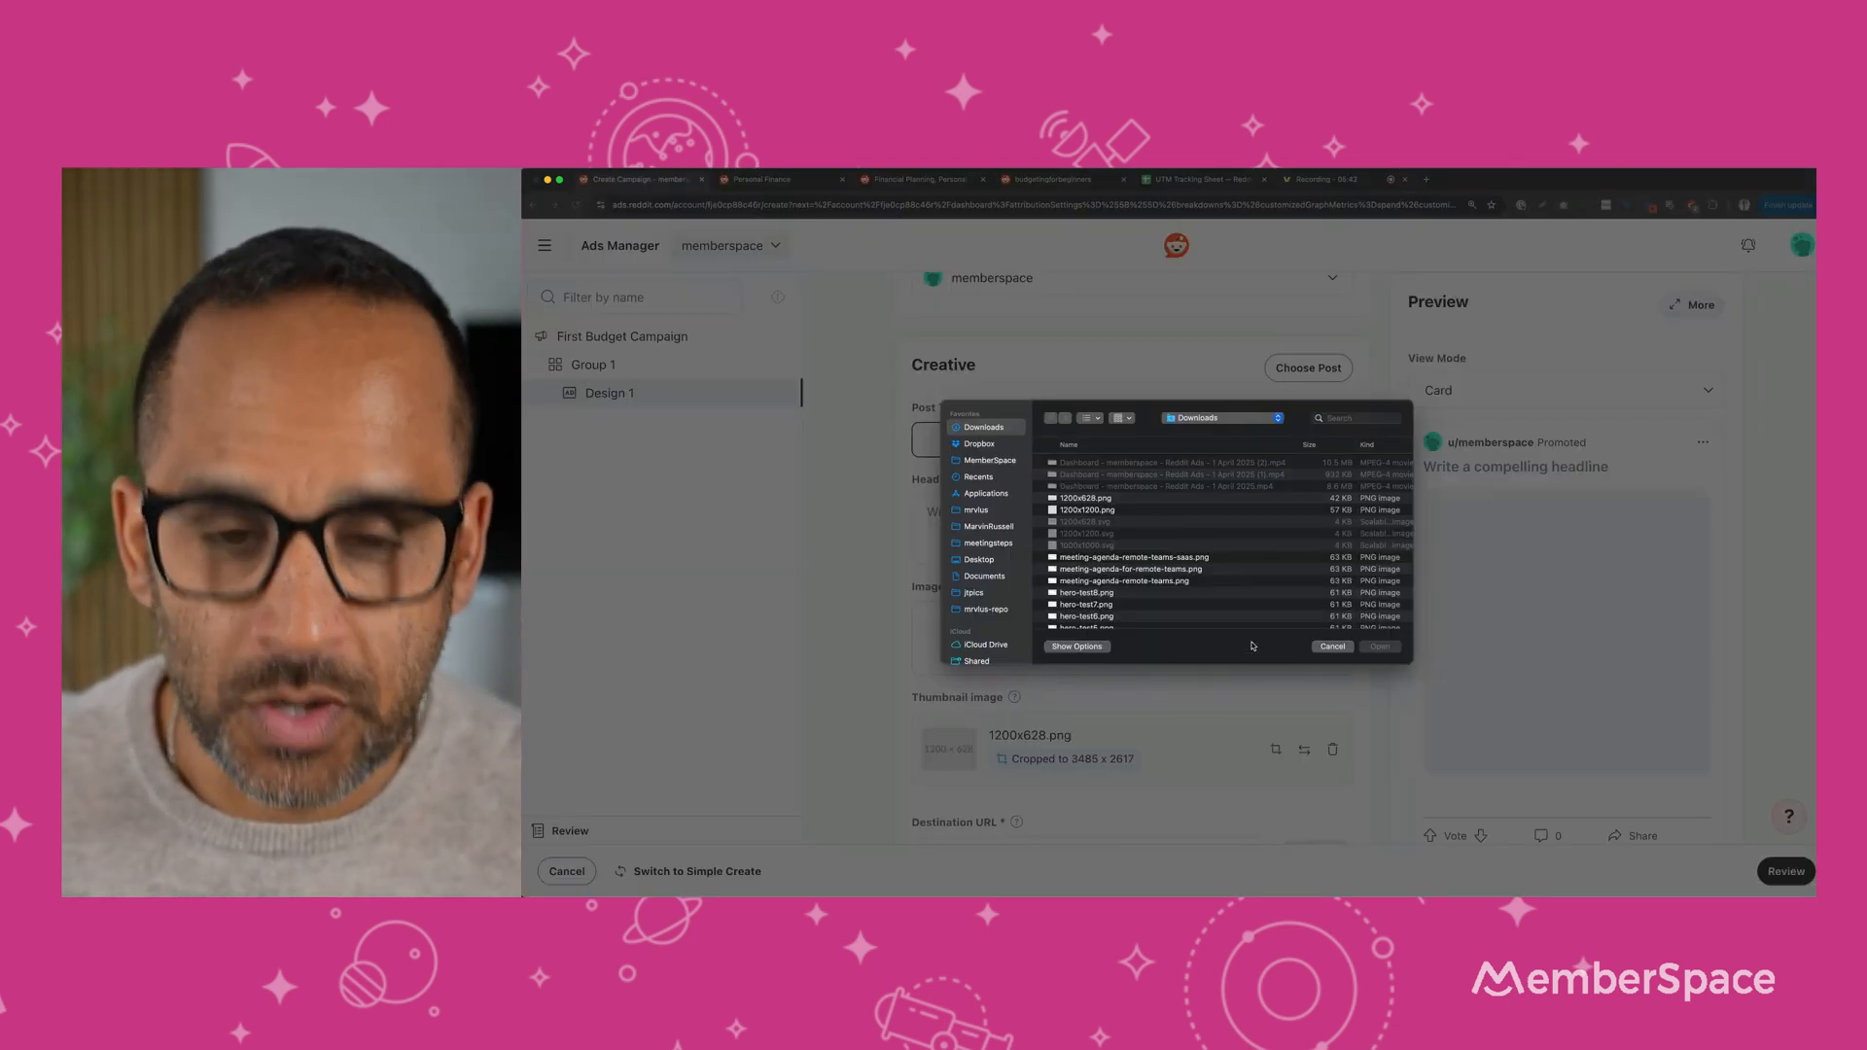
{"action": "left_click", "coordinate": [1088, 510]}
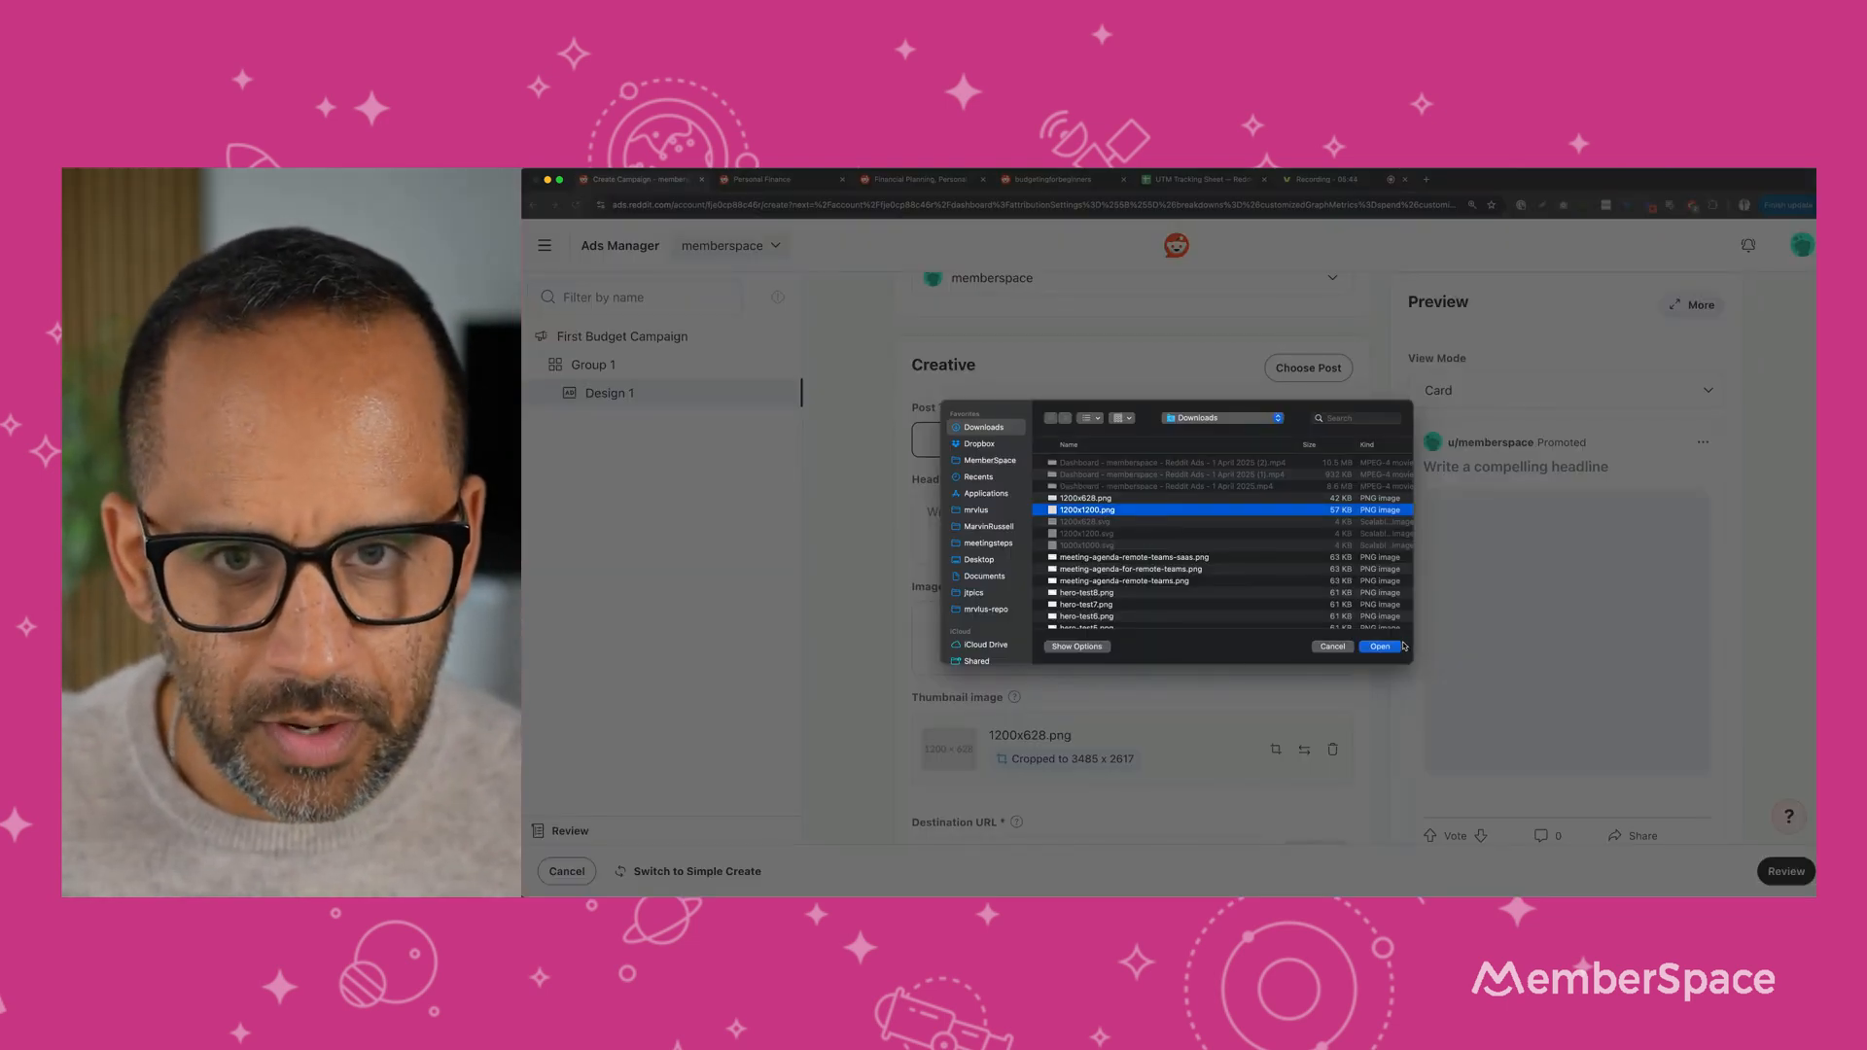
{"action": "left_click", "coordinate": [1380, 647]}
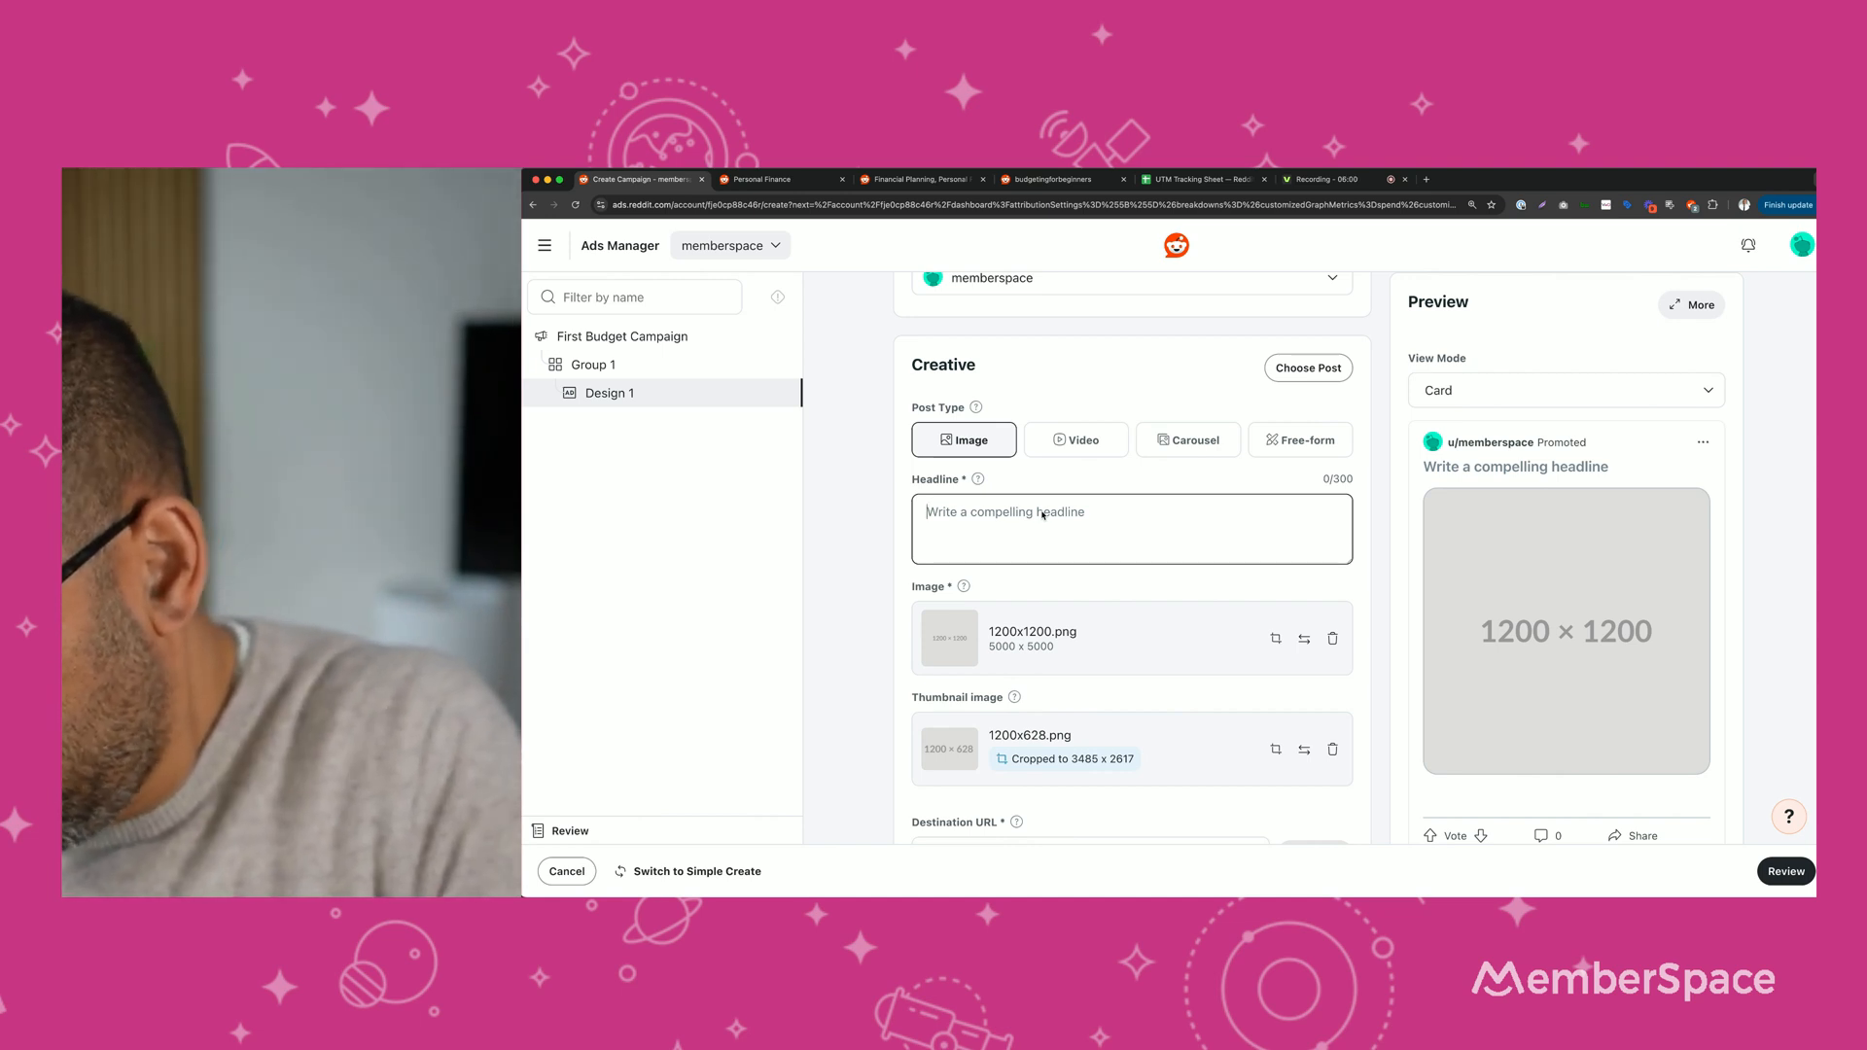
Enter the headline 'Coach Marvin Here! I can help with personal budgeting.'.
{"action": "type", "text": "Coach Marvin Here! I can help with p"}
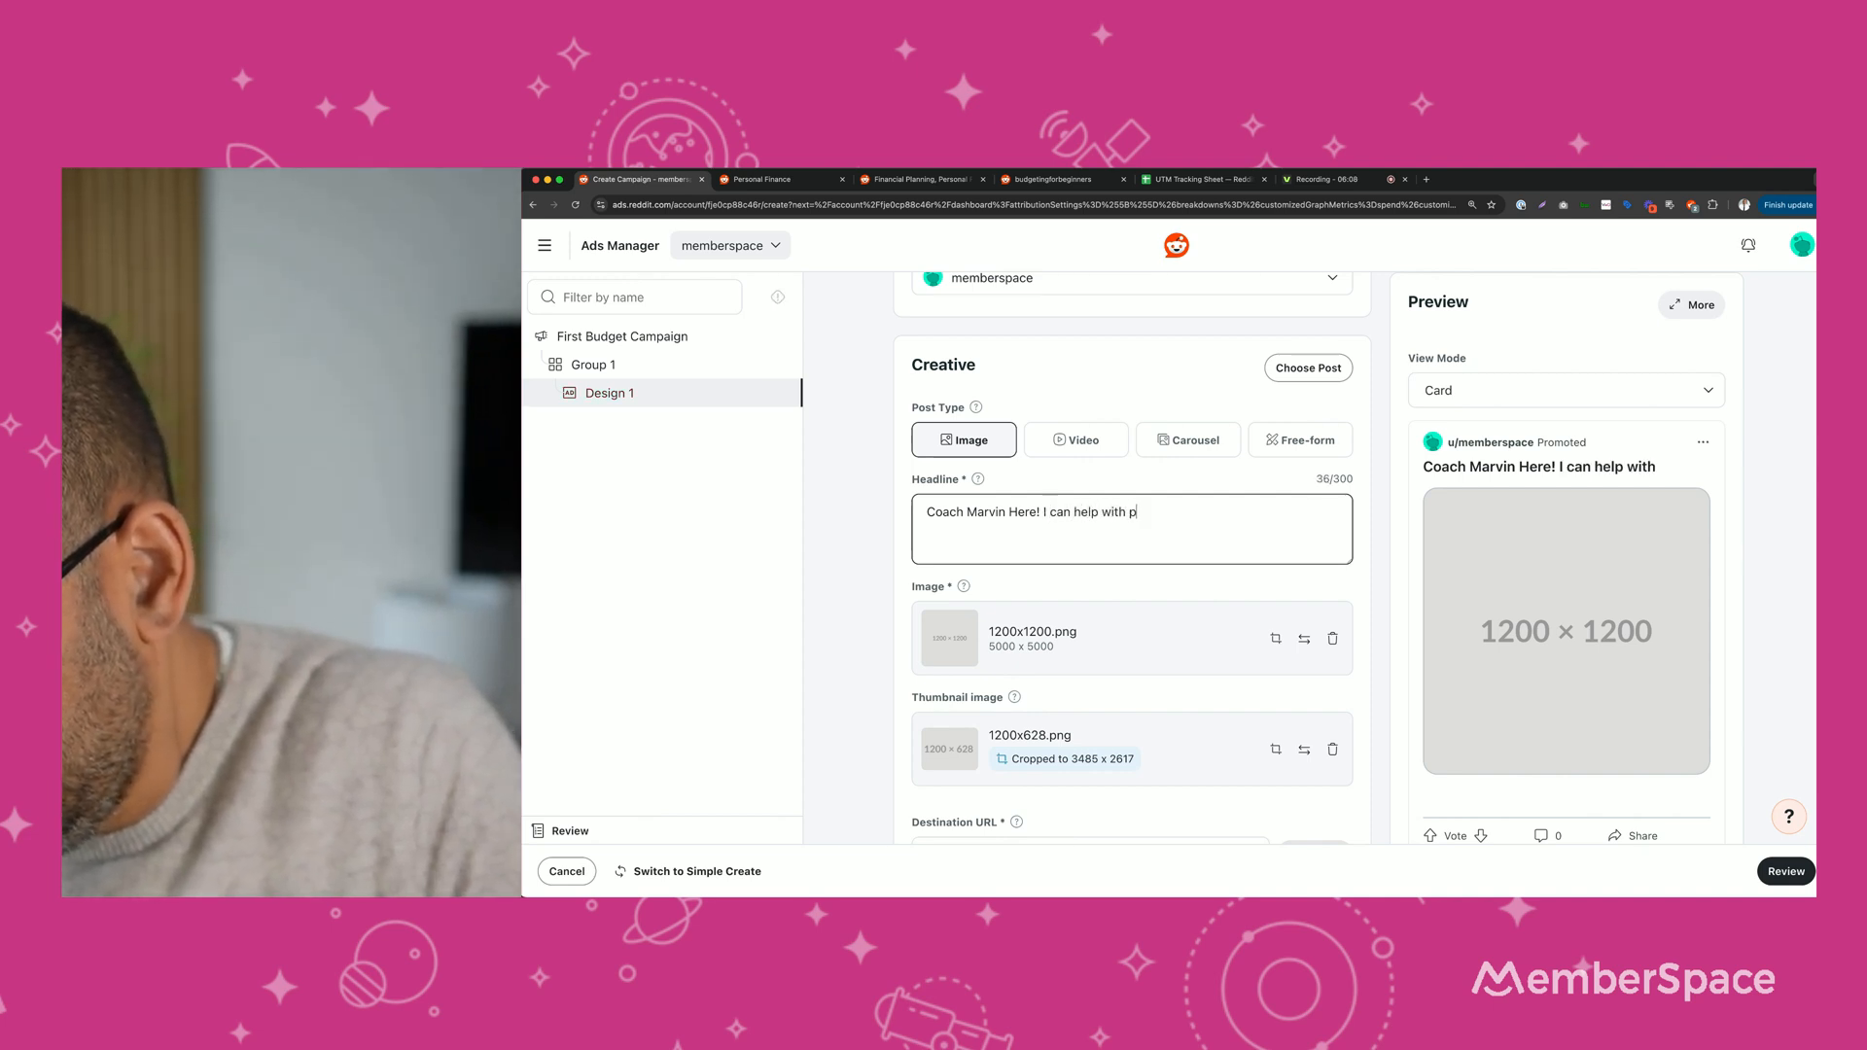
{"action": "type", "text": "ersonal budgeting."}
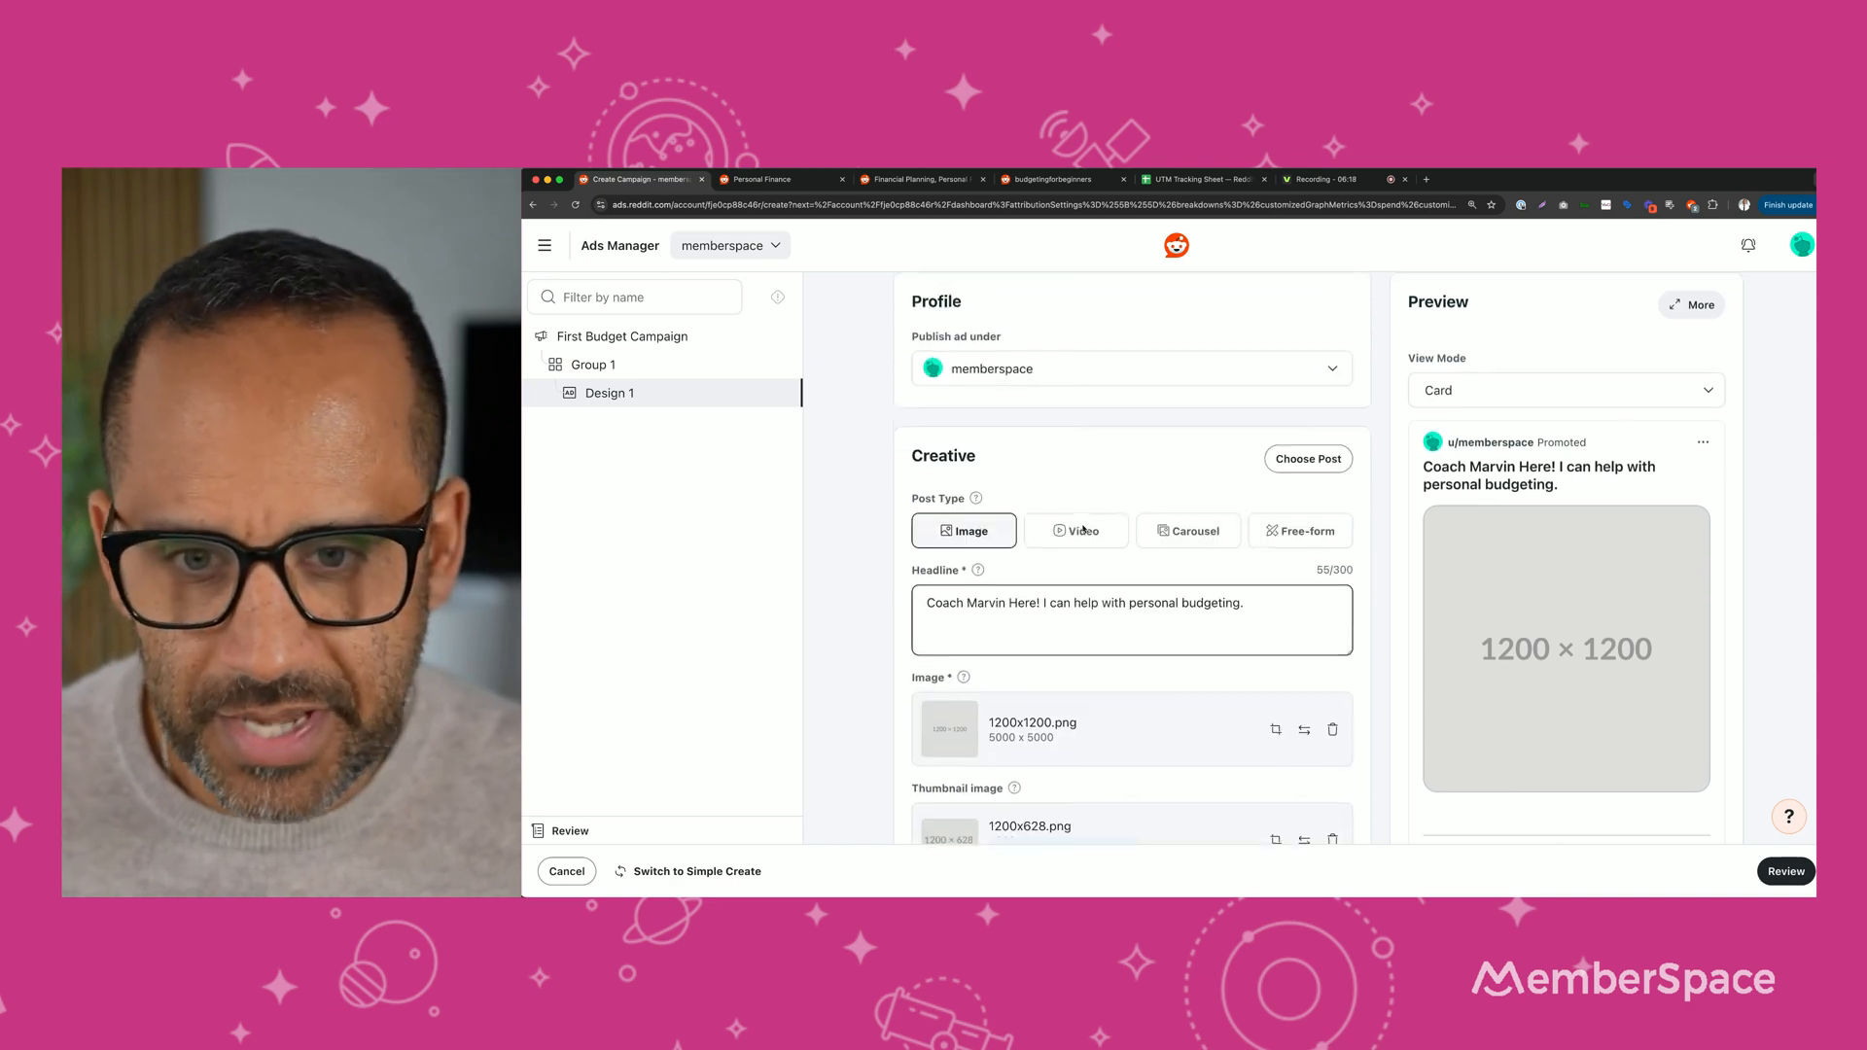
{"action": "scroll", "scroll_direction": "down", "scroll_amount": 3}
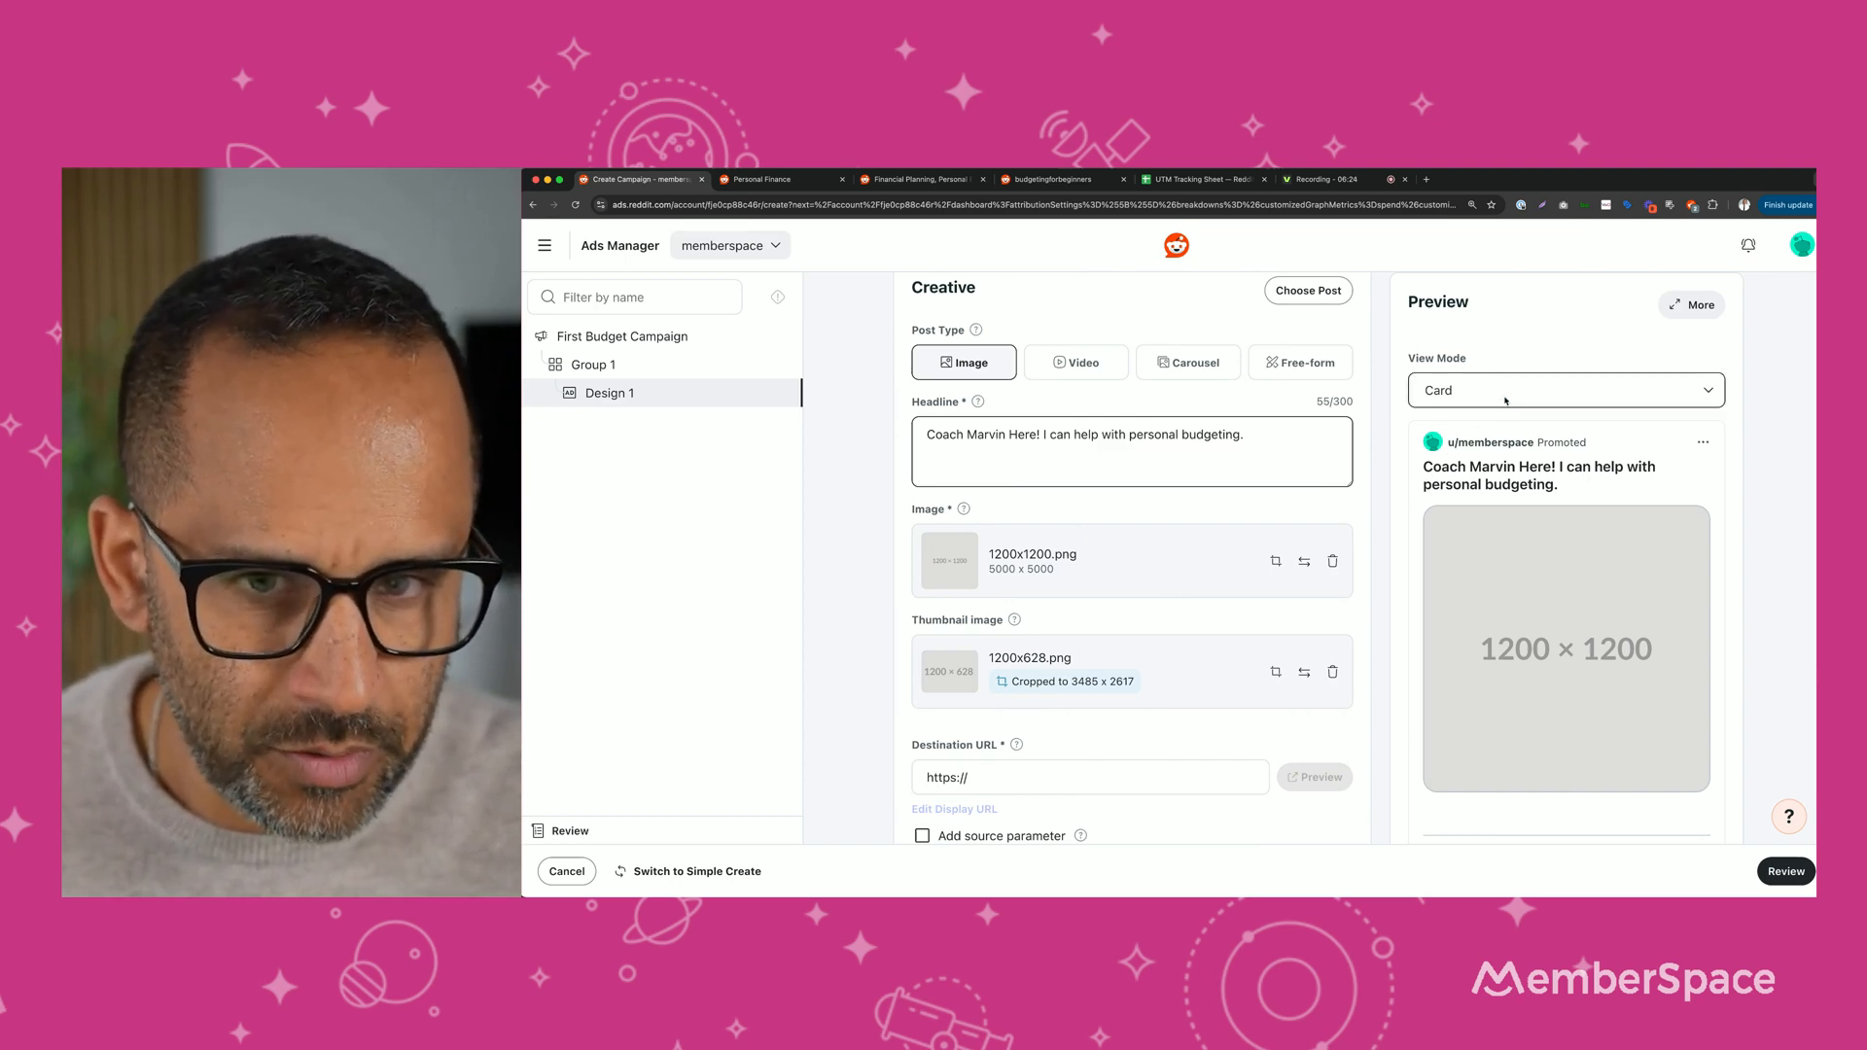
Preview the ad in Compact, Card and Conversation view modes, returning to Card.
{"action": "left_click", "coordinate": [1565, 390]}
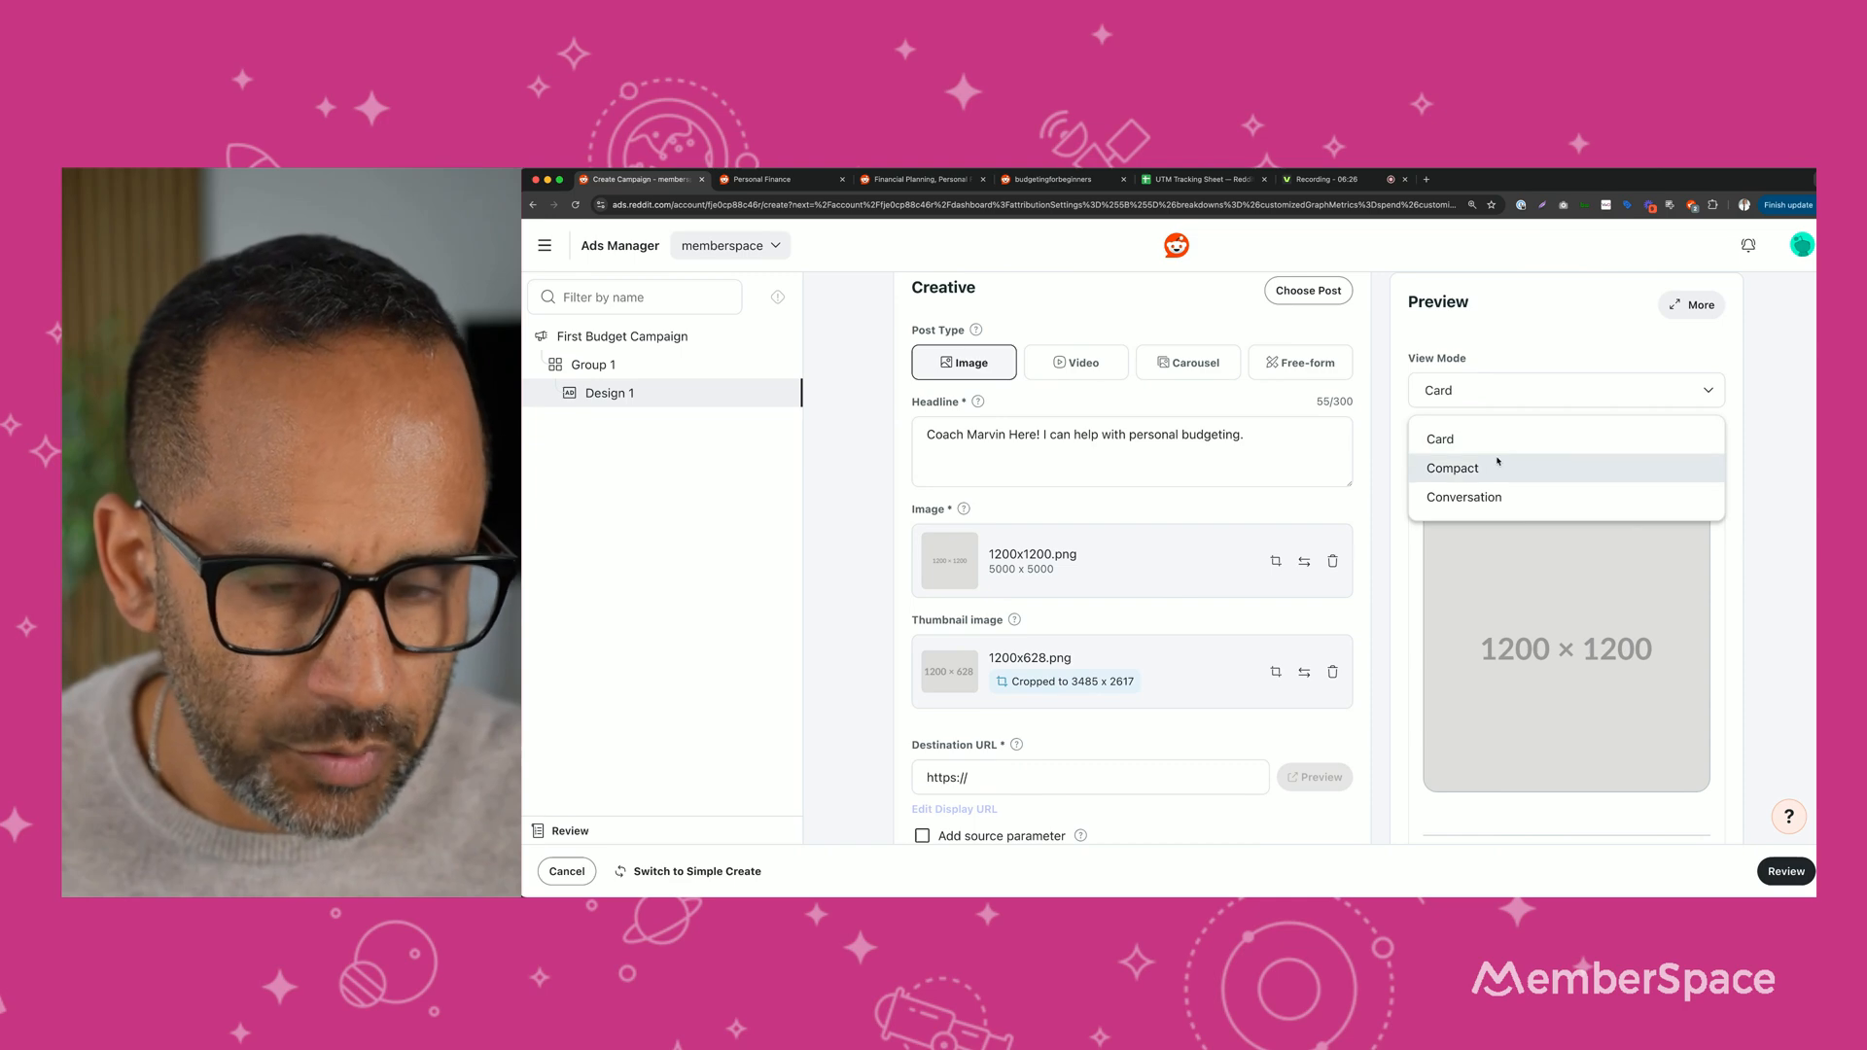
{"action": "left_click", "coordinate": [1452, 468]}
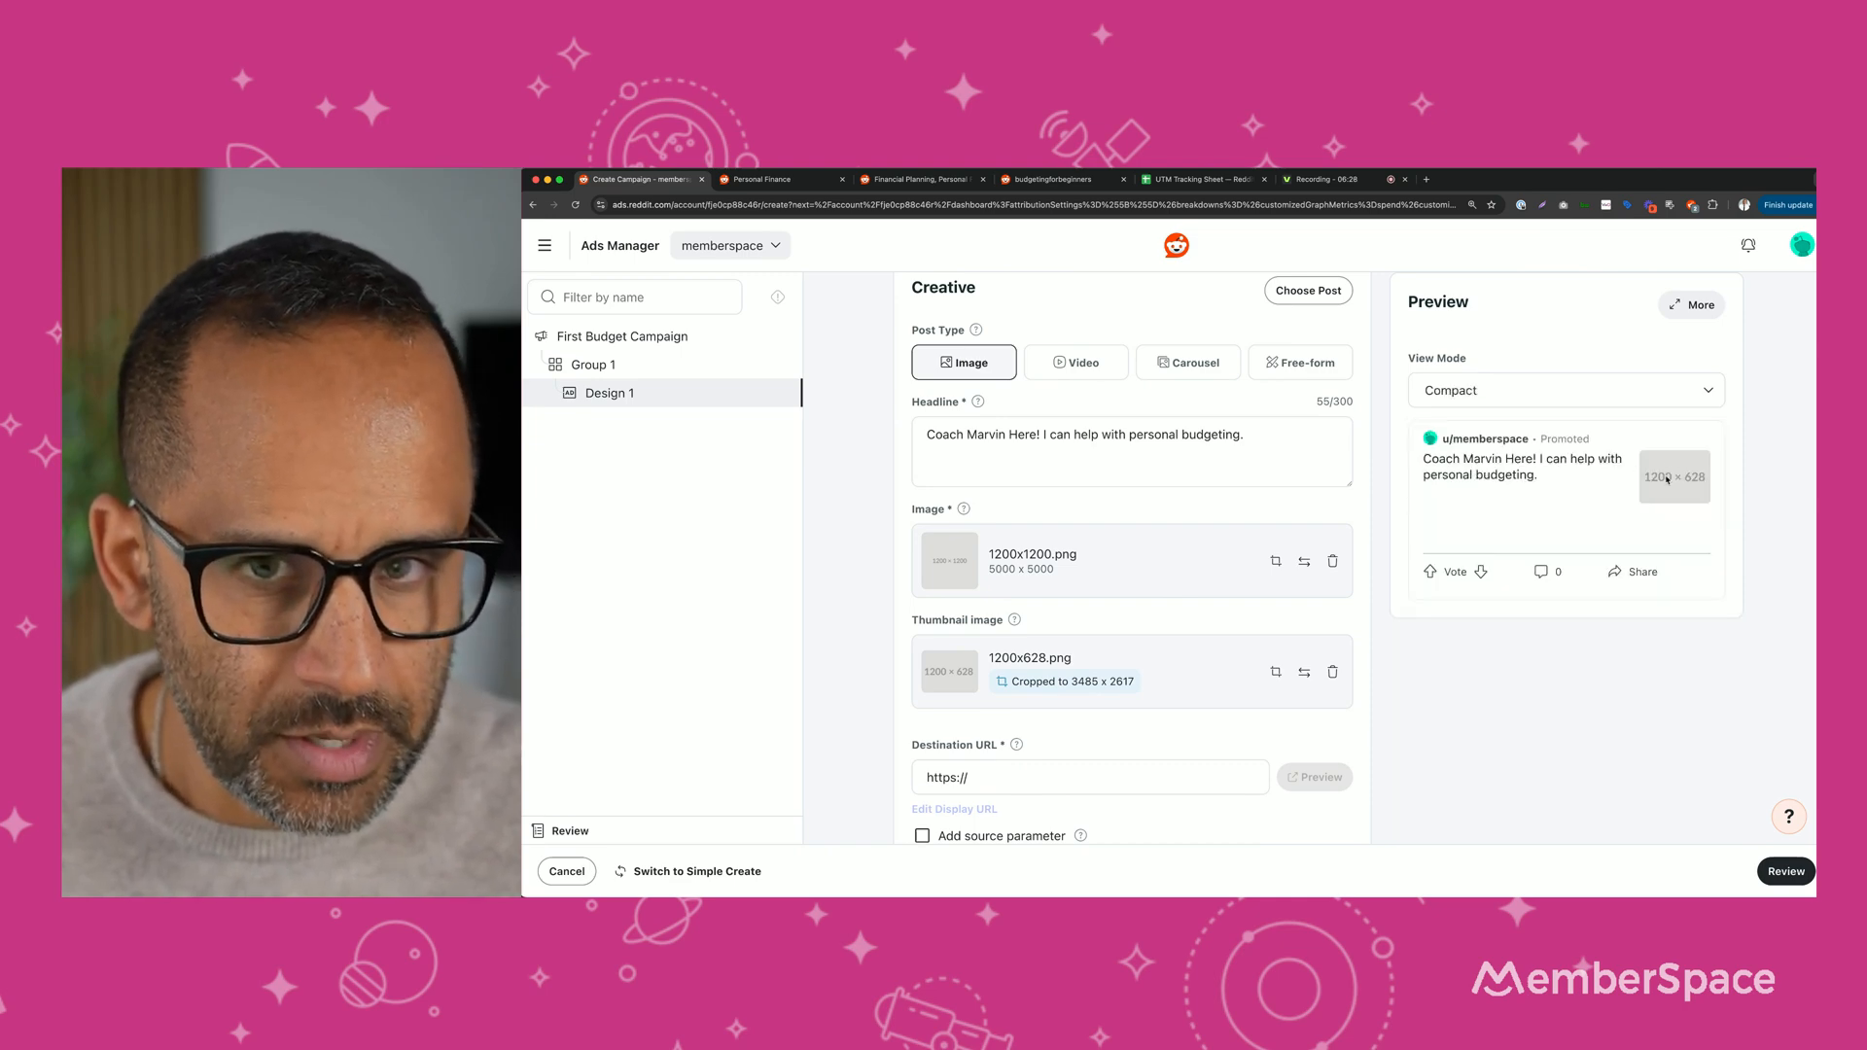
{"action": "left_click", "coordinate": [1566, 390]}
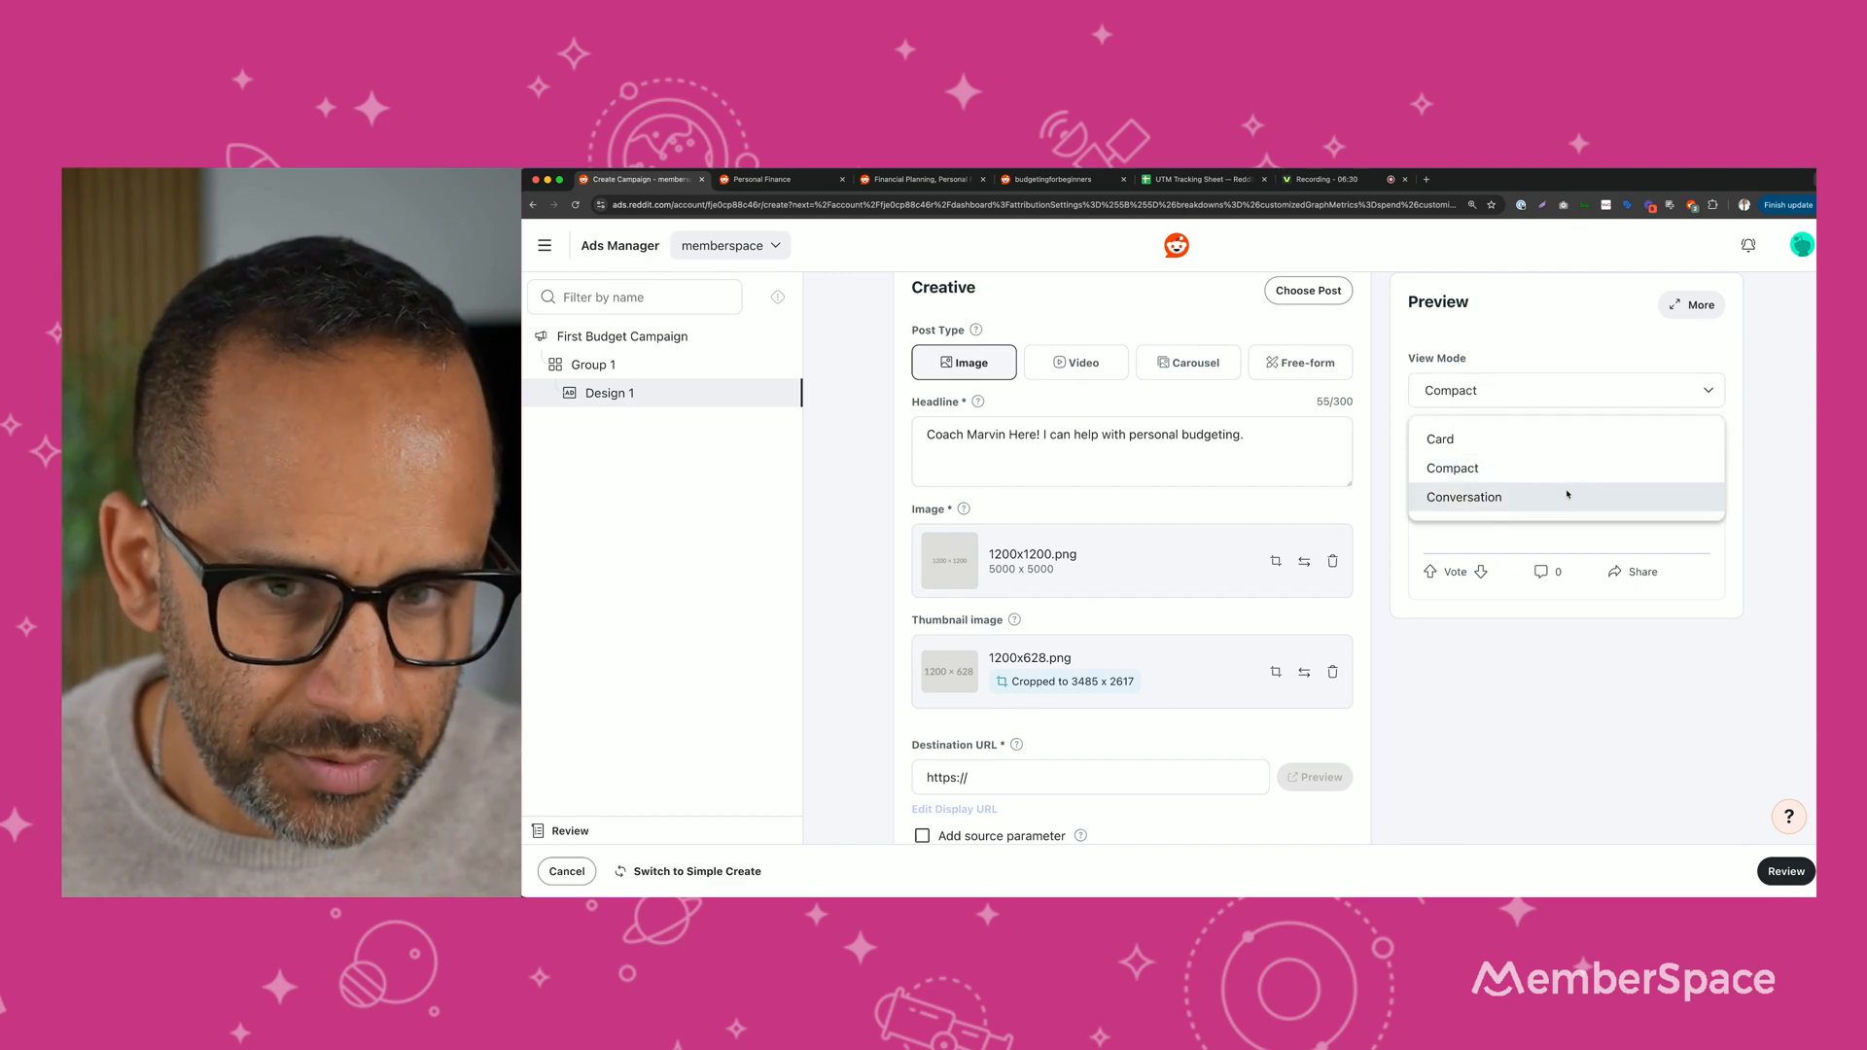
{"action": "left_click", "coordinate": [1464, 497]}
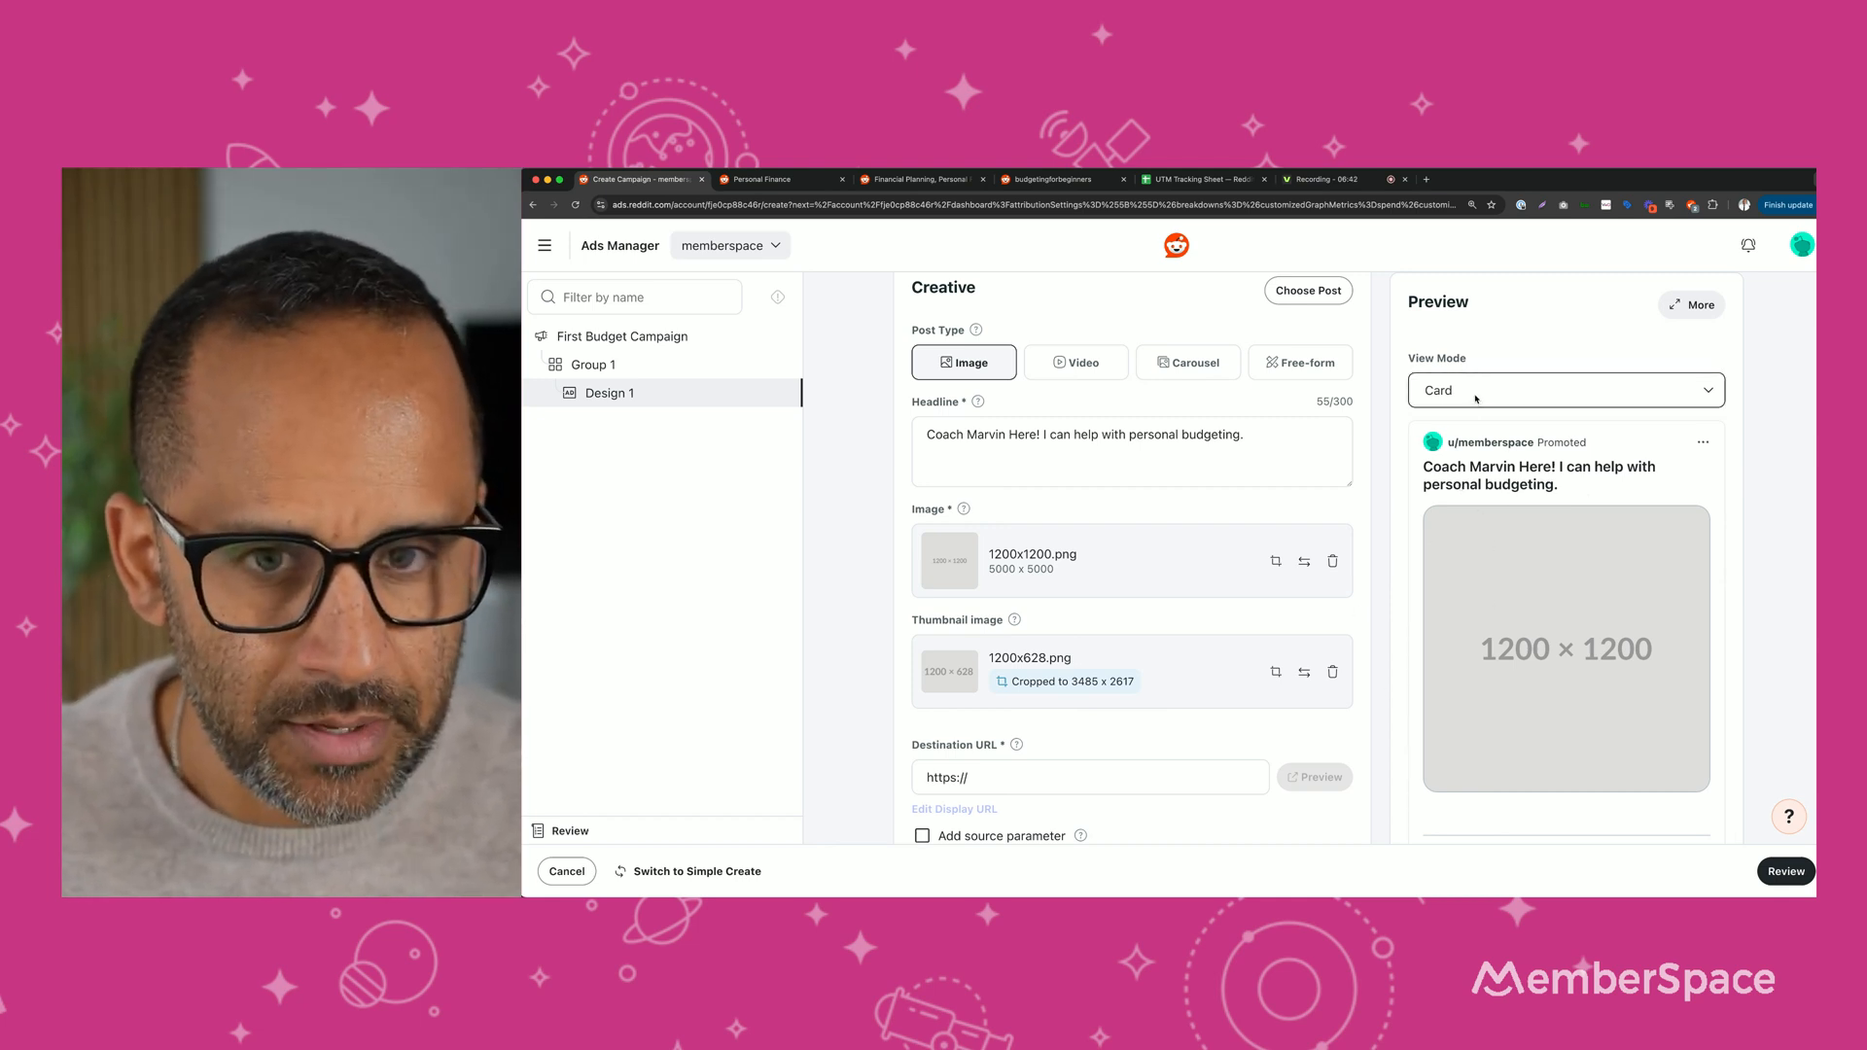
{"action": "left_click", "coordinate": [1565, 390]}
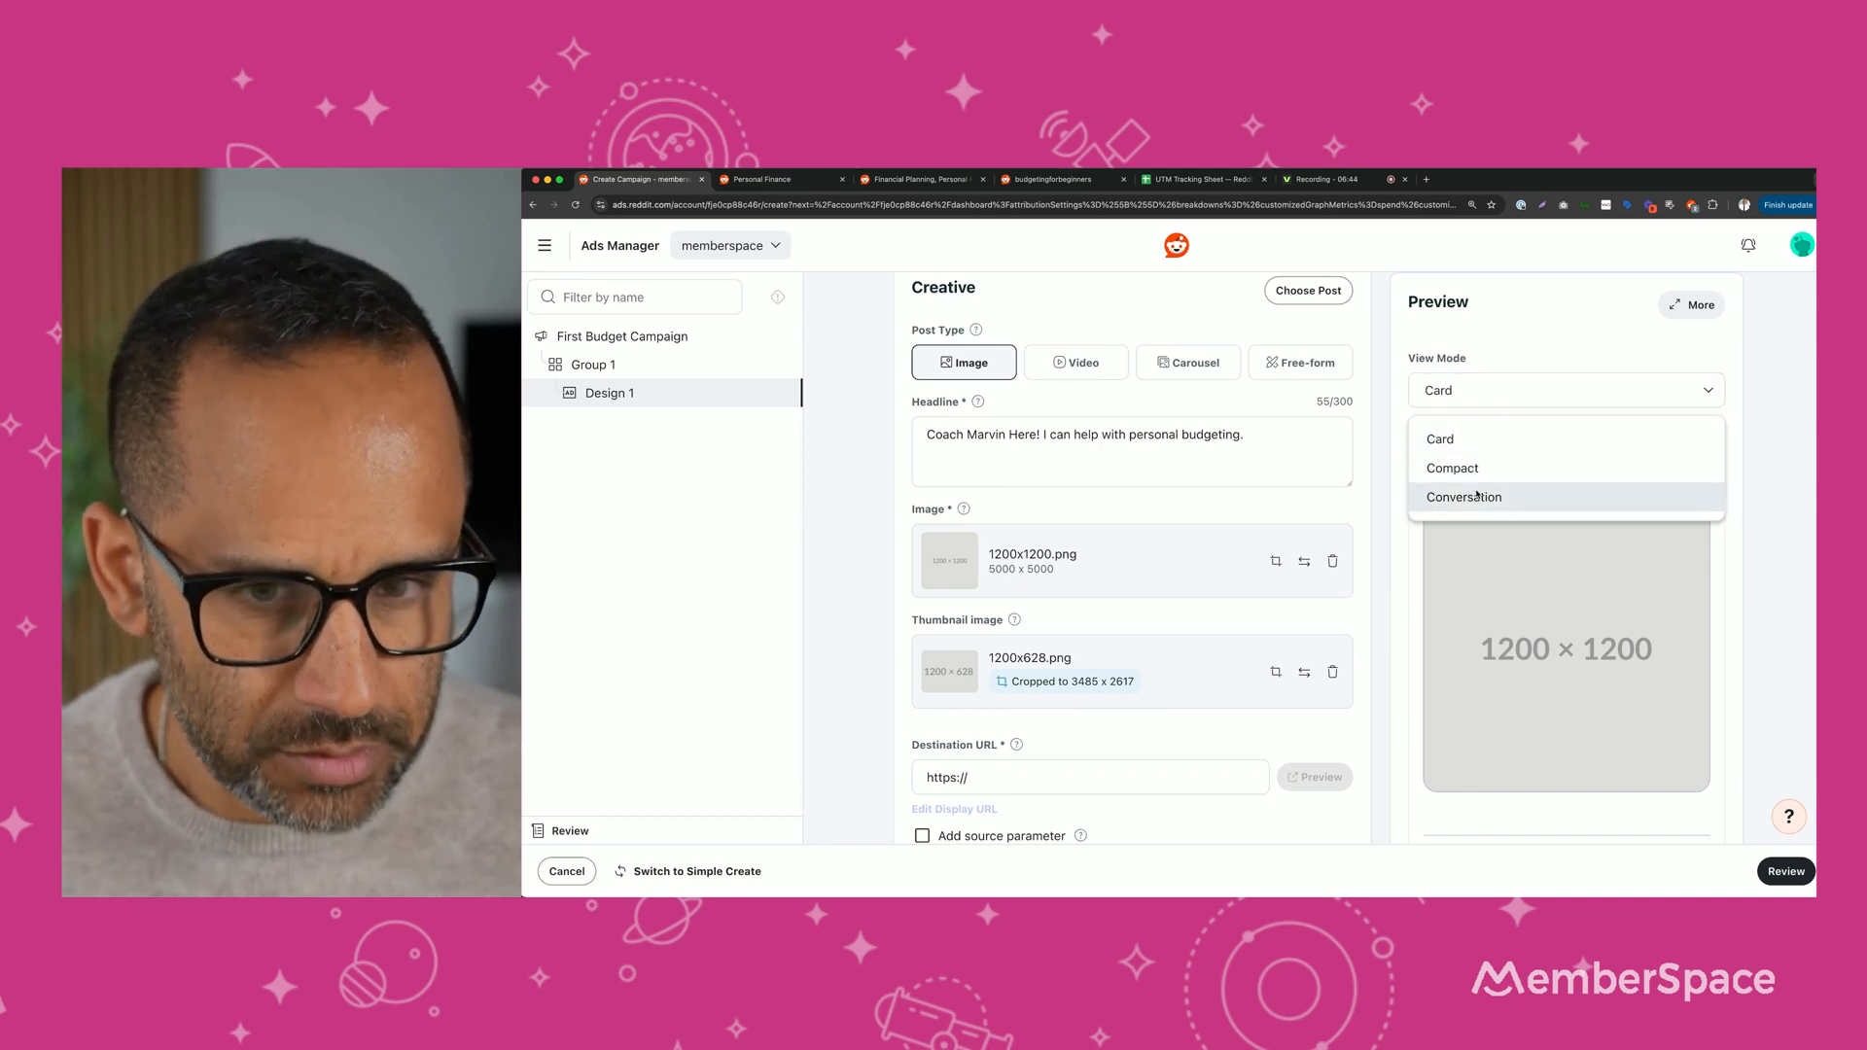
{"action": "left_click", "coordinate": [1464, 497]}
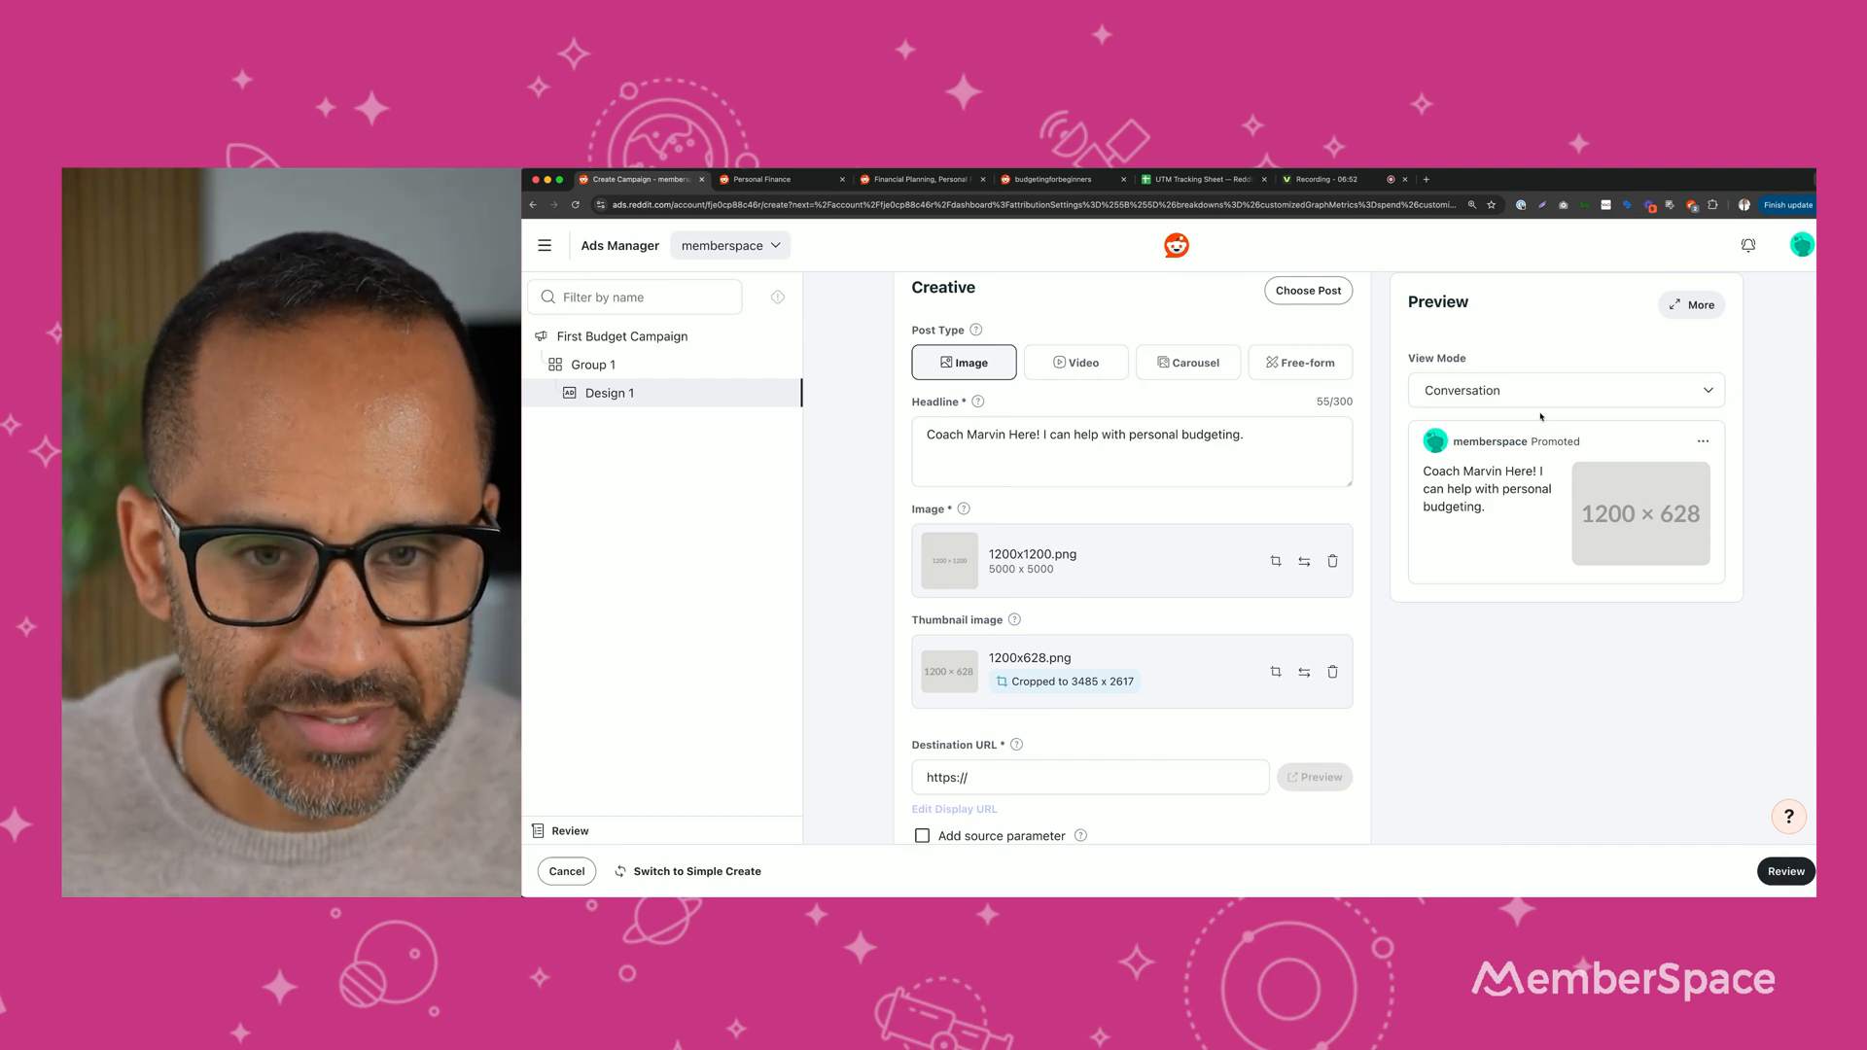
{"action": "left_click", "coordinate": [1566, 390]}
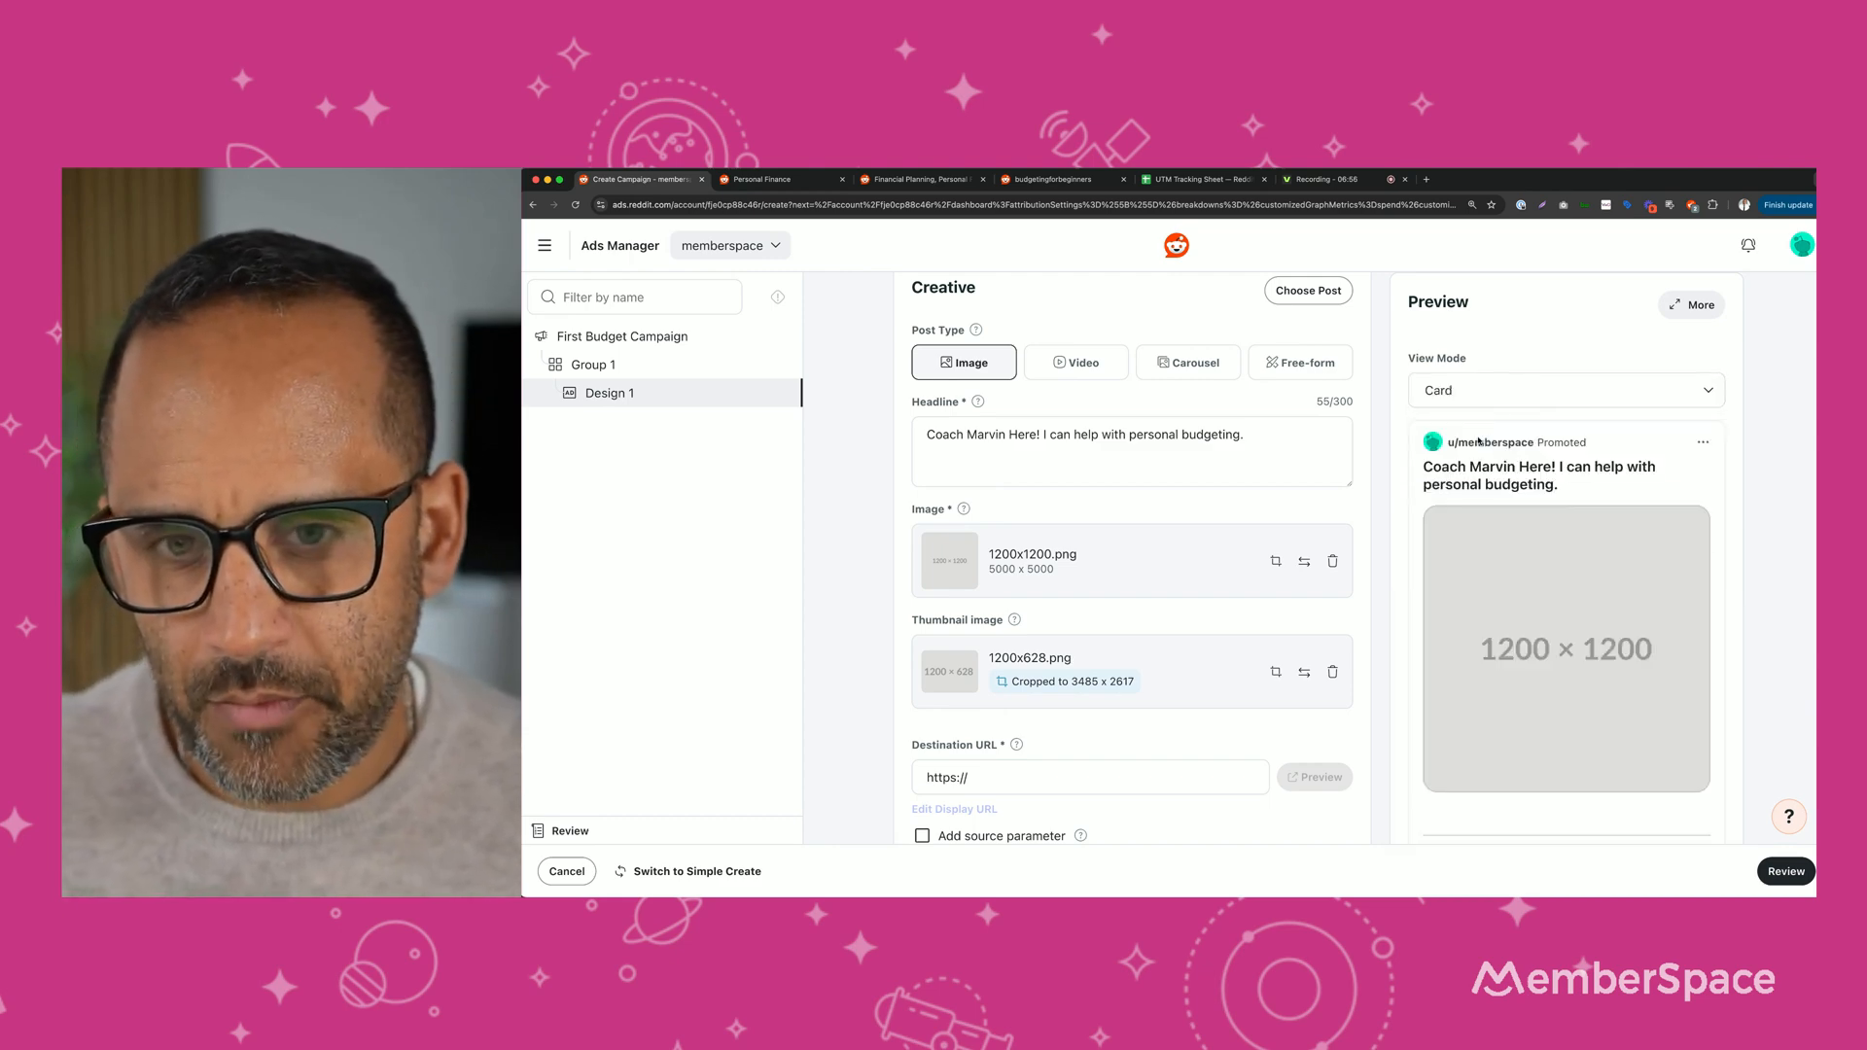
{"action": "scroll", "scroll_direction": "down", "scroll_amount": 3}
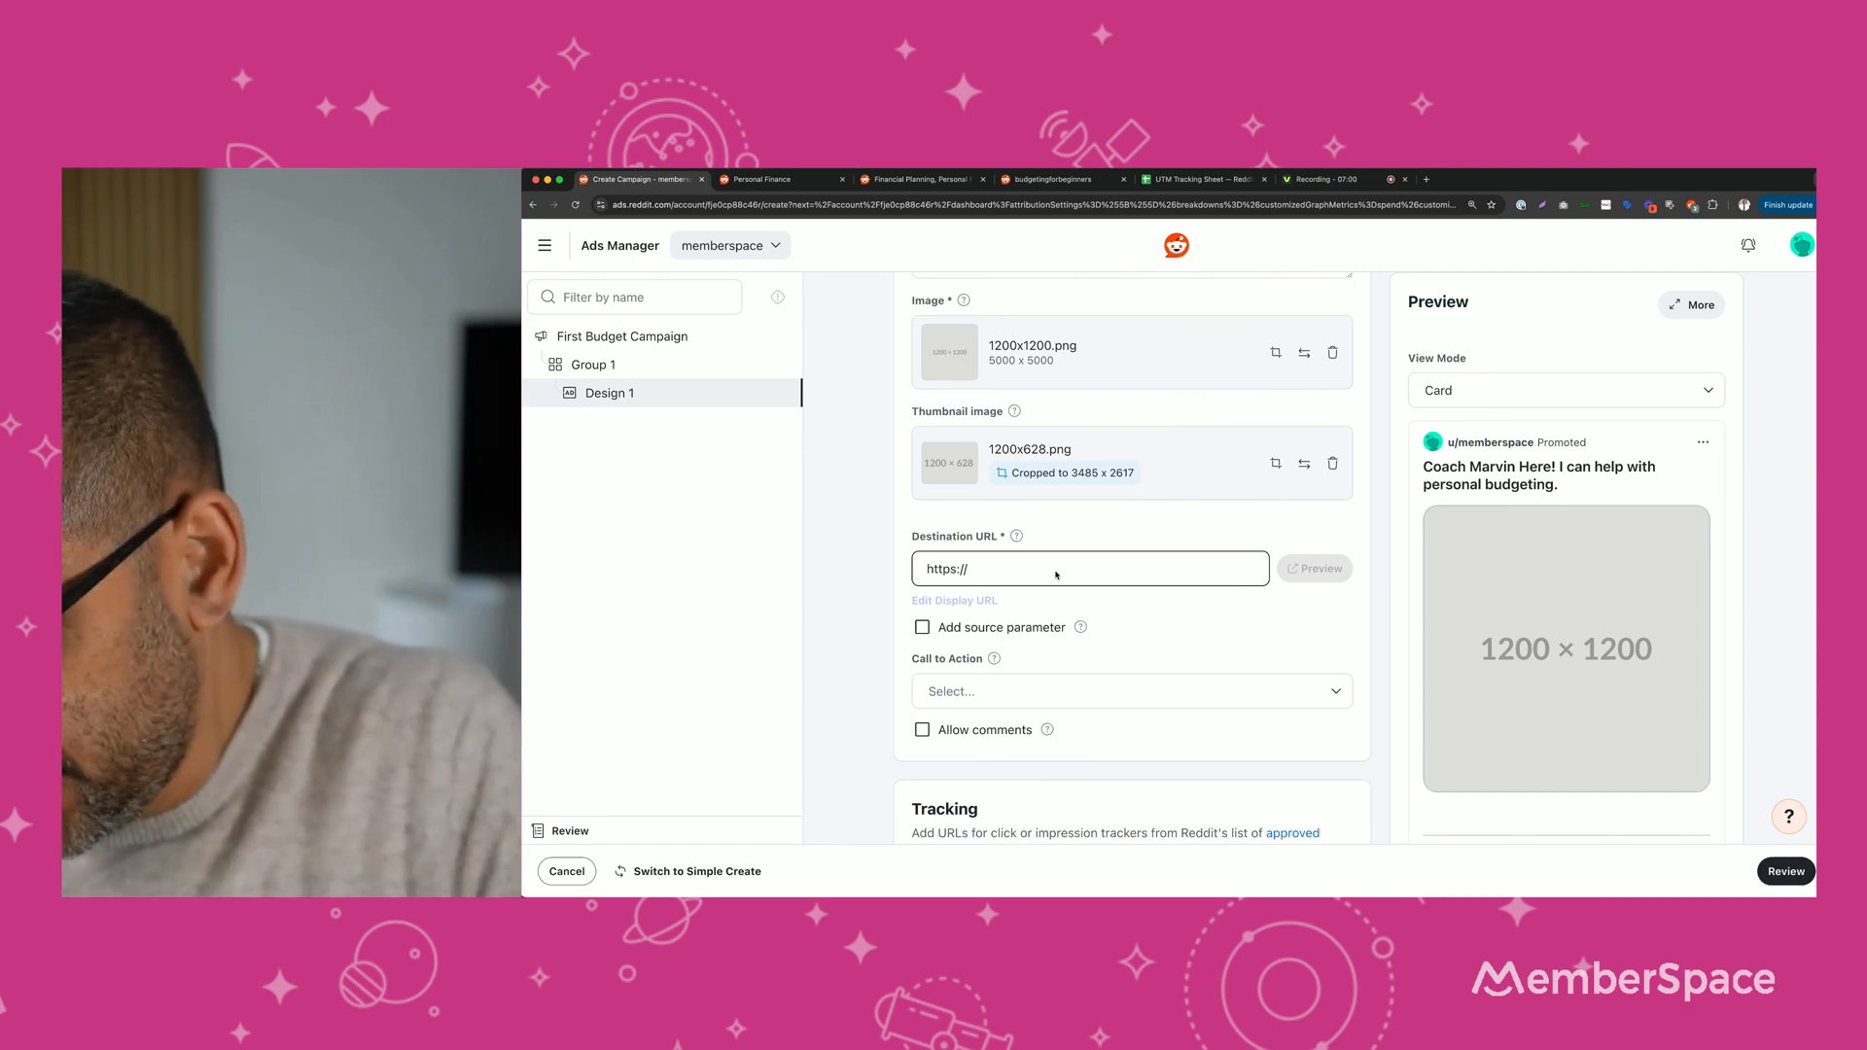
{"action": "type", "text": "yout"}
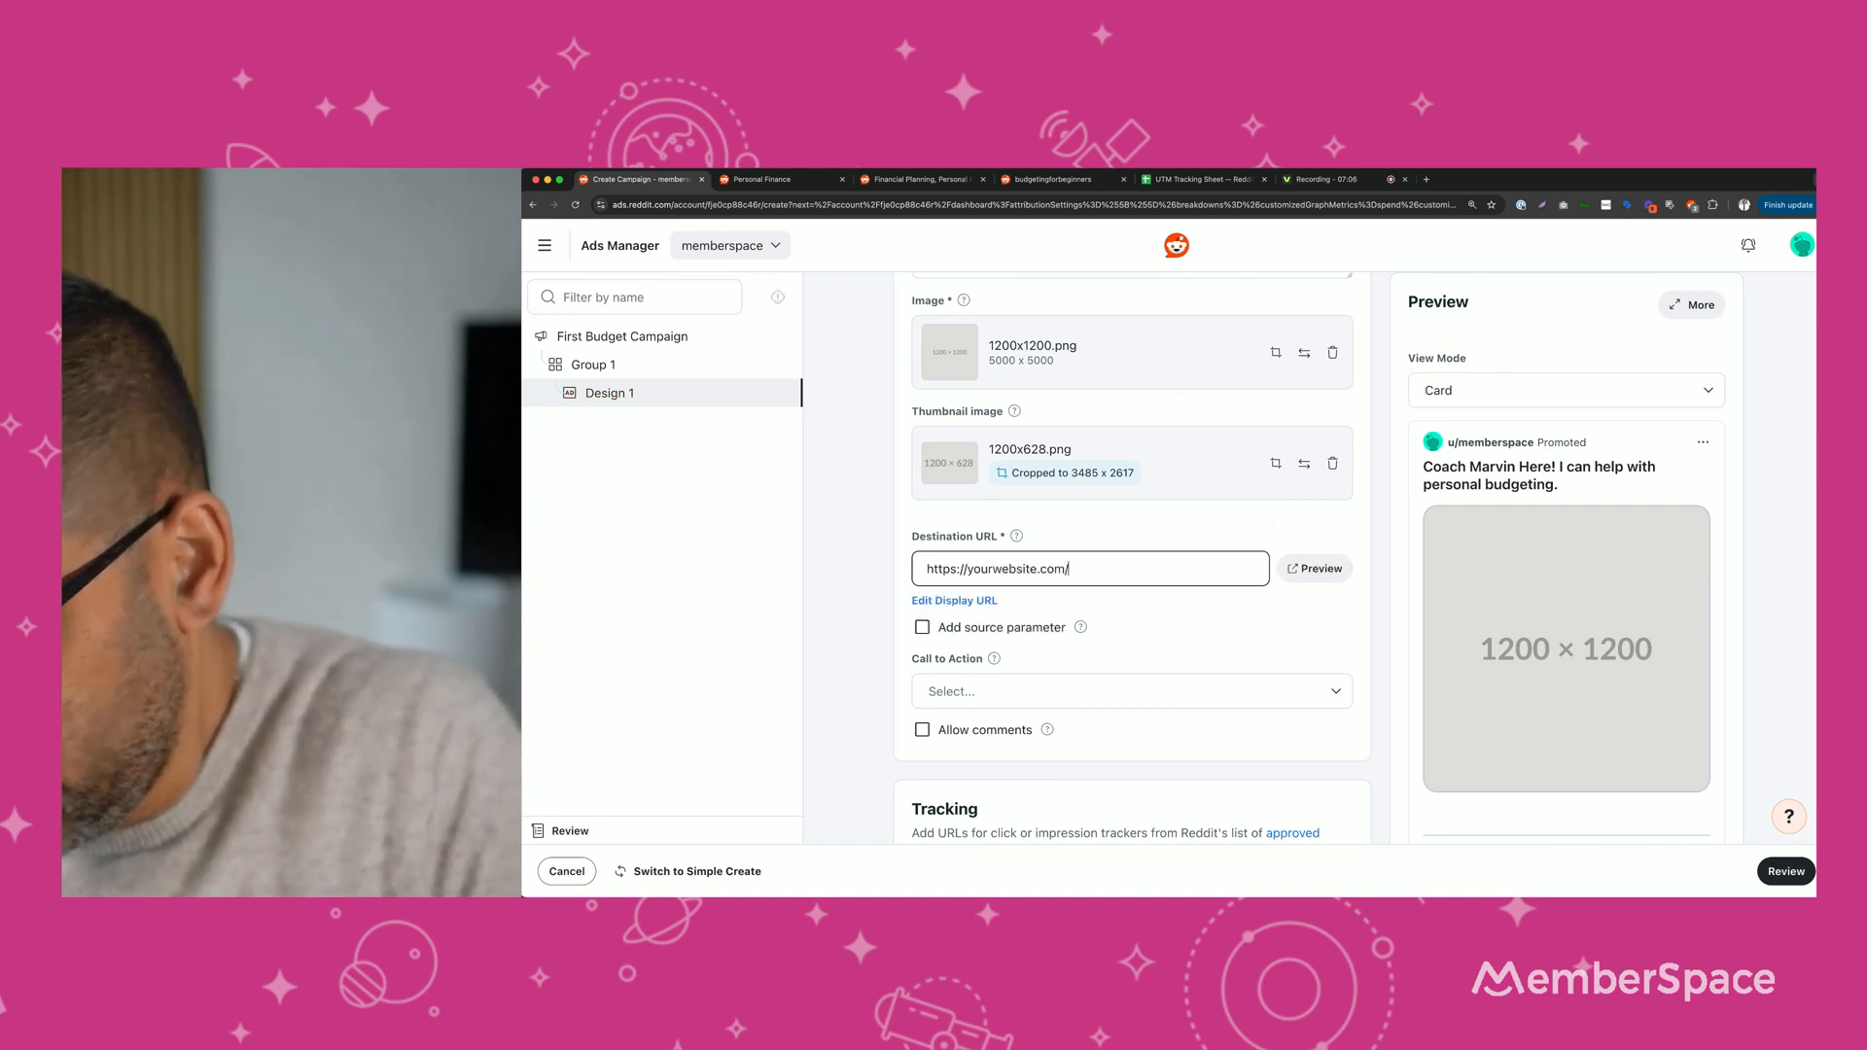
{"action": "type", "text": "landingpage"}
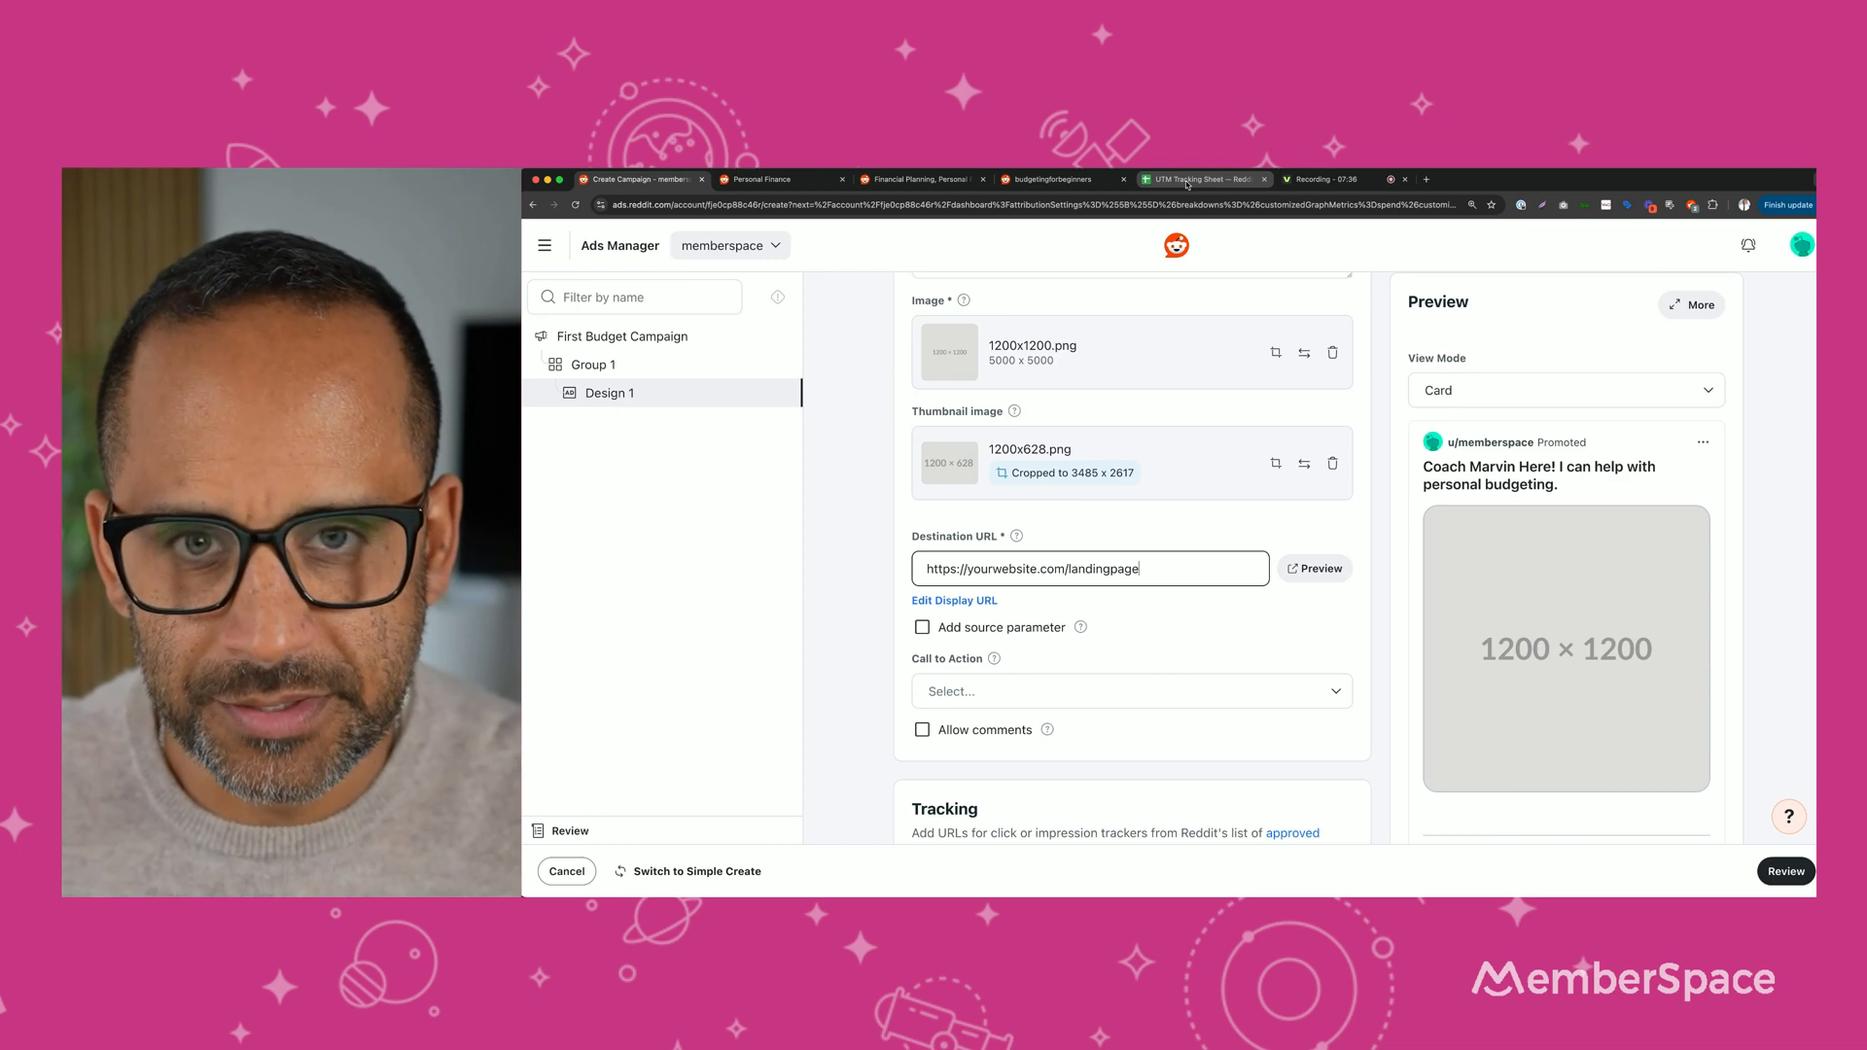
{"action": "mouse_move", "coordinate": [1198, 179]}
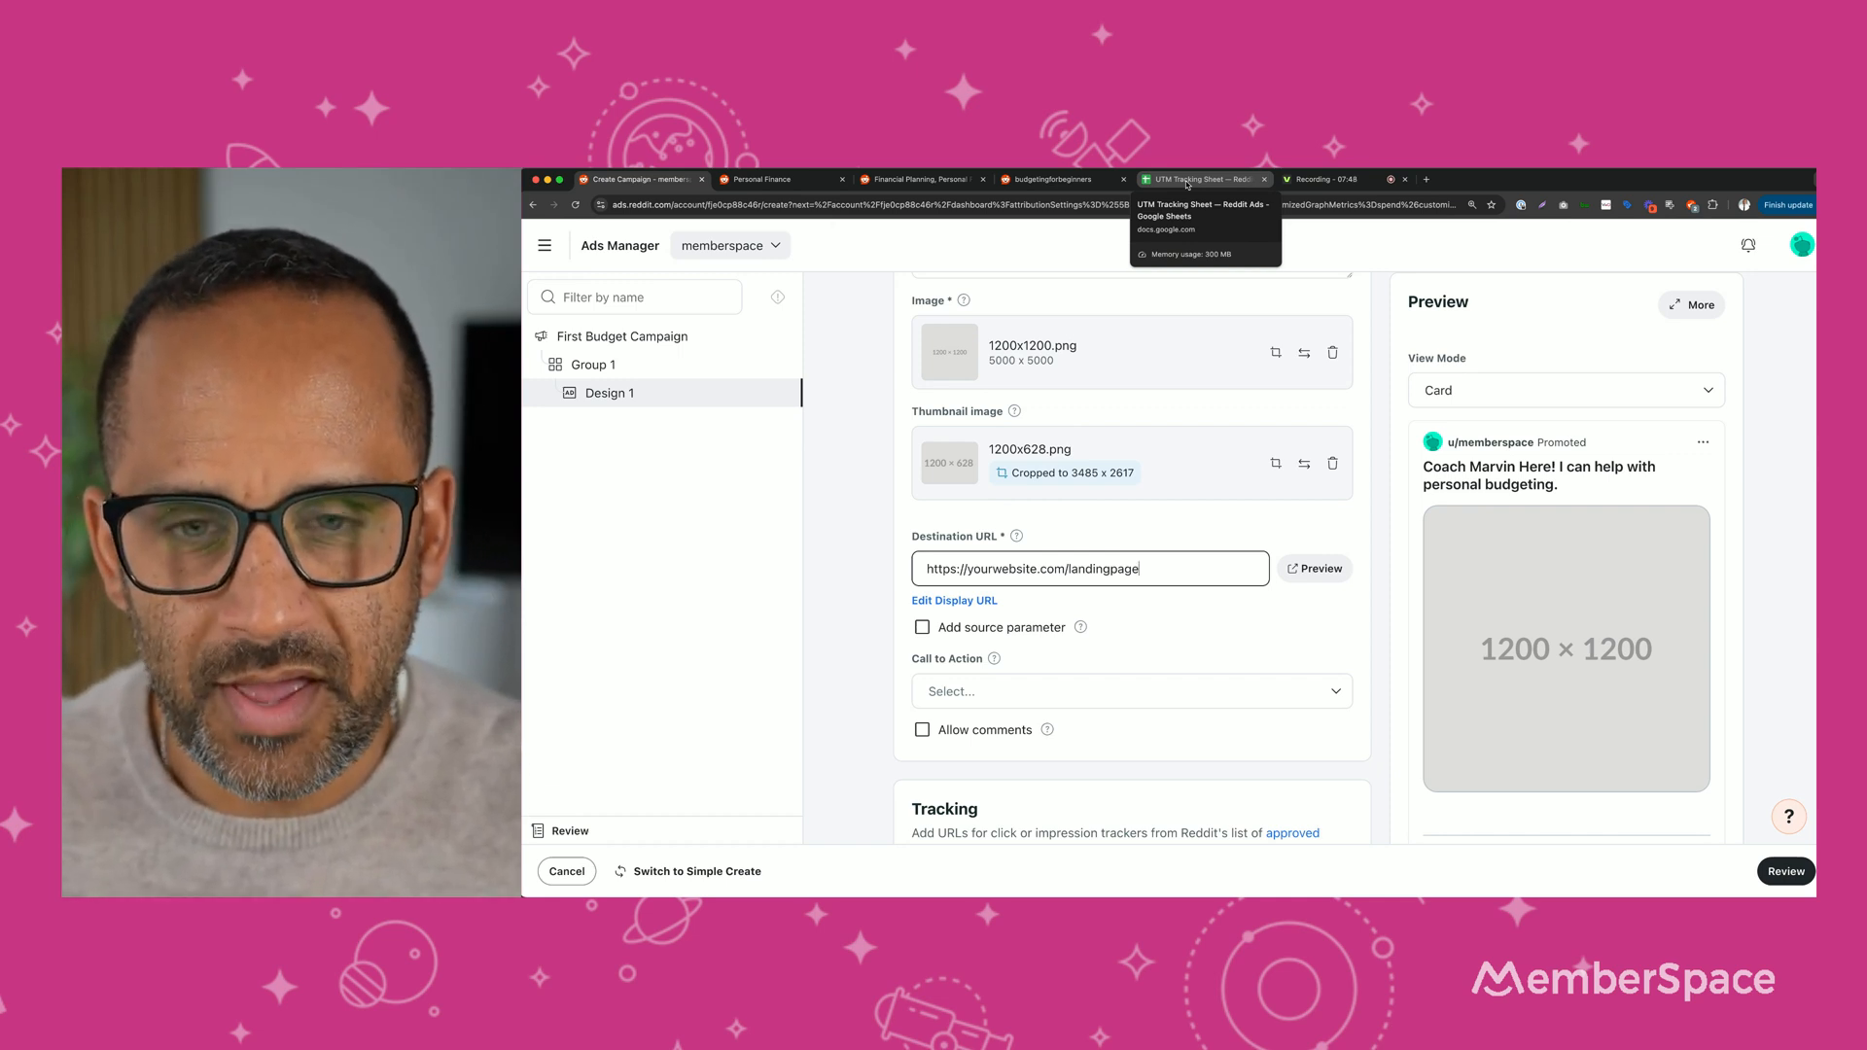
Switch to the UTM Tracking Sheet tab and select the budgetingforbeginners tracking URL in G4.
{"action": "left_click", "coordinate": [1201, 179]}
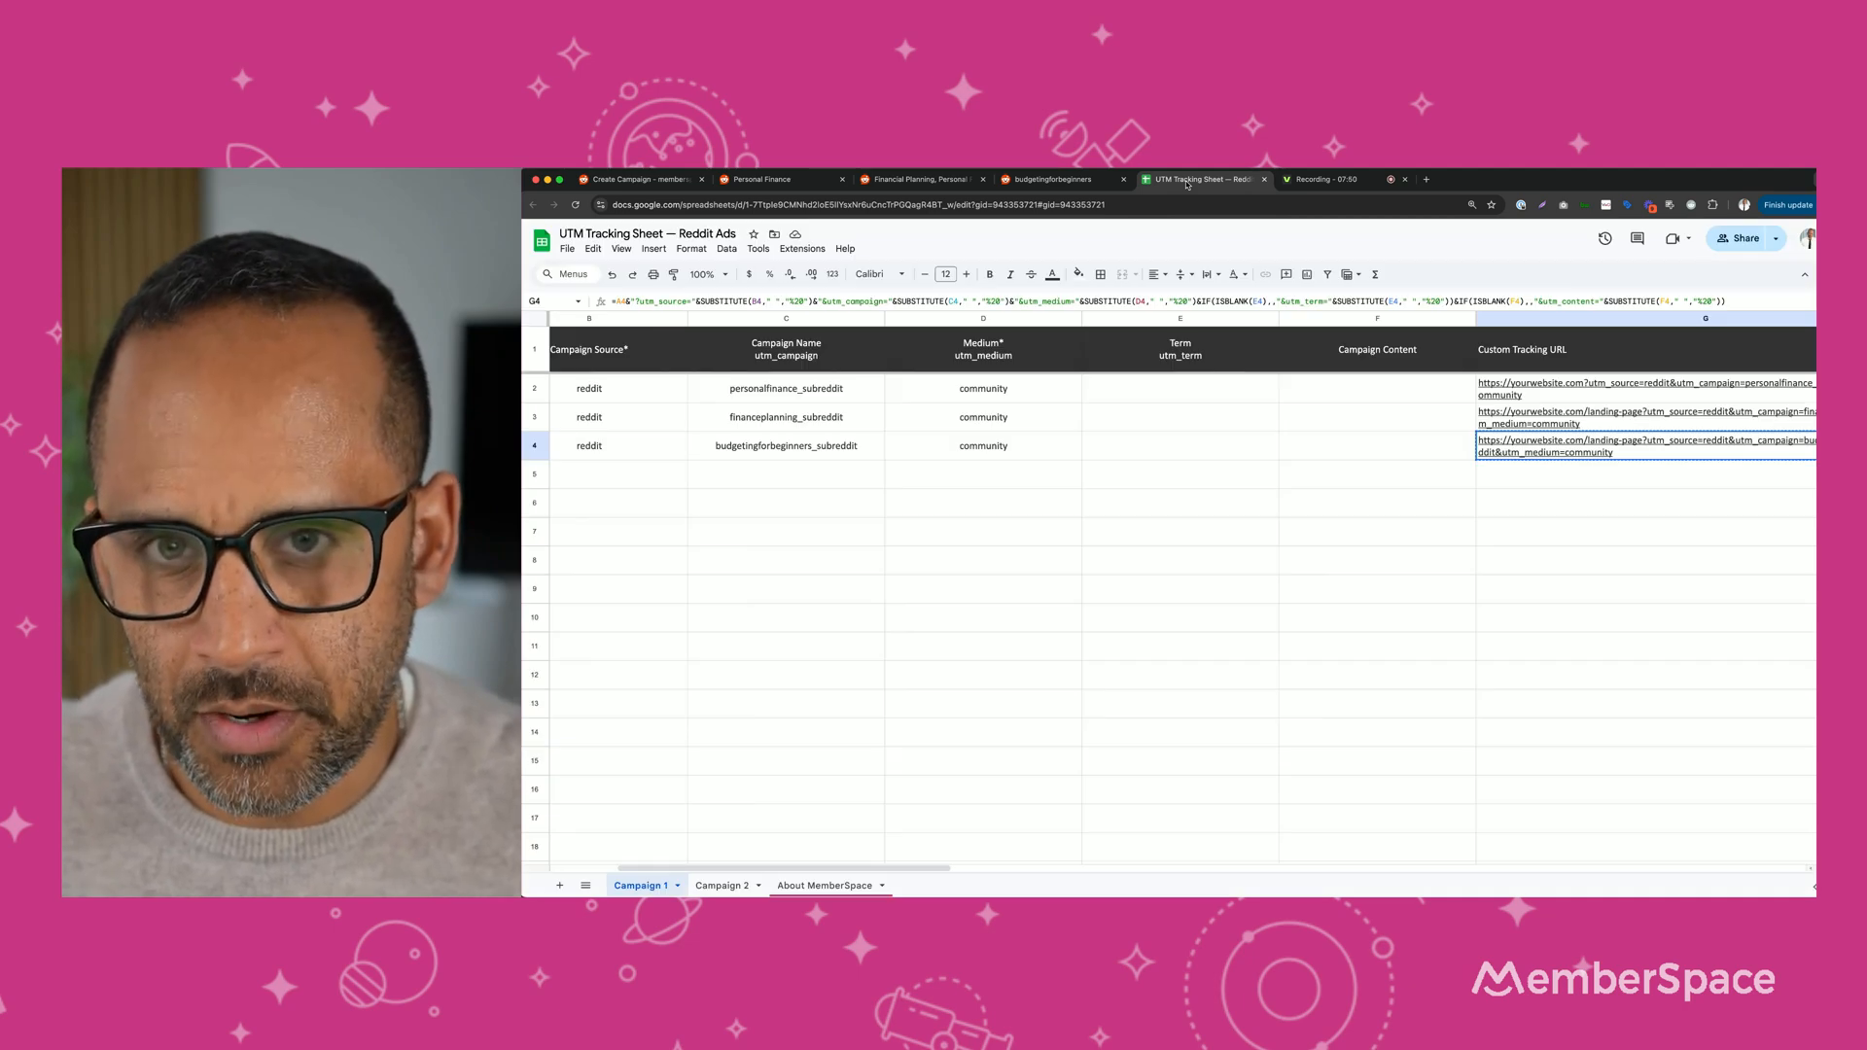
{"action": "mouse_move", "coordinate": [1086, 372]}
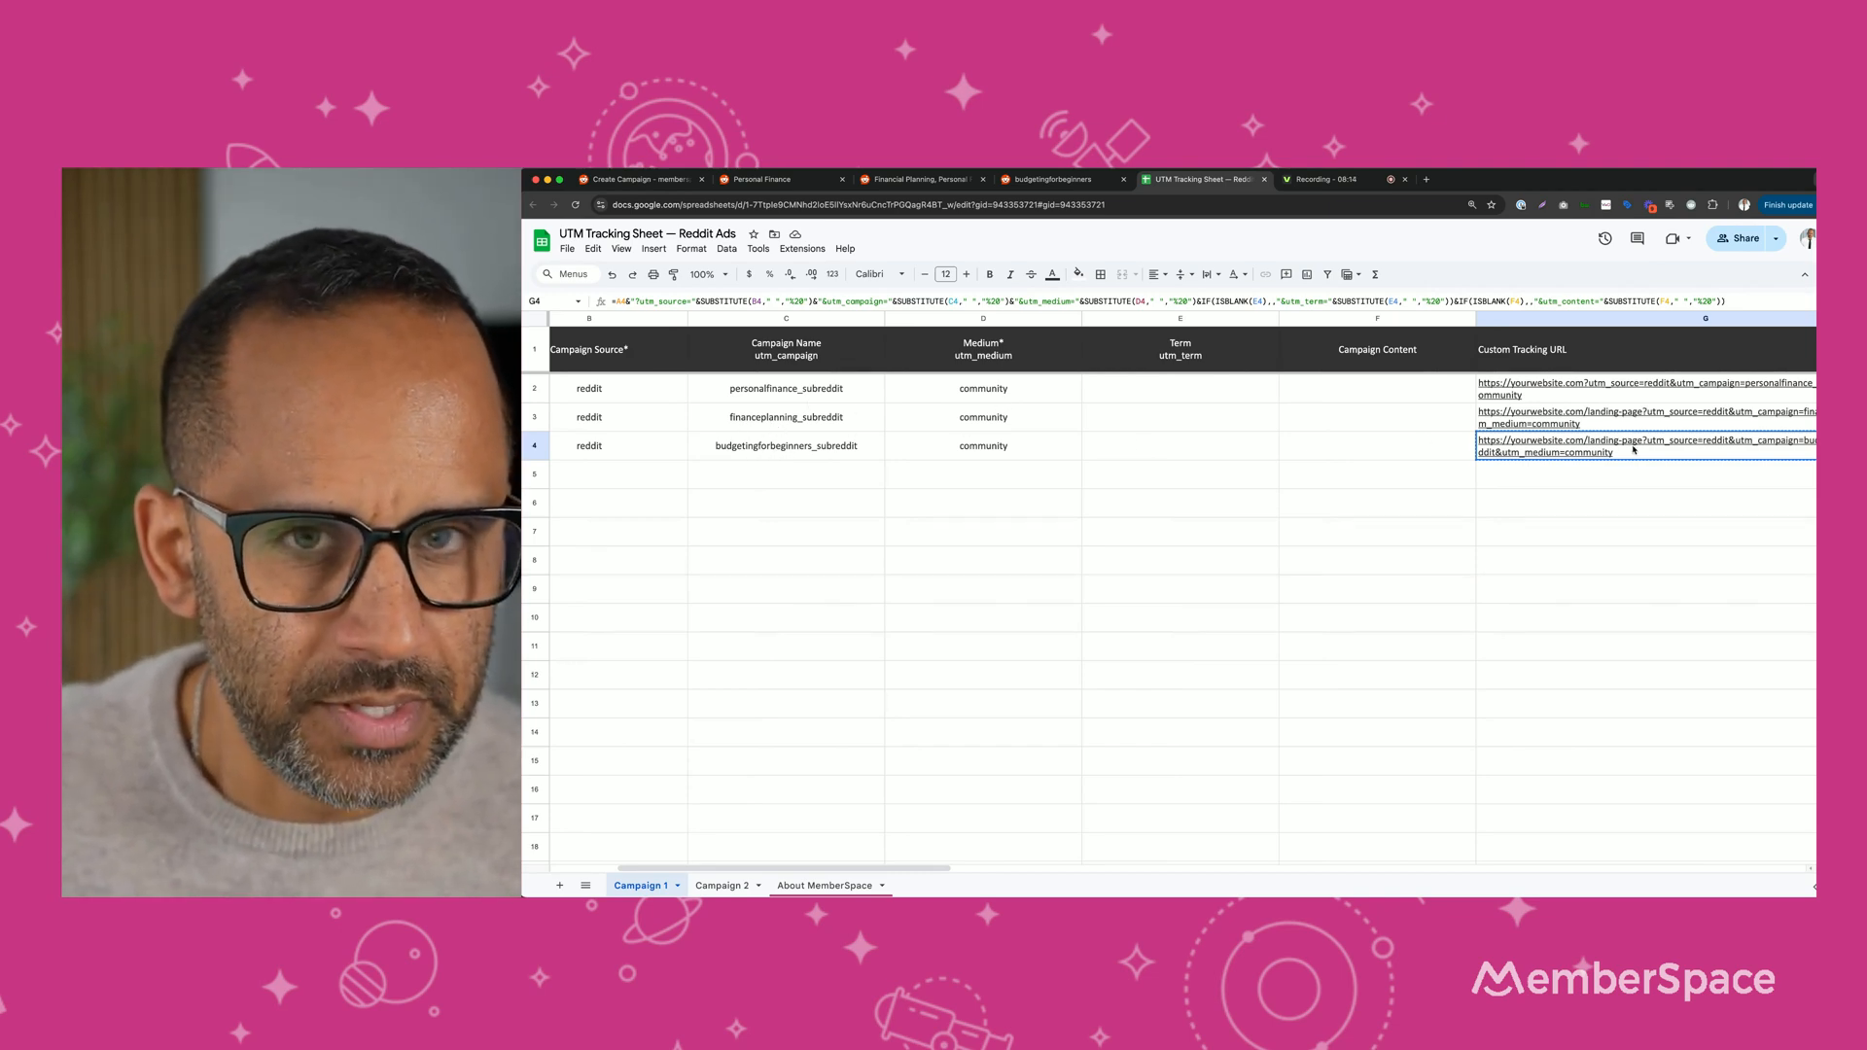
{"action": "left_click", "coordinate": [1626, 446]}
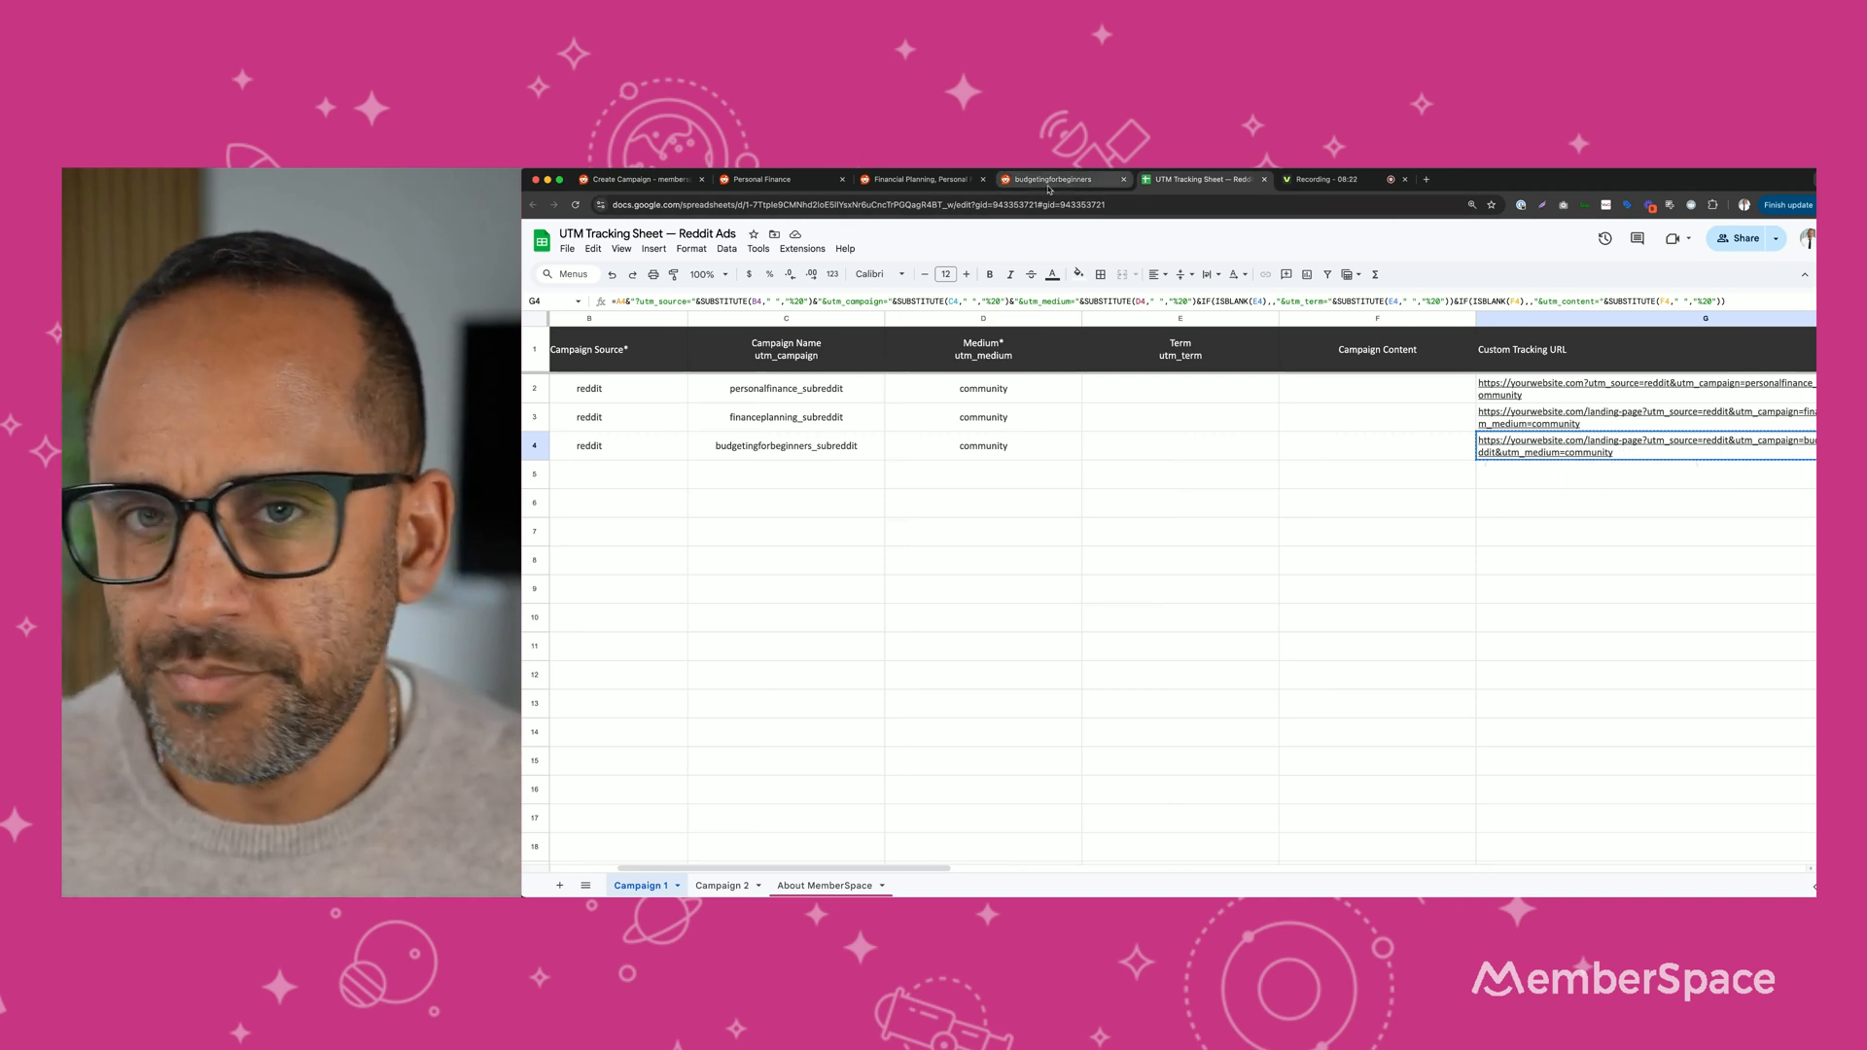
Paste the budgetingforbeginners UTM tracking link over Design 1's destination URL.
{"action": "left_click", "coordinate": [644, 178]}
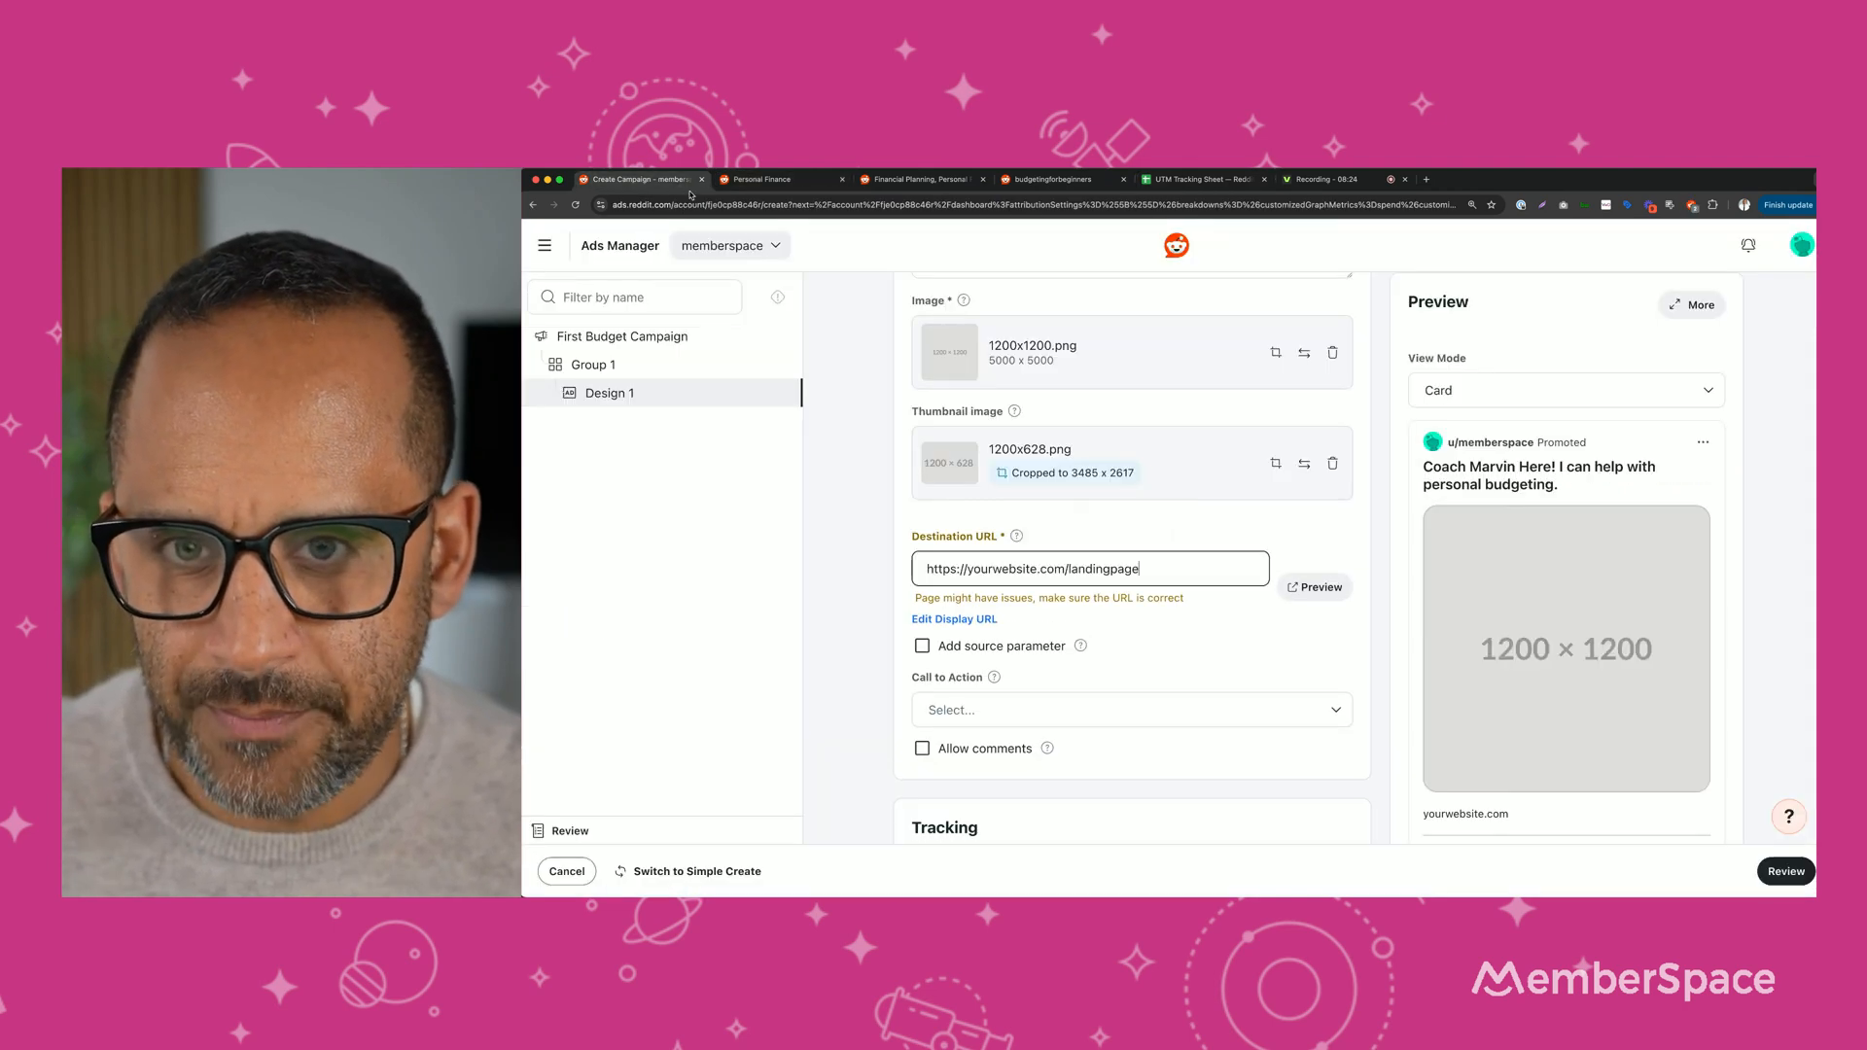
{"action": "triple_click", "coordinate": [1031, 568]}
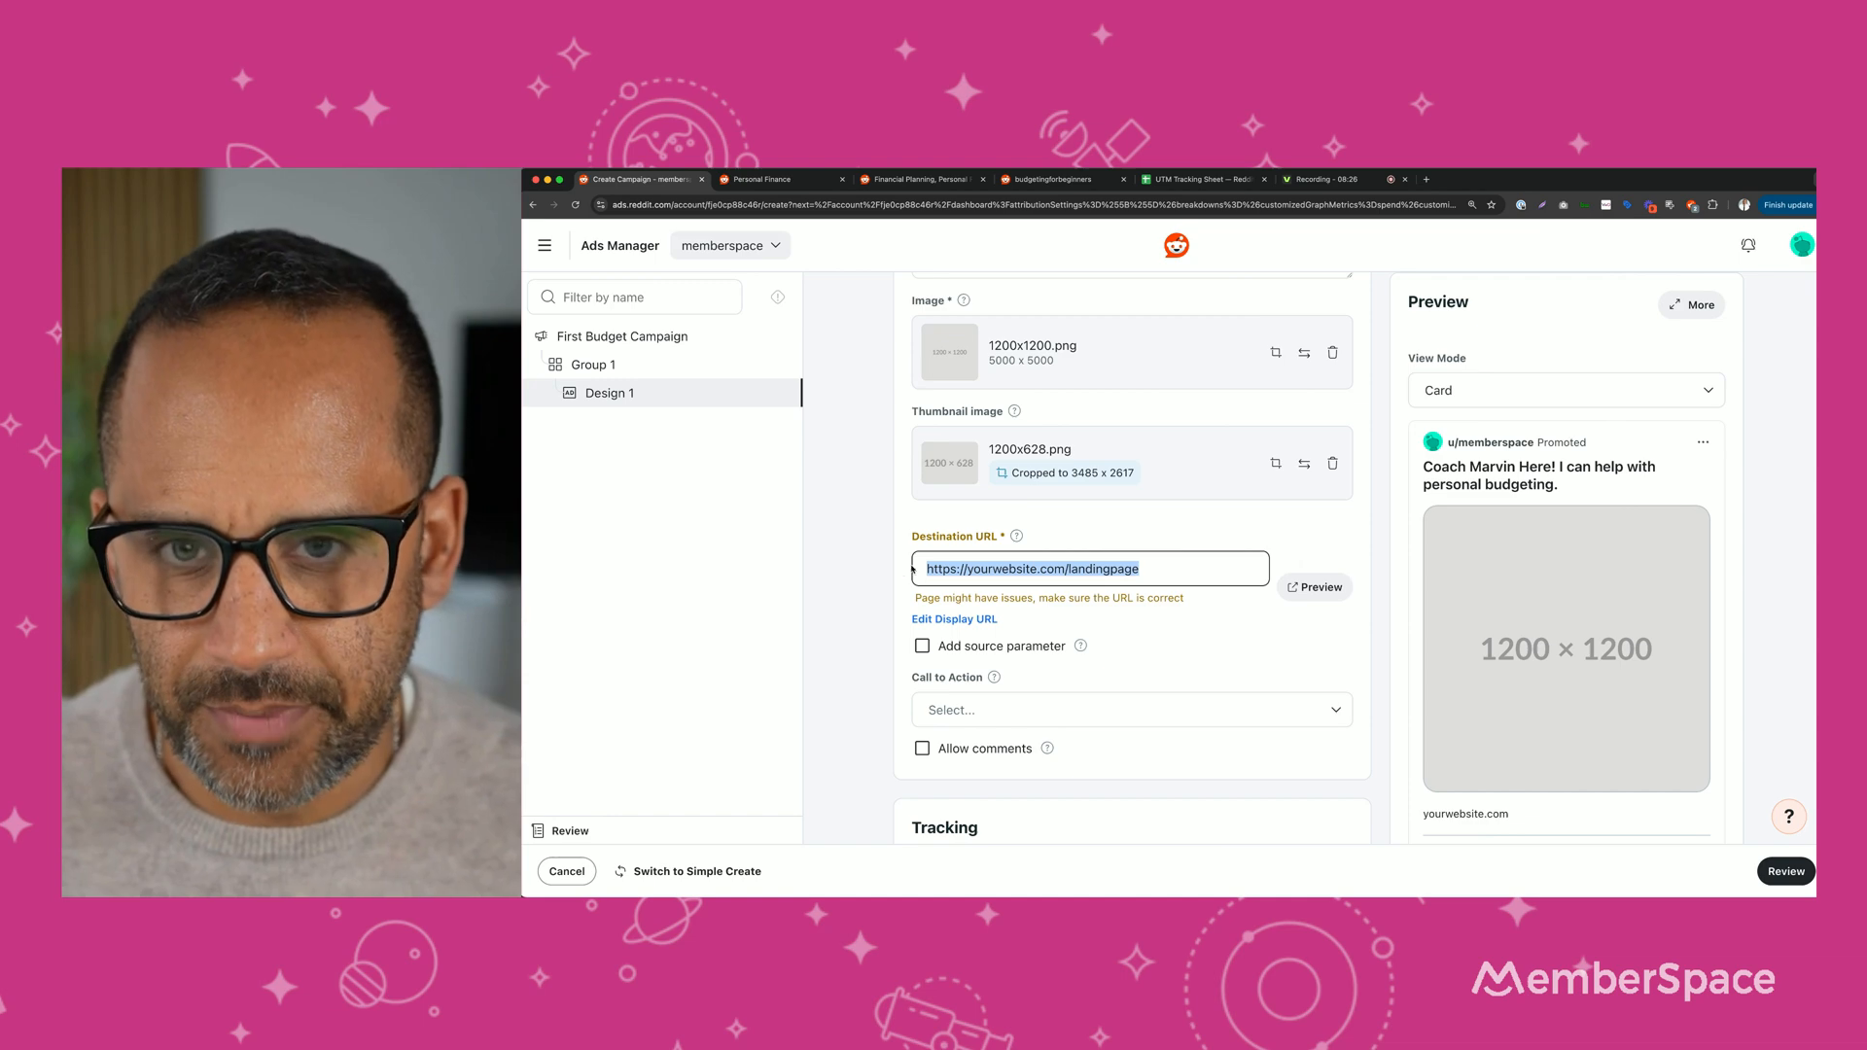
{"action": "left_click", "coordinate": [922, 645]}
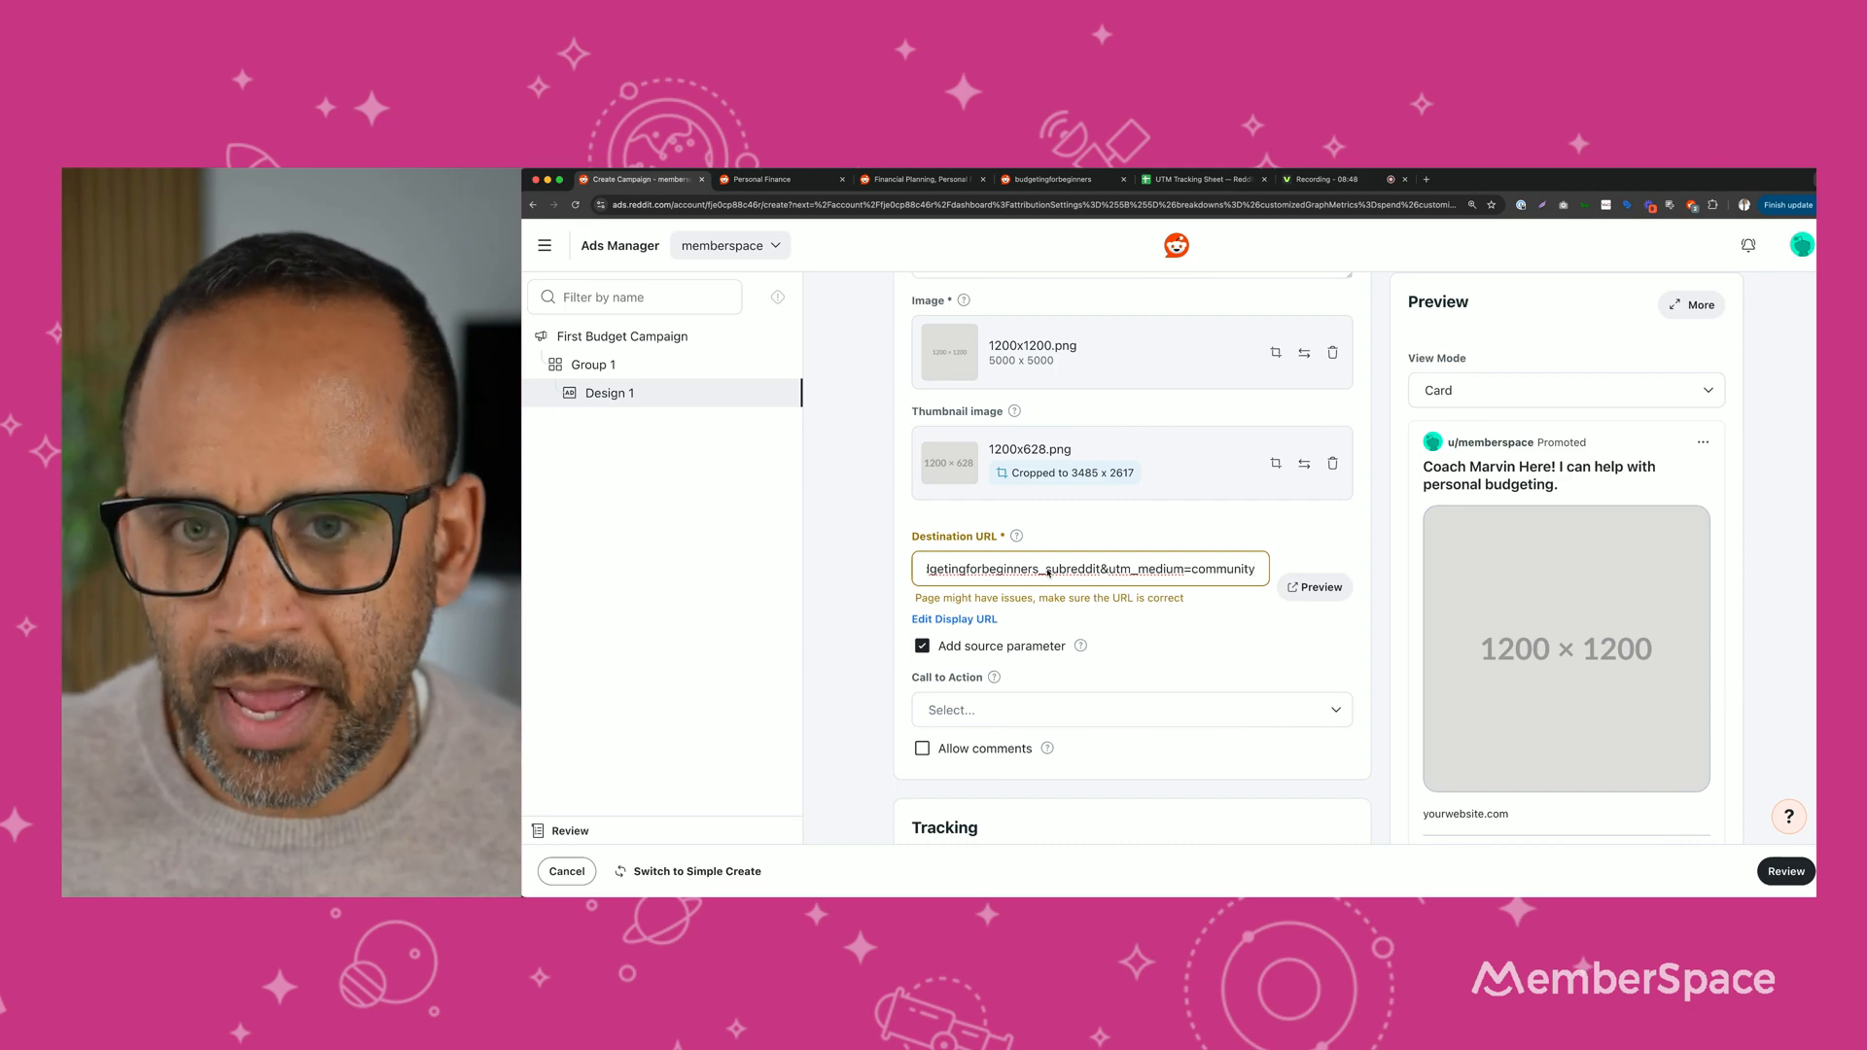
Choose Learn More from the Call to Action dropdown for Design 1.
{"action": "left_click", "coordinate": [1132, 593]}
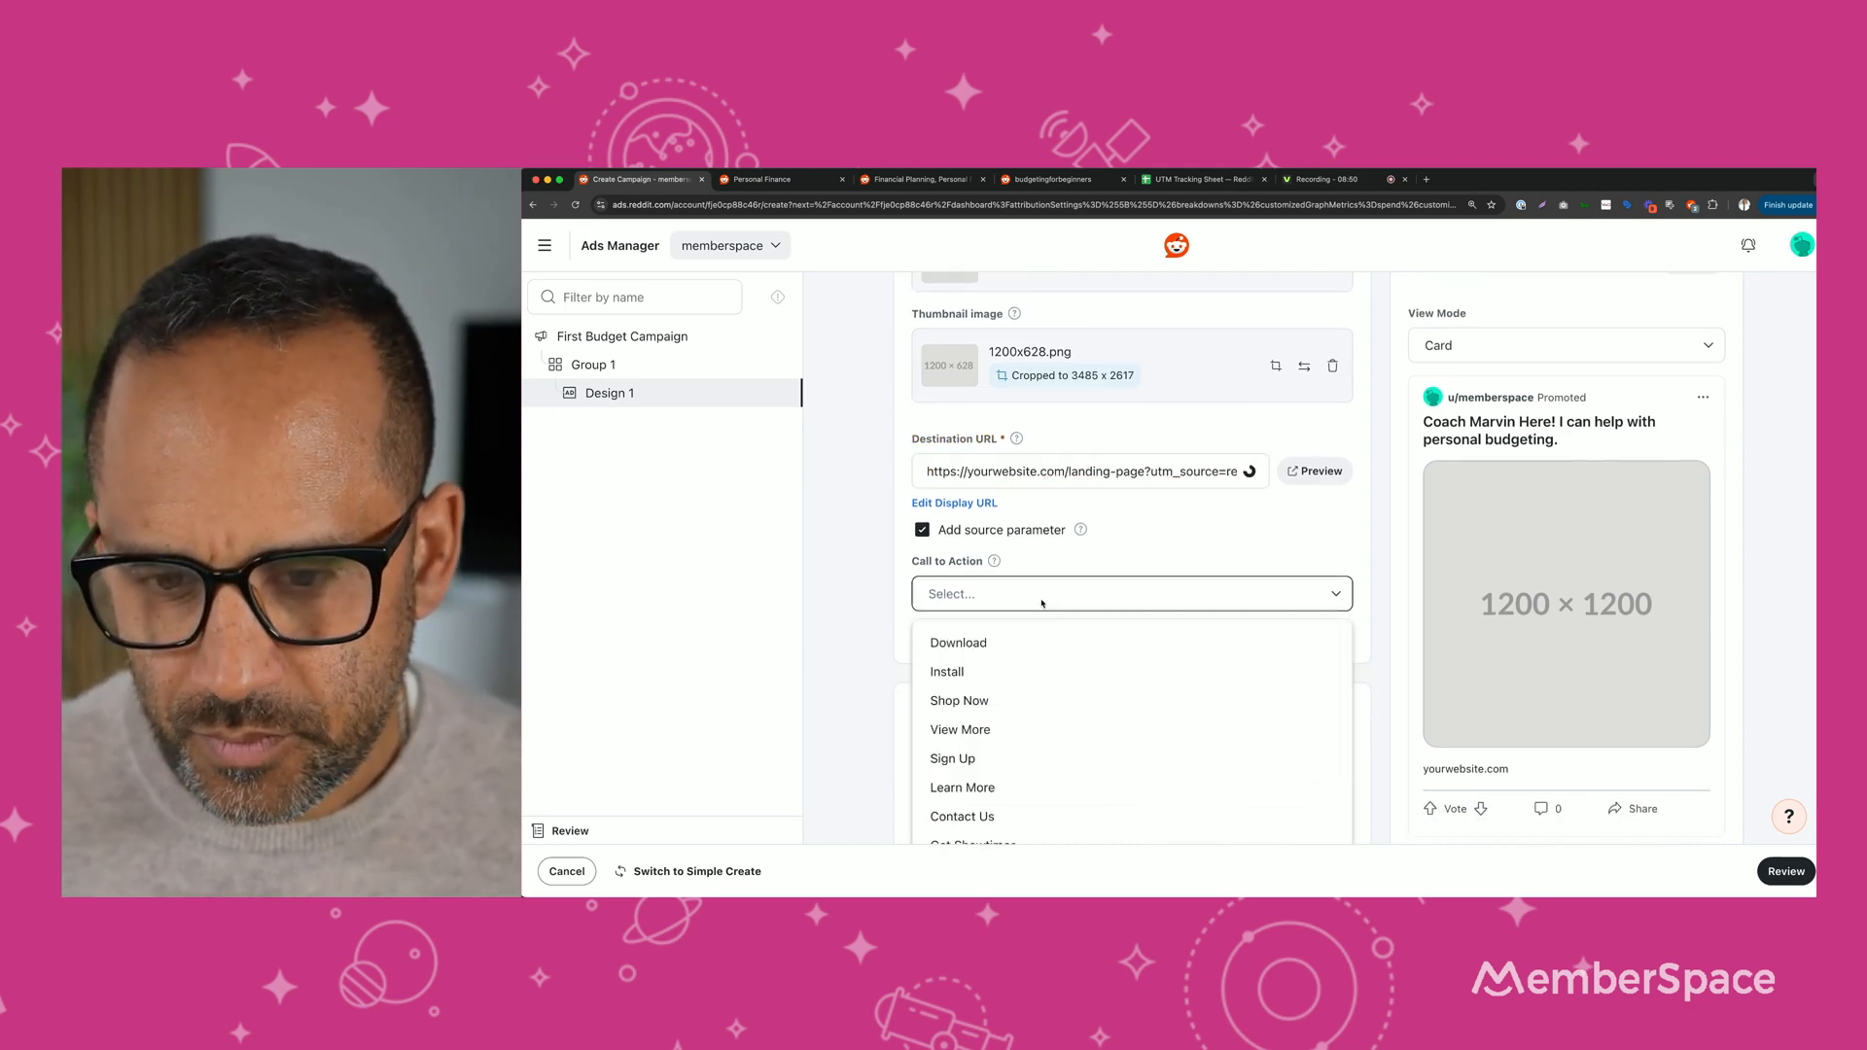
{"action": "scroll", "scroll_direction": "down", "scroll_amount": 3}
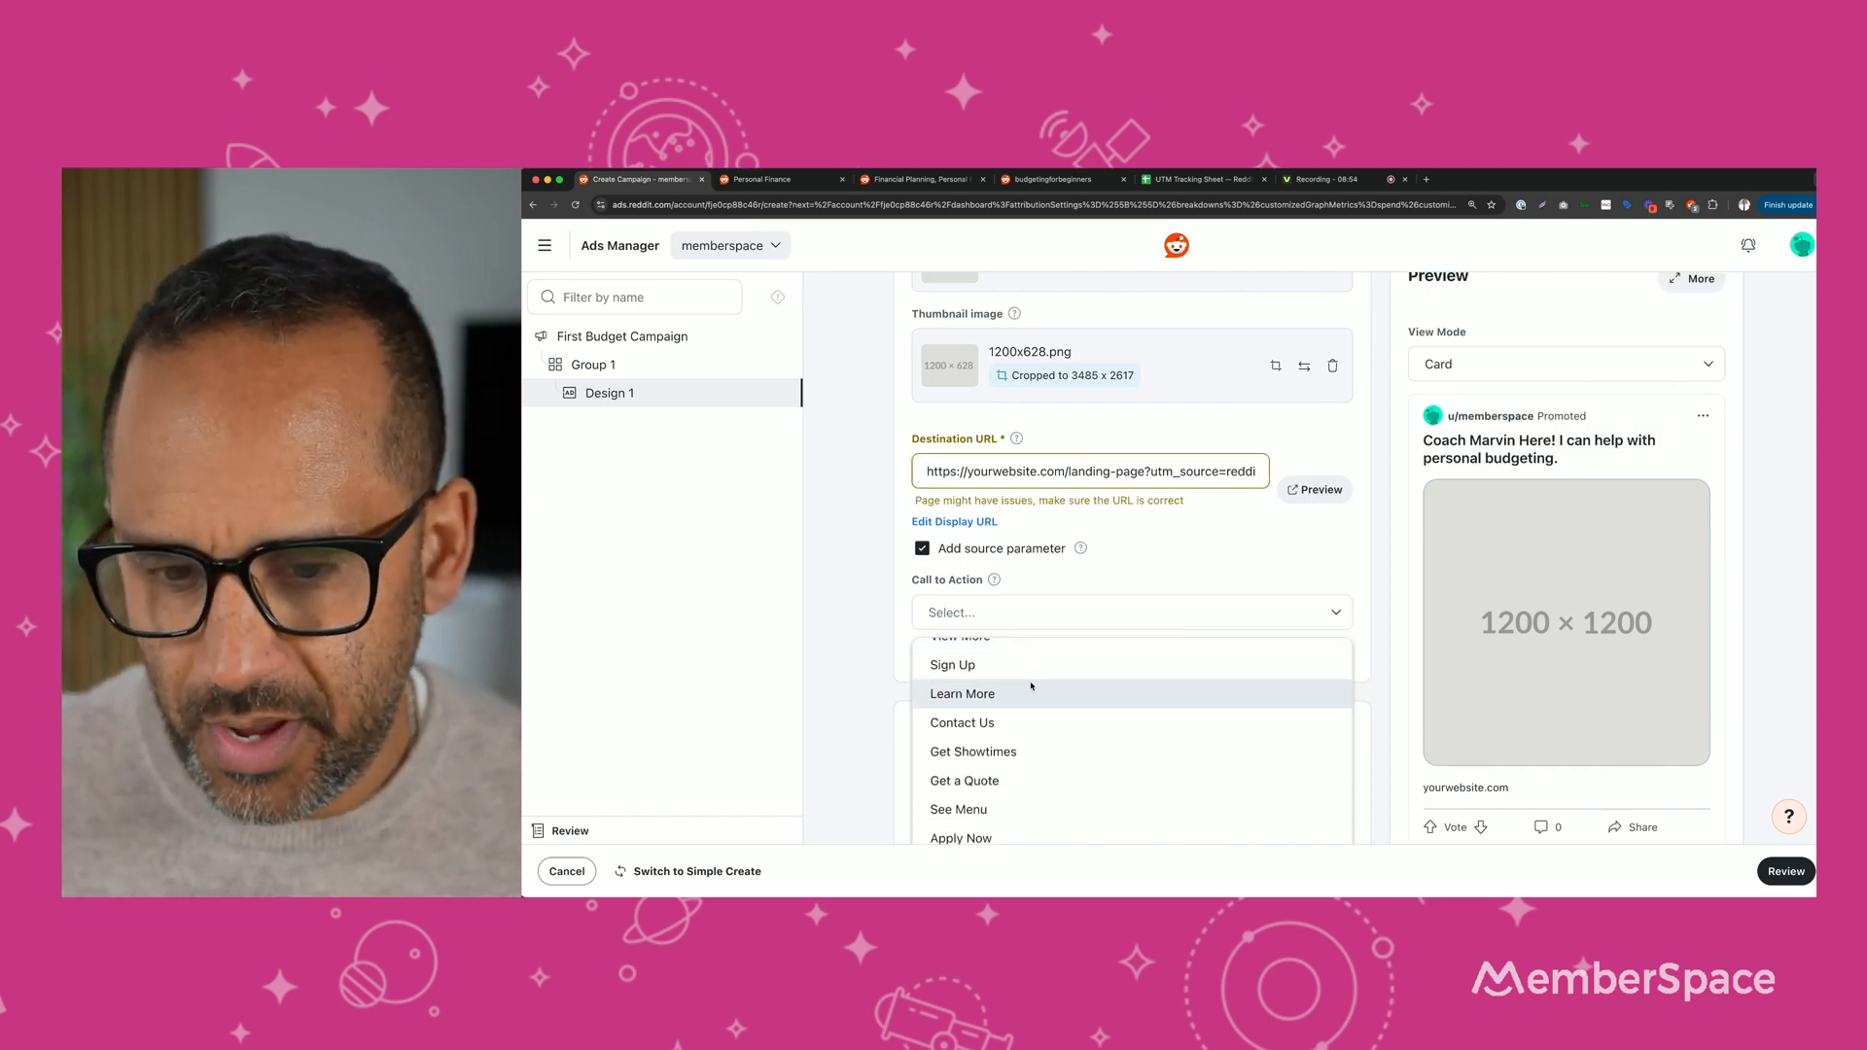
{"action": "scroll", "scroll_direction": "down", "scroll_amount": 3}
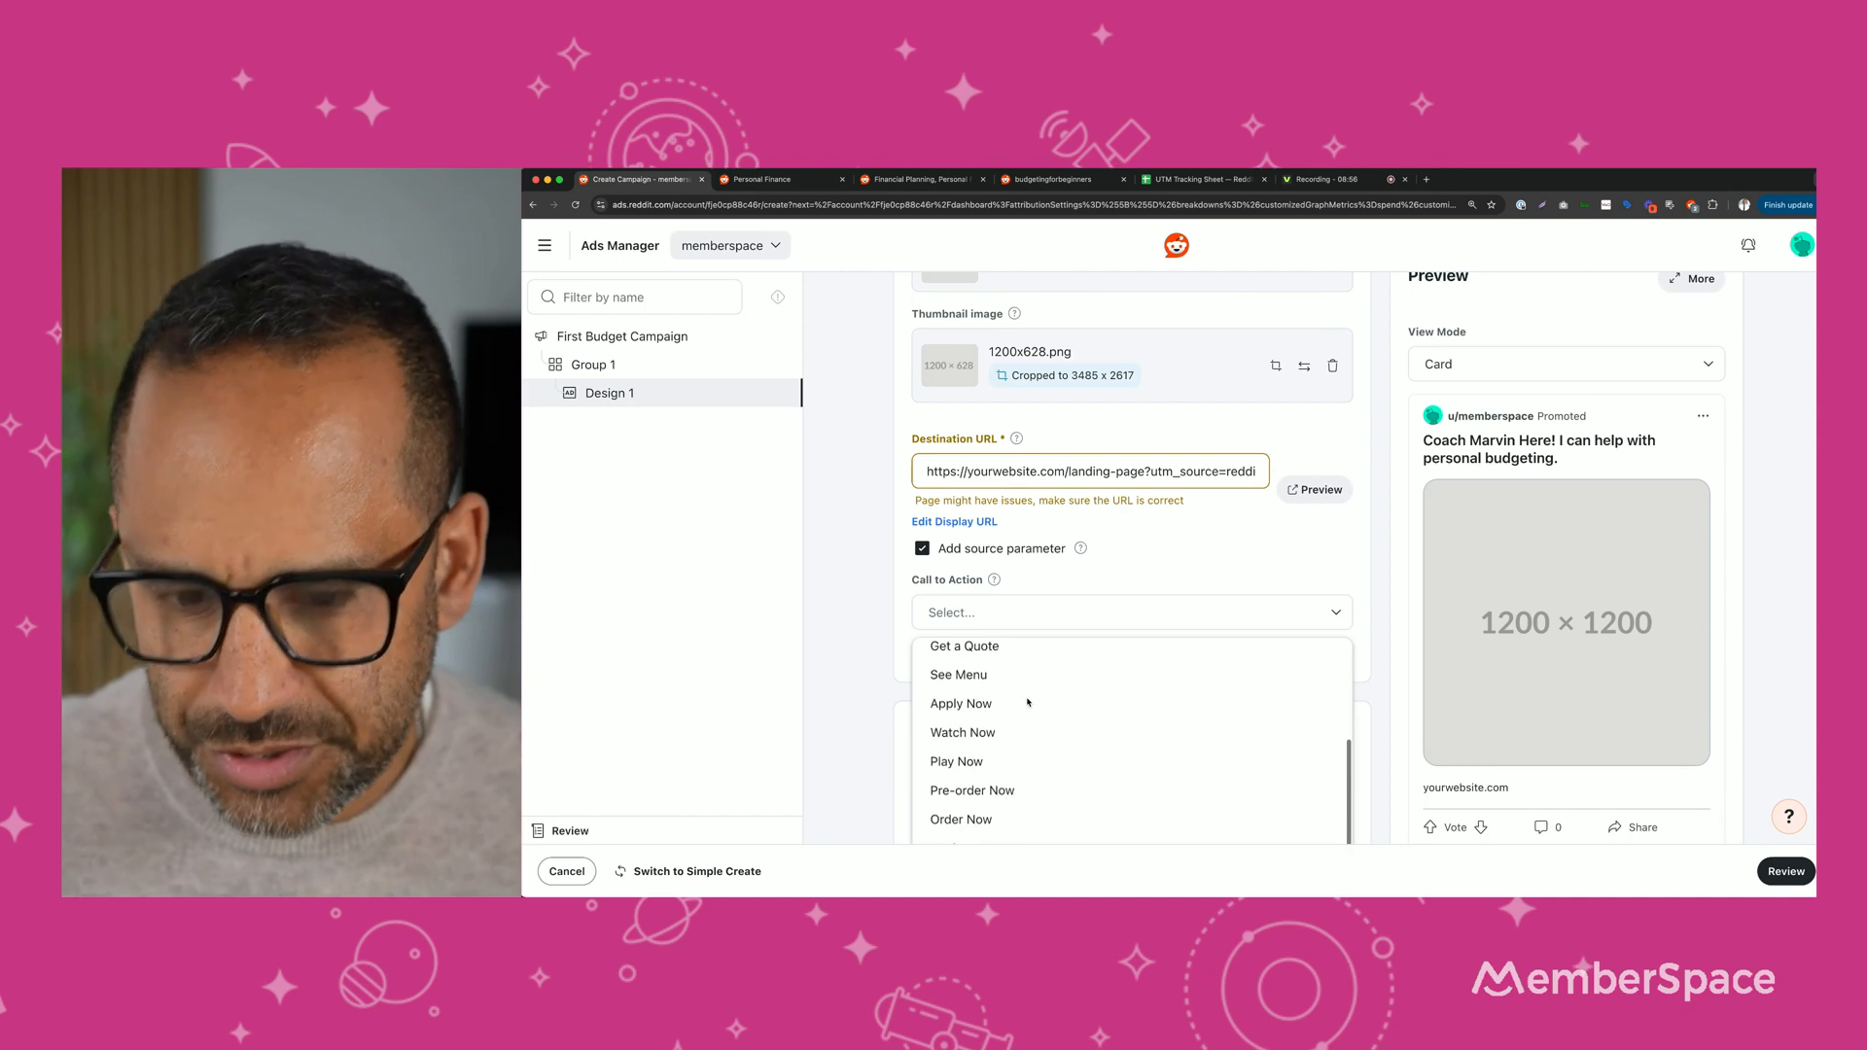
{"action": "scroll", "scroll_direction": "down", "scroll_amount": 3}
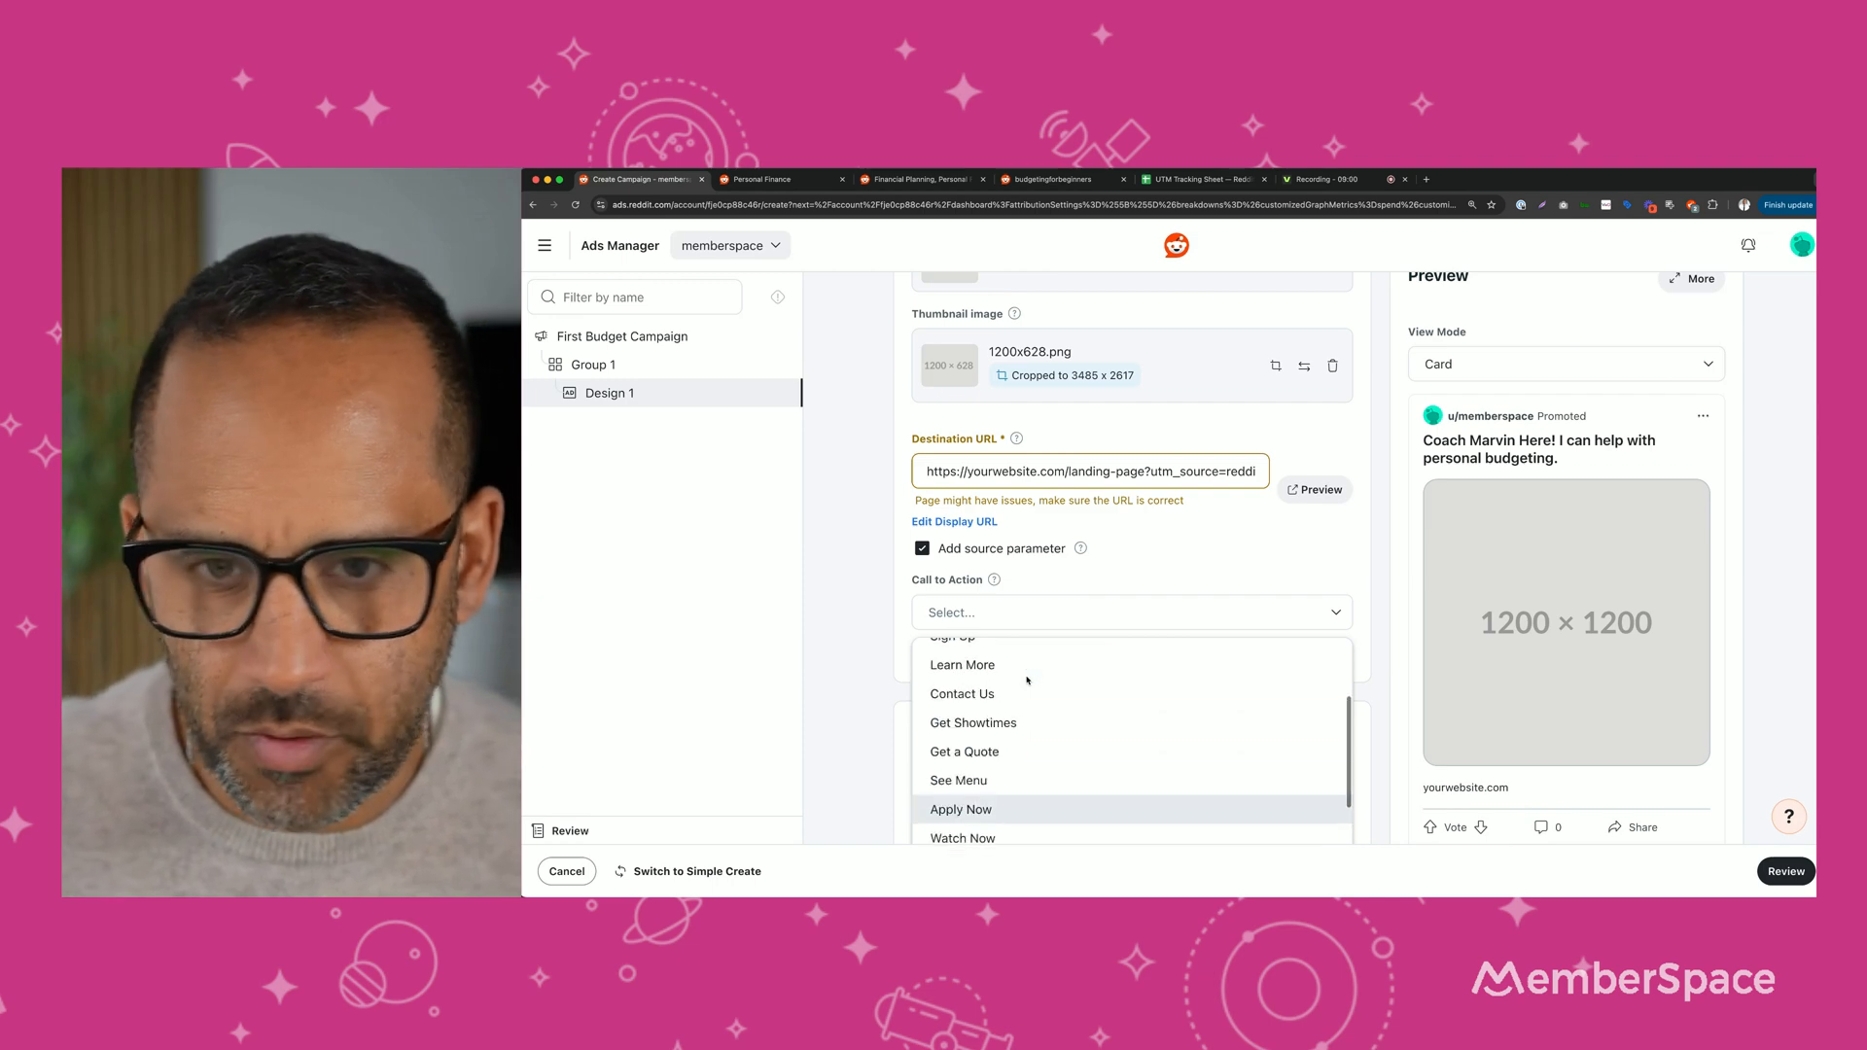
{"action": "left_click", "coordinate": [962, 665]}
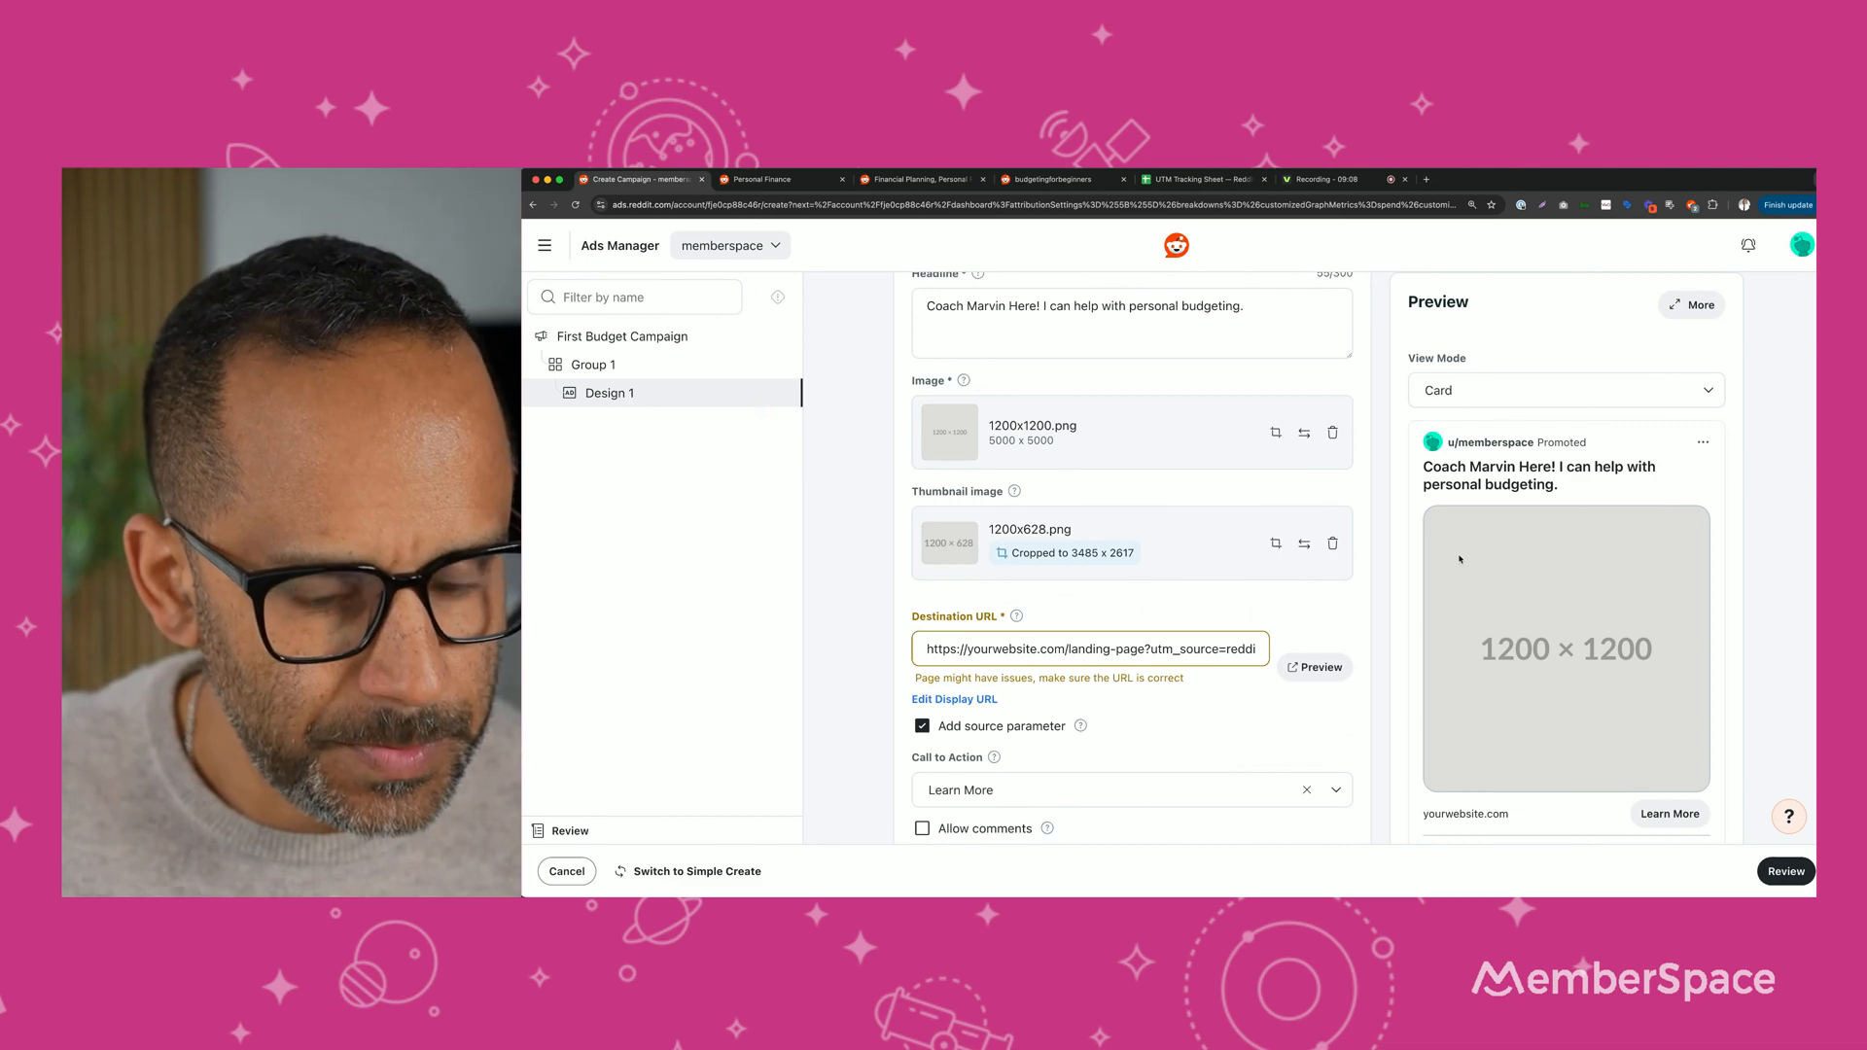
{"action": "scroll", "scroll_direction": "down", "scroll_amount": 3}
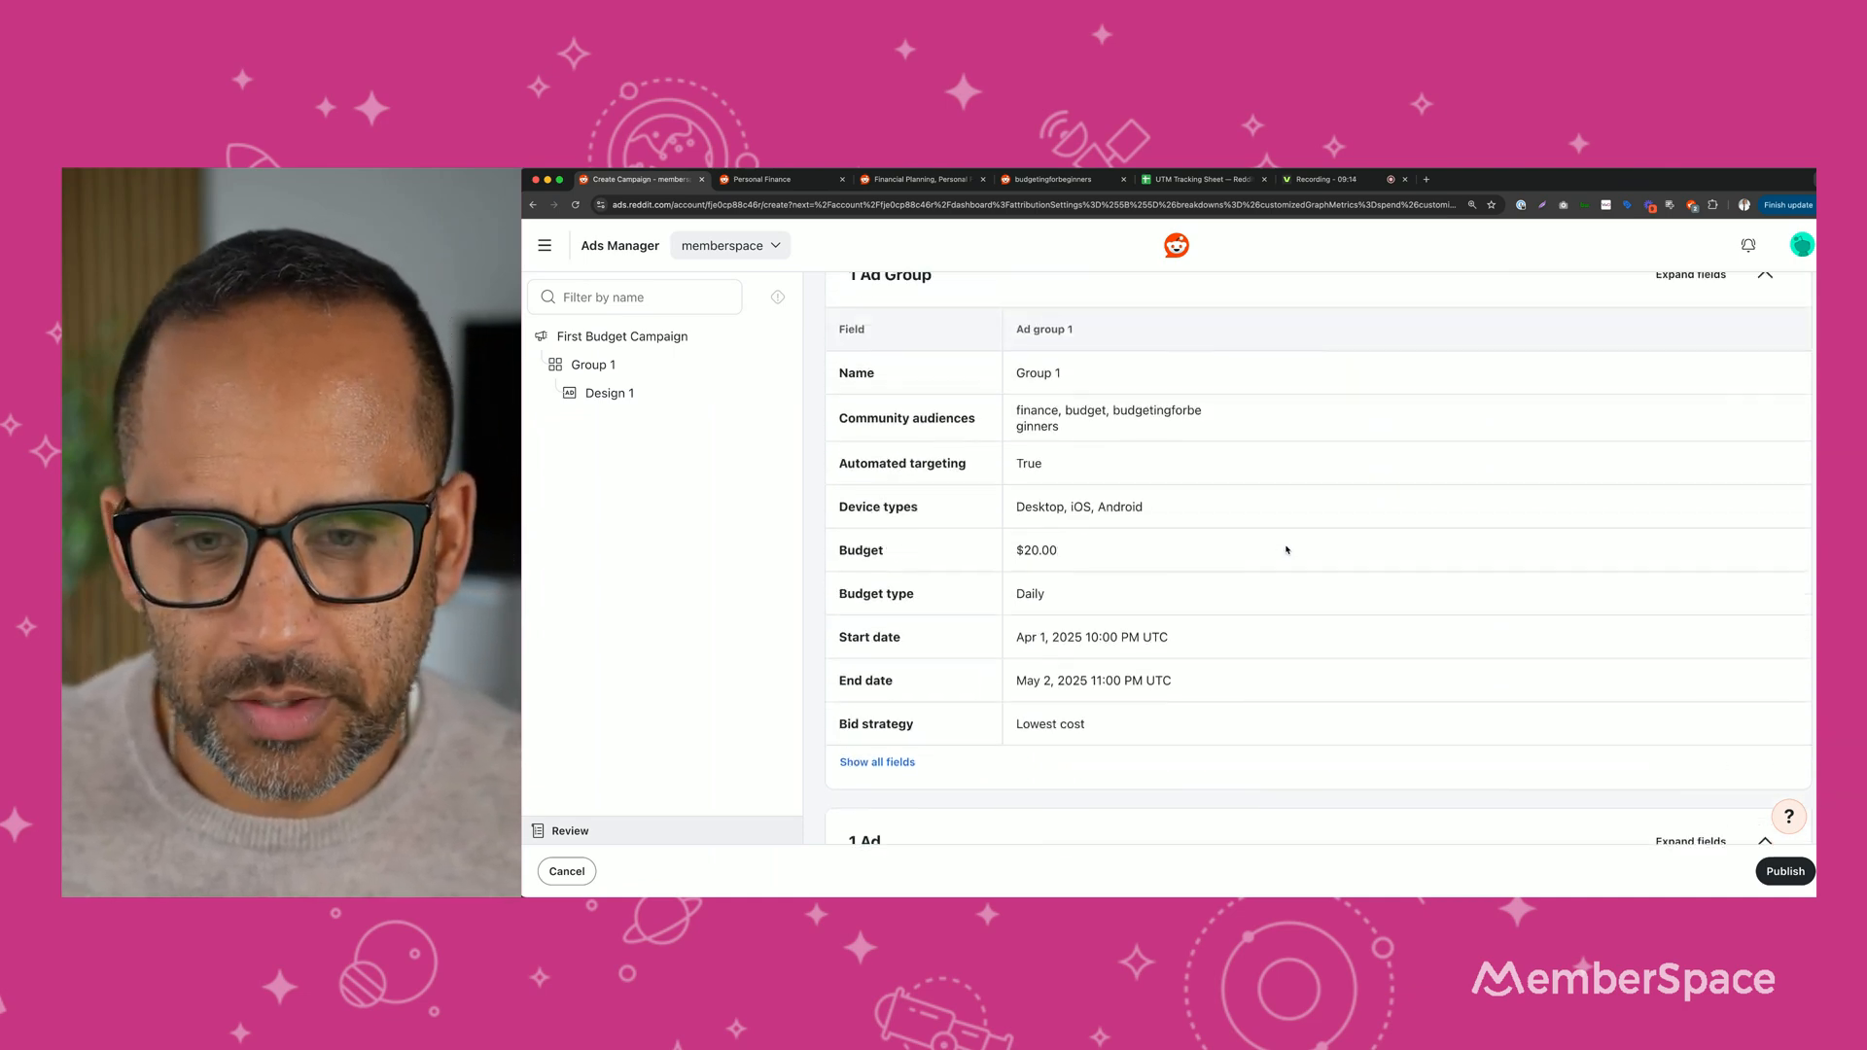
Scroll through the Campaign, Ad Group and Ad review sections, then open the navigation menu.
{"action": "scroll", "scroll_direction": "up", "scroll_amount": 3}
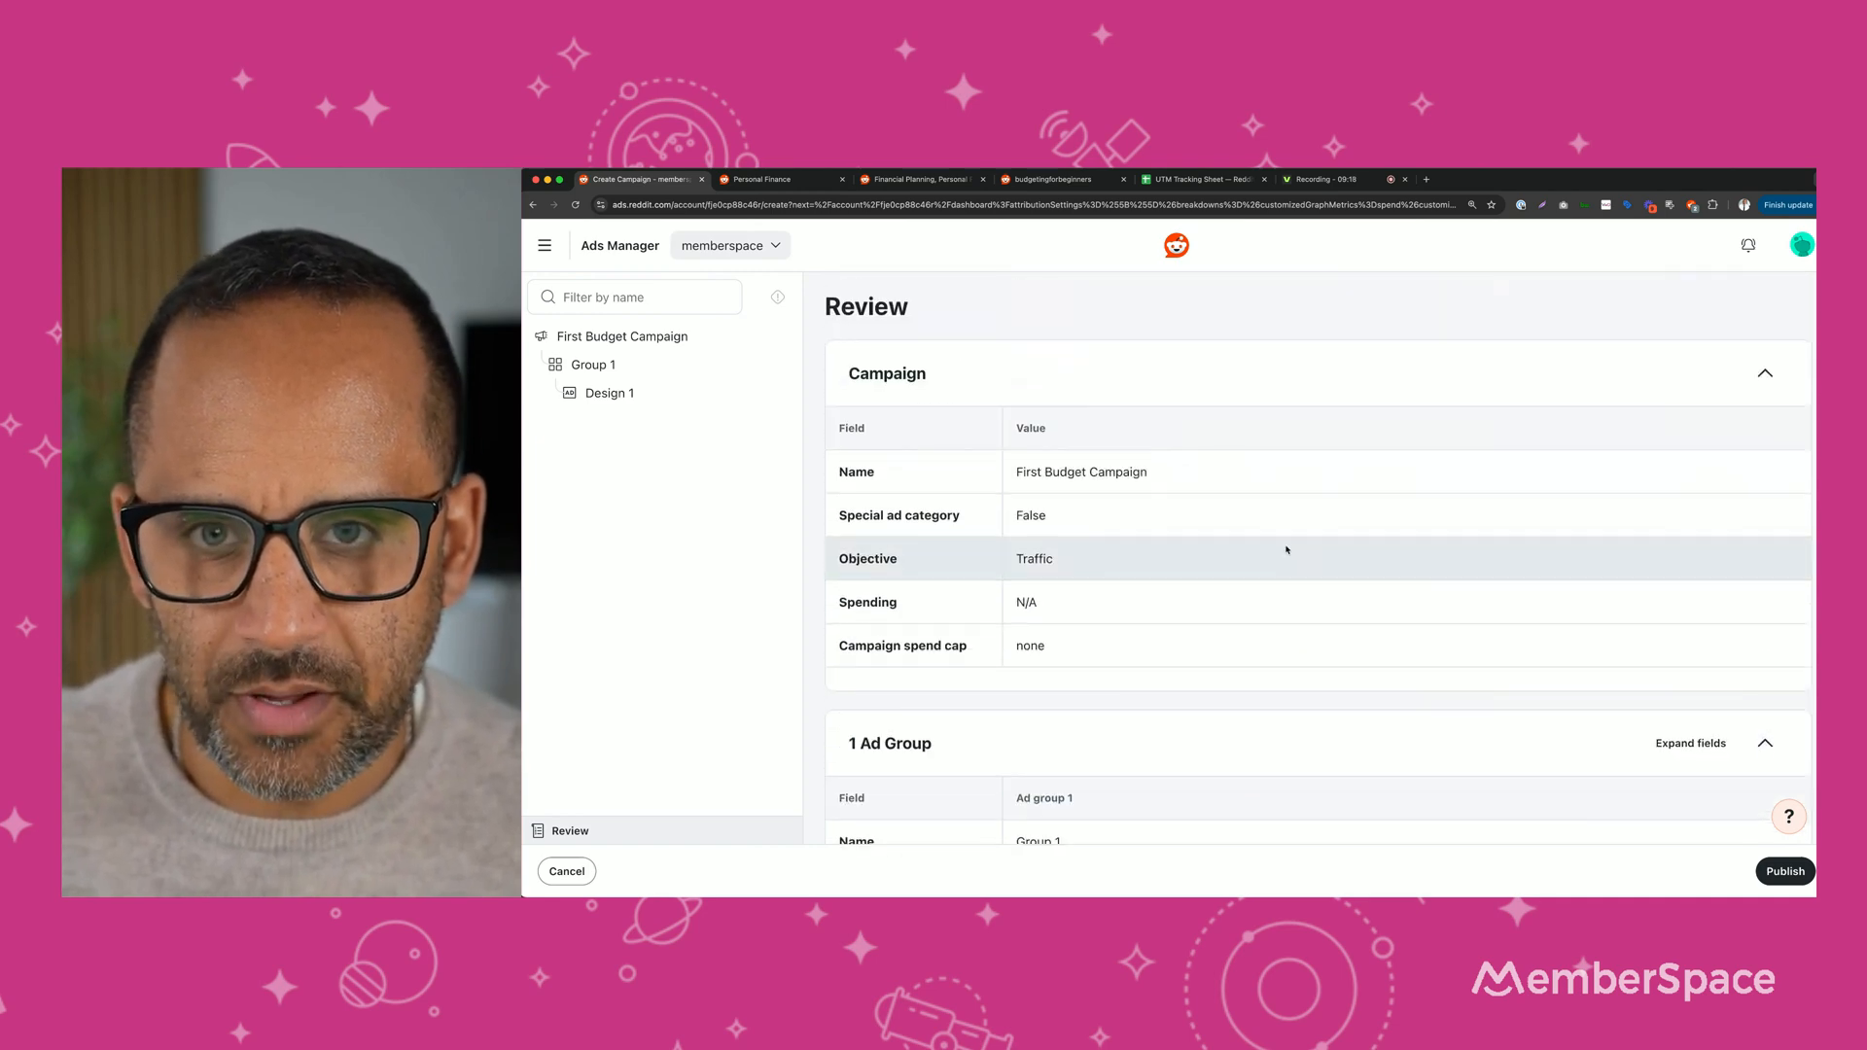
{"action": "scroll", "scroll_direction": "down", "scroll_amount": 3}
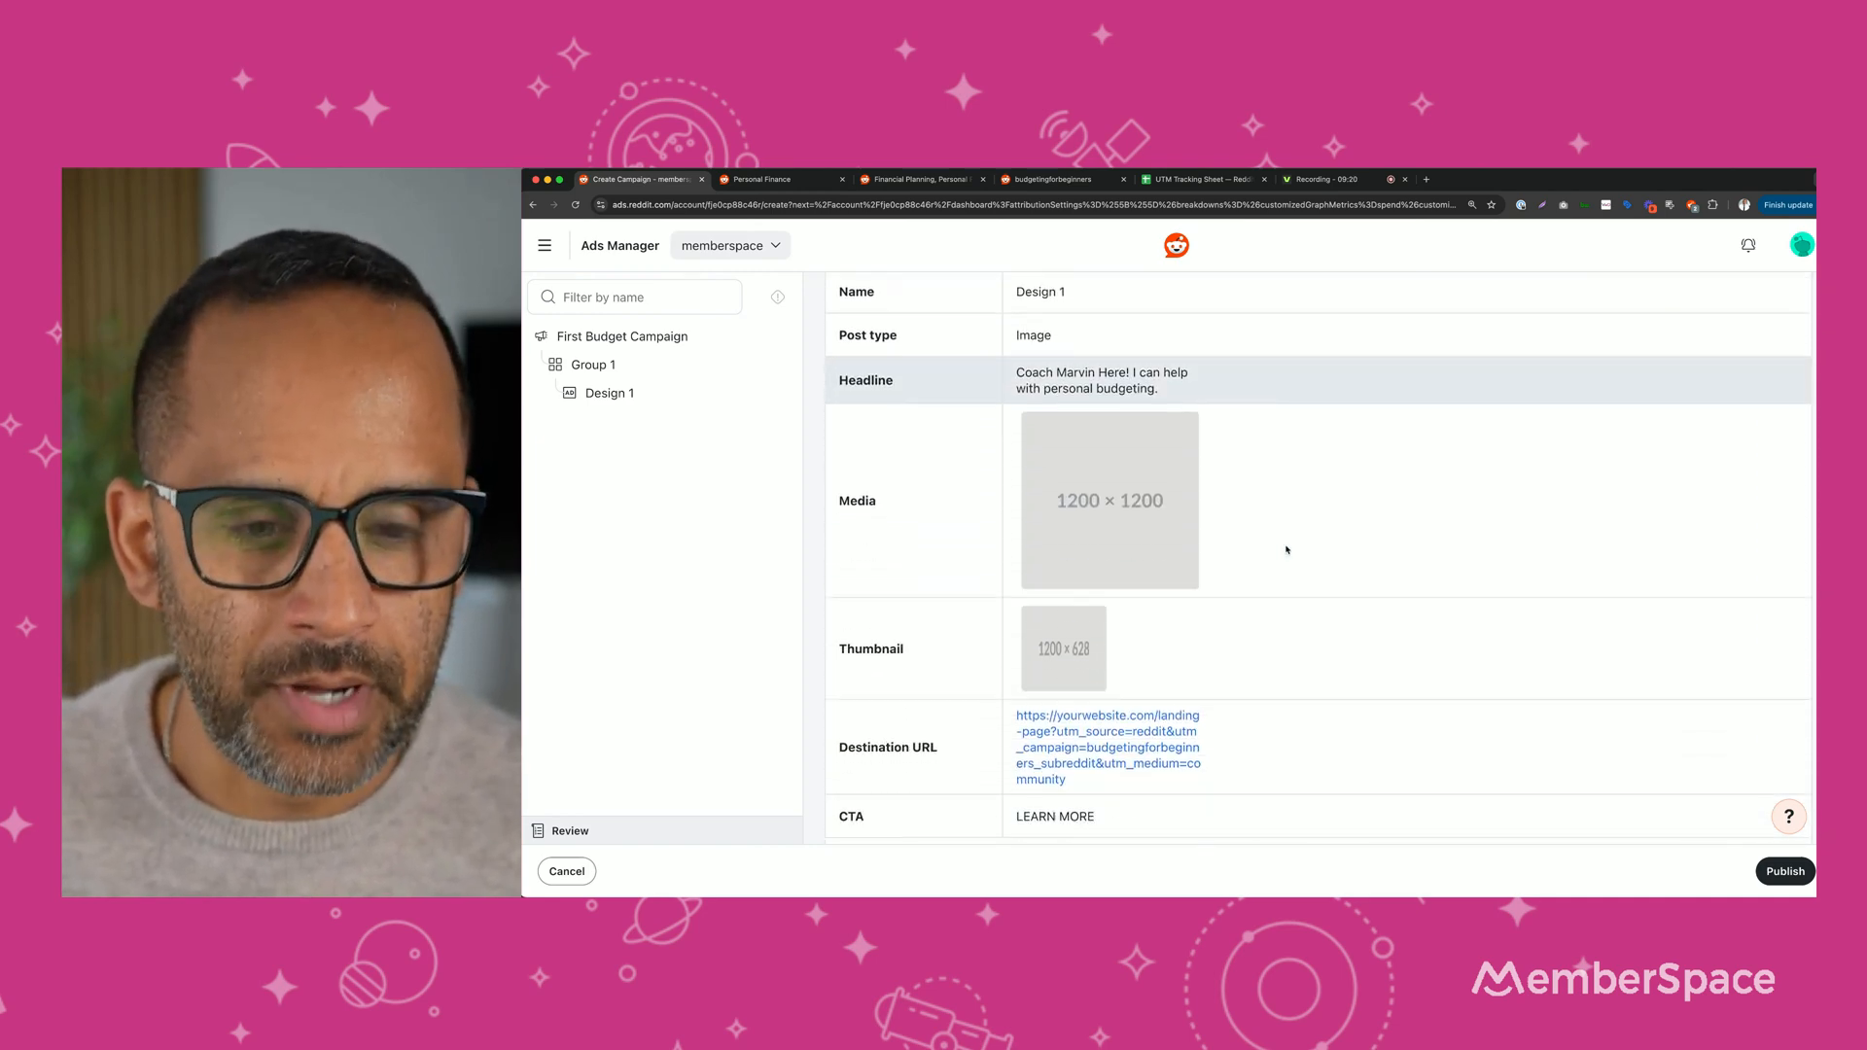
{"action": "scroll", "scroll_direction": "down", "scroll_amount": 3}
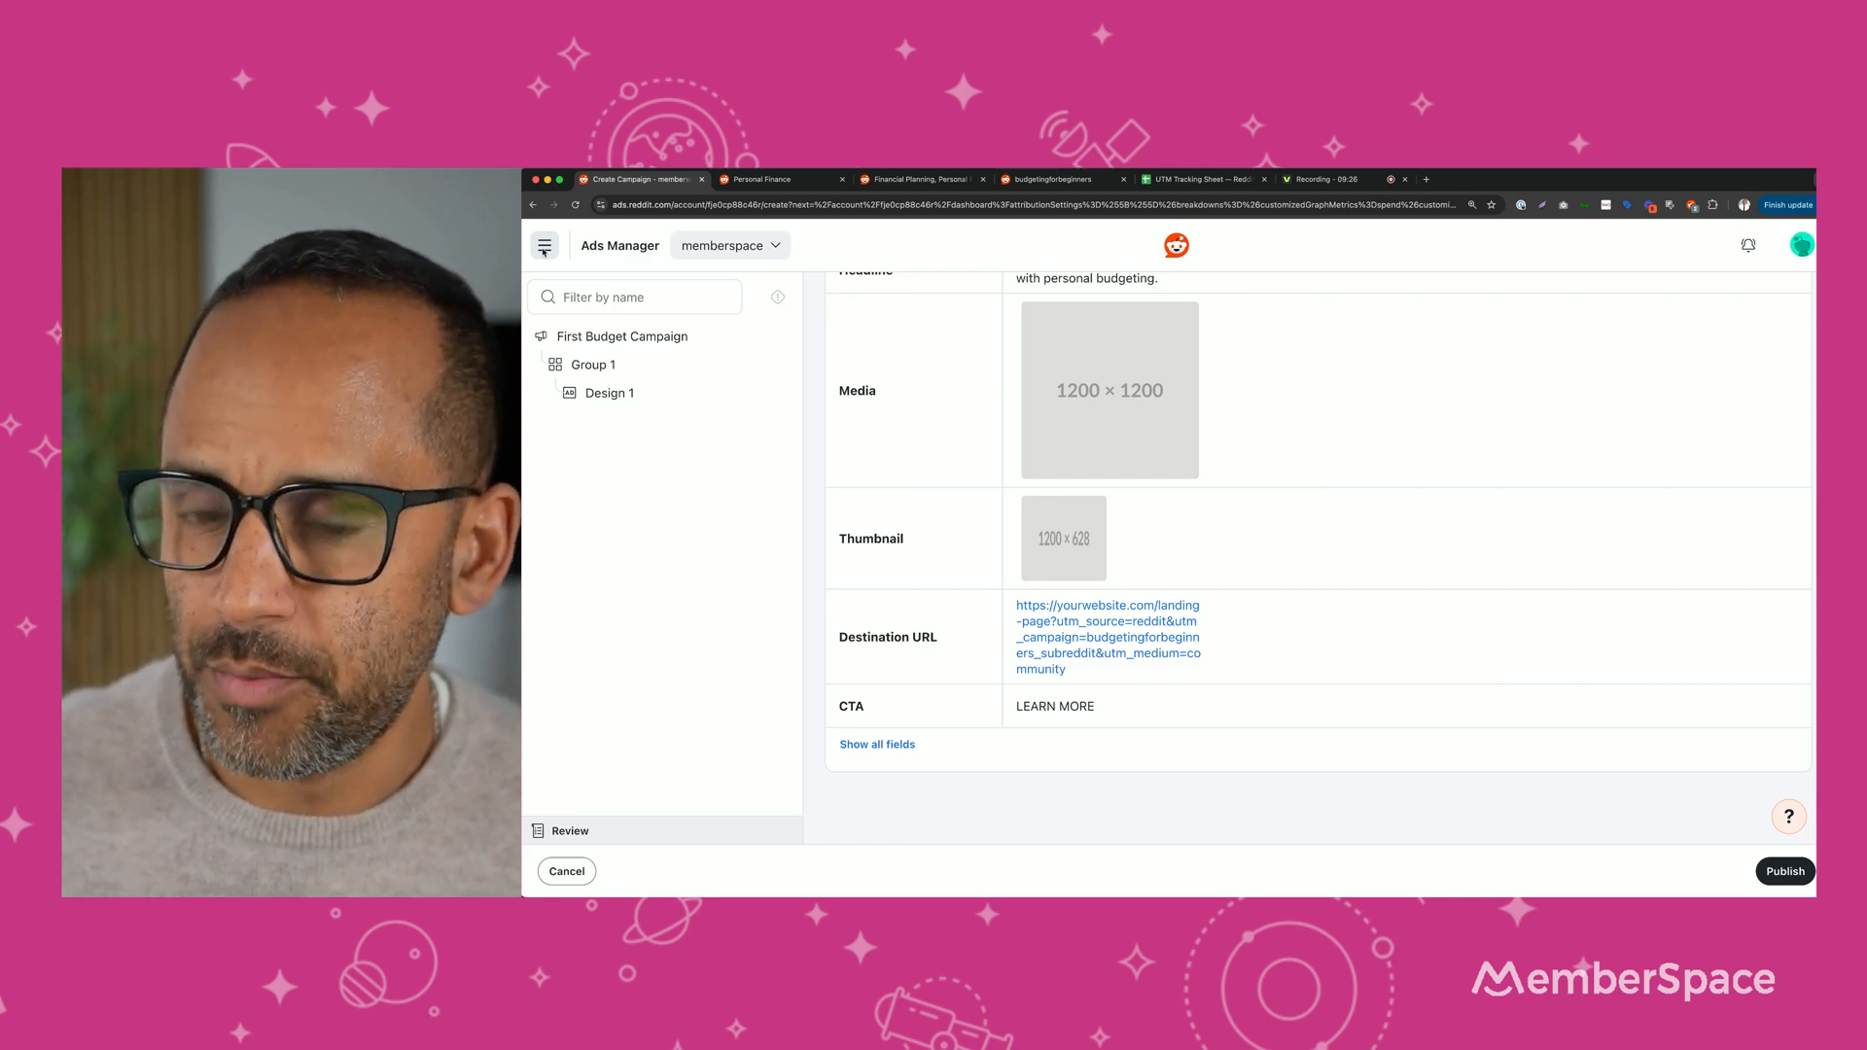
{"action": "left_click", "coordinate": [544, 245]}
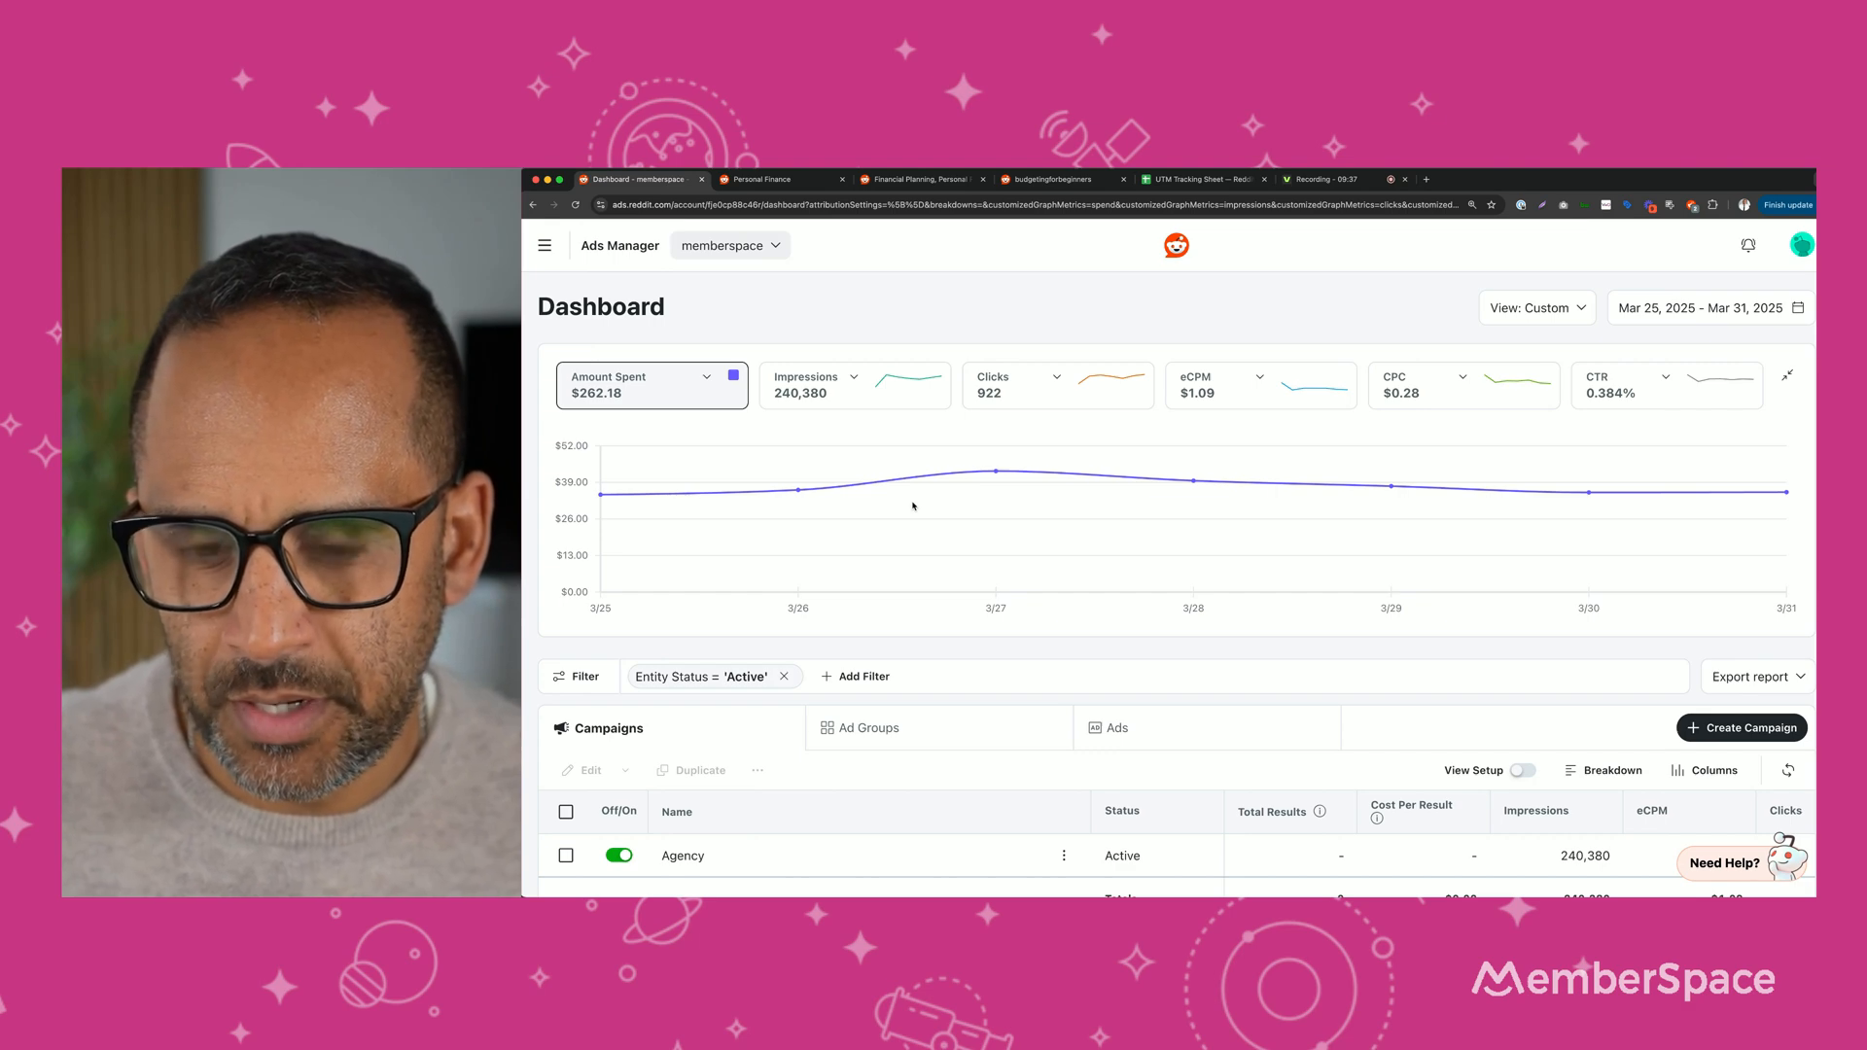
Scroll the dashboard down to the Campaigns table showing the active Agency campaign.
{"action": "scroll", "scroll_direction": "down", "scroll_amount": 3}
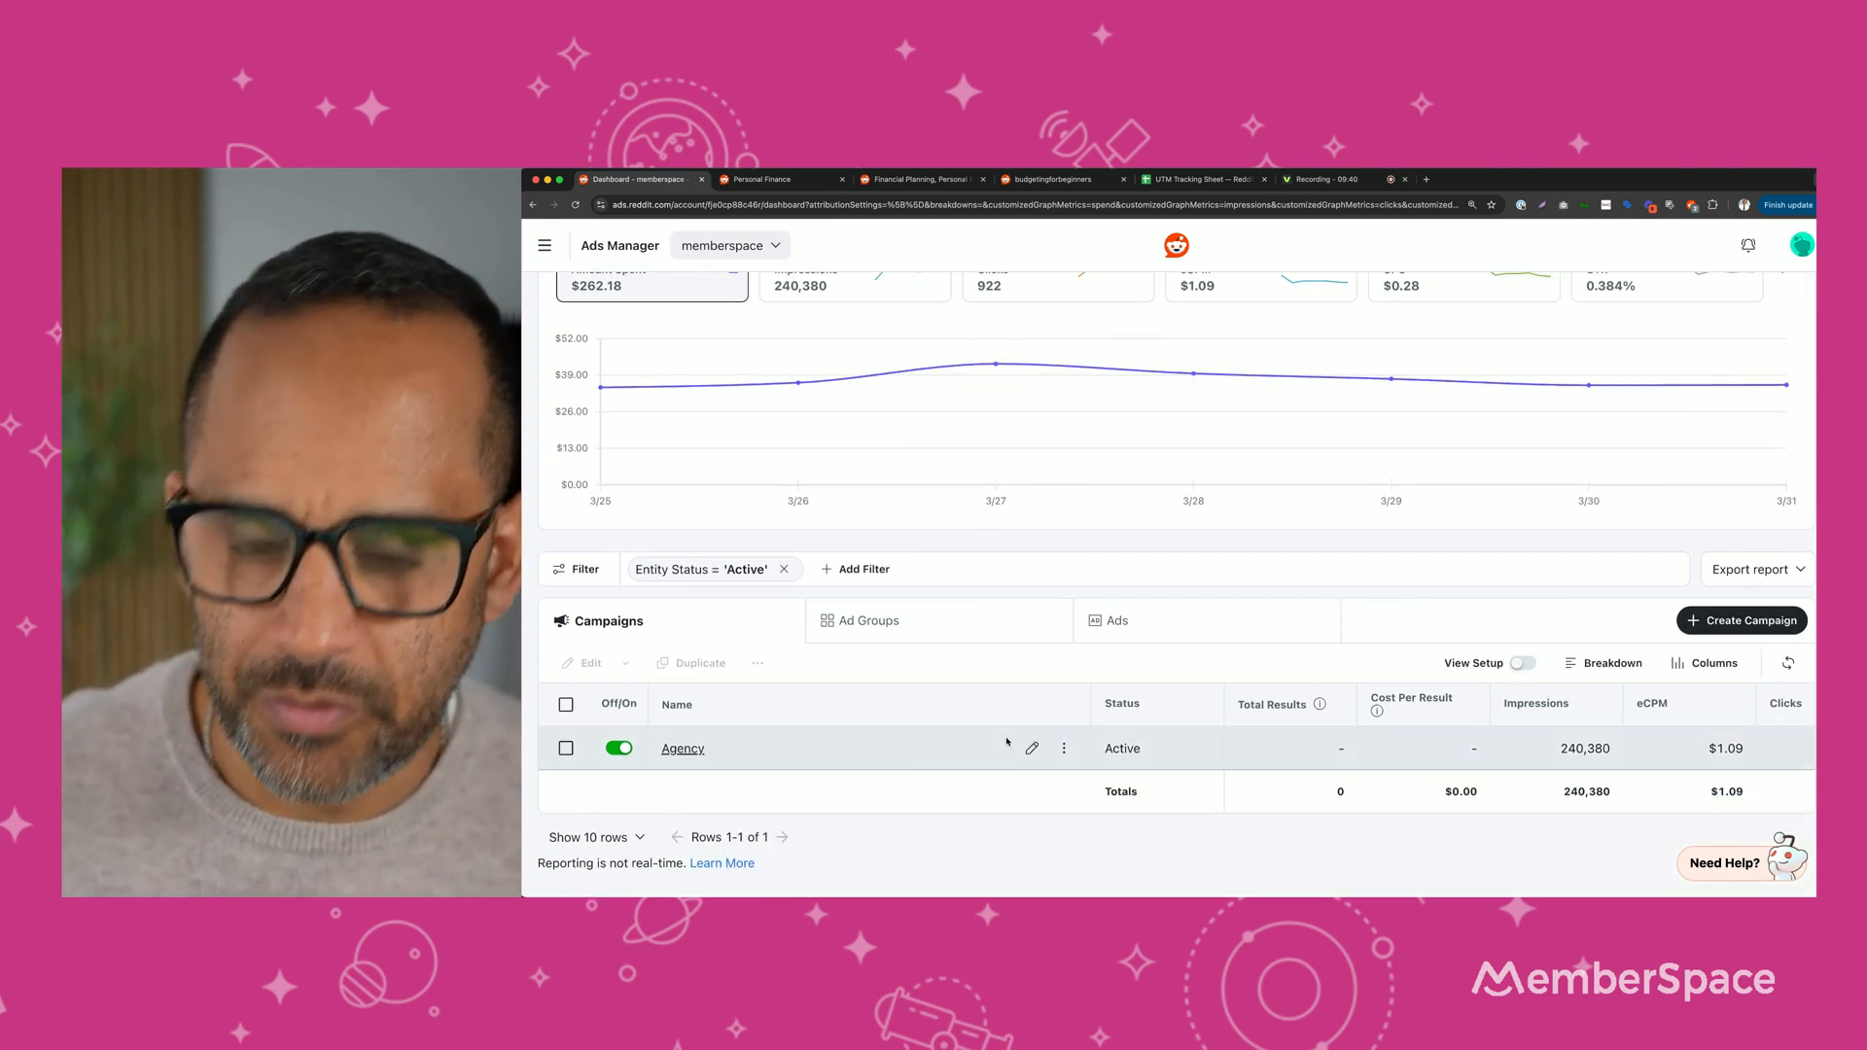